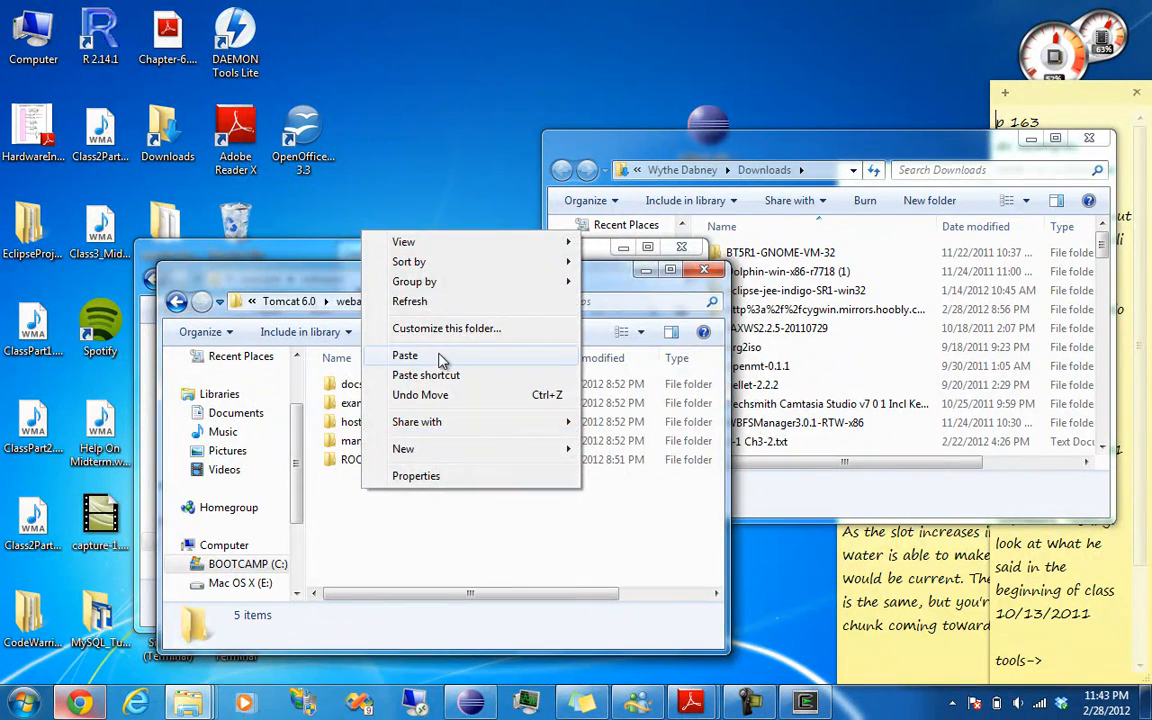
# Paste solr.war into Tomcat 6.0's webapps with administrator permission, then reopen webapps and select it.
pyautogui.click(405, 355)
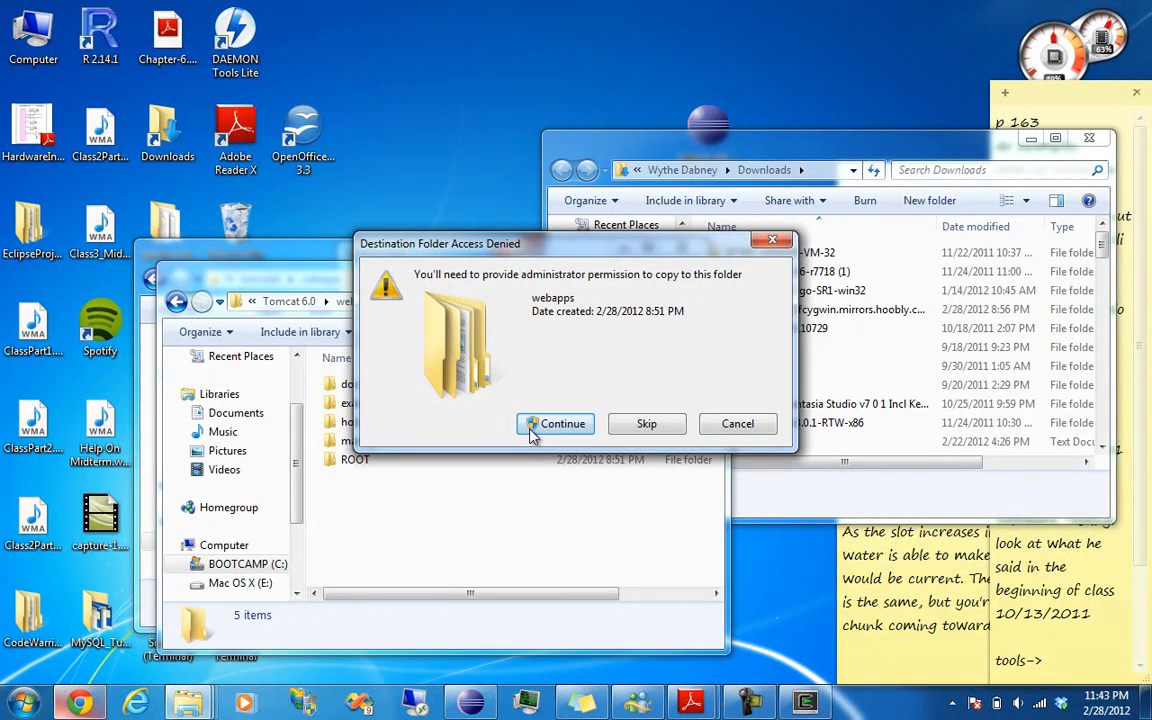
pyautogui.click(556, 423)
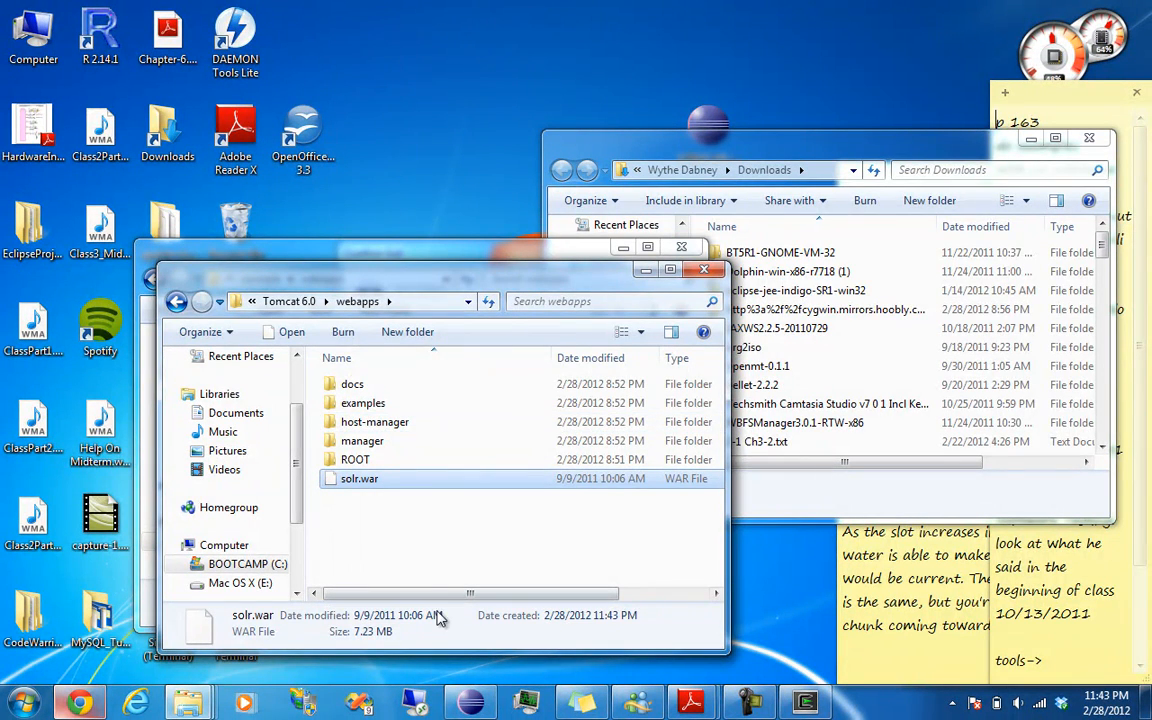
pyautogui.click(177, 301)
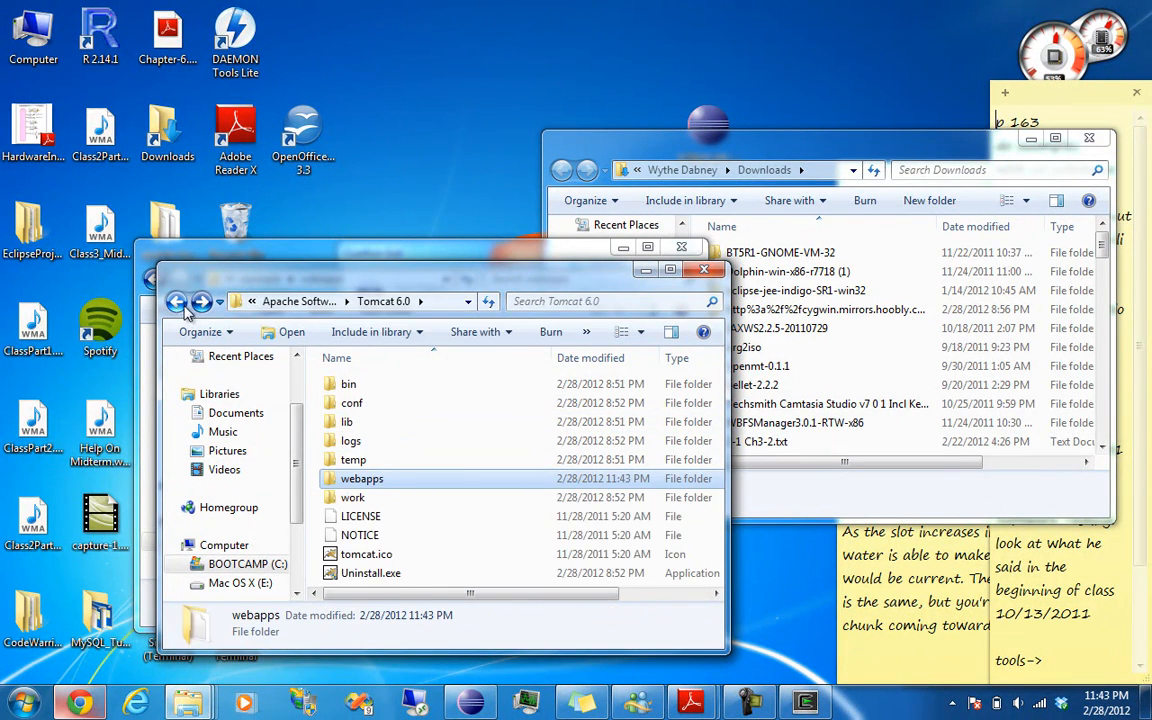
pyautogui.doubleClick(362, 478)
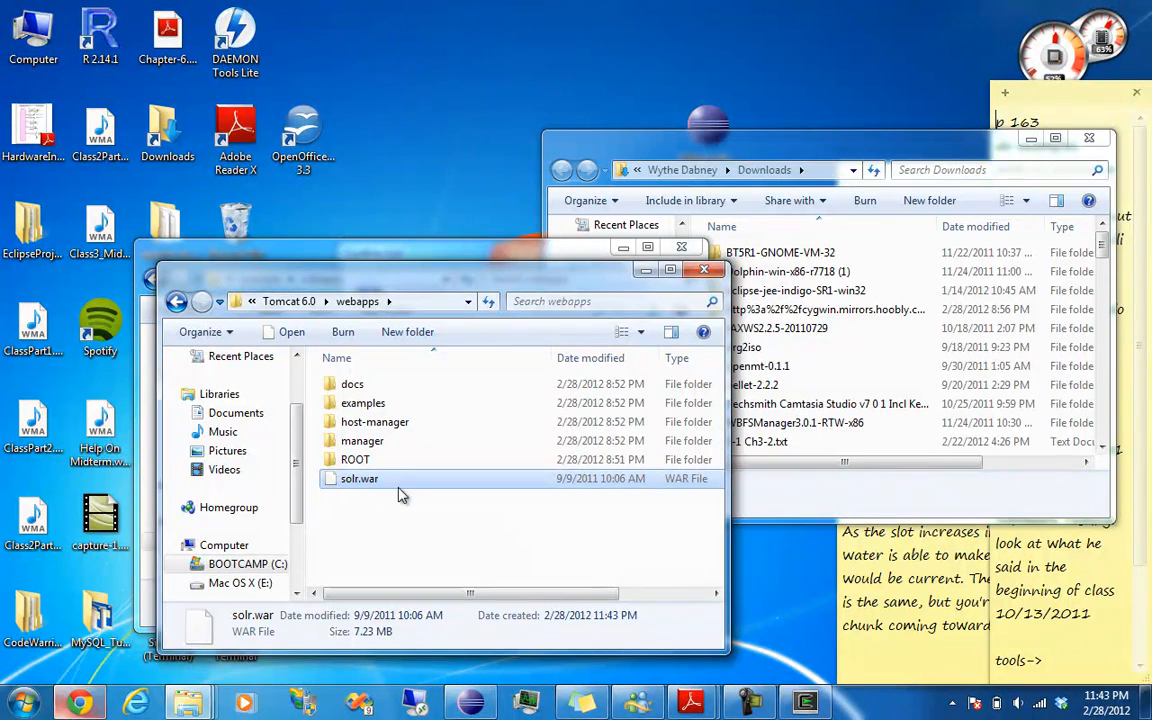
pyautogui.click(22, 703)
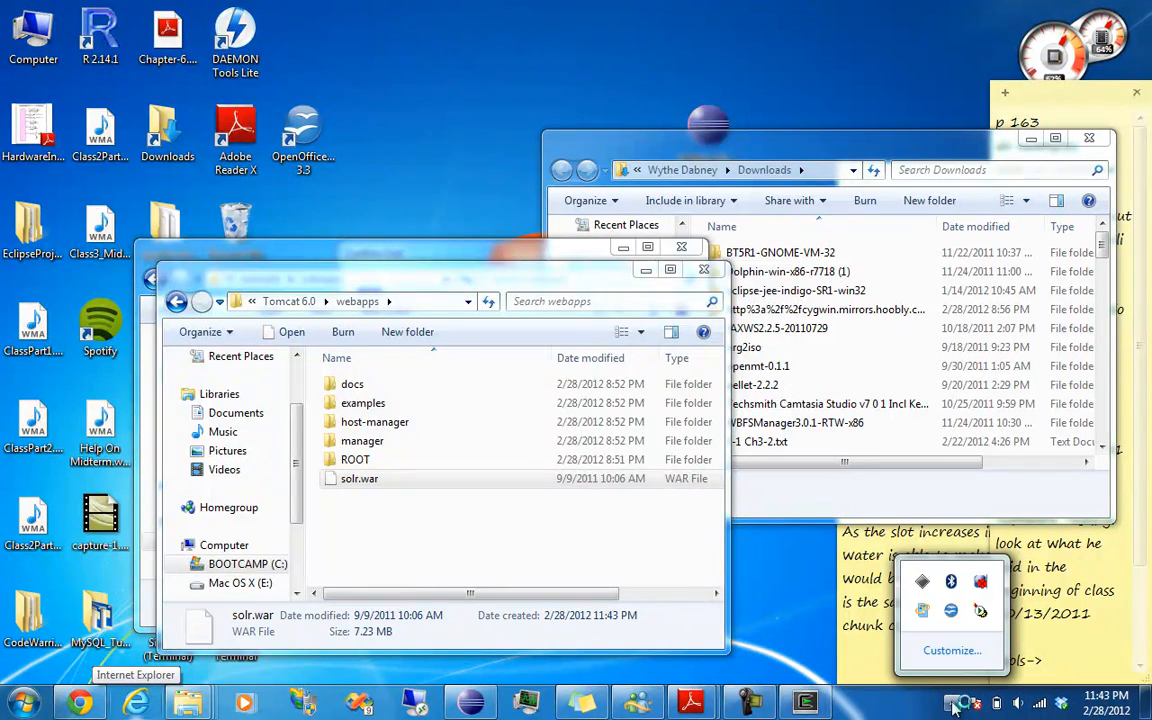
# Start the Apache Tomcat 6.0 service and select the newly unpacked solr folder in webapps.
pyautogui.click(980, 610)
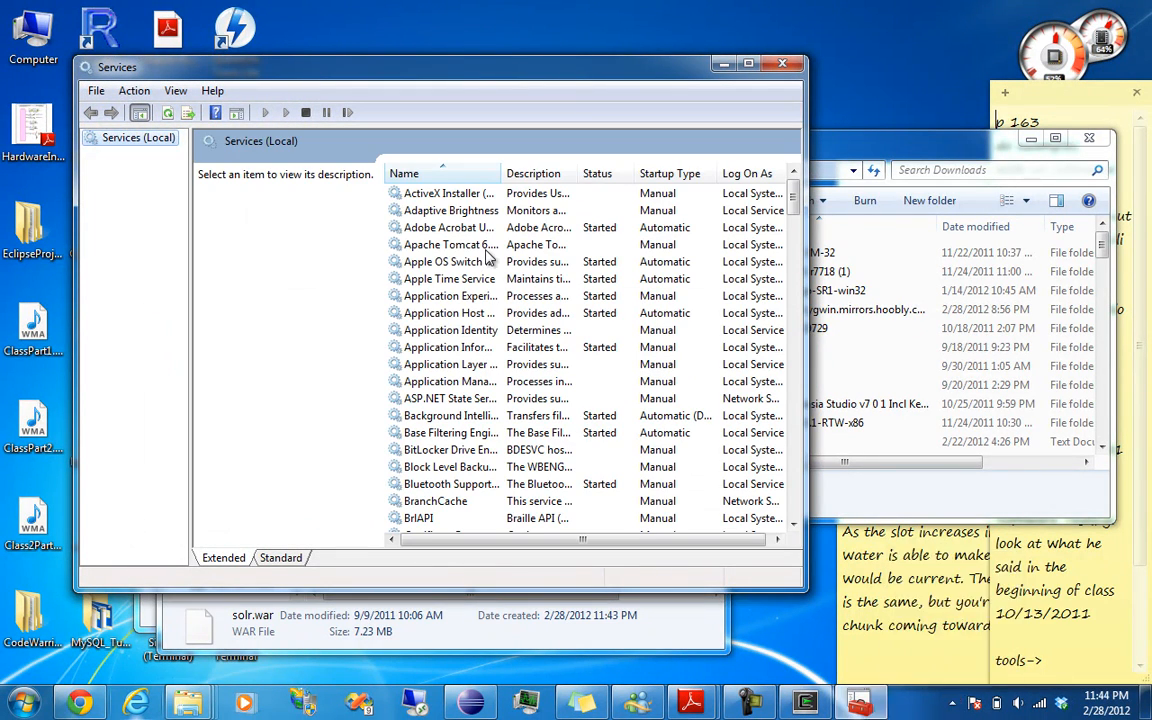
pyautogui.rightClick(450, 244)
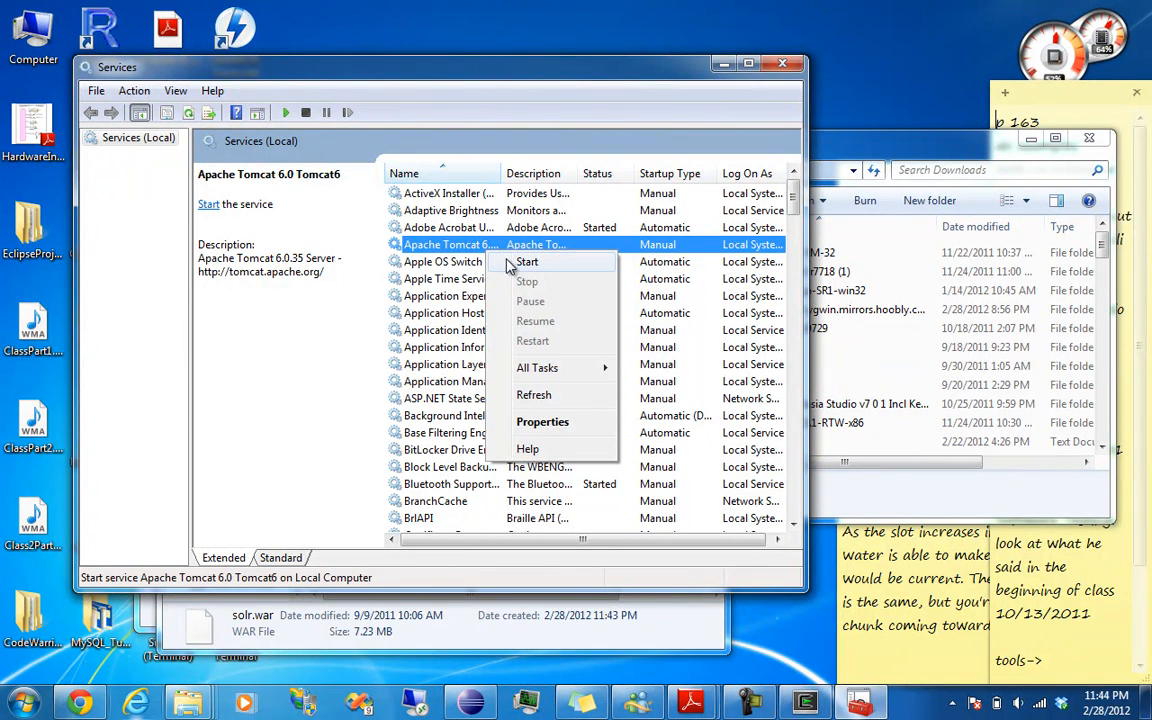
pyautogui.click(526, 261)
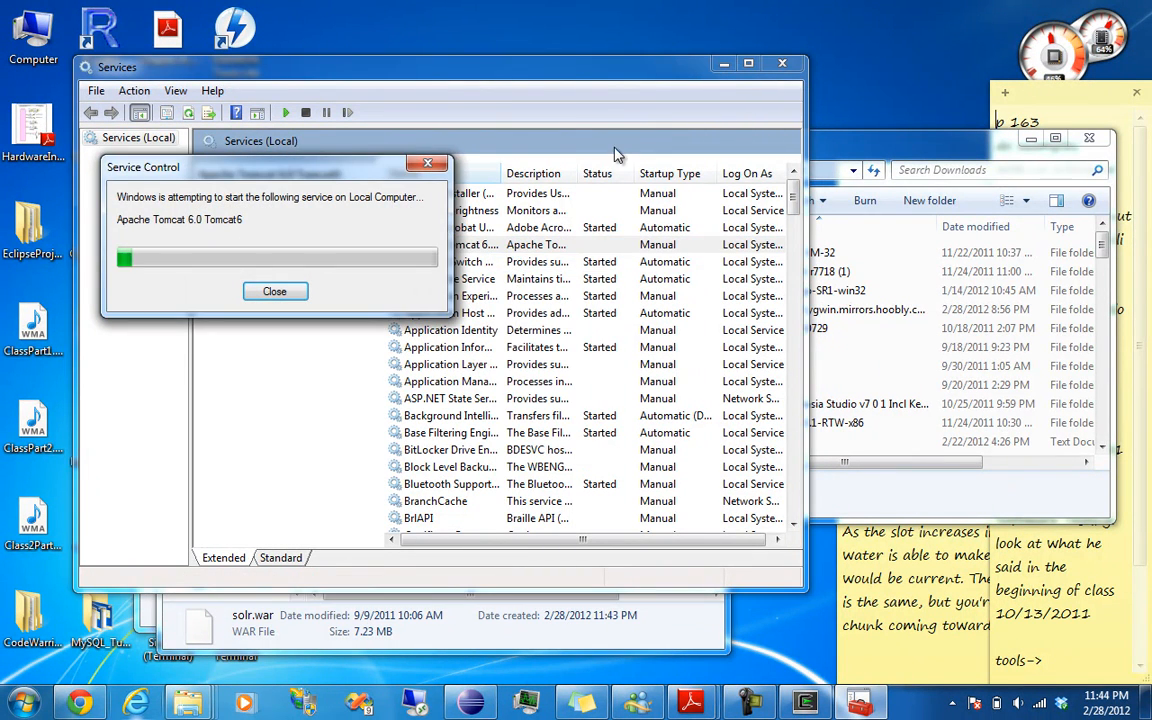
pyautogui.click(275, 291)
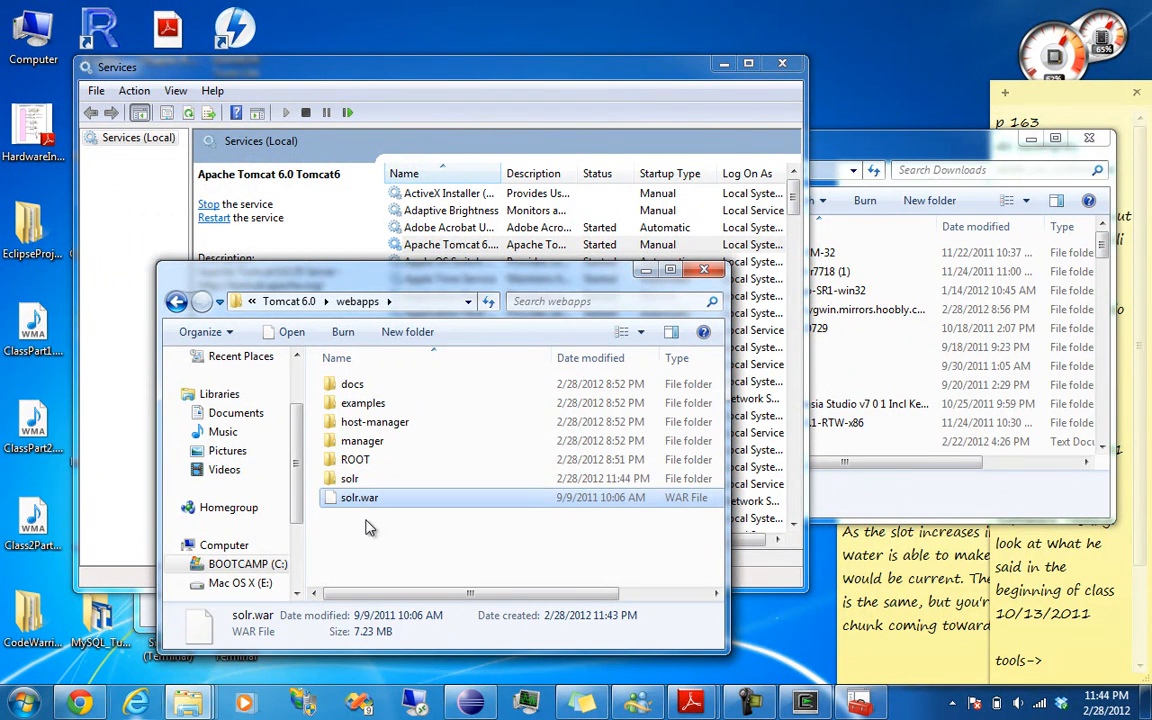
pyautogui.click(350, 478)
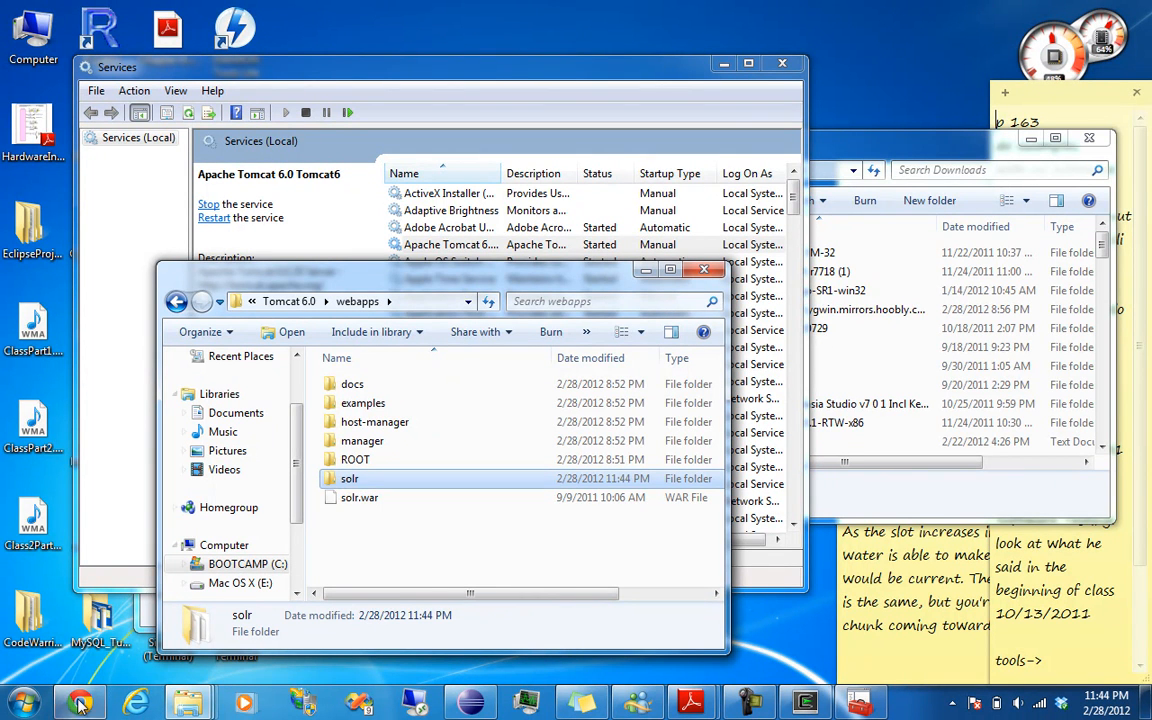
# Launch WordPad and browse its Open dialog into C:\Program Files.
pyautogui.click(24, 702)
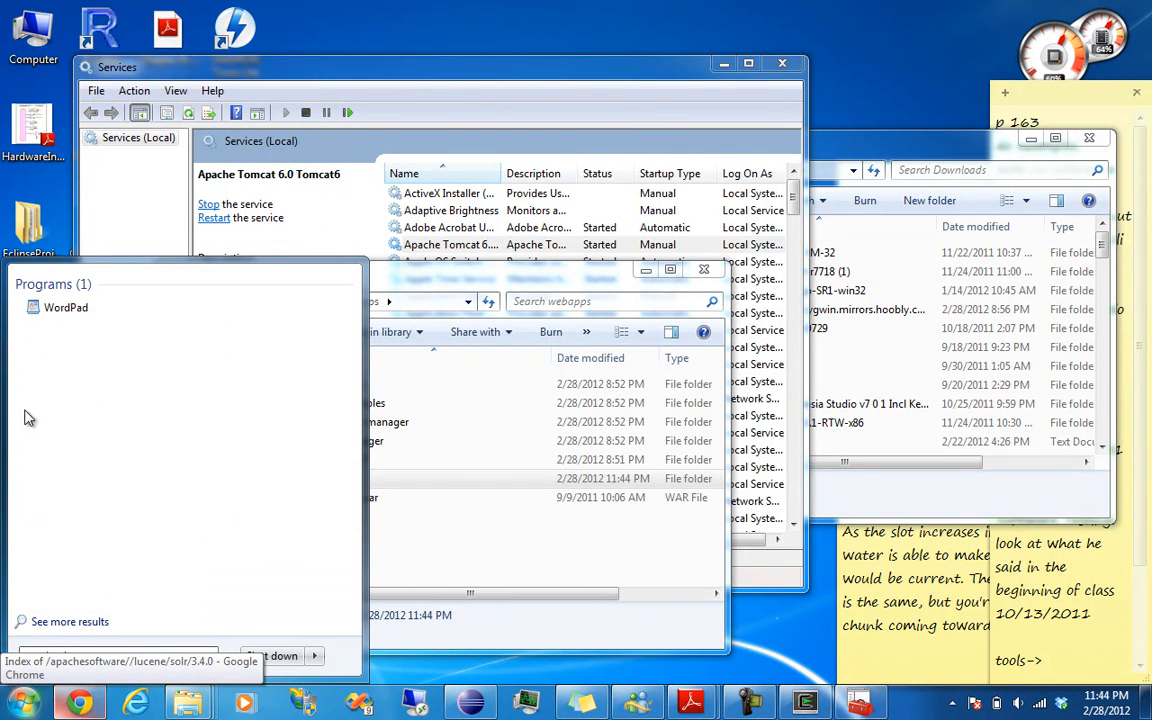
pyautogui.rightClick(65, 307)
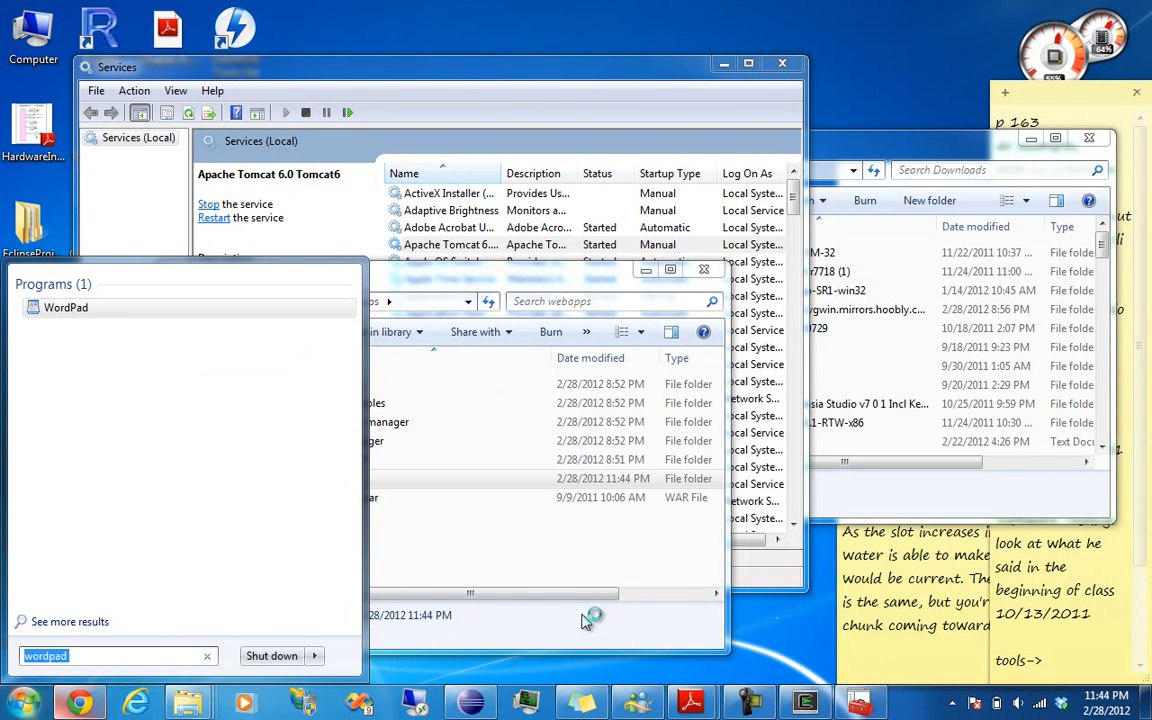
pyautogui.click(65, 307)
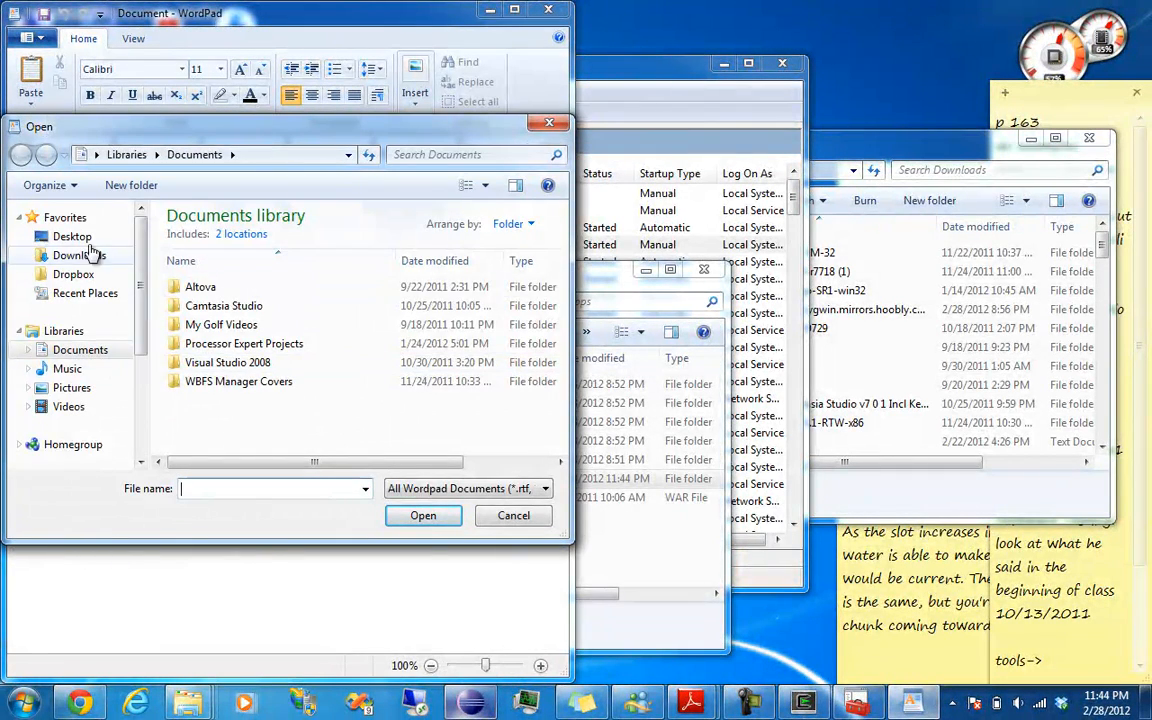
pyautogui.click(72, 236)
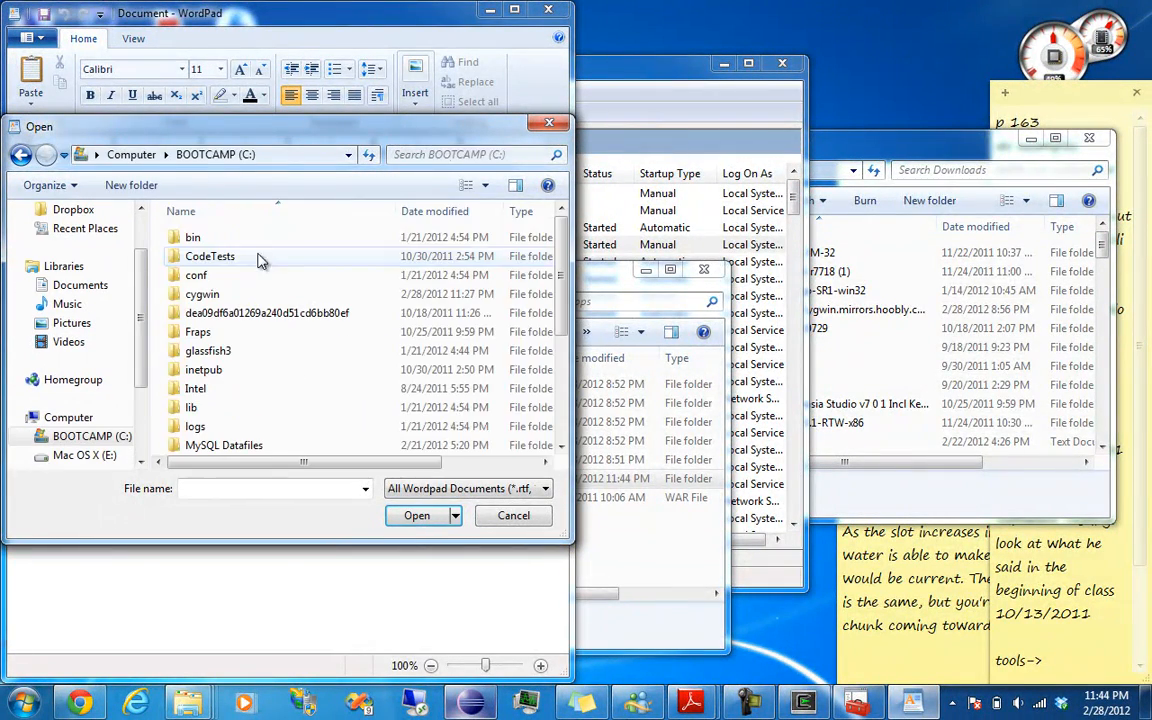
pyautogui.moveTo(240, 325)
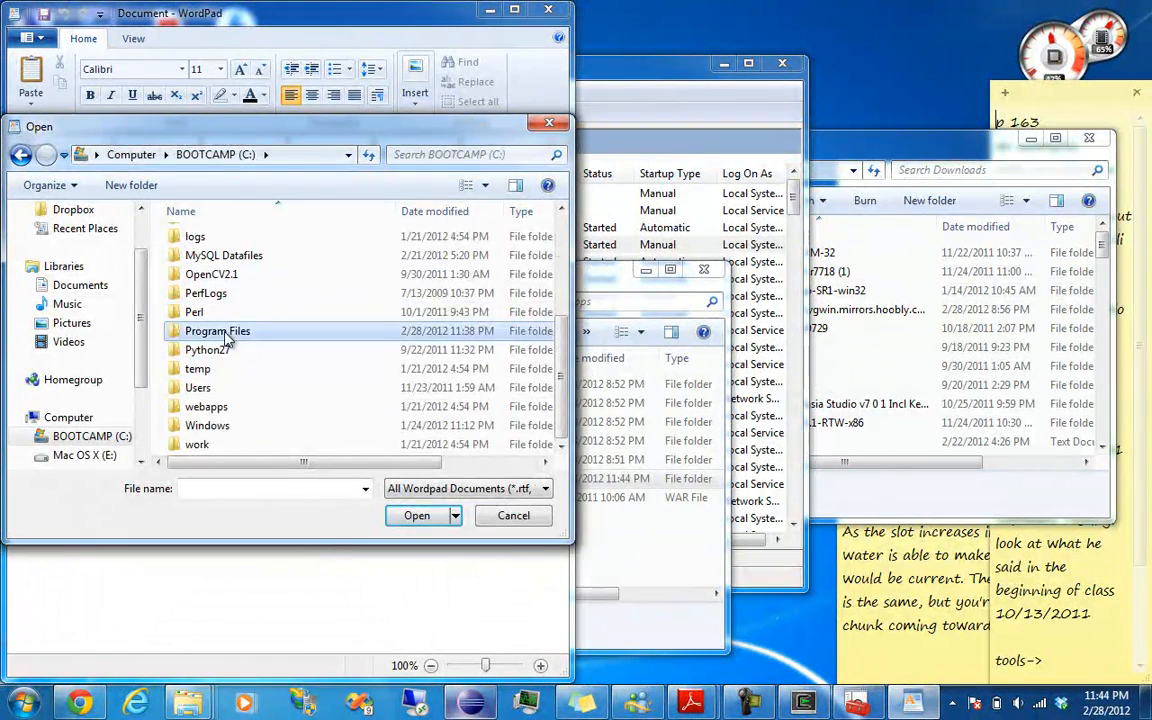
pyautogui.doubleClick(217, 331)
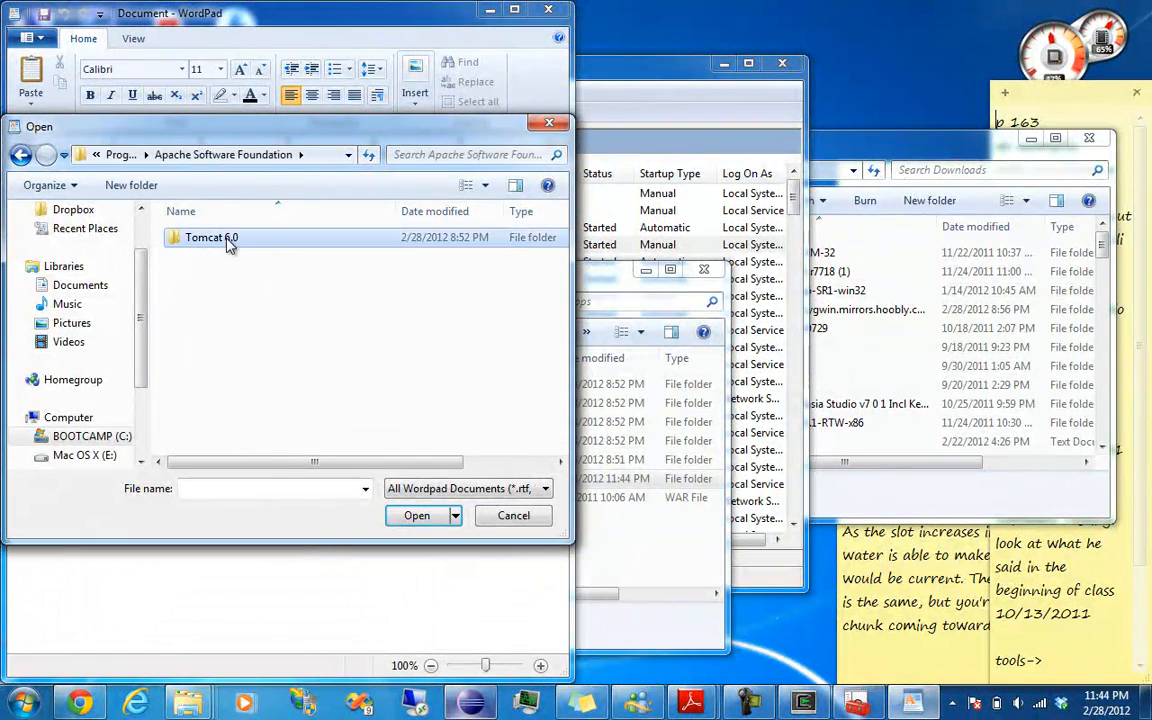
# Navigate to Tomcat's solr WEB-INF folder, show All Documents (*.*), and select web.xml.
pyautogui.doubleClick(211, 237)
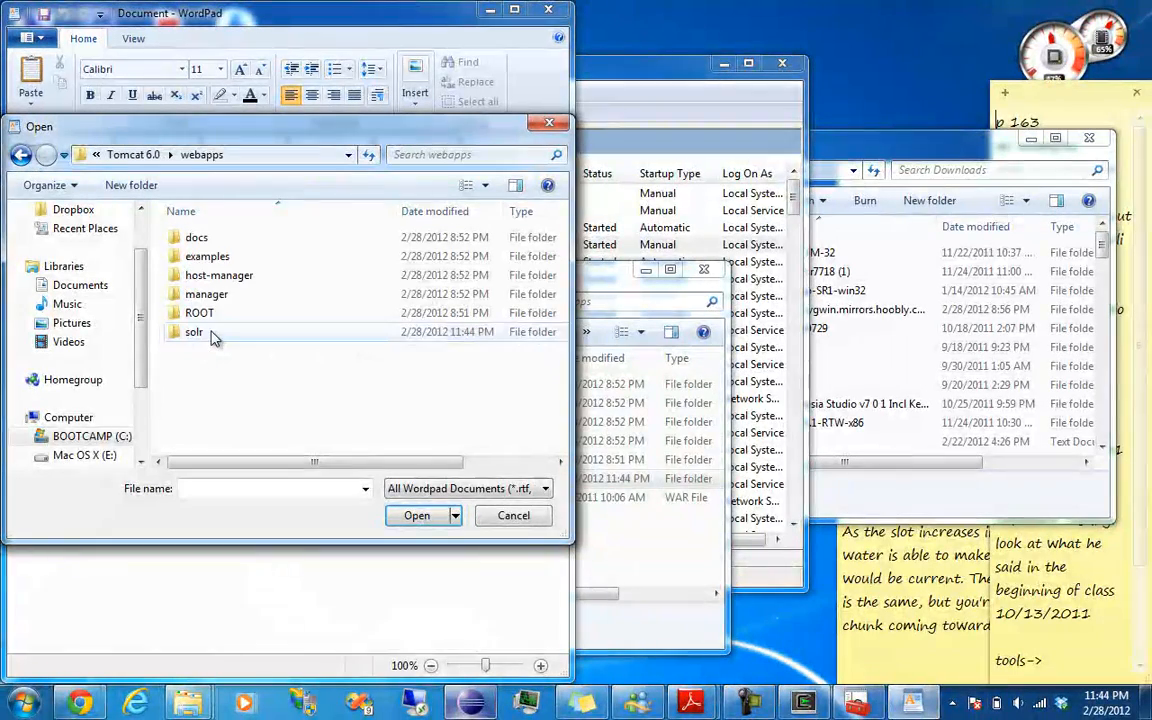
pyautogui.moveTo(200, 313)
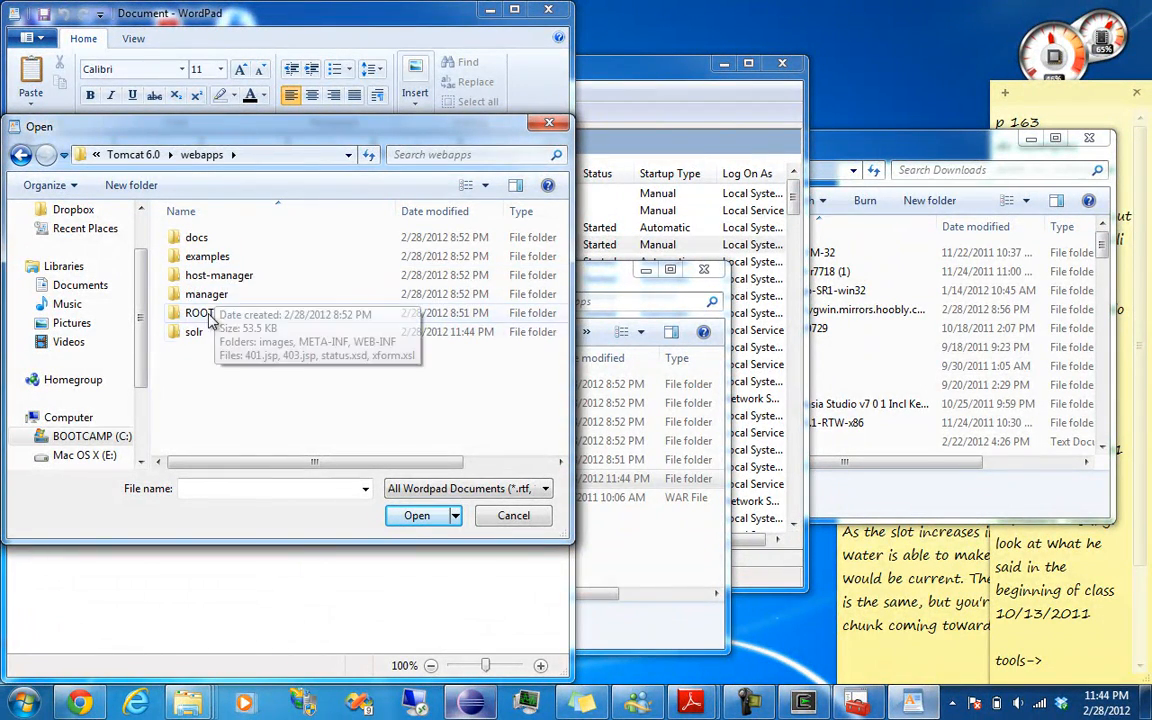
pyautogui.doubleClick(193, 331)
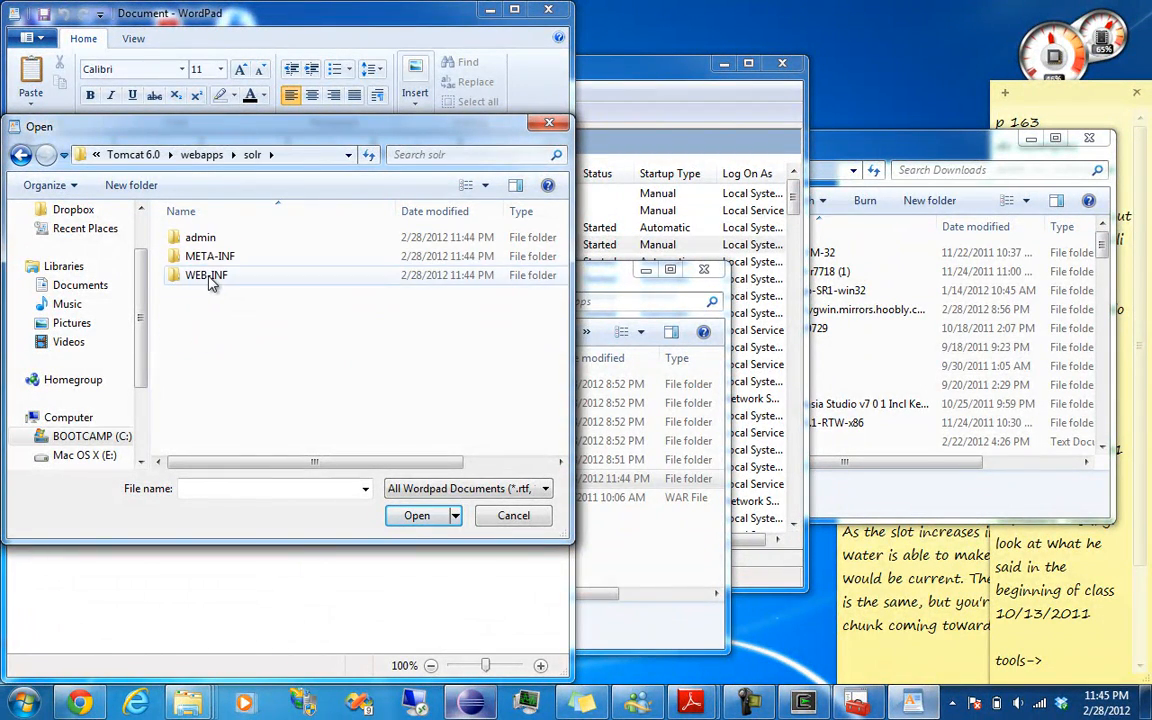
pyautogui.doubleClick(207, 275)
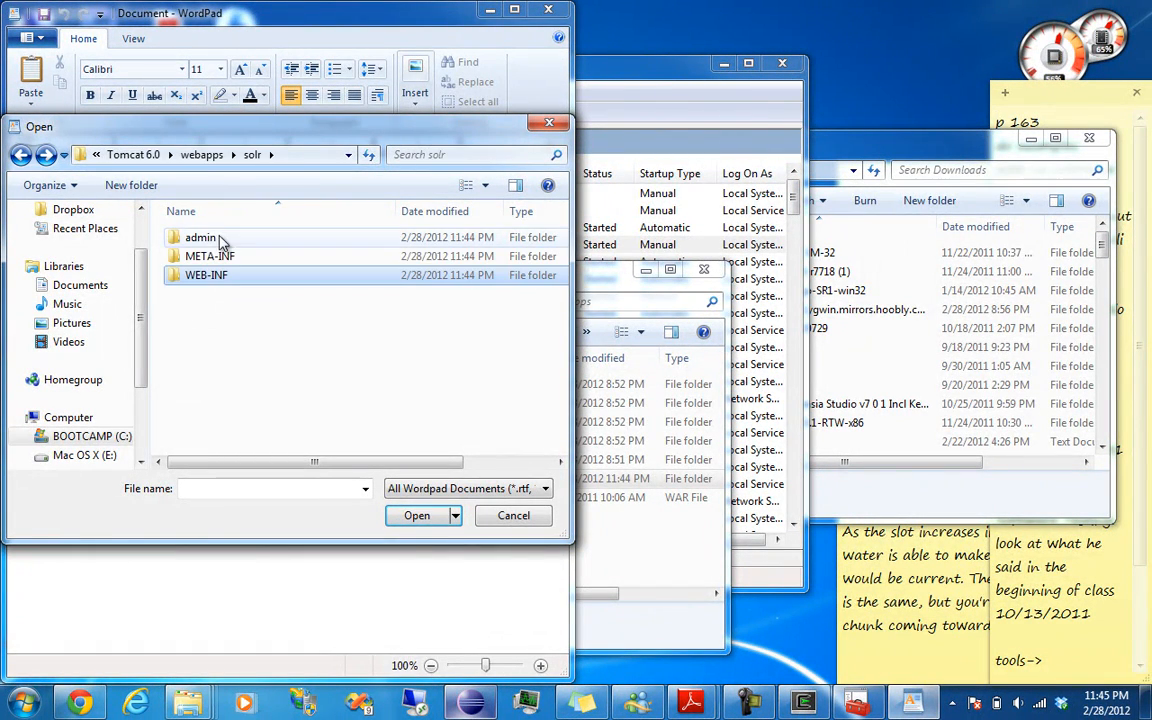
pyautogui.doubleClick(206, 274)
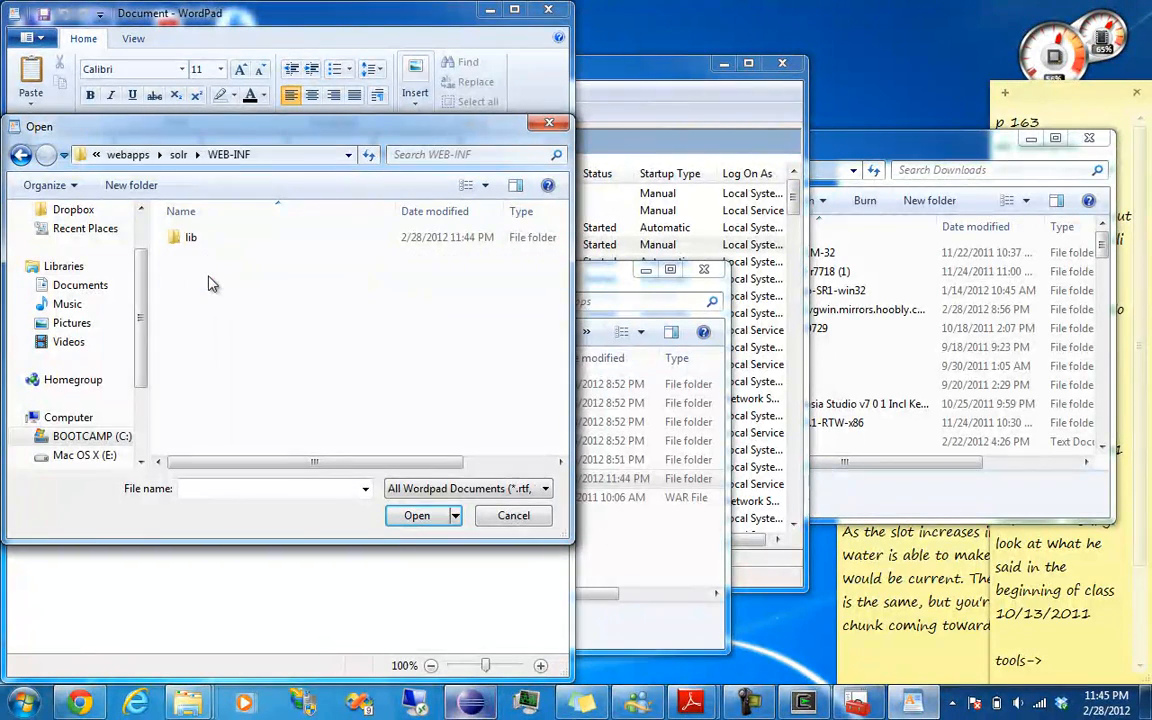
pyautogui.doubleClick(191, 237)
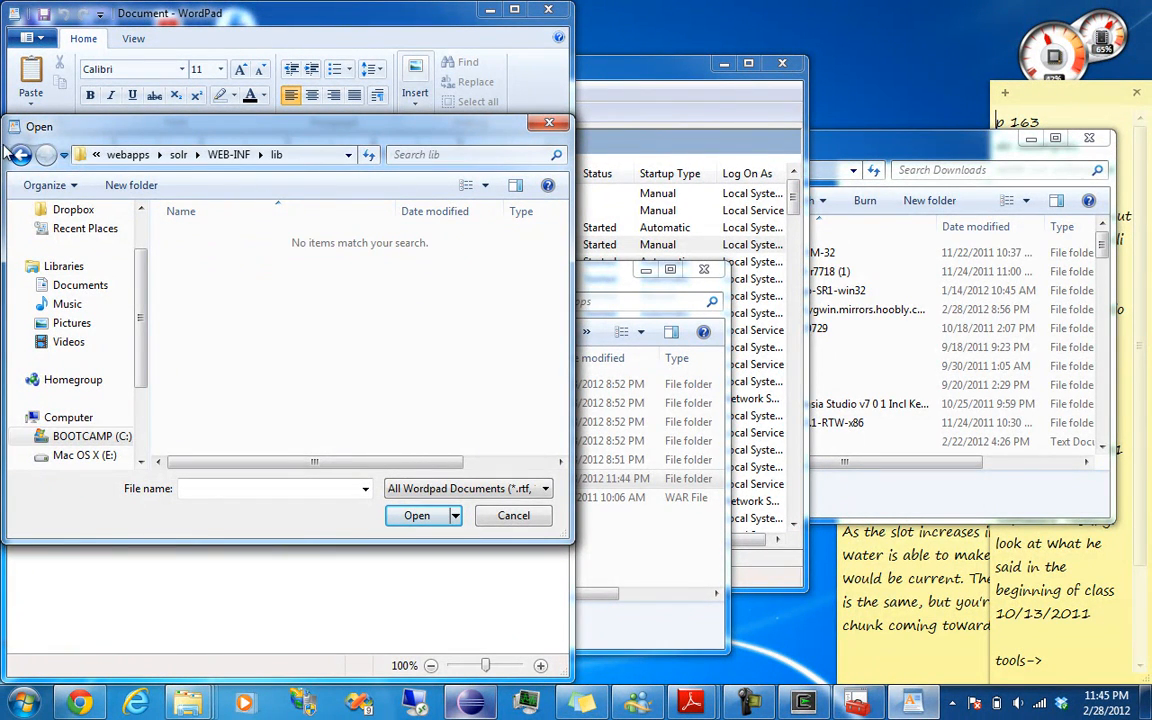
pyautogui.click(543, 488)
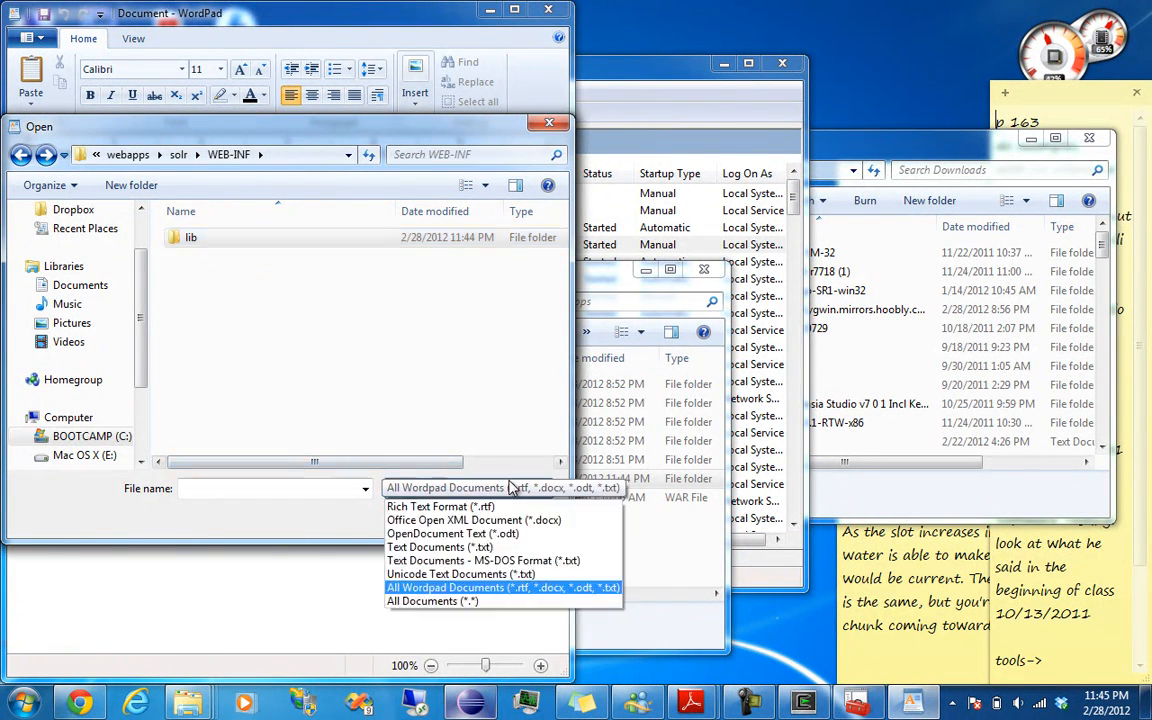
pyautogui.click(432, 601)
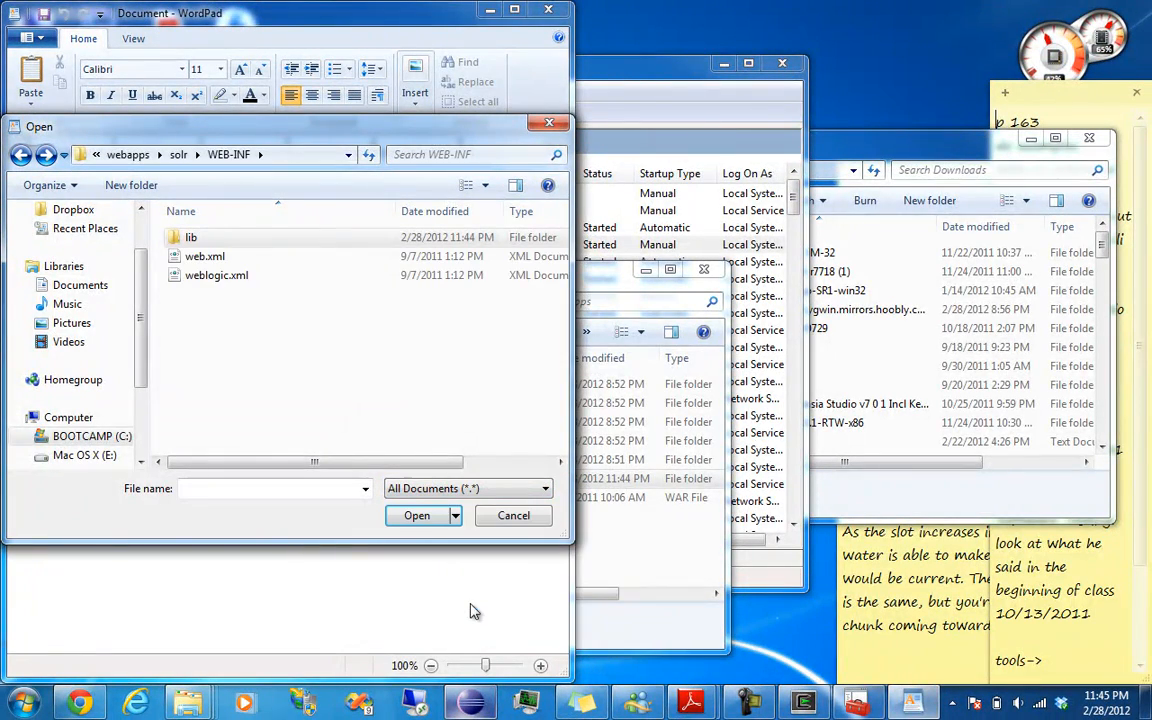
pyautogui.click(205, 256)
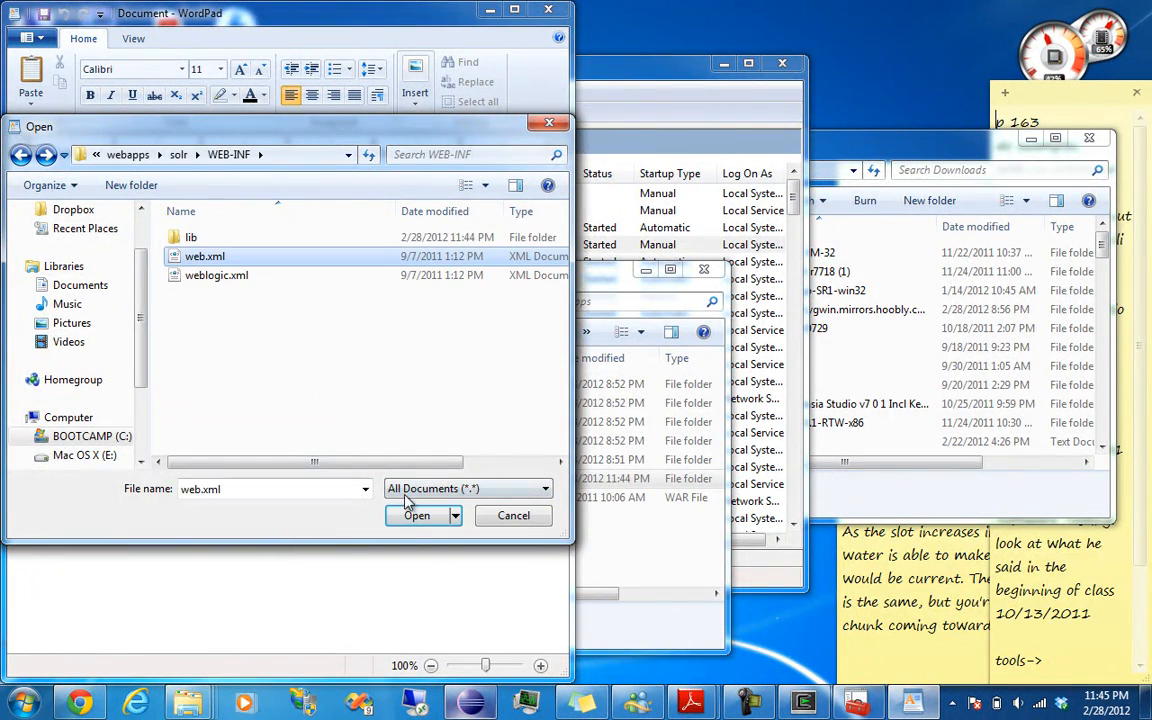
# Load solr's web.xml in WordPad and scroll down to the commented solr/home env-entry.
pyautogui.click(417, 515)
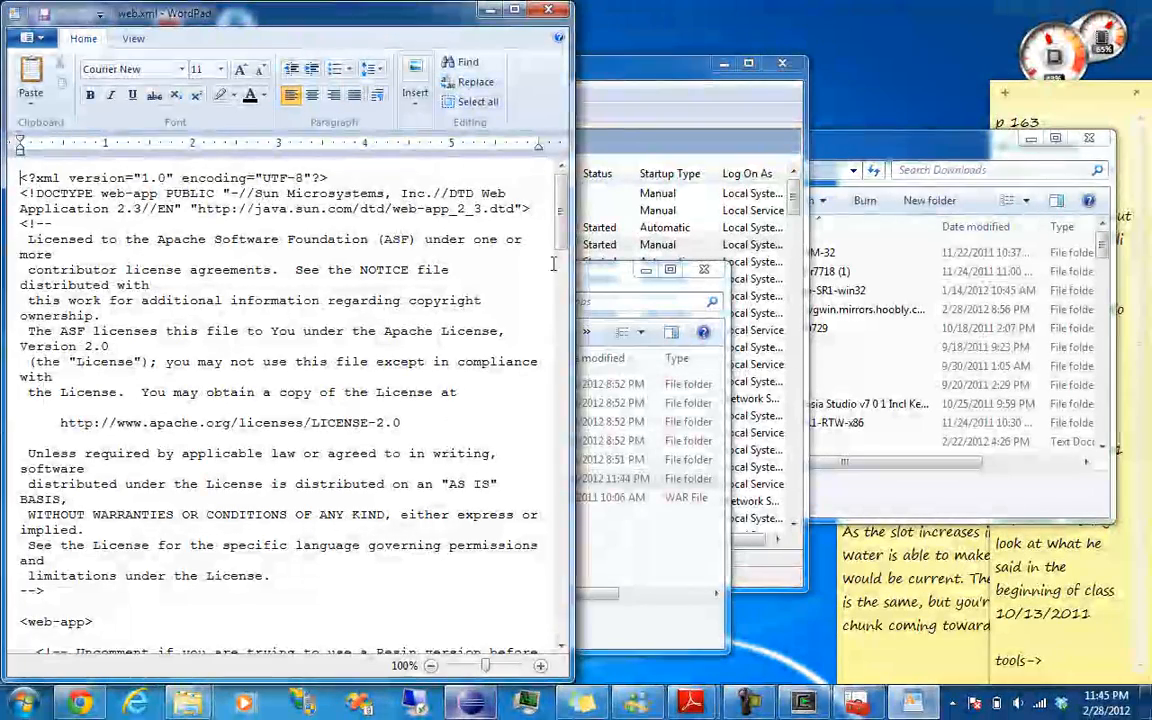
pyautogui.scroll(-3)
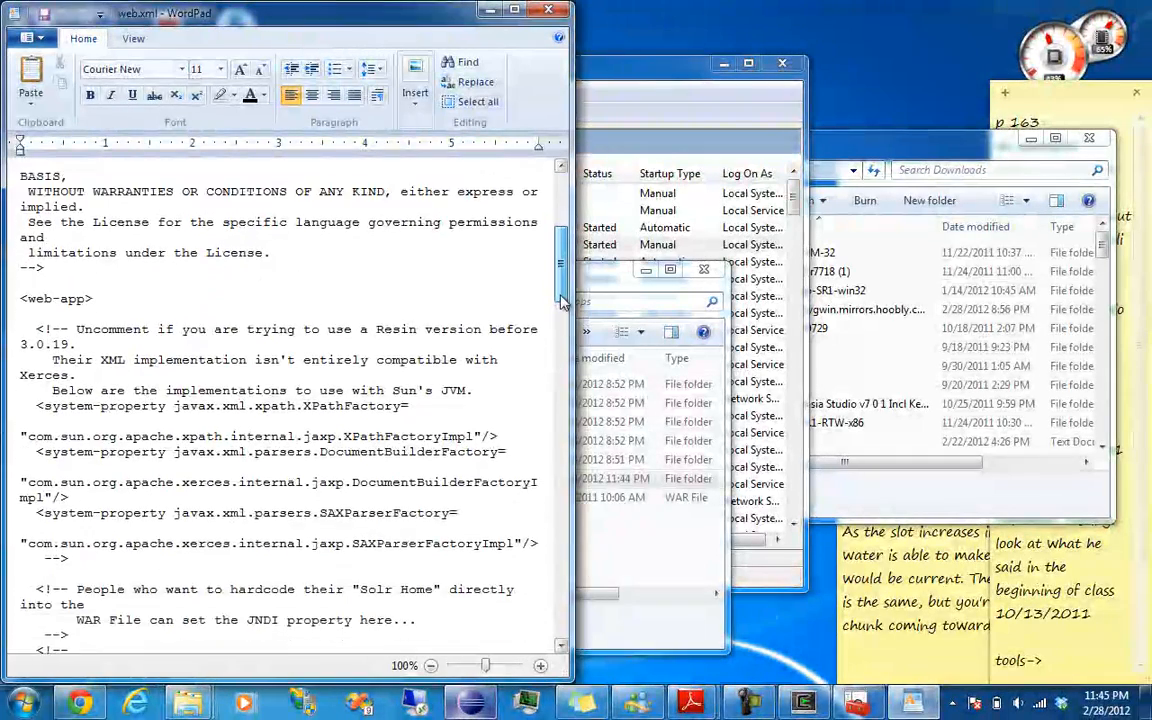
pyautogui.scroll(-3)
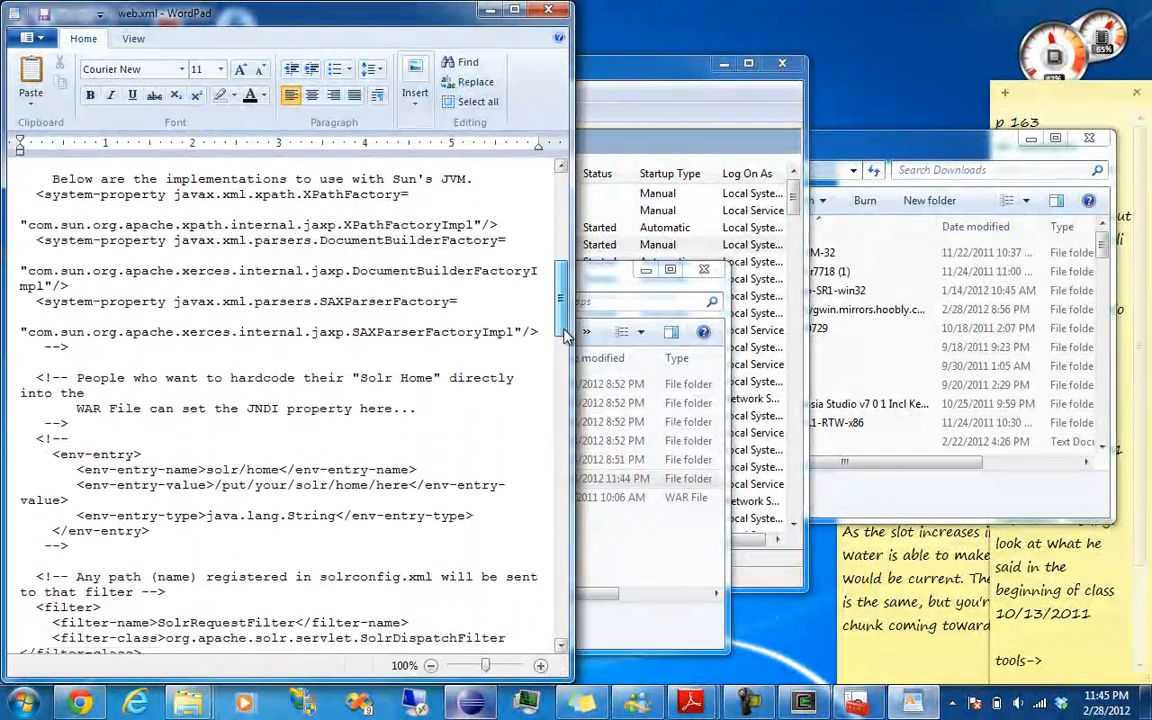
pyautogui.scroll(-3)
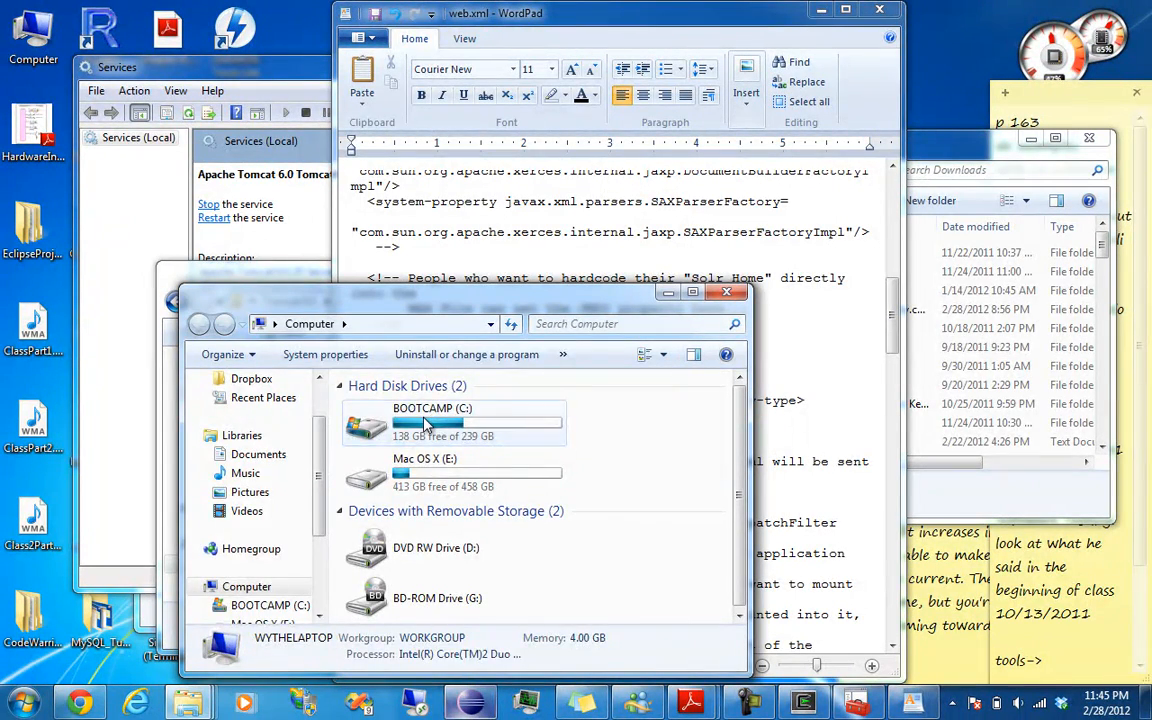
# Browse cygwin\home\apache-solr-3.4.0\apache-solr-3.4.0\example\solr, look inside conf, and return to solr.
pyautogui.doubleClick(430, 420)
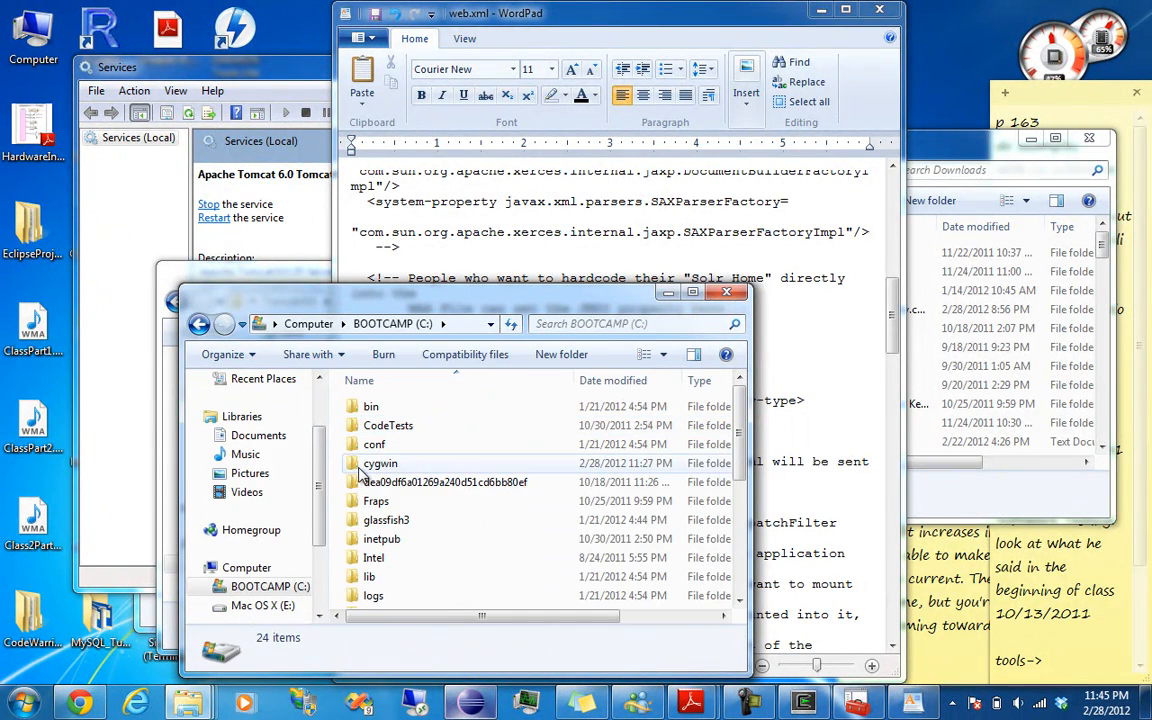
pyautogui.doubleClick(380, 463)
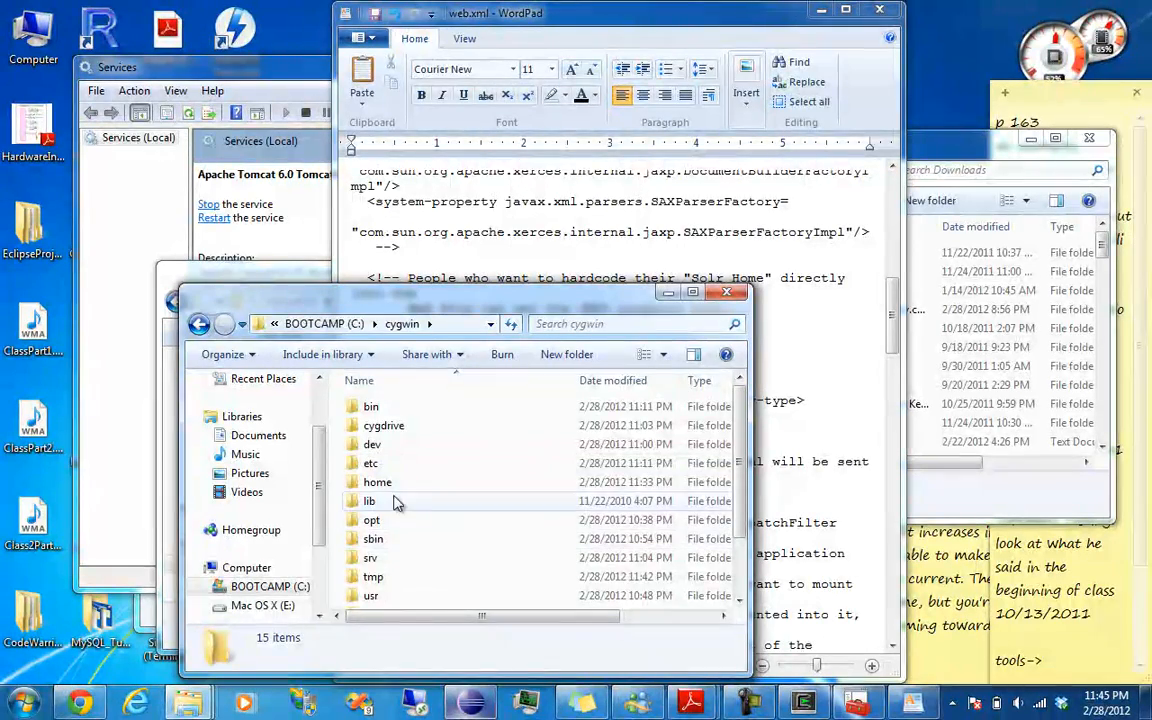
pyautogui.doubleClick(377, 482)
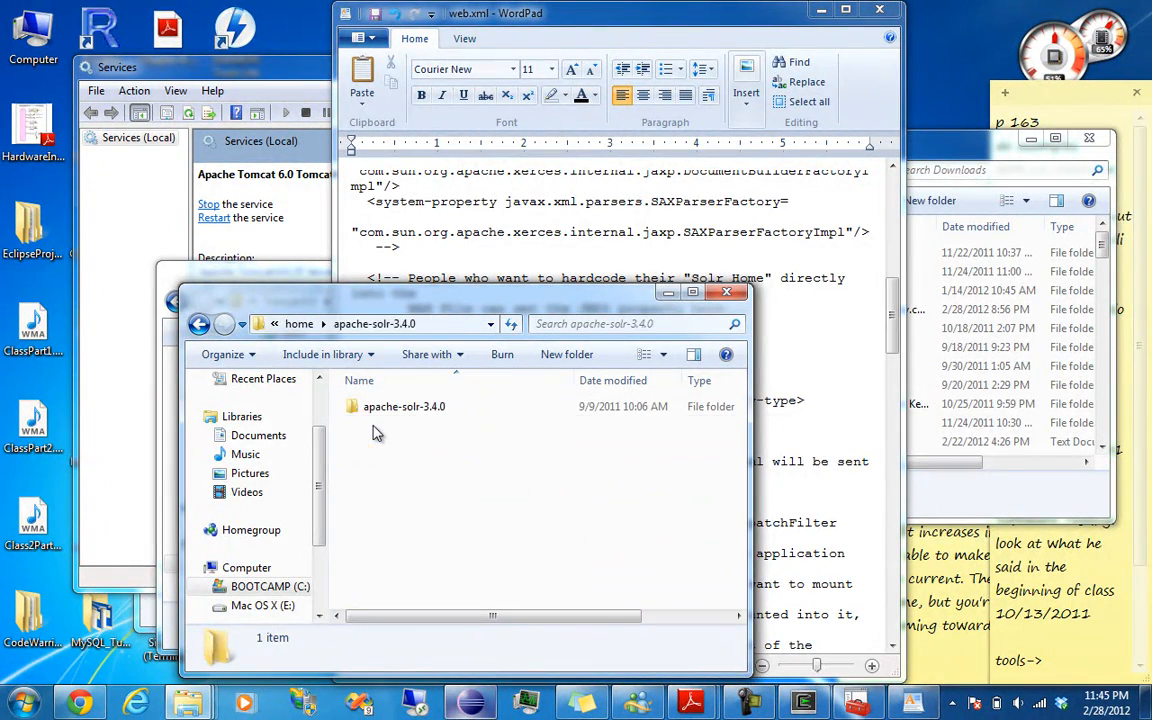
pyautogui.doubleClick(404, 406)
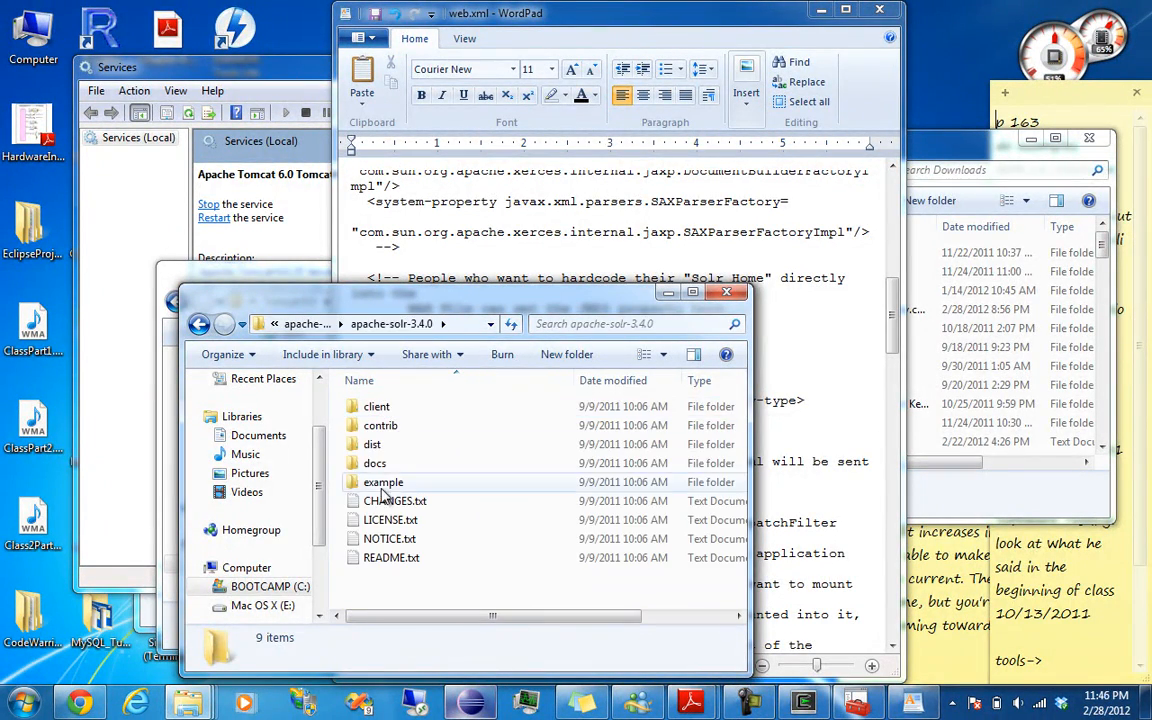
pyautogui.doubleClick(383, 482)
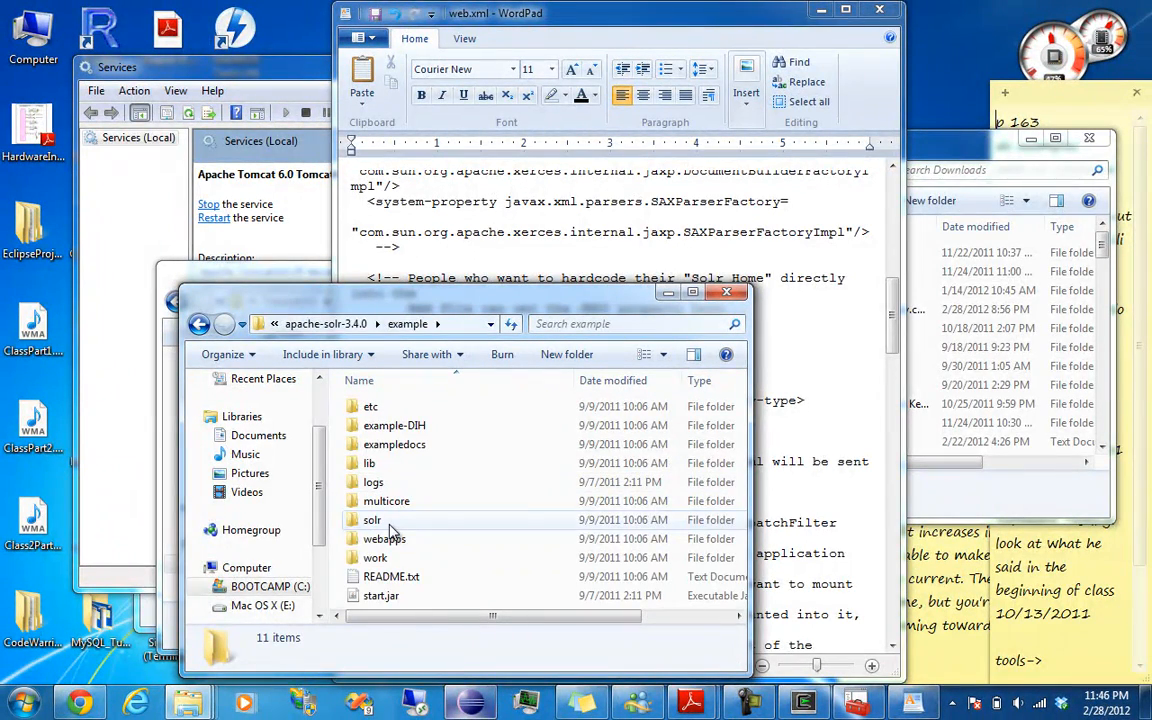
pyautogui.doubleClick(372, 519)
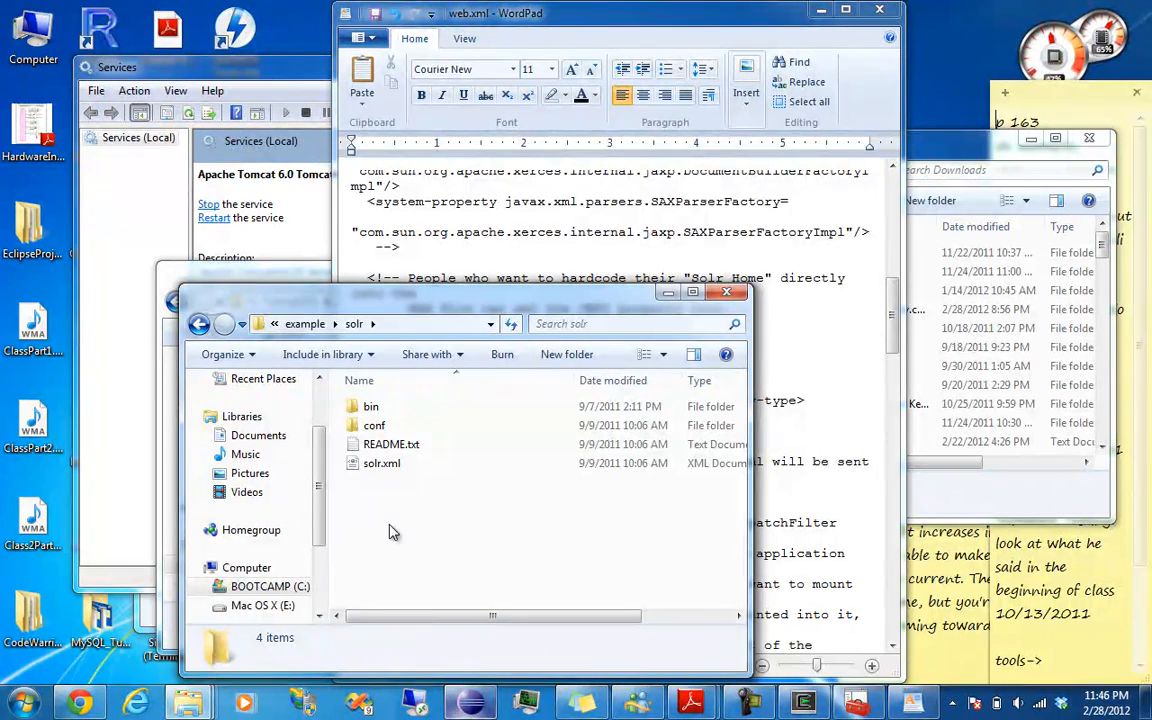
pyautogui.click(374, 425)
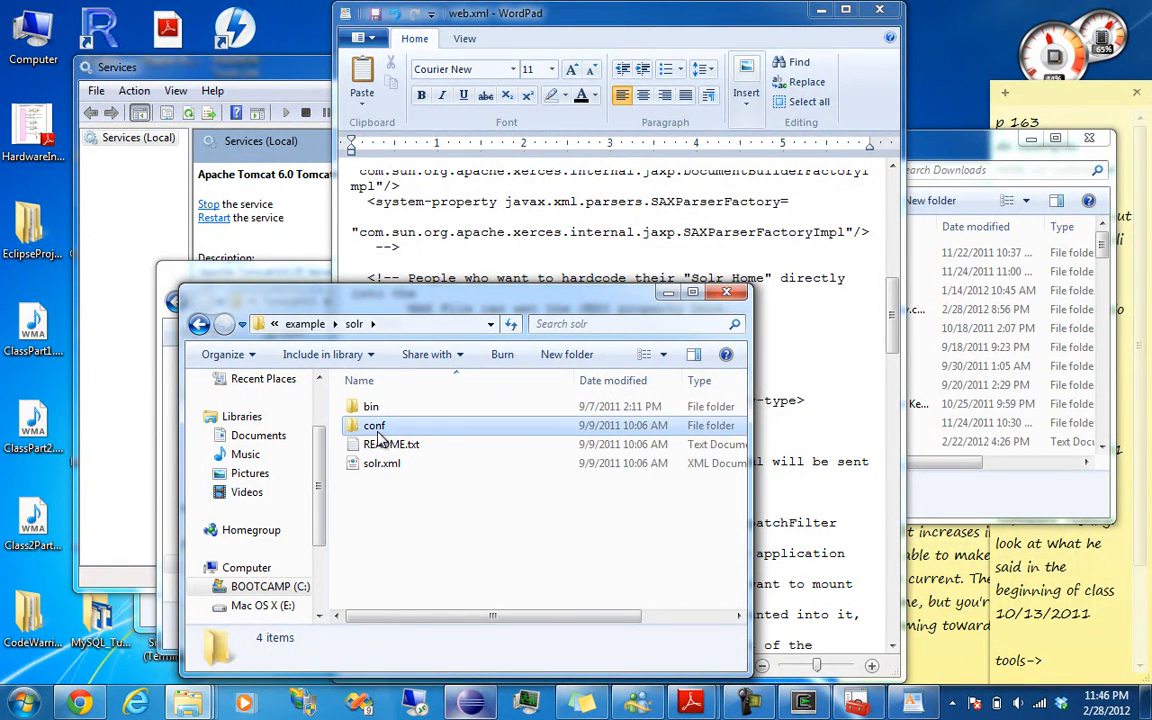
pyautogui.doubleClick(374, 425)
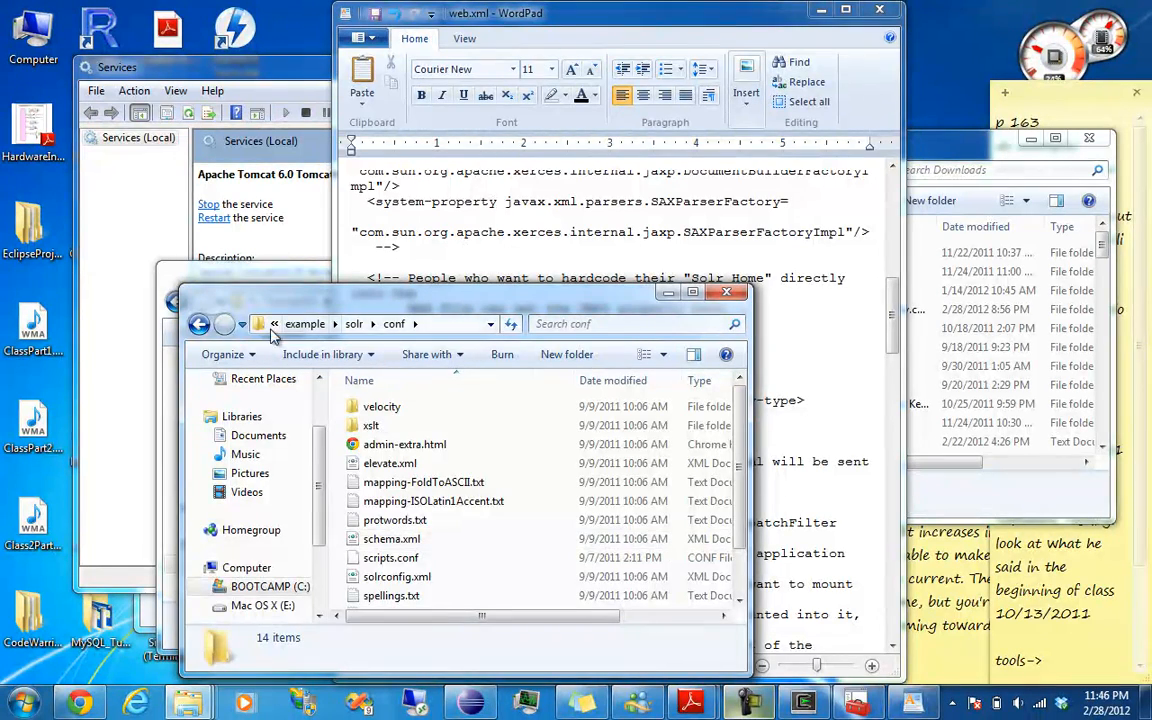
pyautogui.click(353, 323)
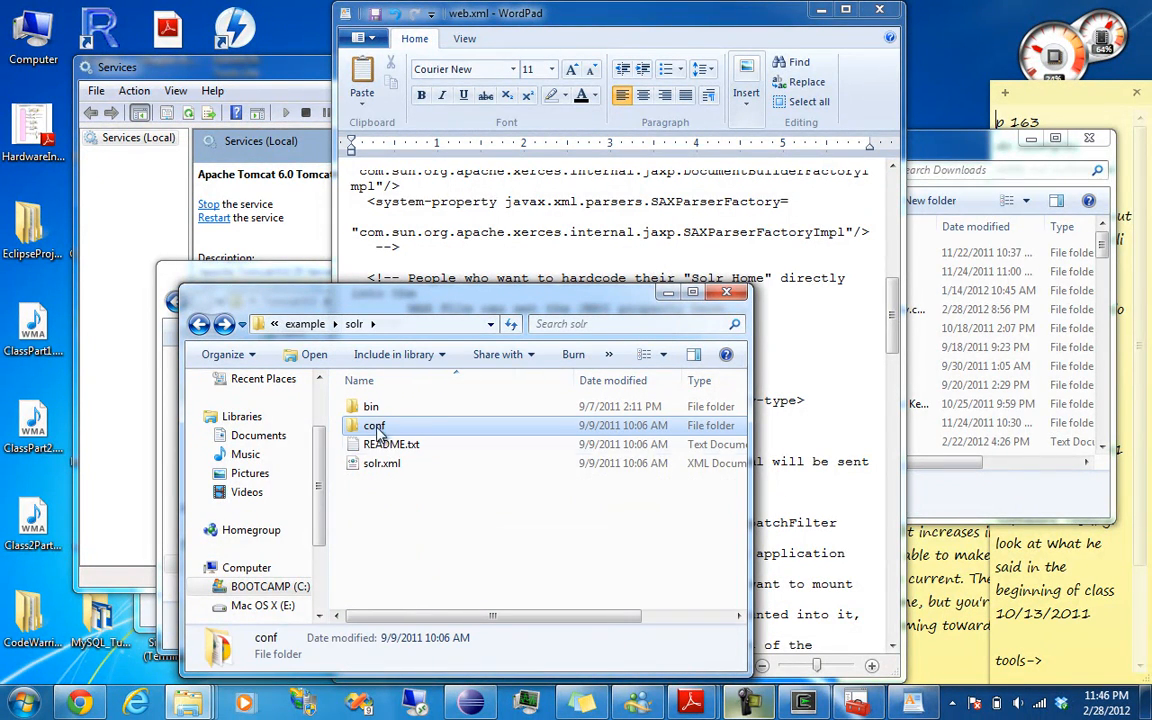
# Enter C:\cygwin\home\apache-solr-3.4.0\apache-solr-3.4.0\example\solr as solr/home's env-entry-value, then scroll onward.
pyautogui.rightClick(381, 463)
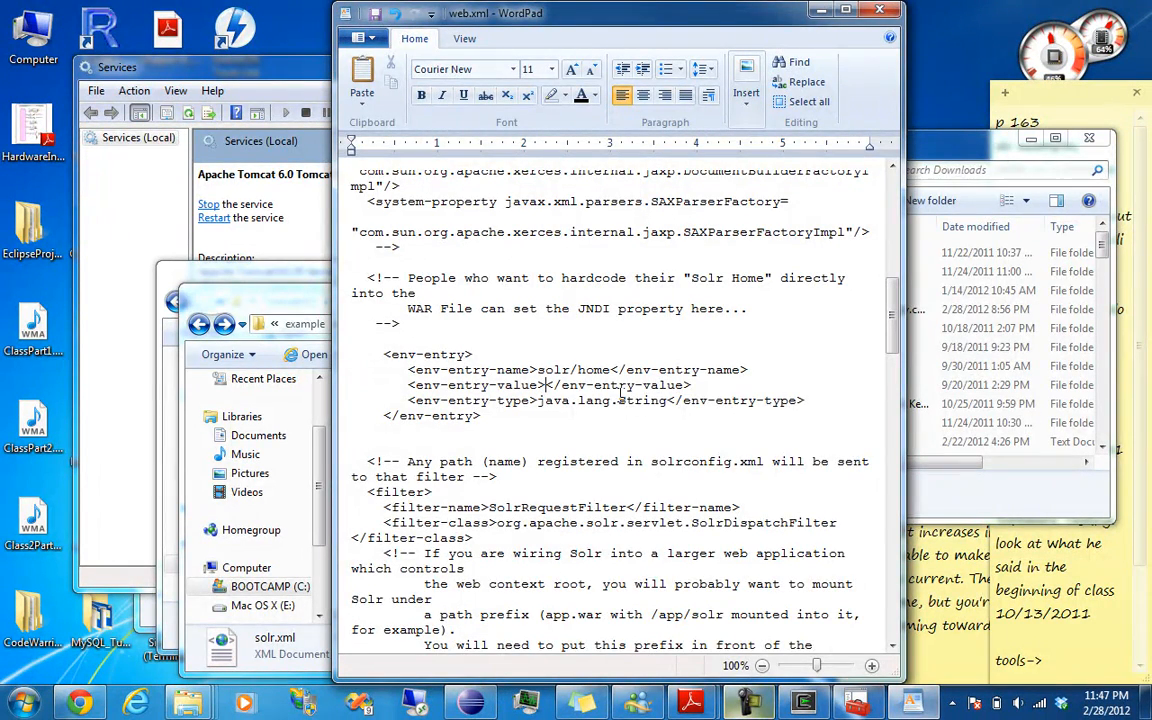
pyautogui.write('C:\\cygwin\\home\\apache-solr-3.4.0\\apache-solr-3.4.0\\example\\solr')
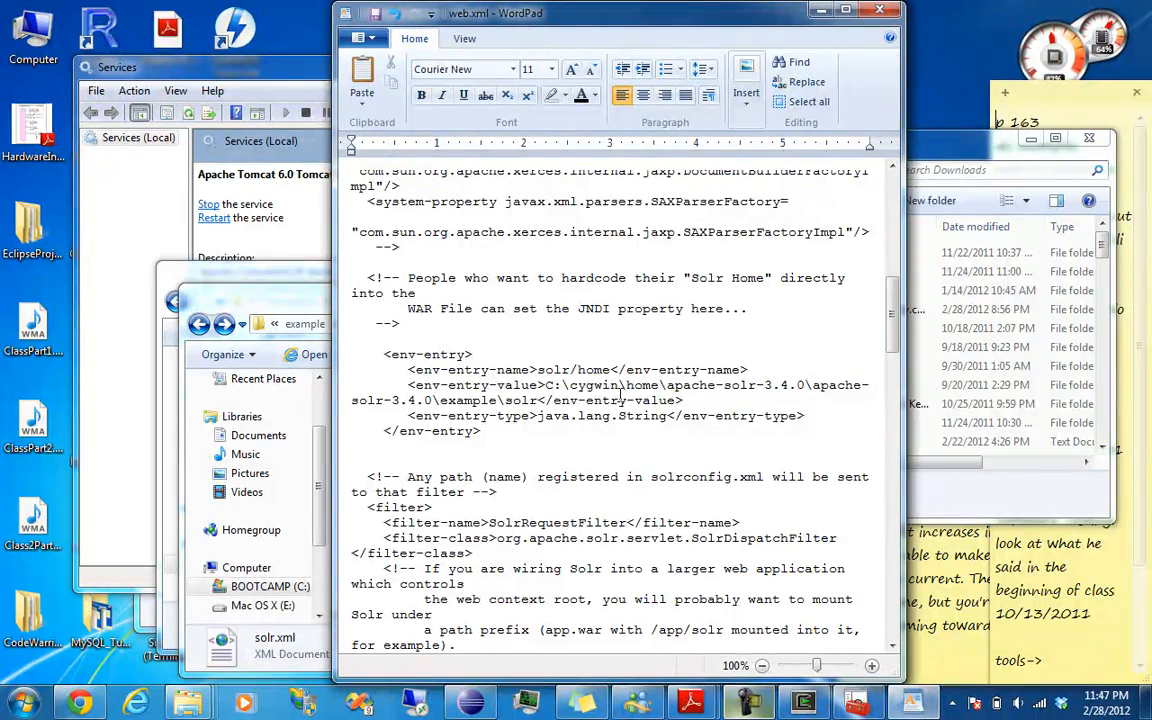
pyautogui.scroll(-3)
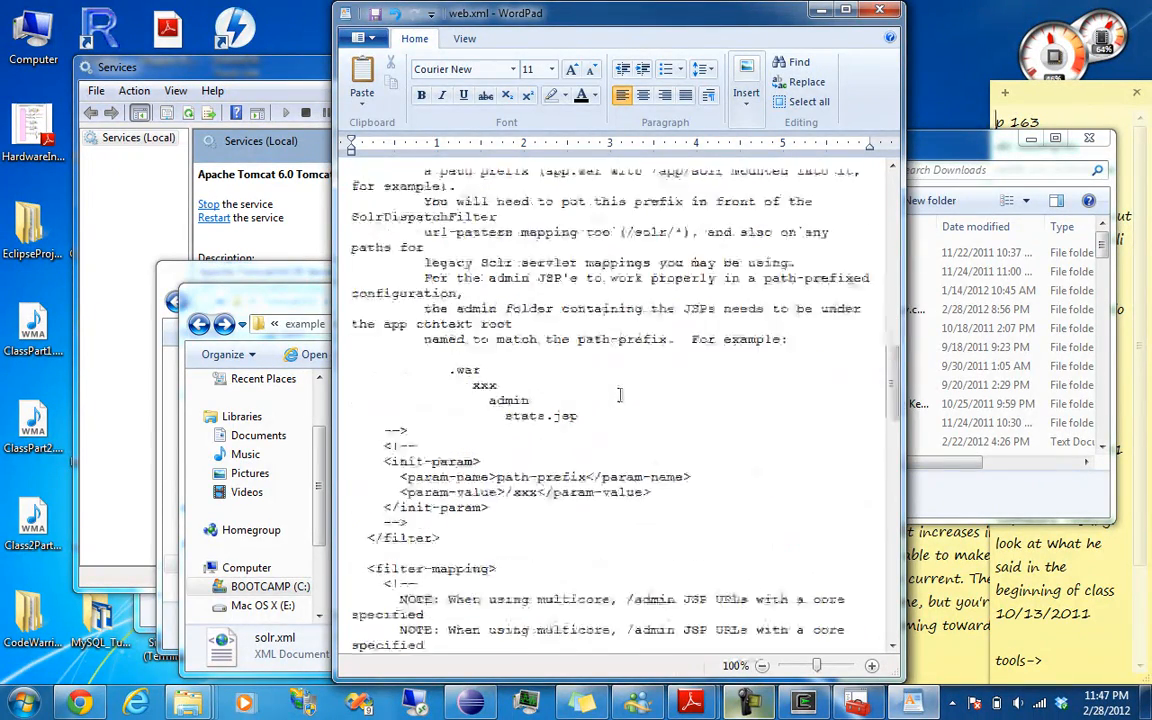
pyautogui.scroll(-3)
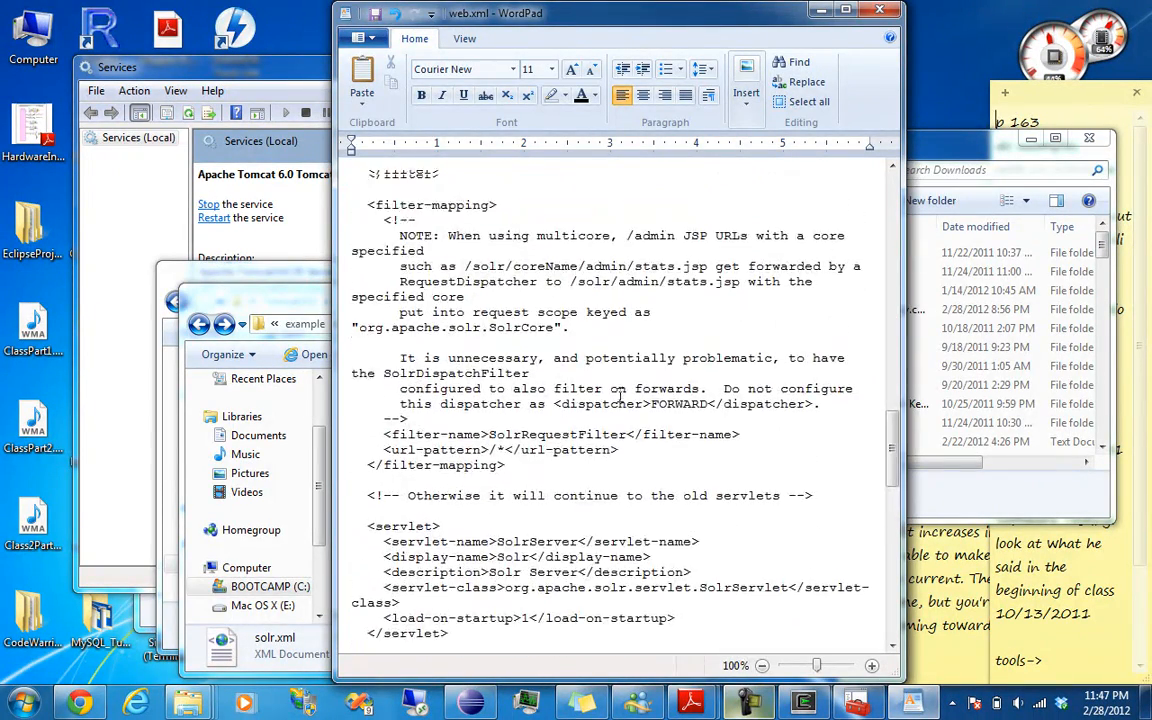
pyautogui.scroll(-3)
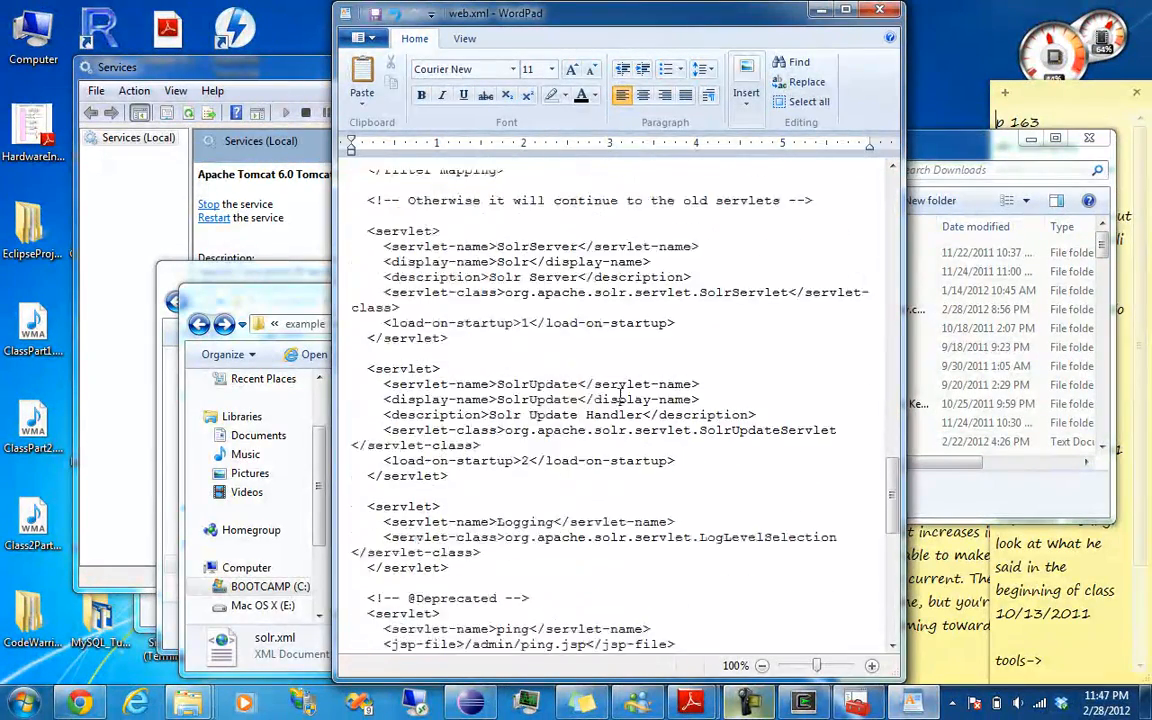
pyautogui.scroll(-3)
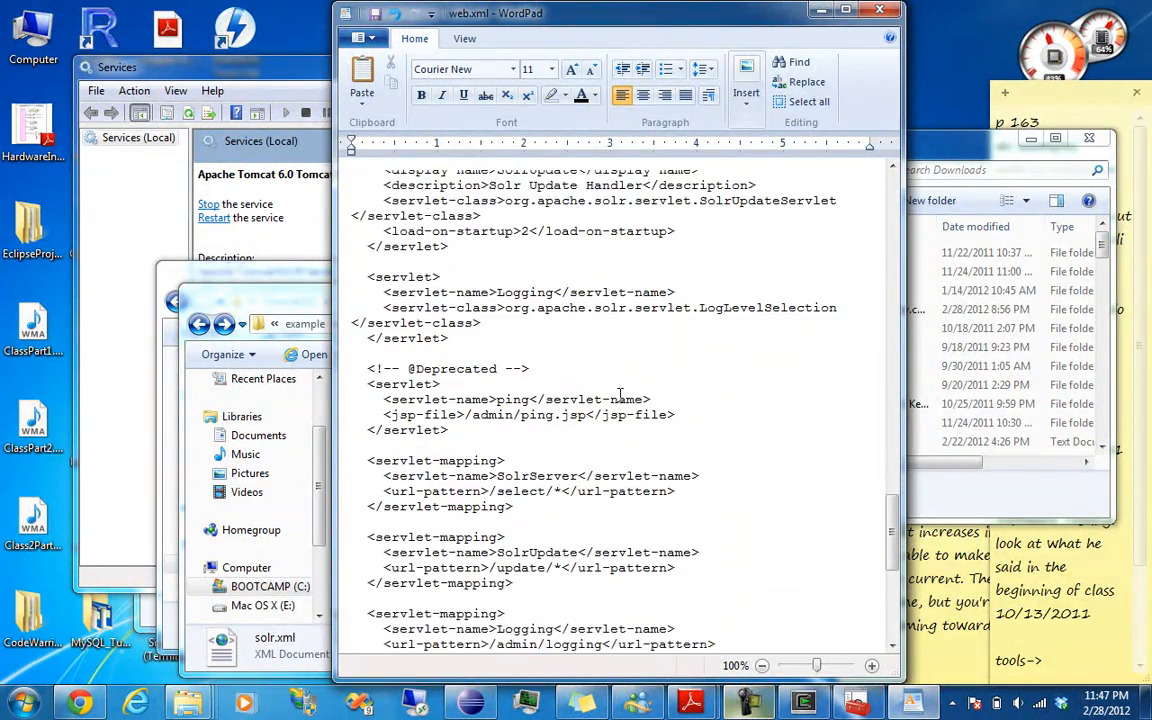
# Find the xxx placeholder in the path-prefix param-value and delete it, leaving just '/'.
pyautogui.scroll(-3)
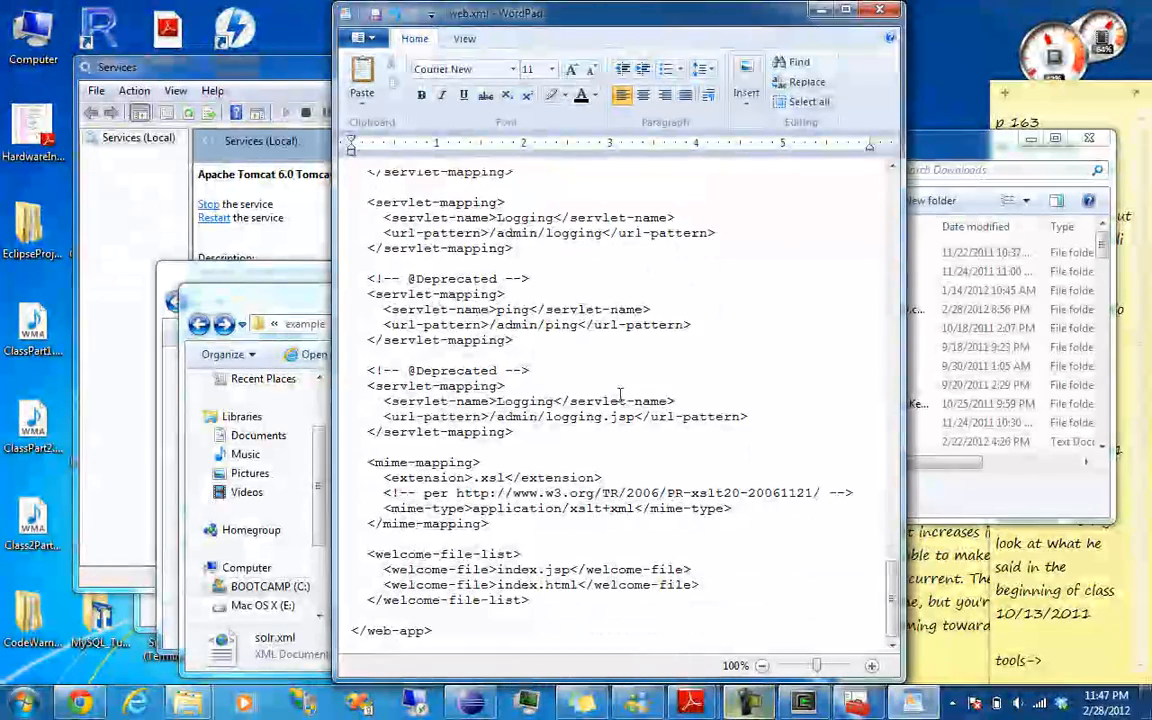
pyautogui.scroll(3)
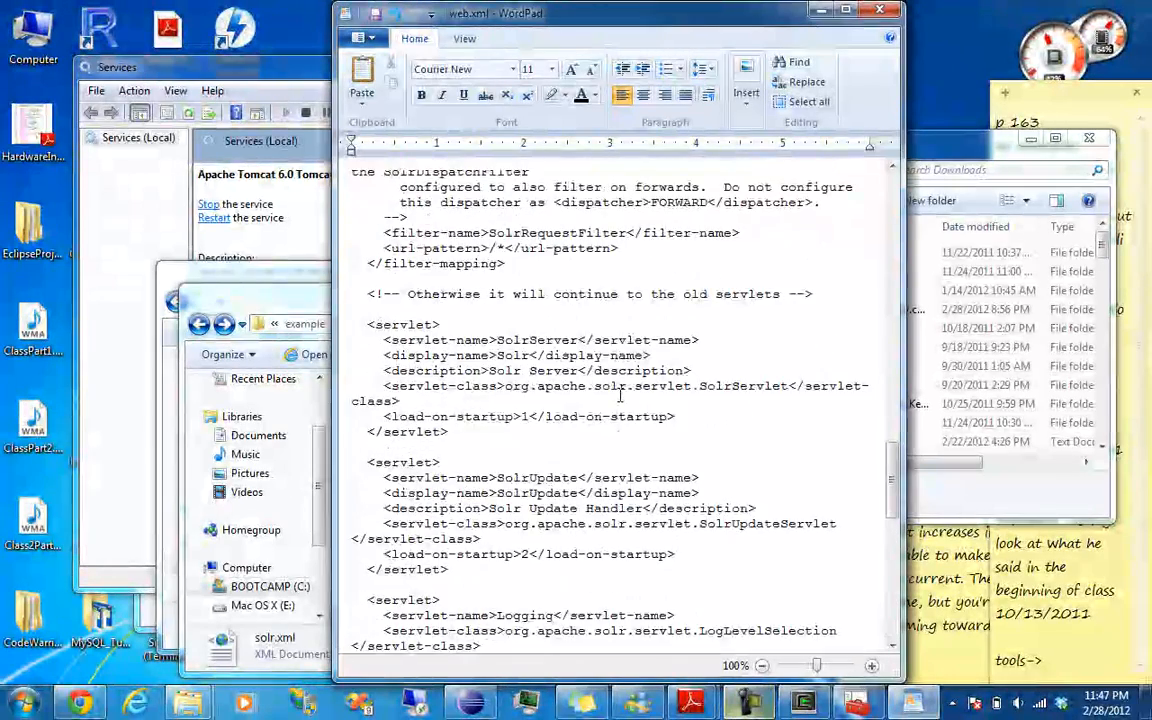
pyautogui.scroll(3)
pyautogui.write('x')
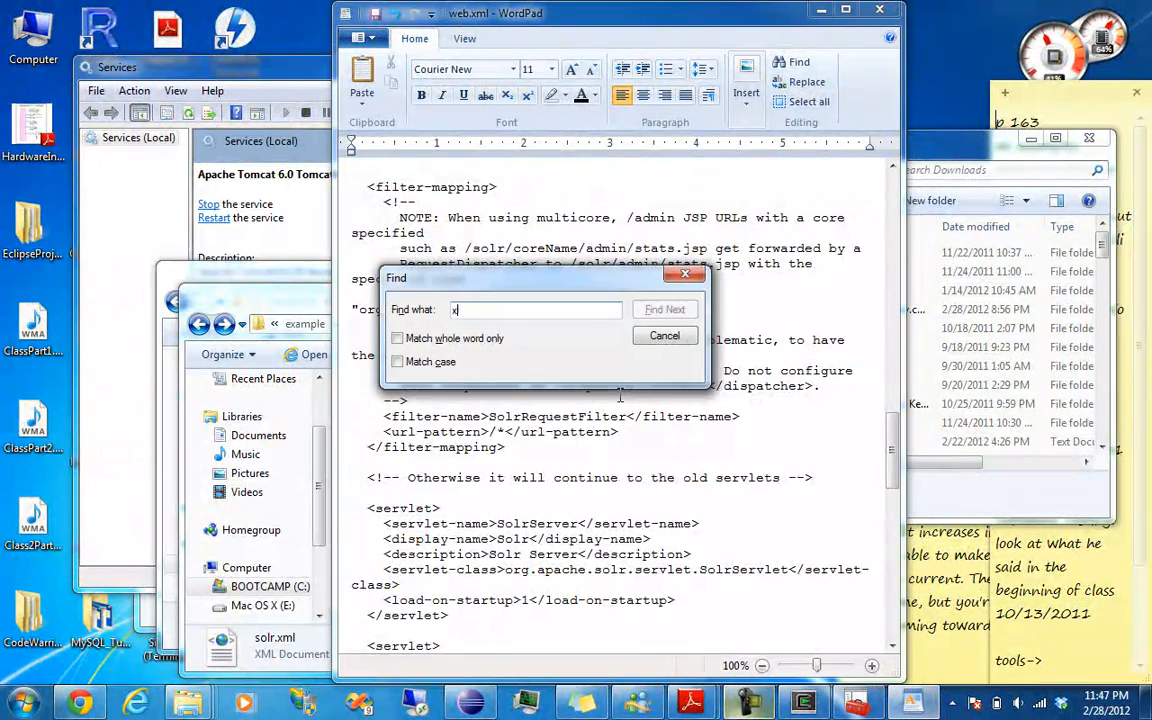
pyautogui.click(664, 309)
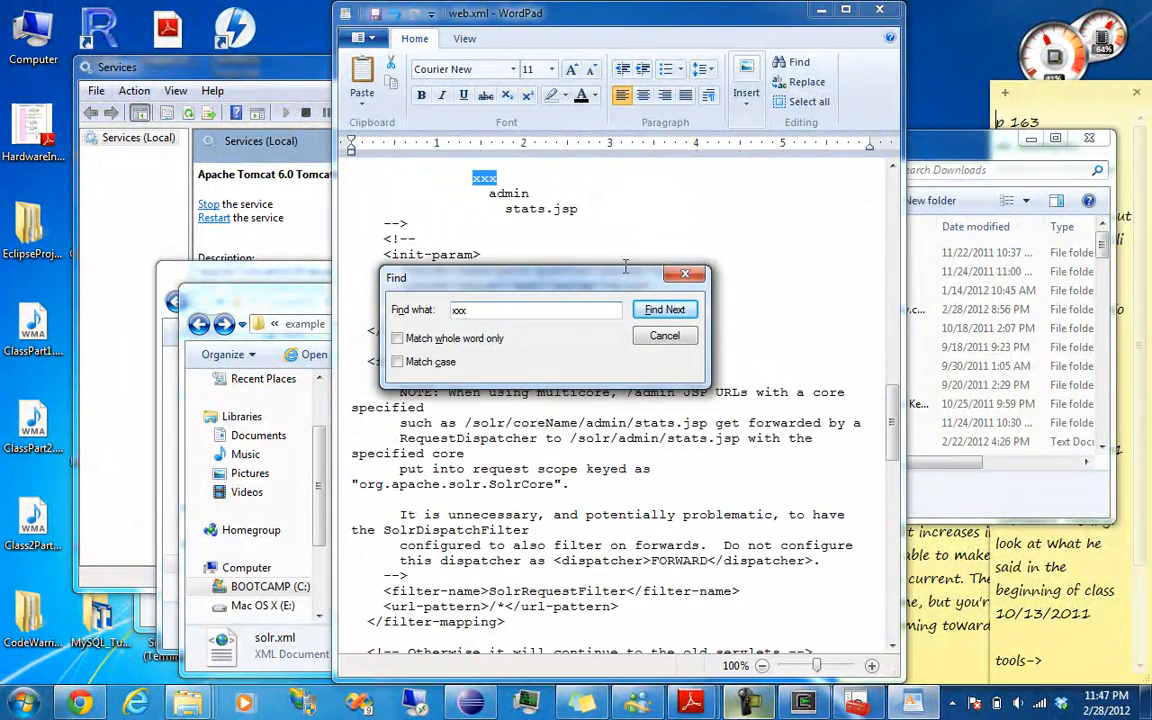
pyautogui.click(665, 335)
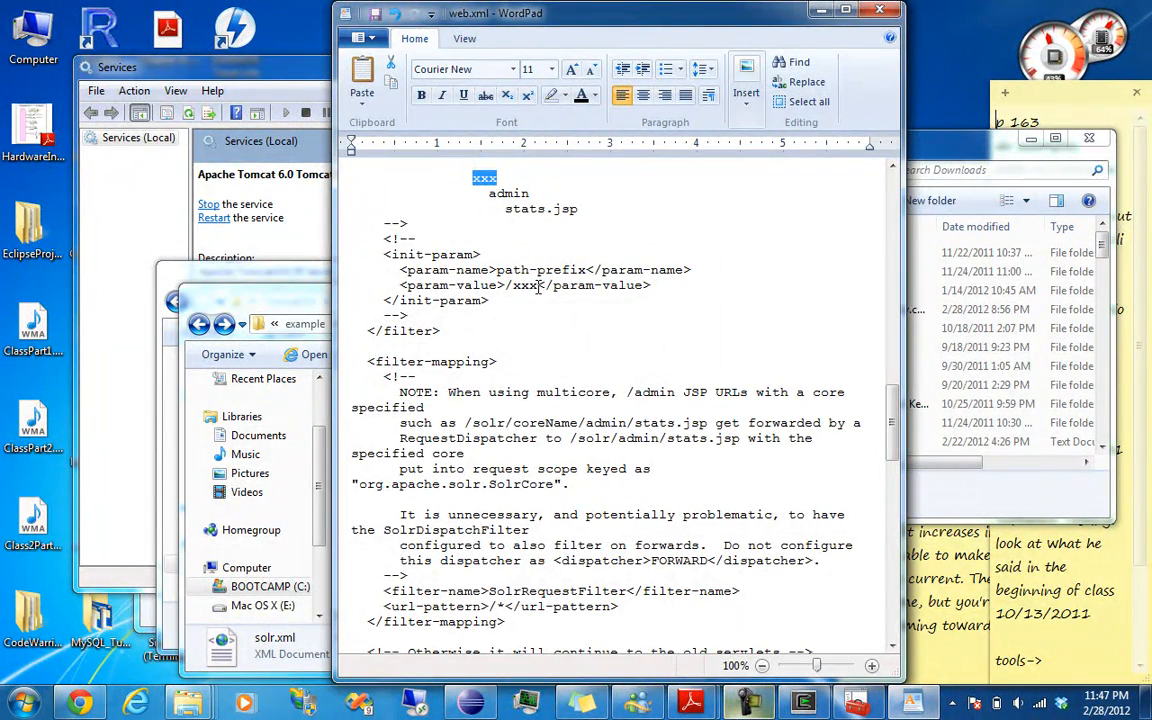
pyautogui.click(725, 321)
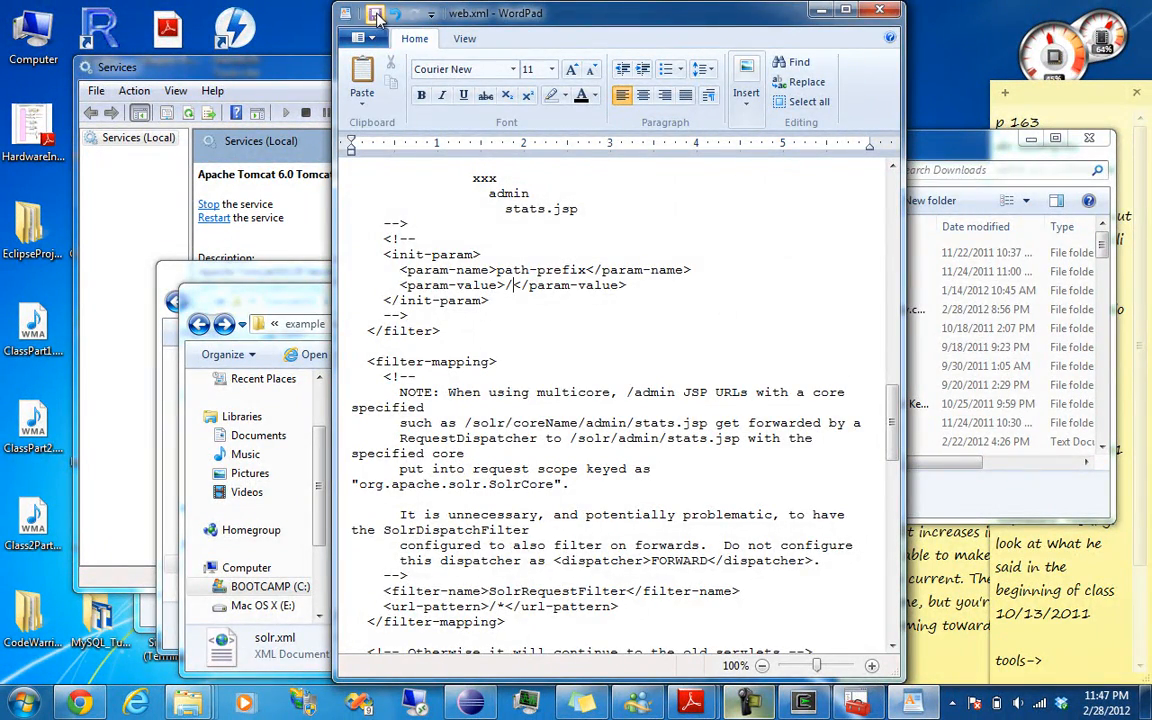
pyautogui.scroll(-3)
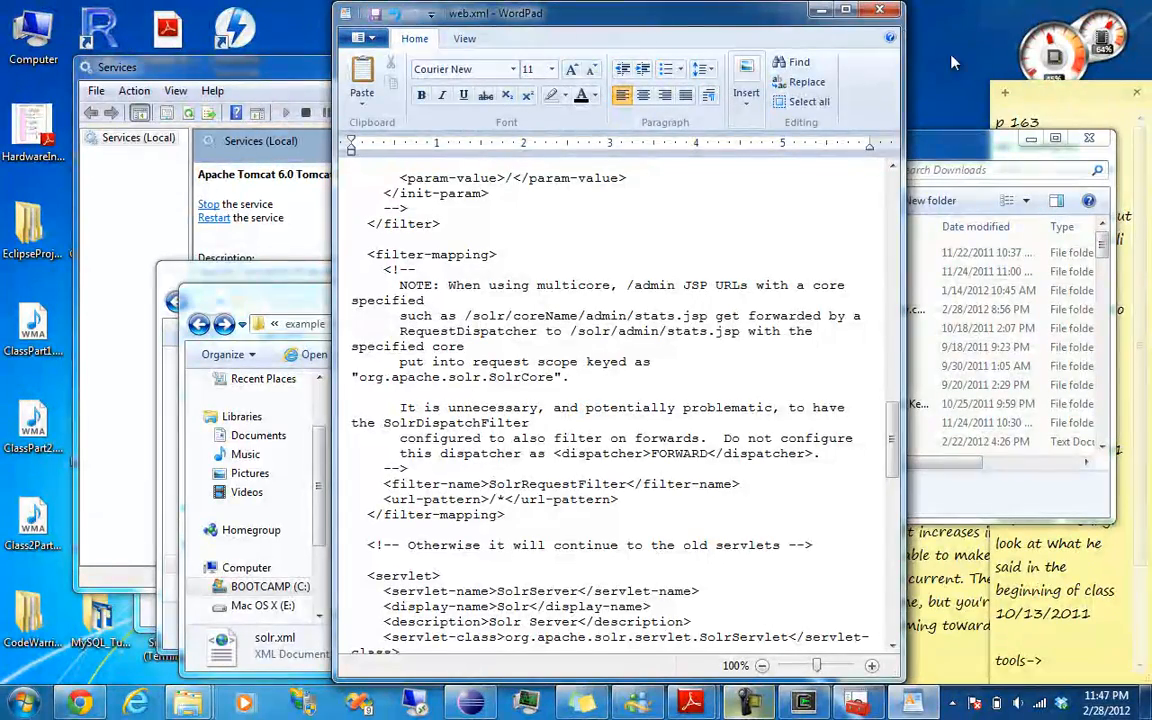
pyautogui.moveTo(880, 13)
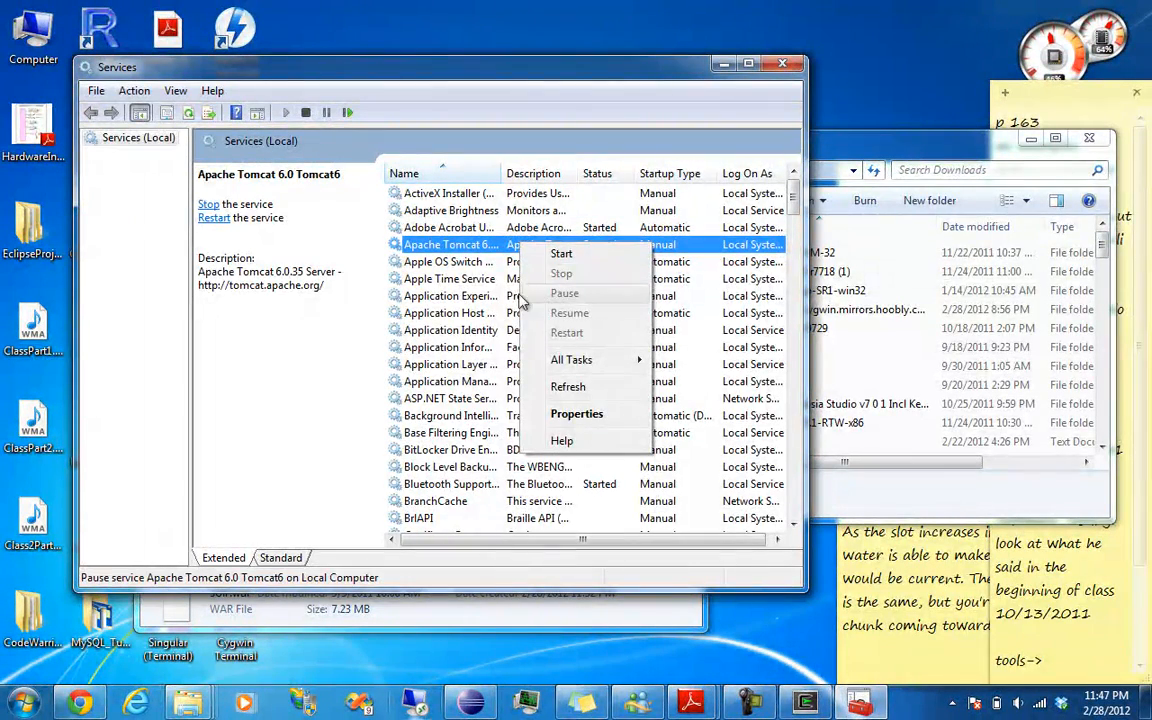
# Stop the Apache Tomcat 6.0 Tomcat6 service, then start it again.
pyautogui.click(561, 253)
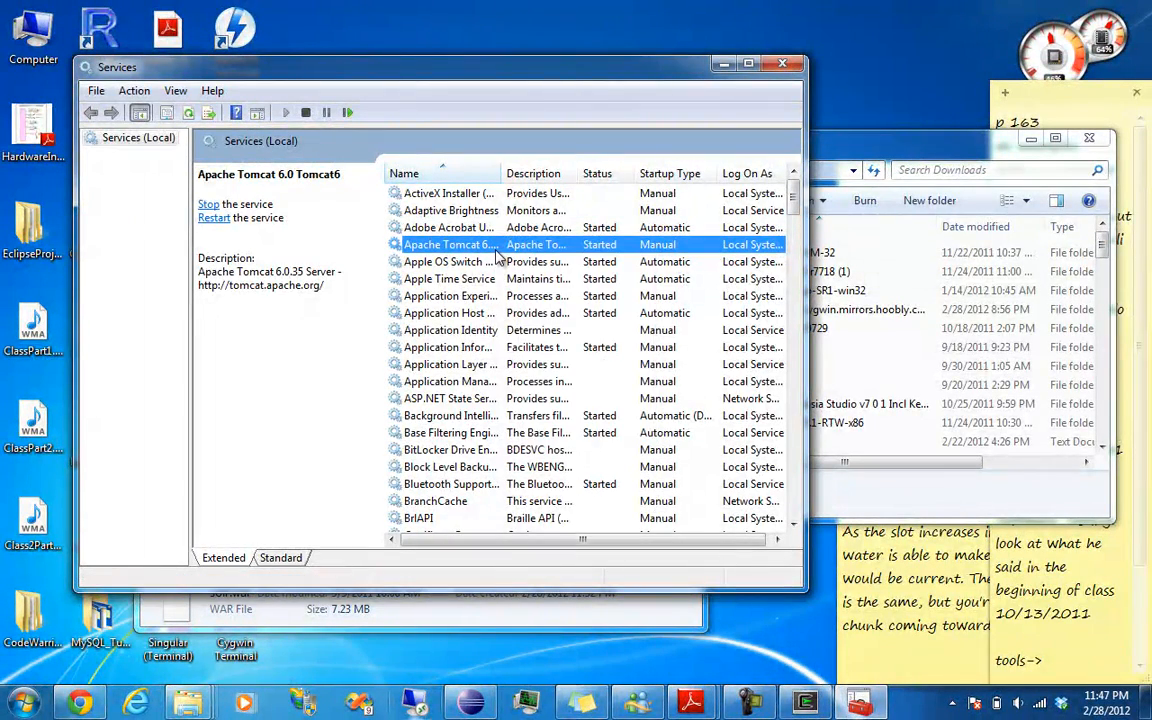
pyautogui.rightClick(450, 244)
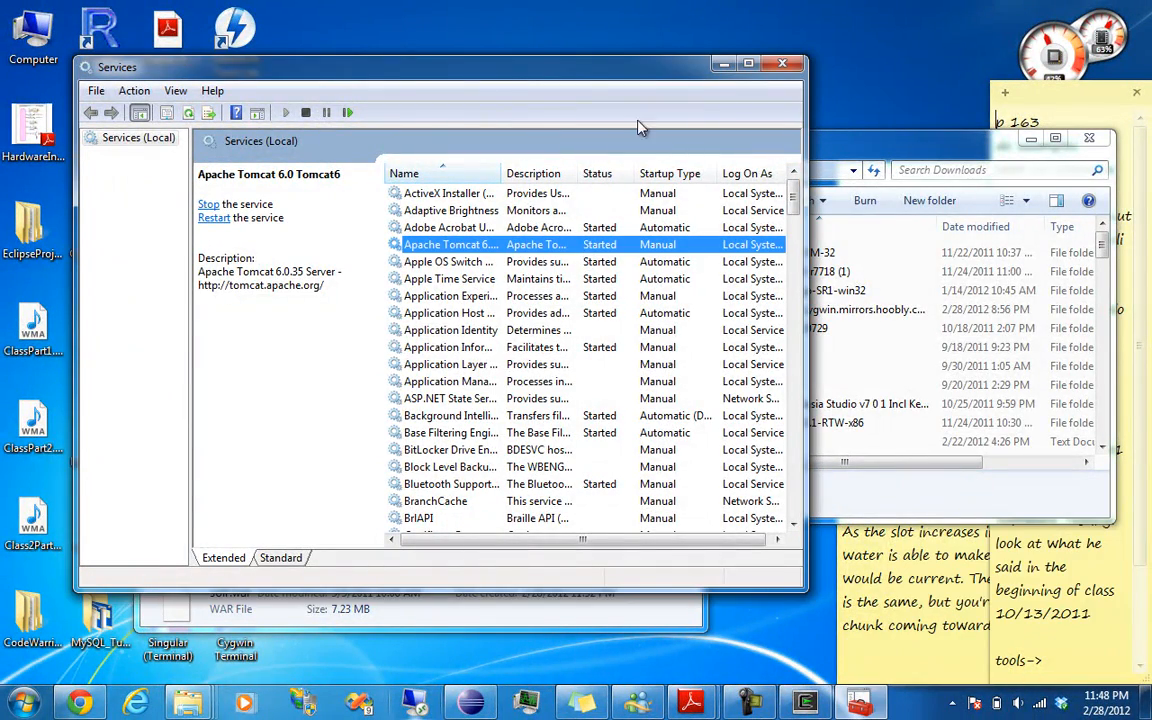
pyautogui.click(209, 204)
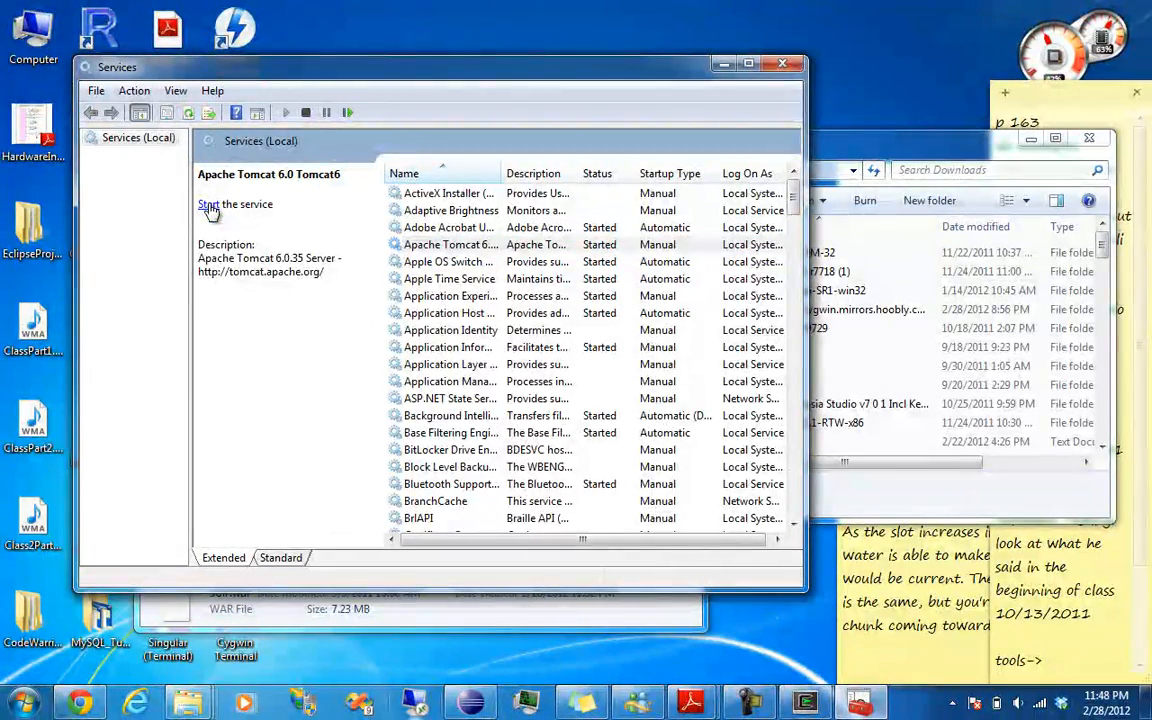
pyautogui.click(235, 204)
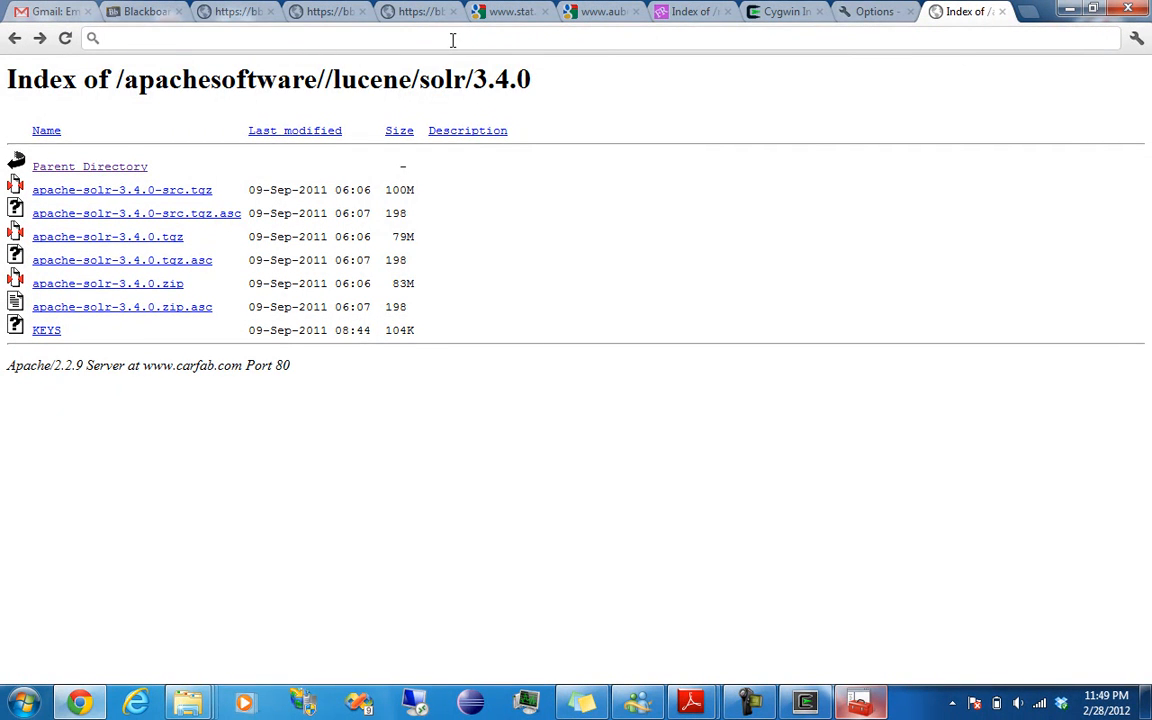
# Go to the Solr Admin page at localhost:8080 in Chrome.
pyautogui.write('http://localhost:8080/')
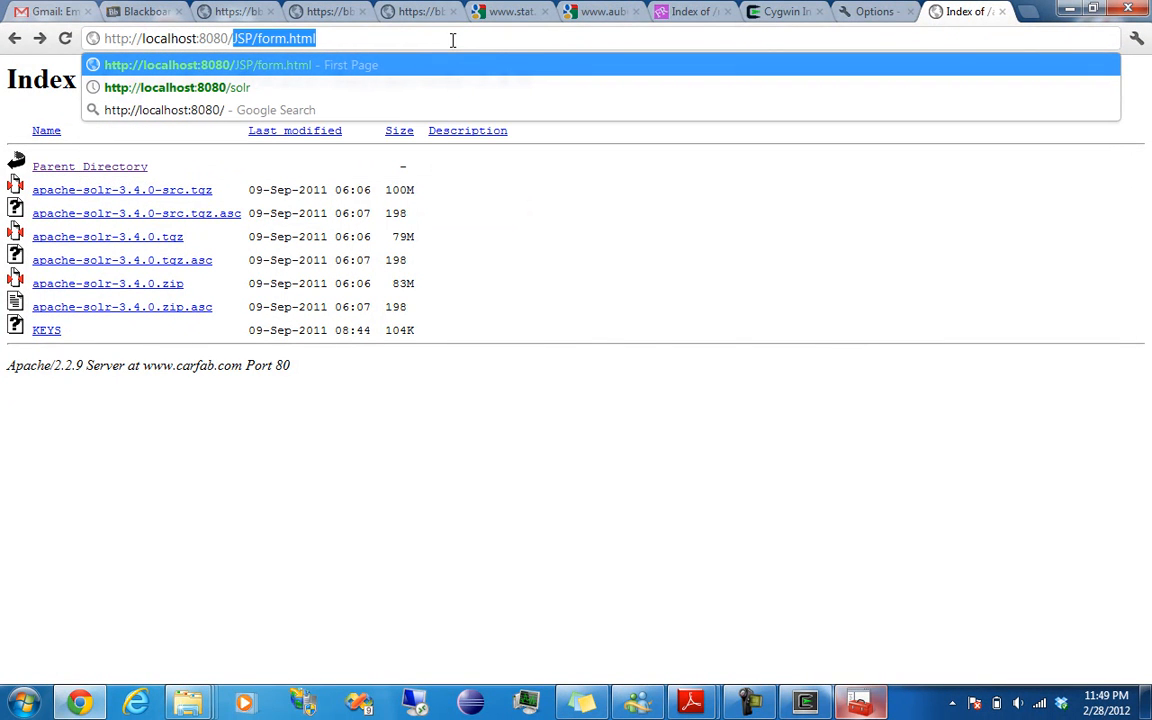
pyautogui.write('solr/')
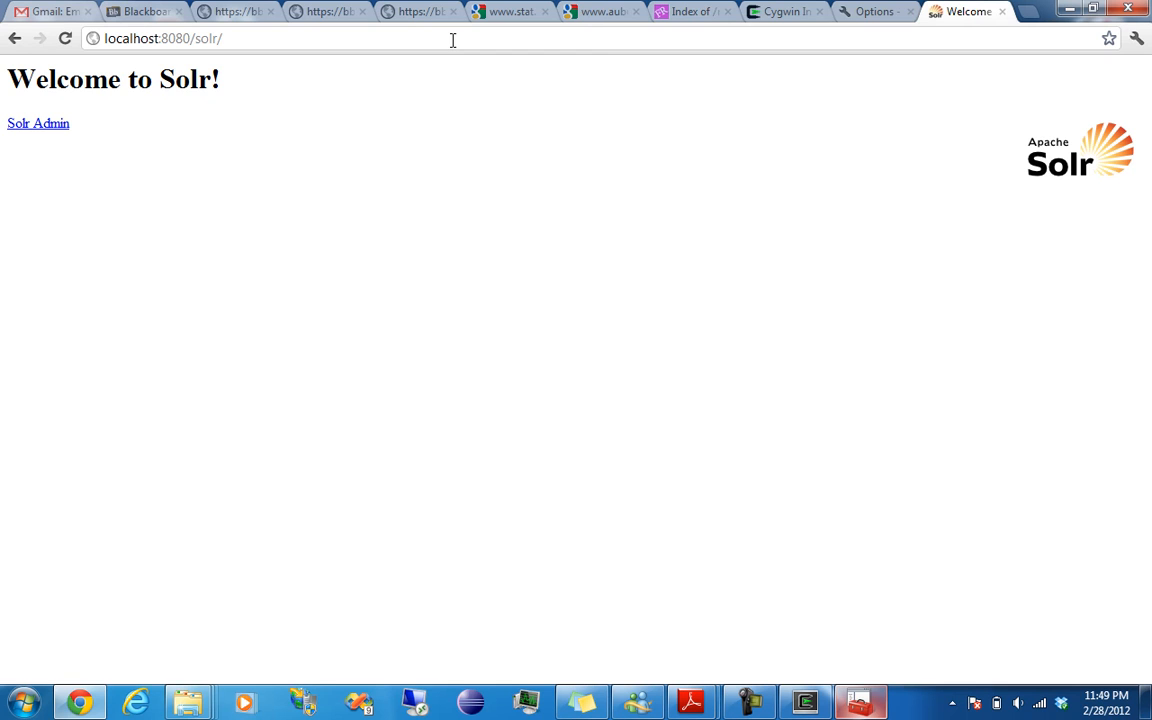
pyautogui.moveTo(45, 130)
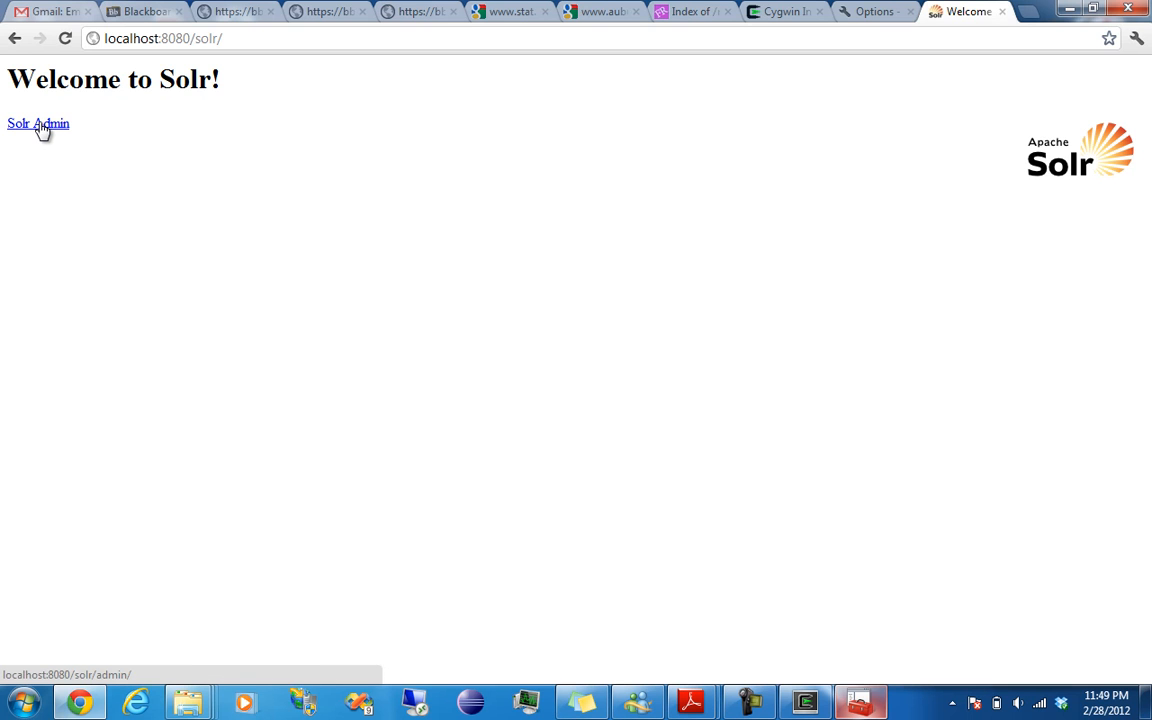
pyautogui.click(38, 123)
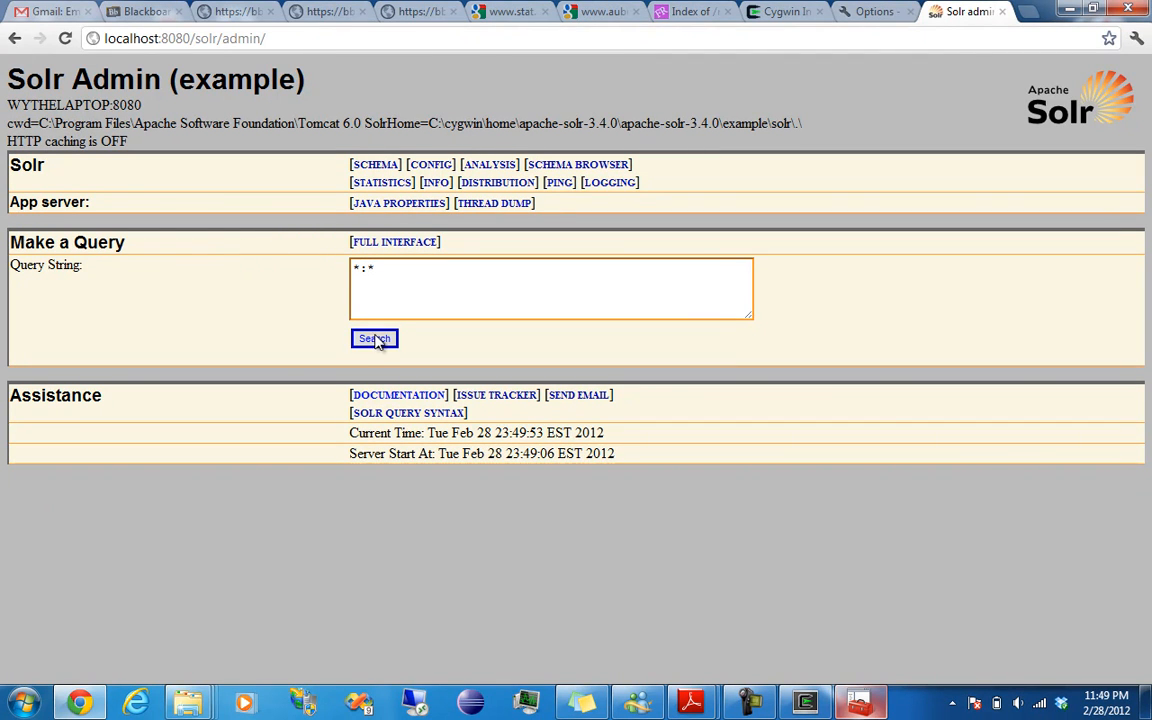
# Run the *:* query, see zero documents found, and return to the Solr admin page.
pyautogui.click(374, 338)
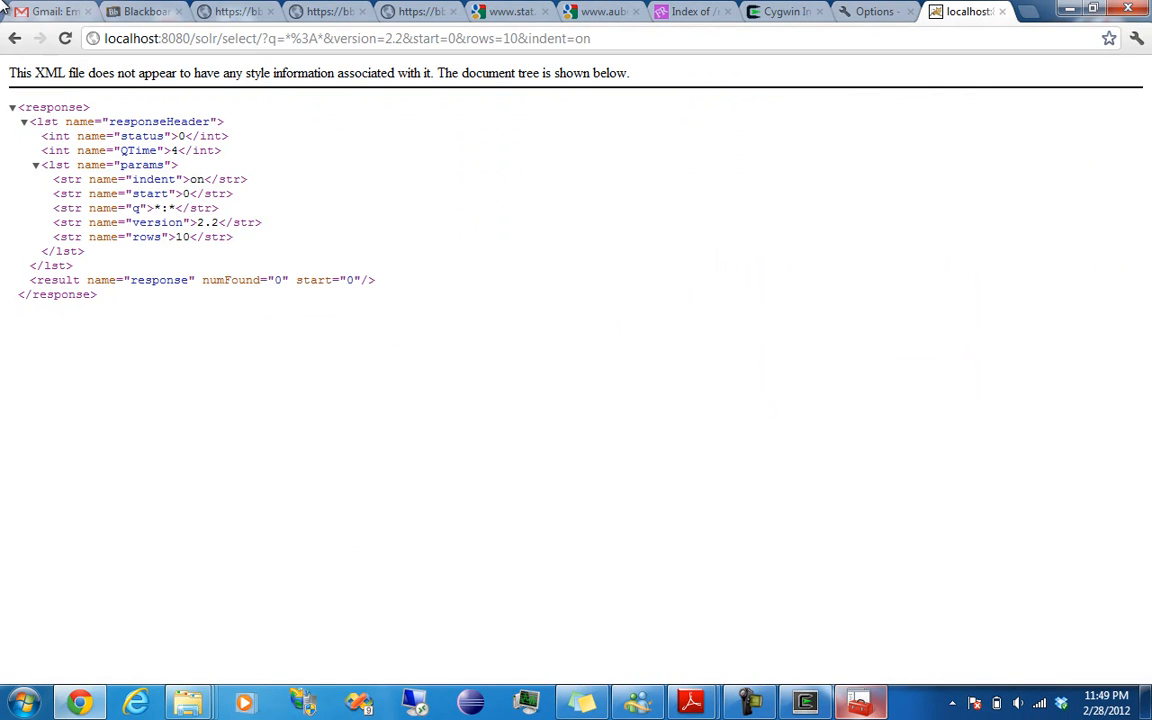
pyautogui.moveTo(15, 38)
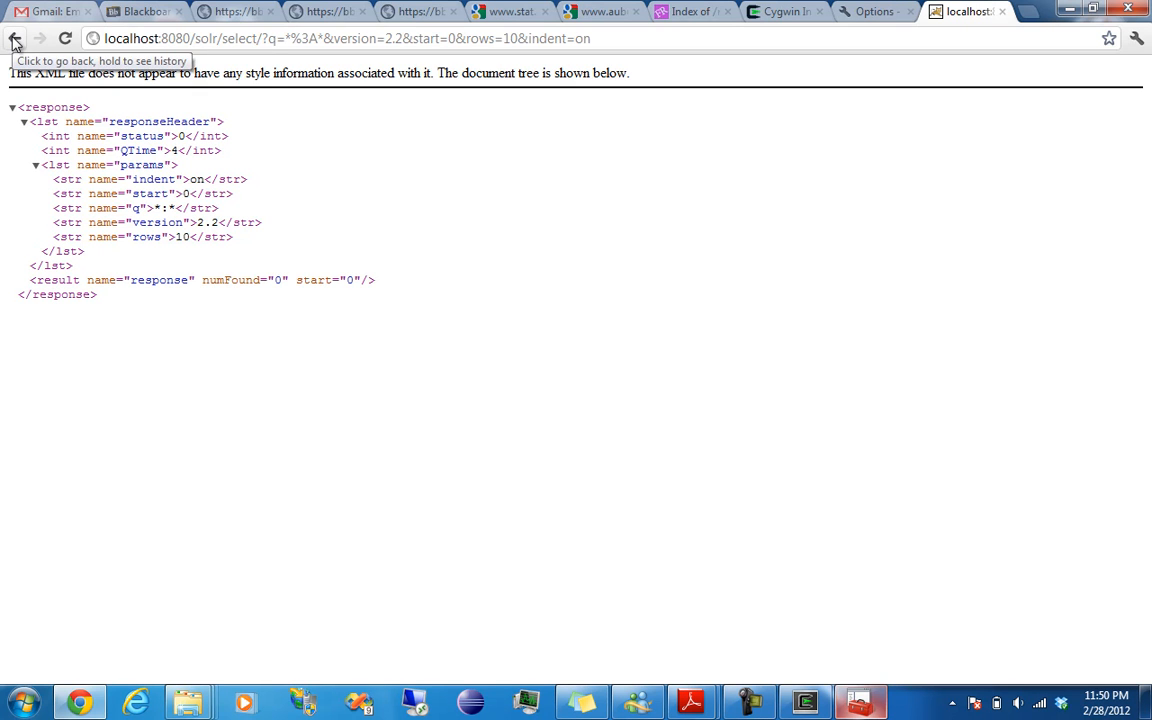
pyautogui.click(15, 38)
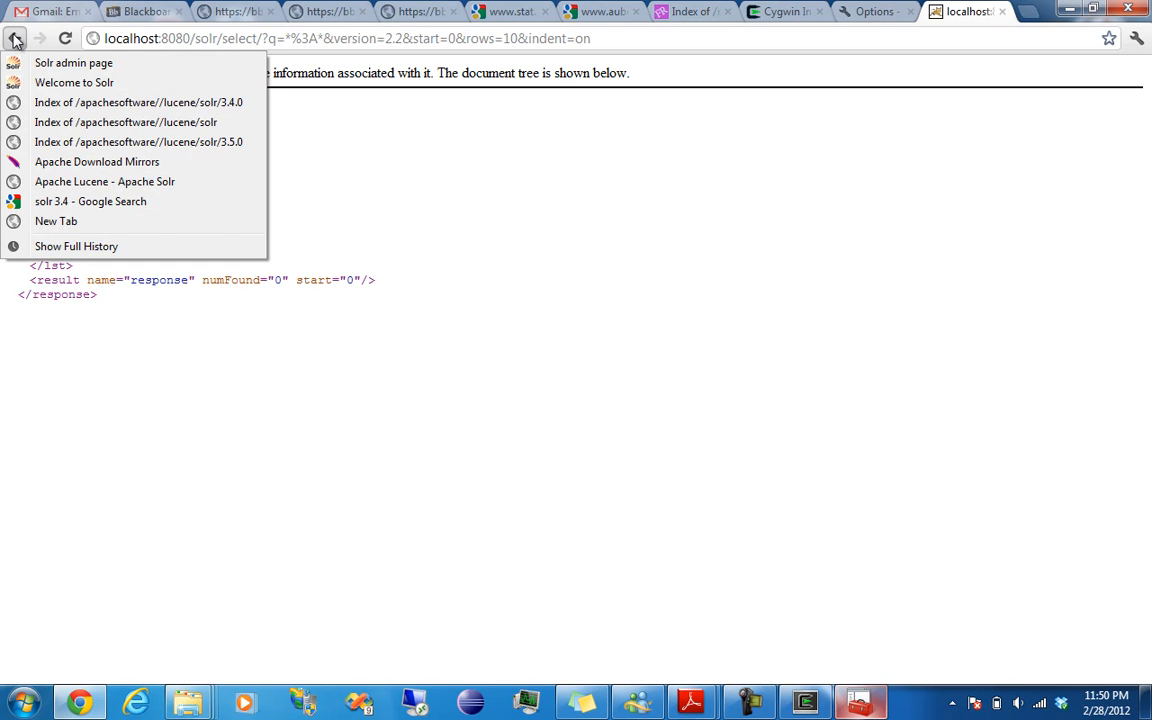
pyautogui.click(73, 62)
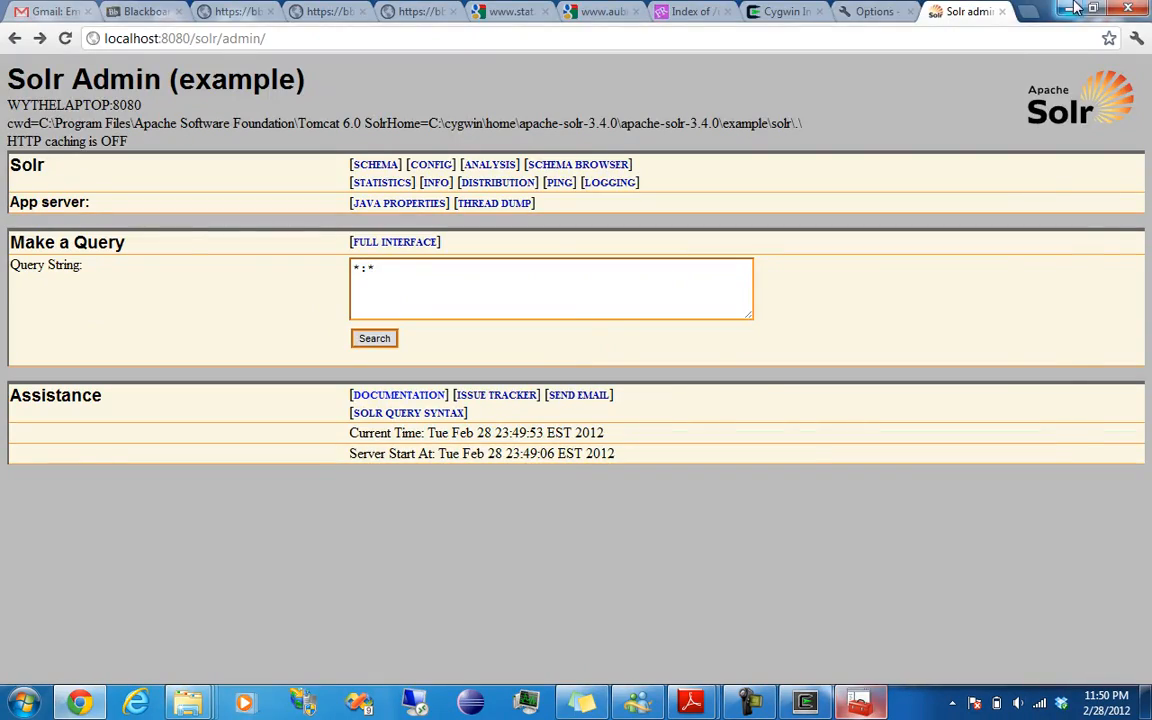
pyautogui.click(1073, 8)
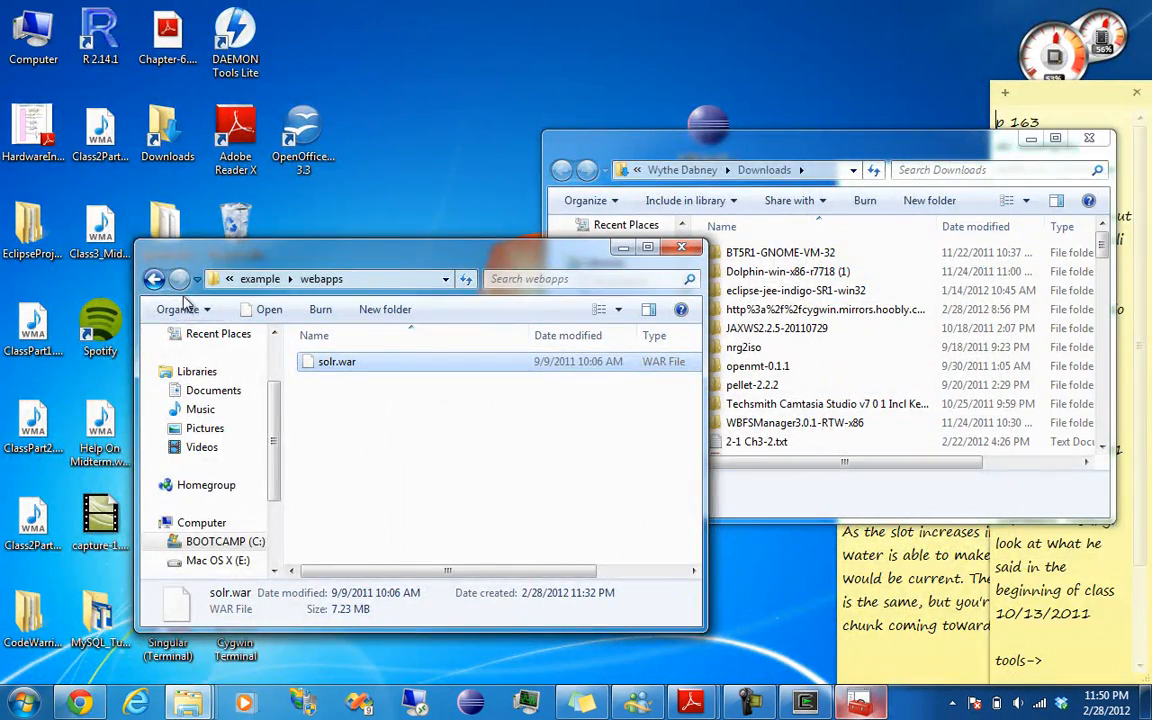
# Navigate Explorer to the apache-nutch-1.4-bin runtime local bin folder.
pyautogui.click(154, 279)
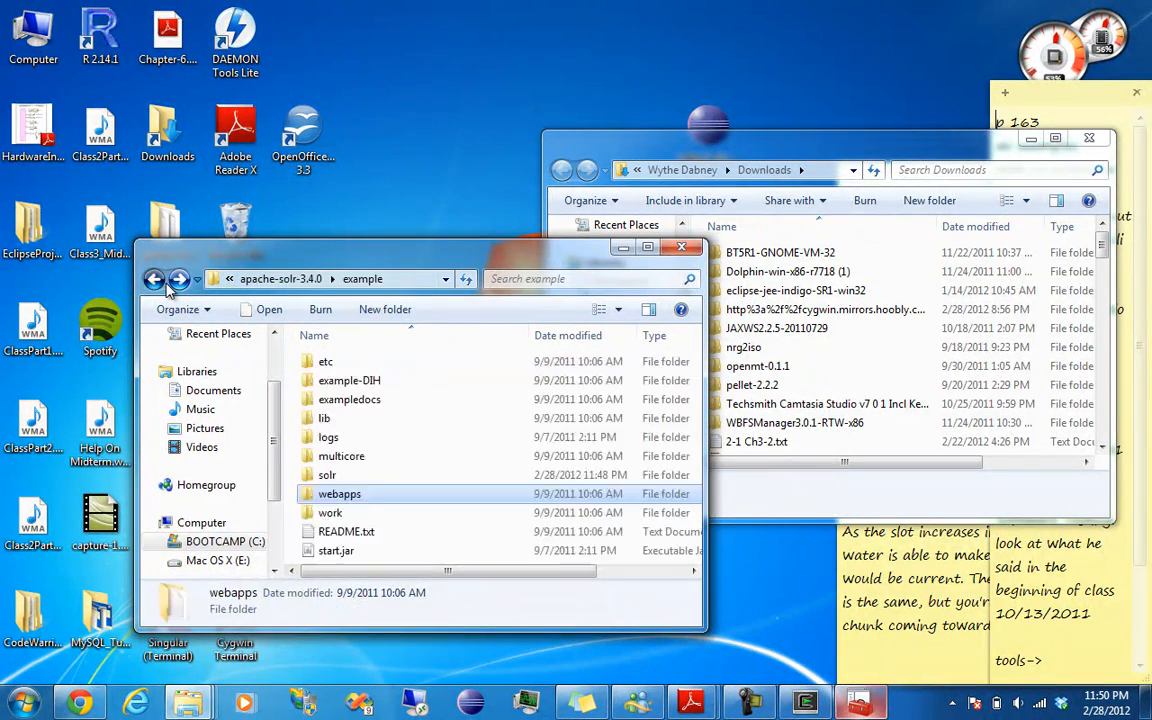
pyautogui.click(154, 279)
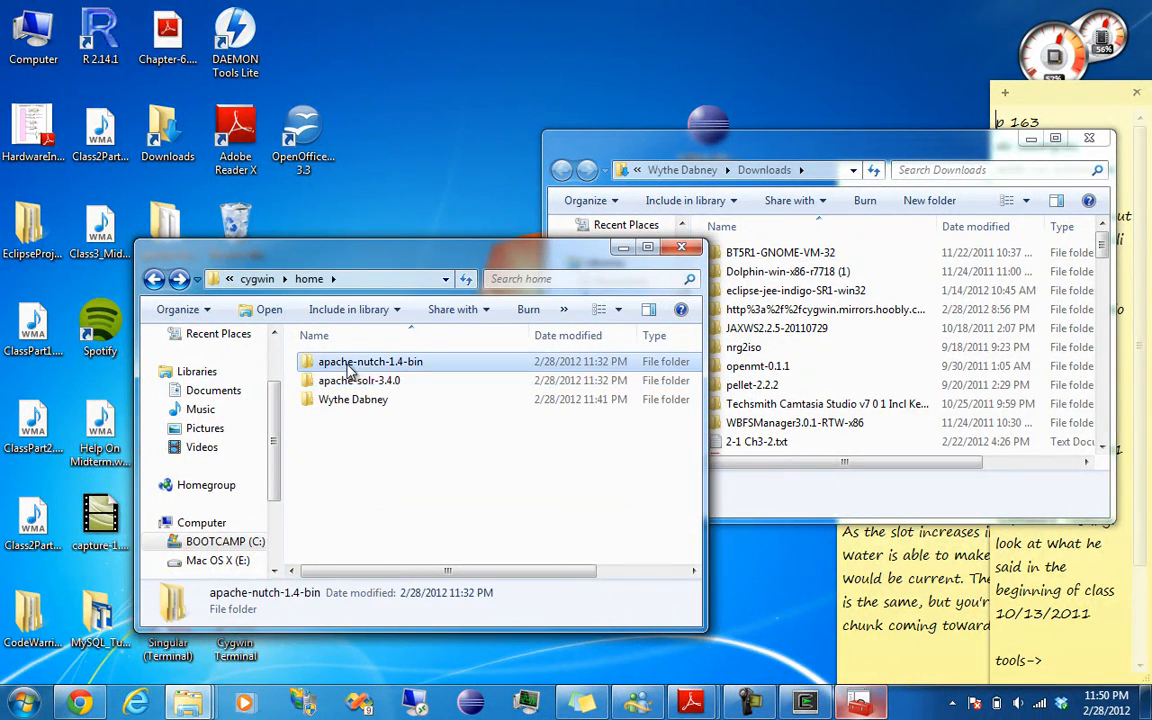
pyautogui.doubleClick(370, 361)
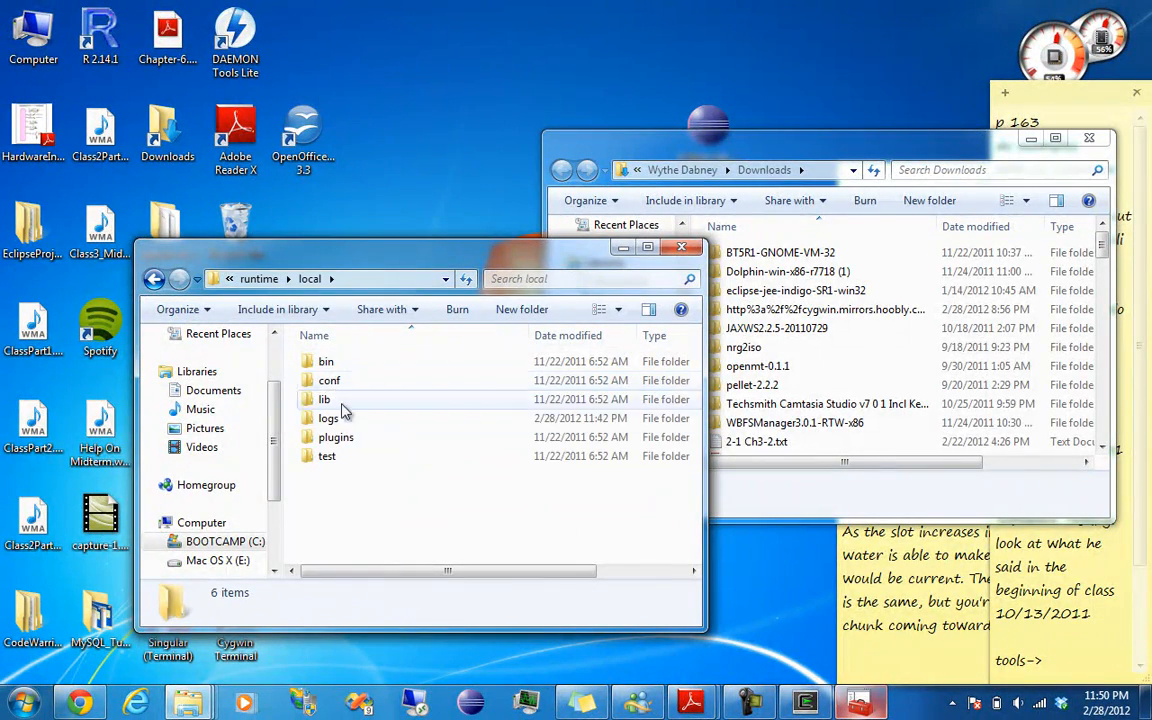
pyautogui.doubleClick(329, 380)
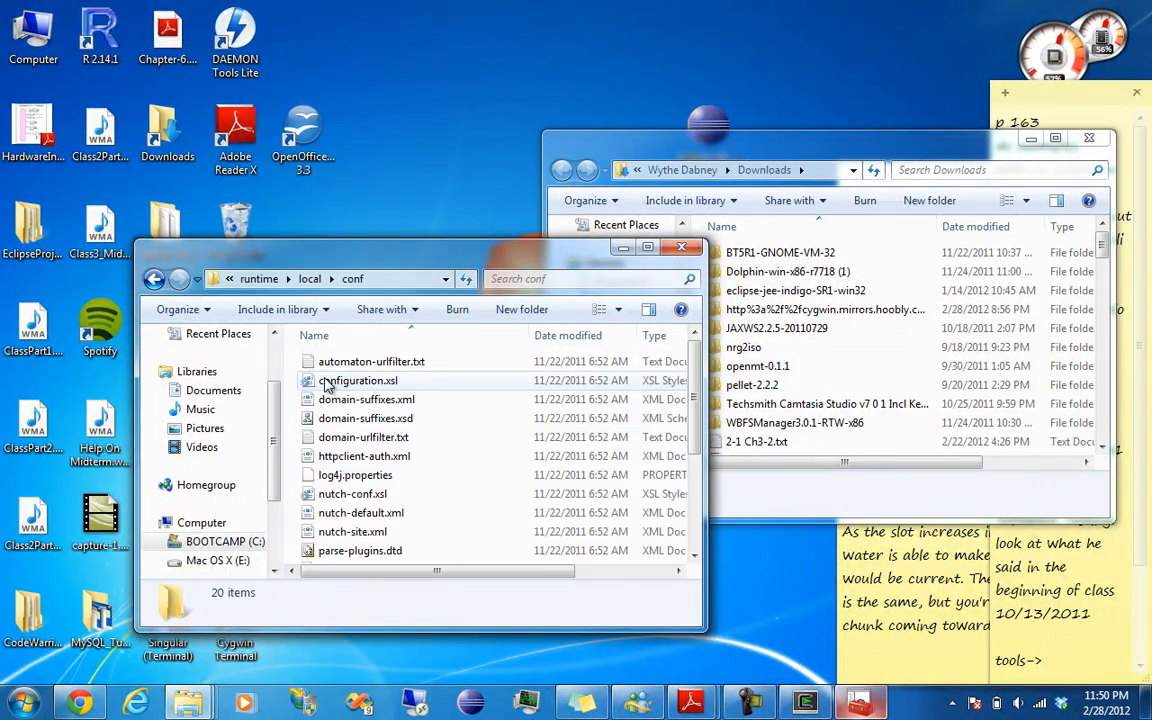
pyautogui.moveTo(154, 279)
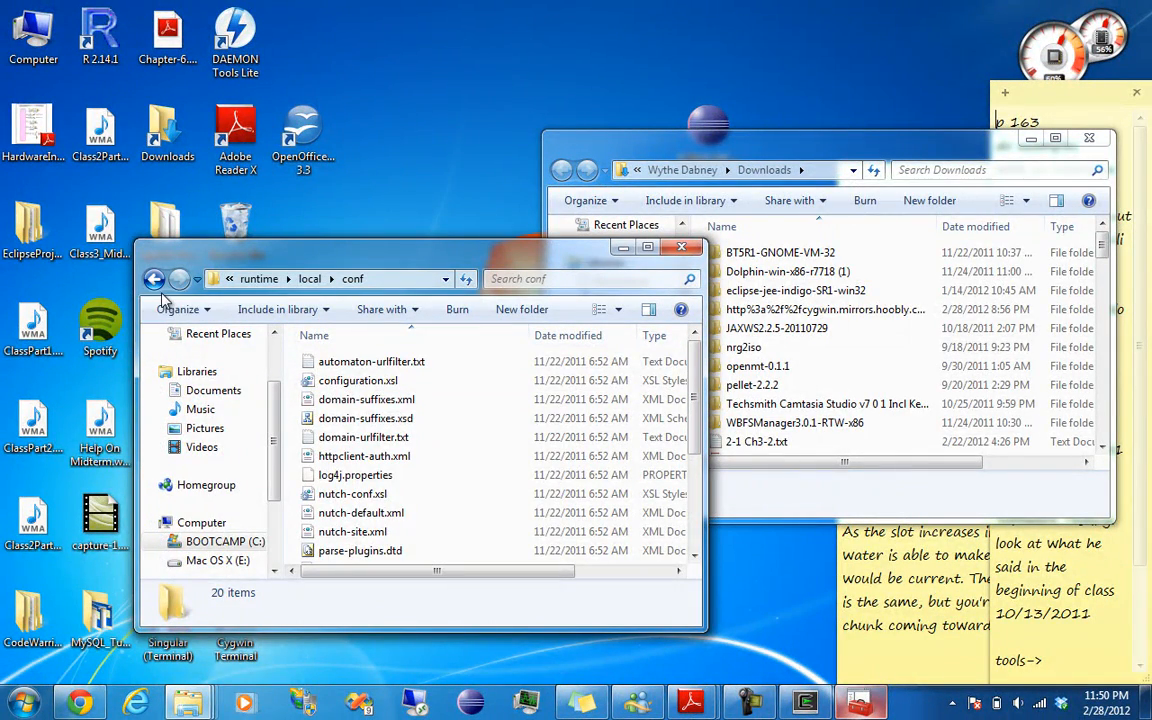
pyautogui.click(154, 279)
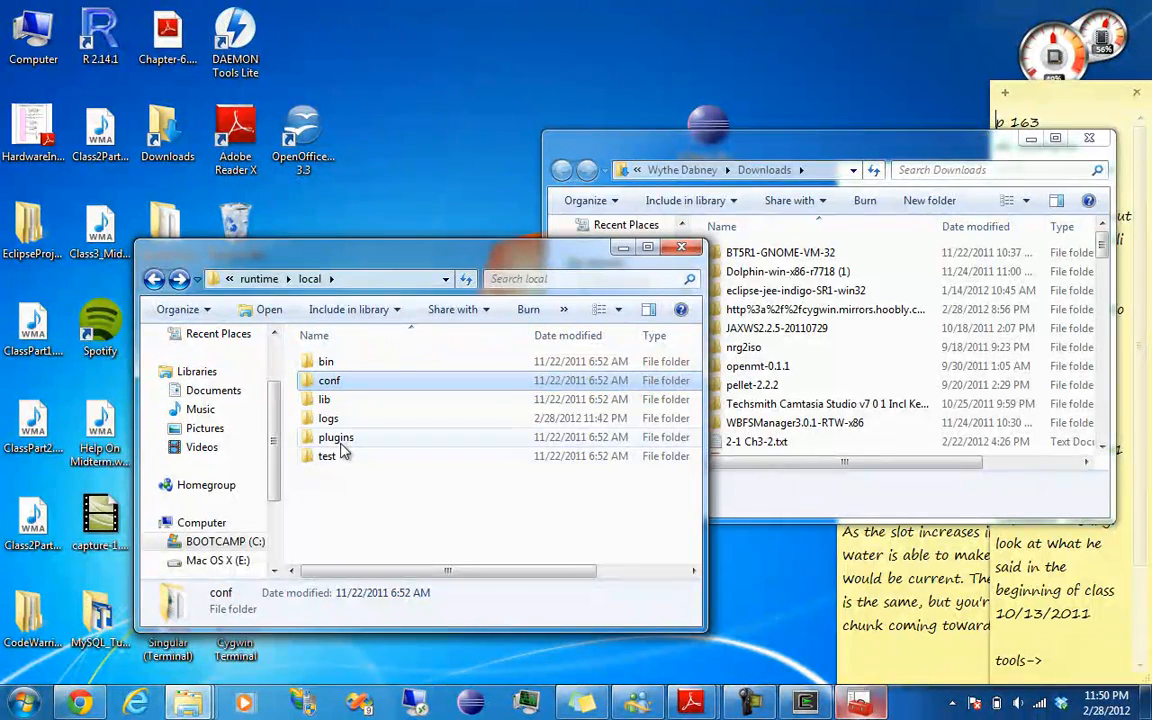
pyautogui.moveTo(363, 453)
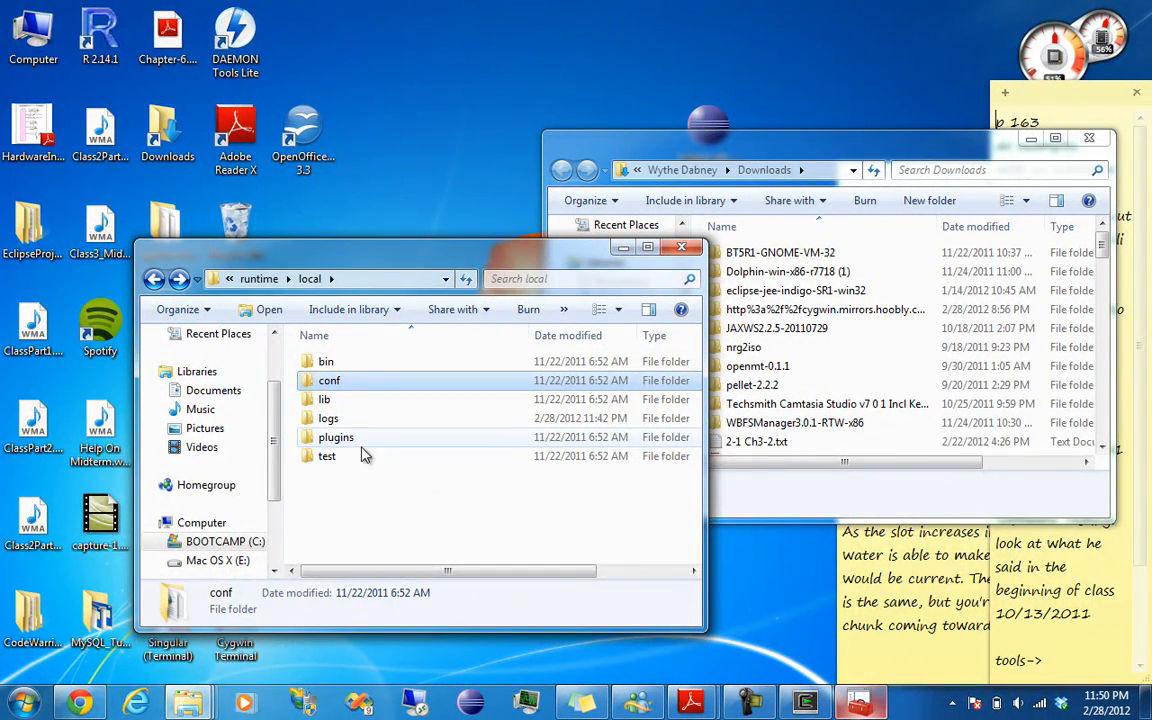
pyautogui.doubleClick(326, 361)
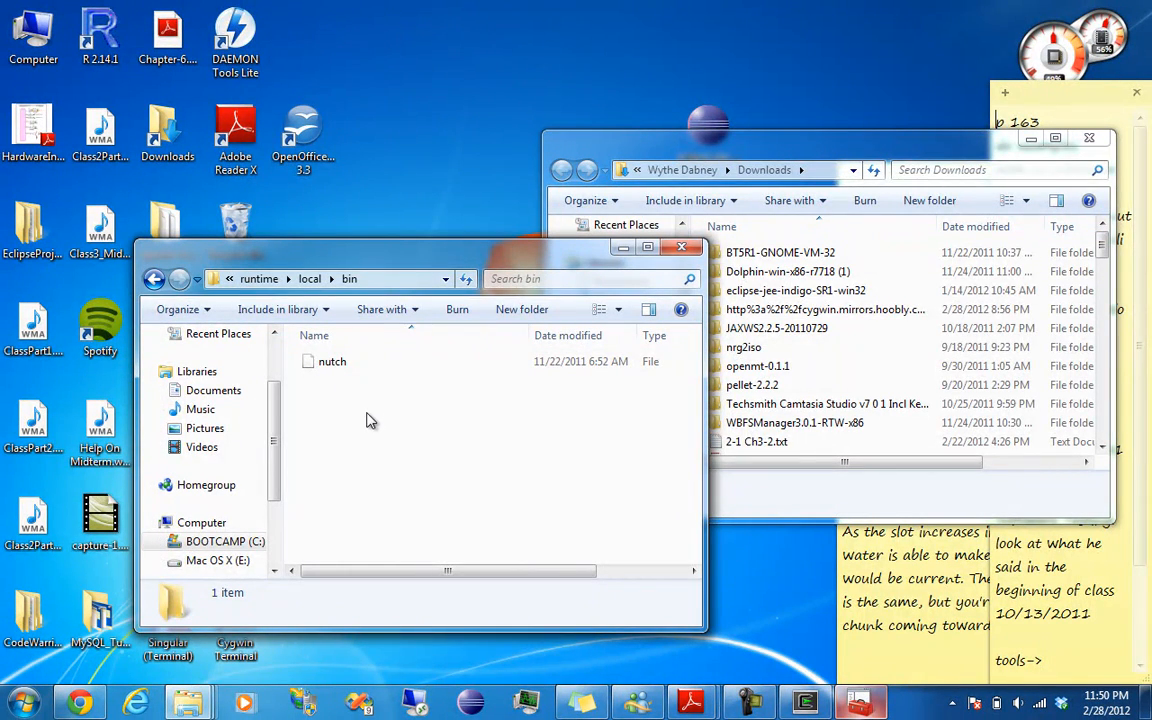
# Create a new folder named urls inside bin.
pyautogui.rightClick(370, 420)
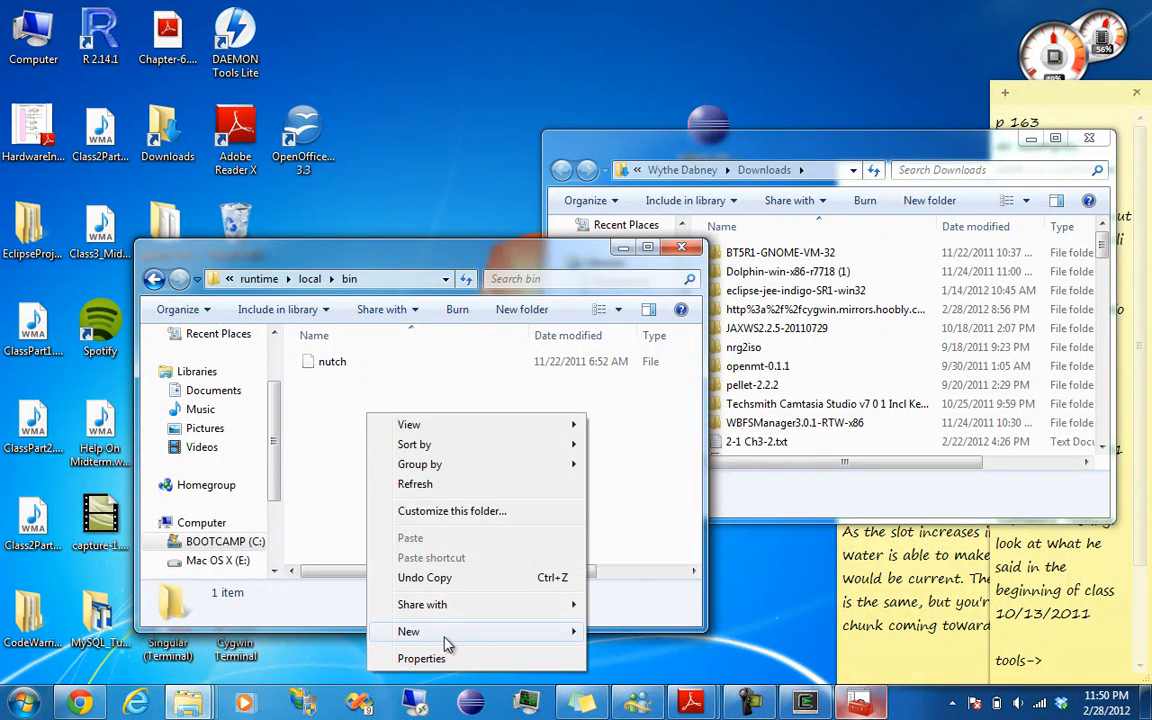
pyautogui.click(408, 631)
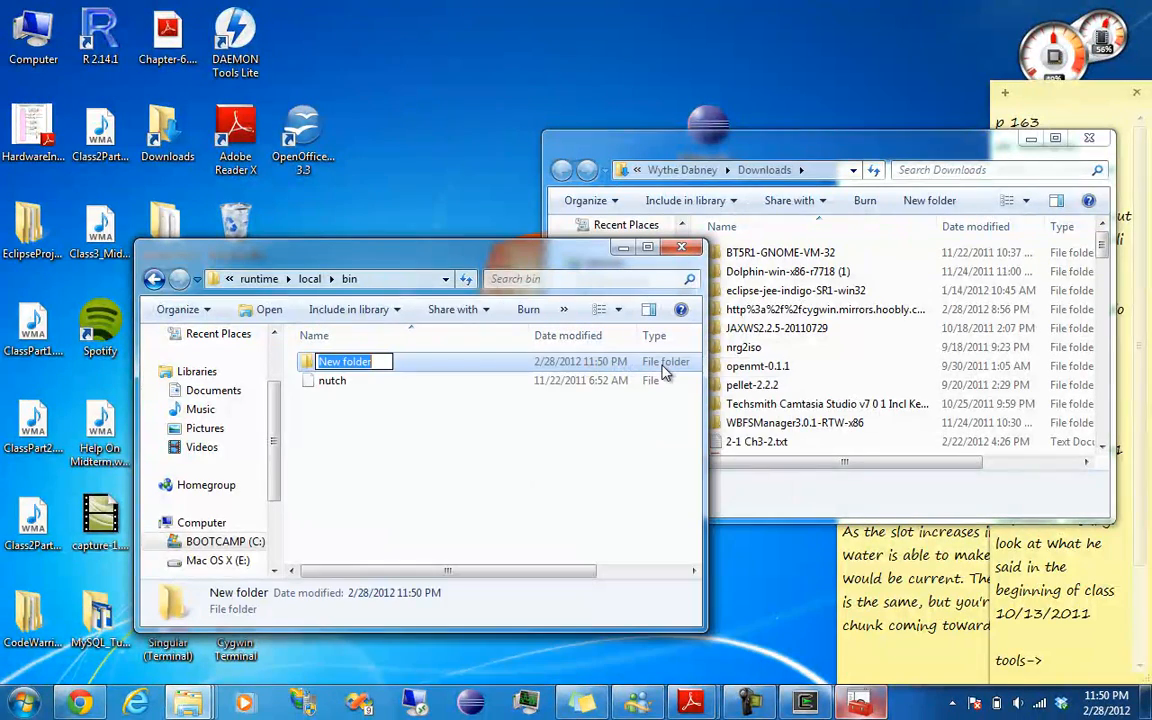
pyautogui.write('urls')
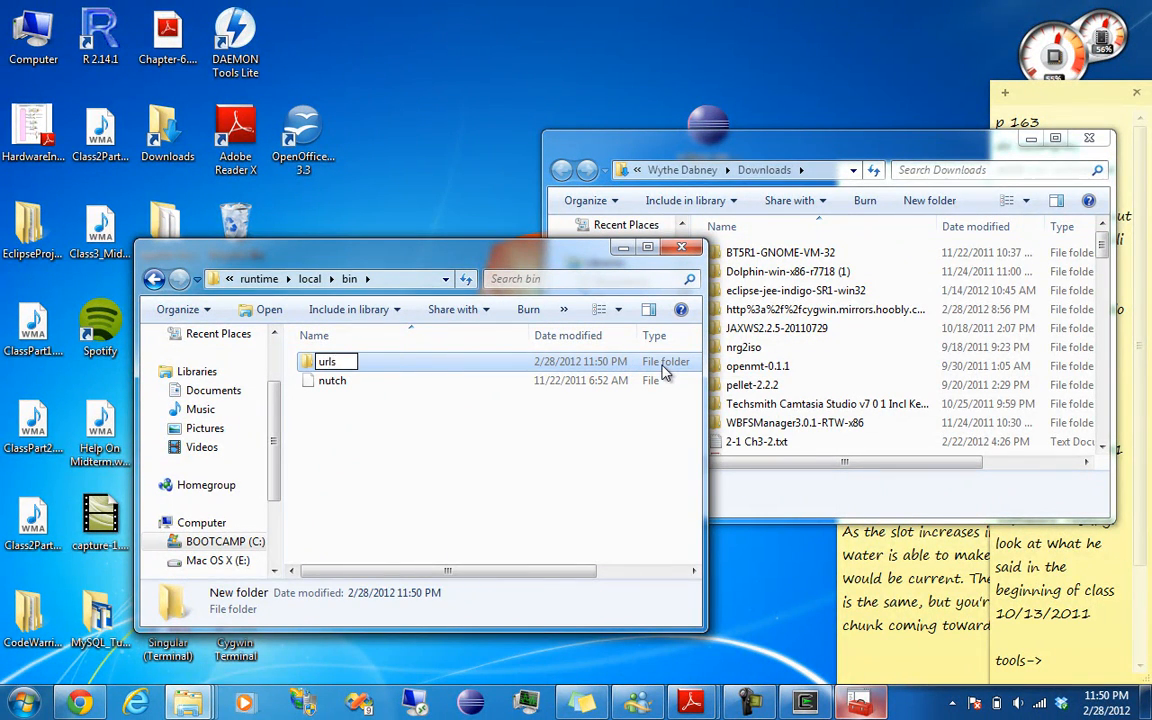
pyautogui.click(328, 361)
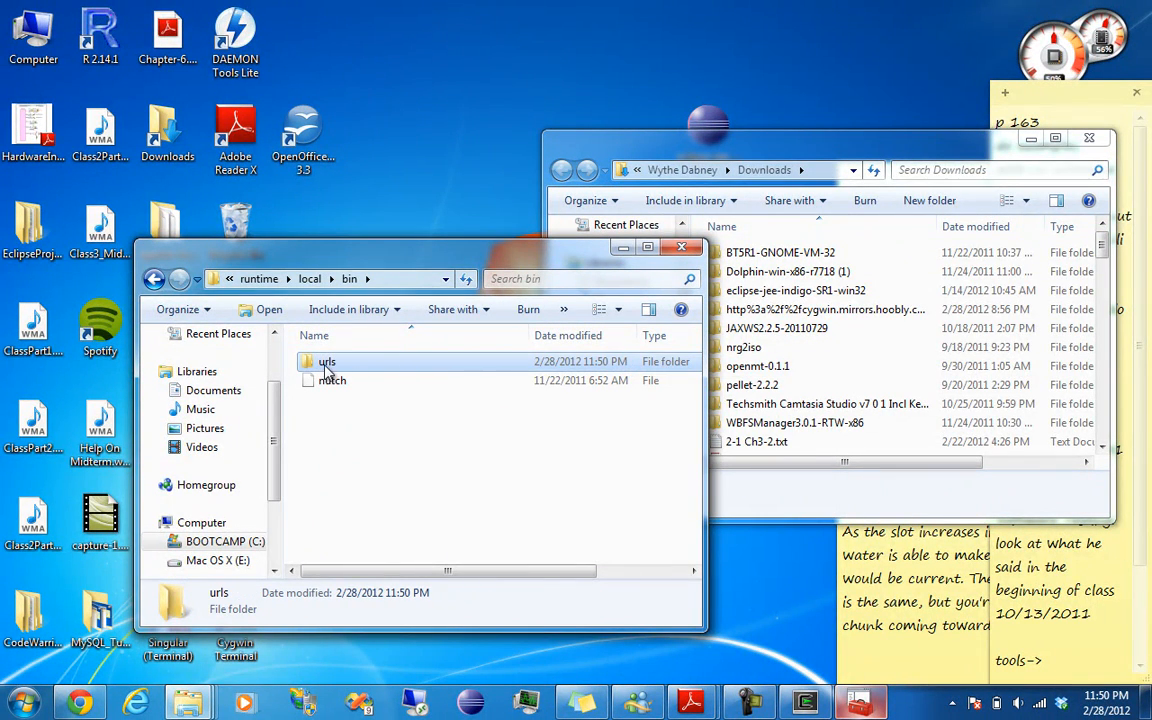
# Inside urls, create a new empty text document named nutch.txt.
pyautogui.rightClick(450, 450)
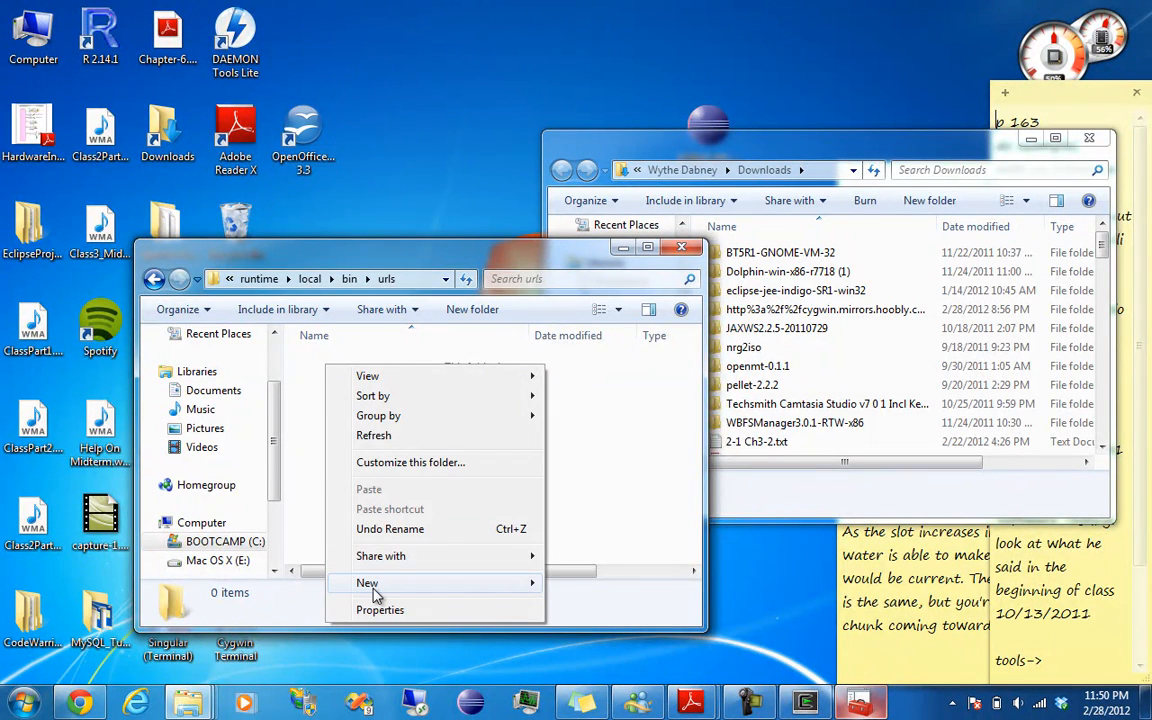
pyautogui.click(367, 583)
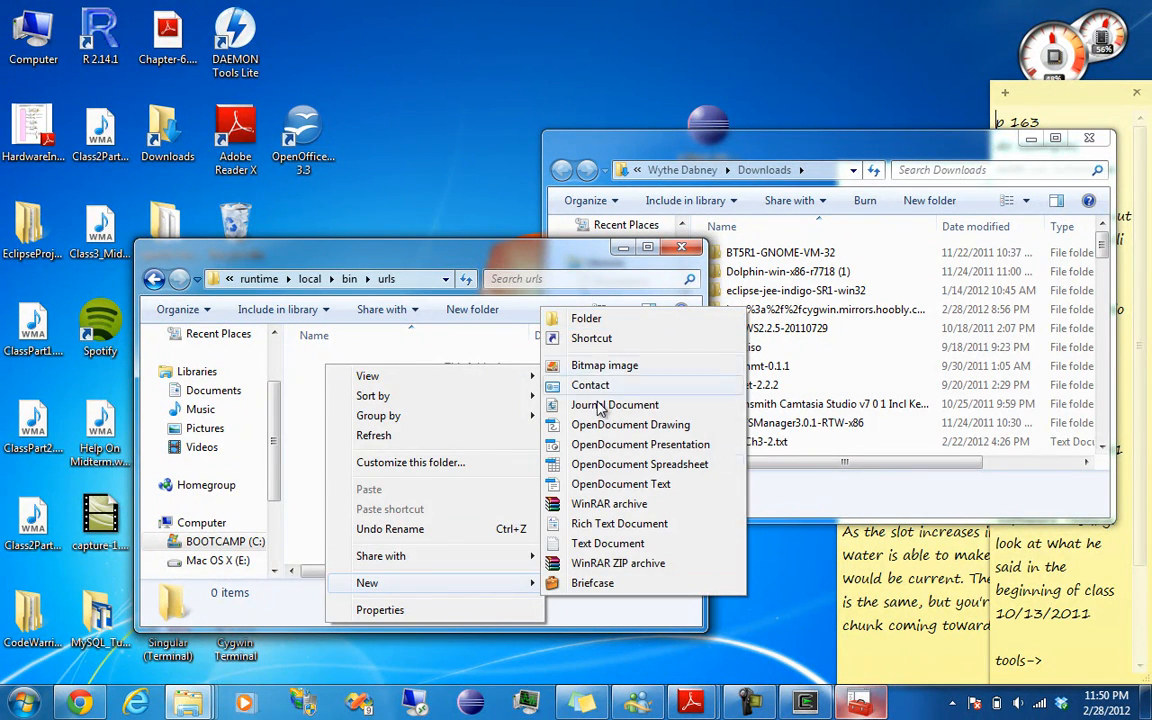
pyautogui.click(607, 543)
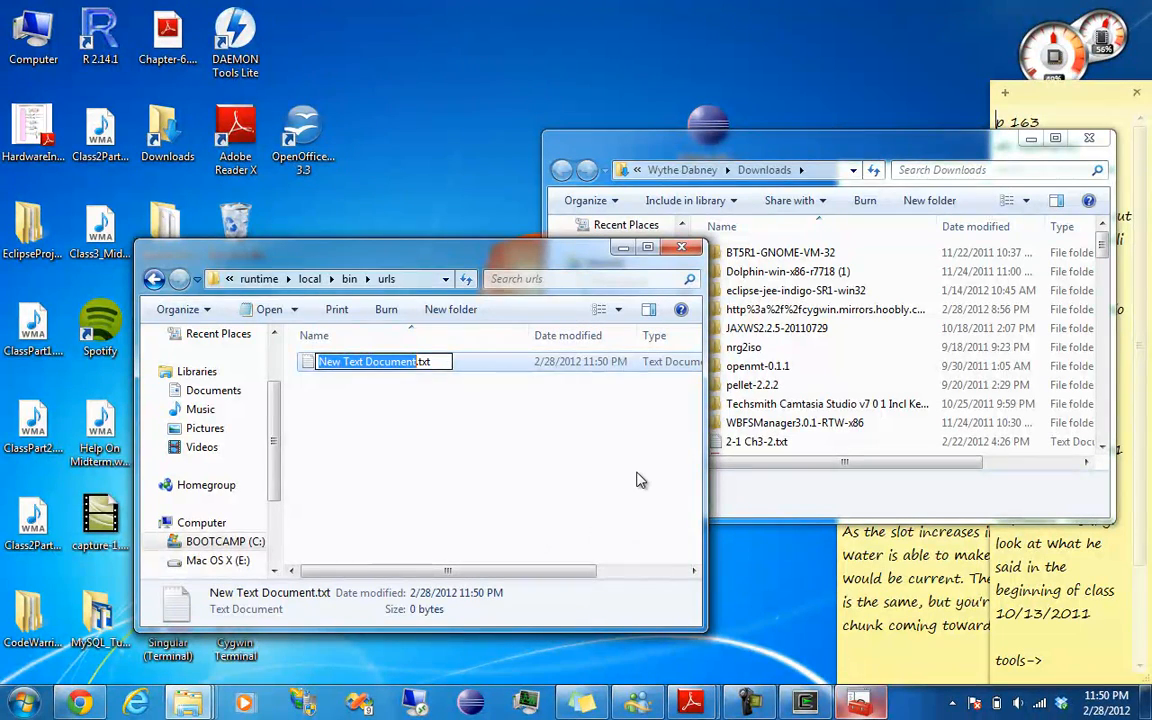
pyautogui.write('utch.txt')
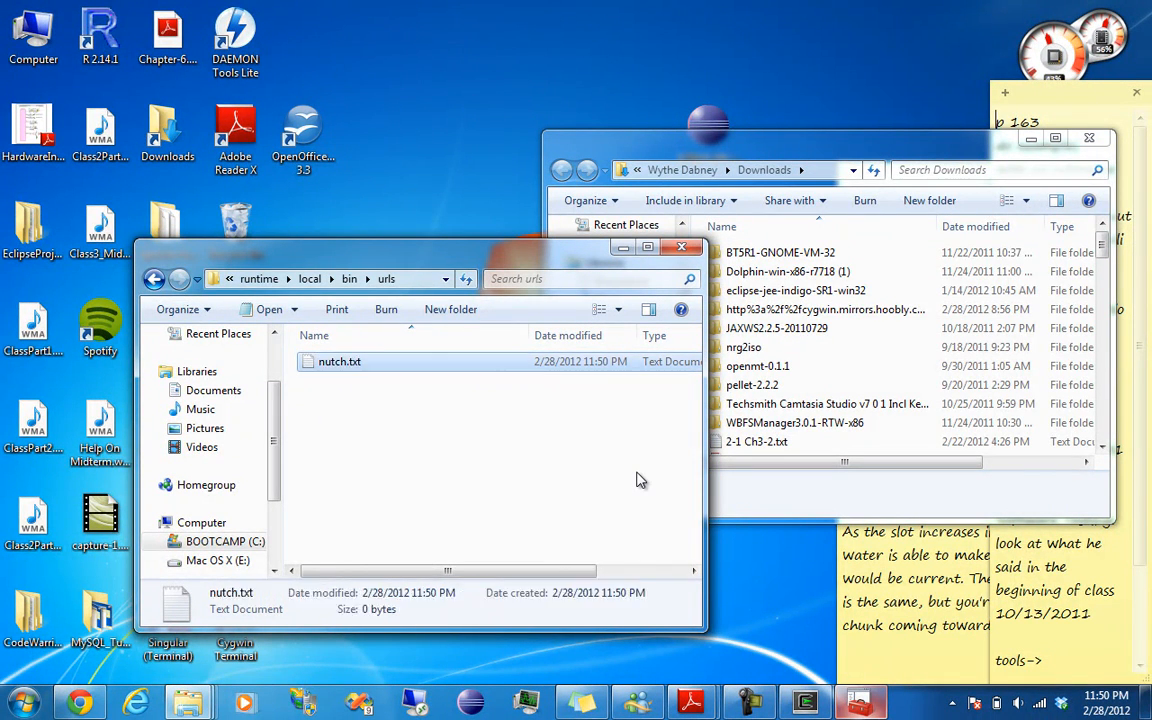
pyautogui.doubleClick(339, 361)
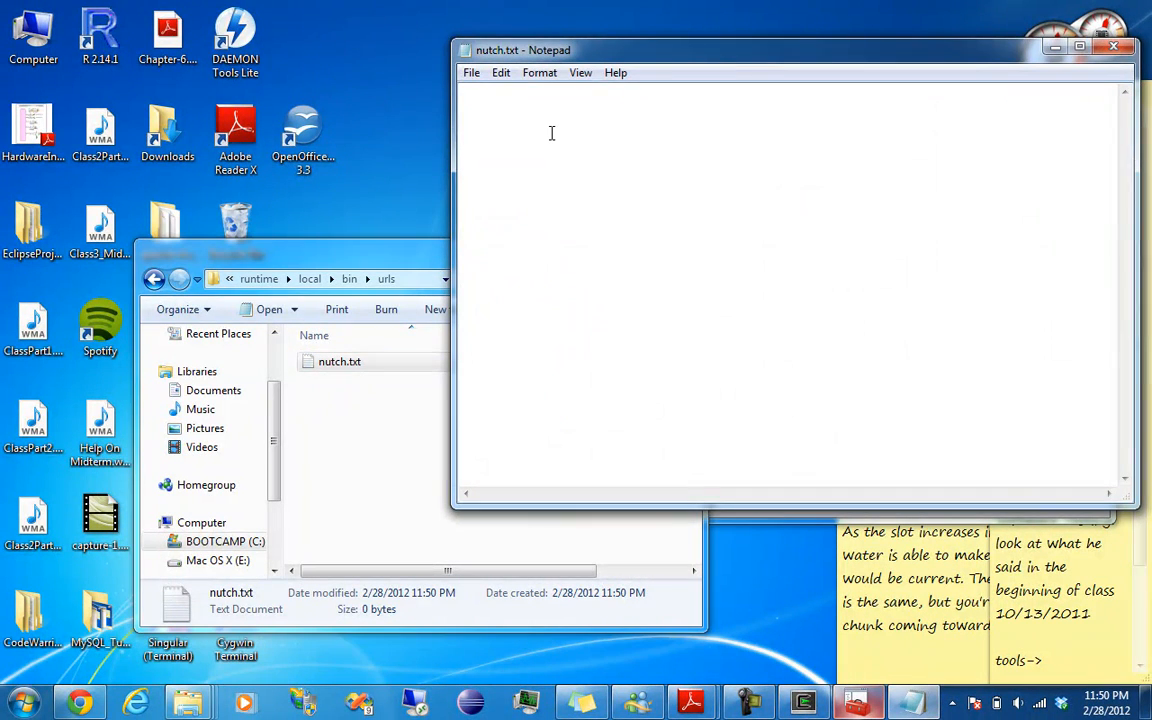
pyautogui.write('ht')
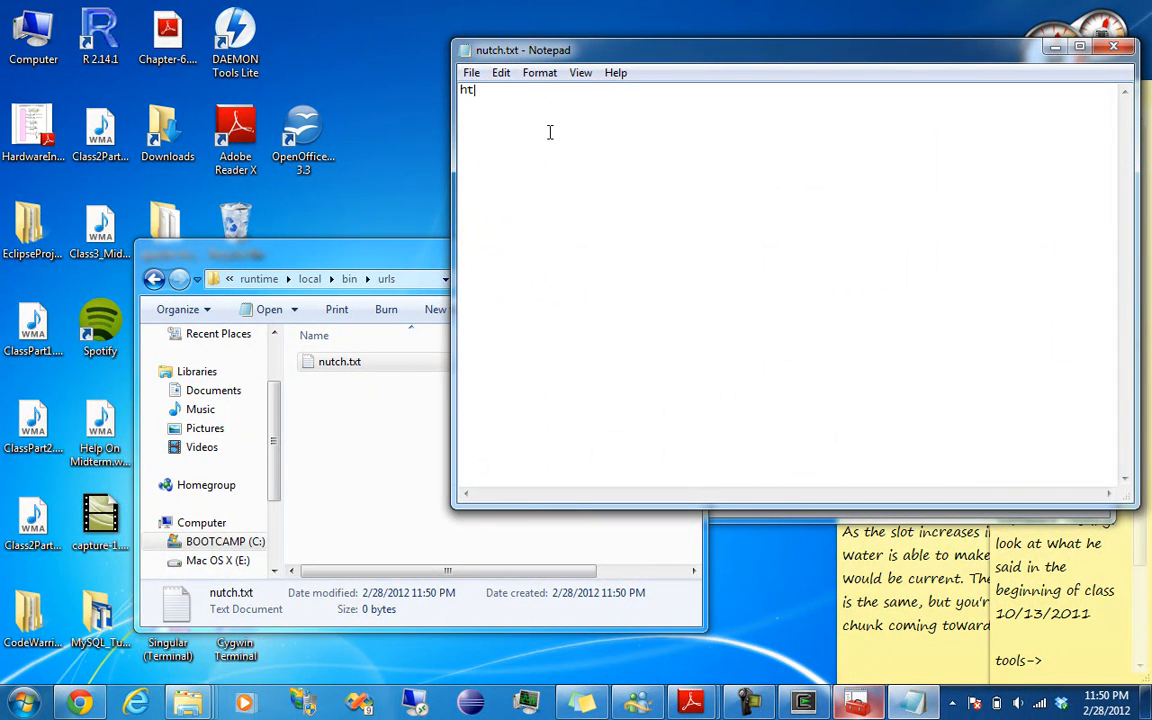
pyautogui.write('tp://')
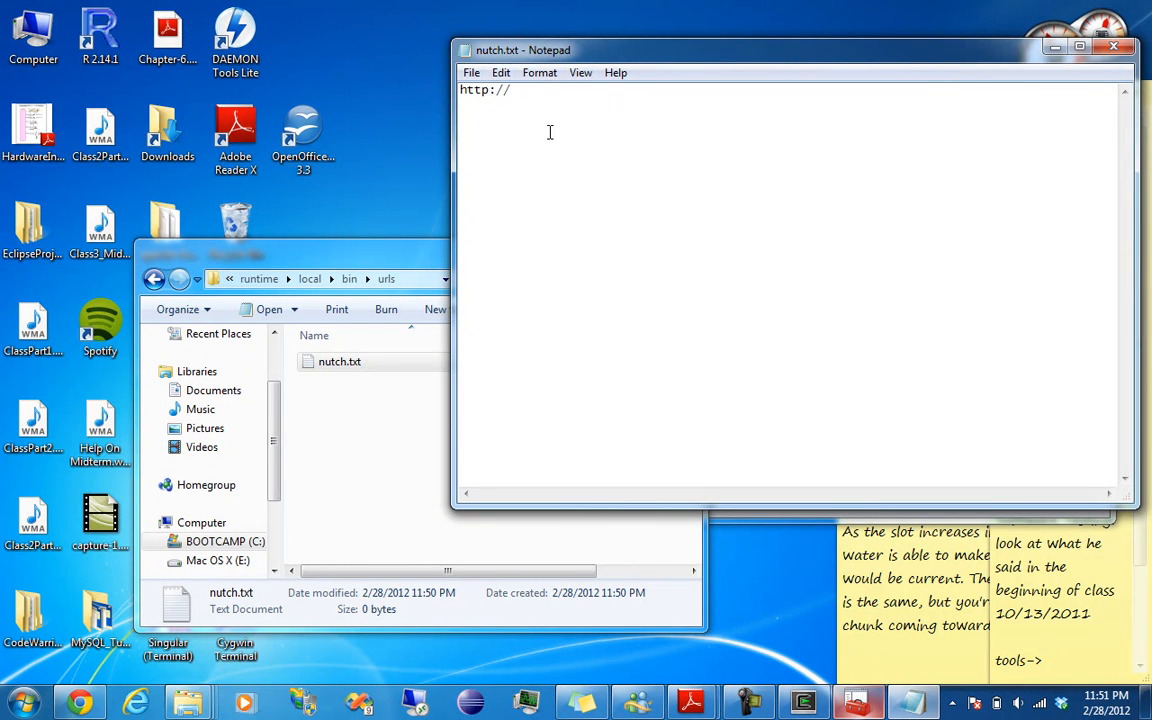
pyautogui.write('www.p')
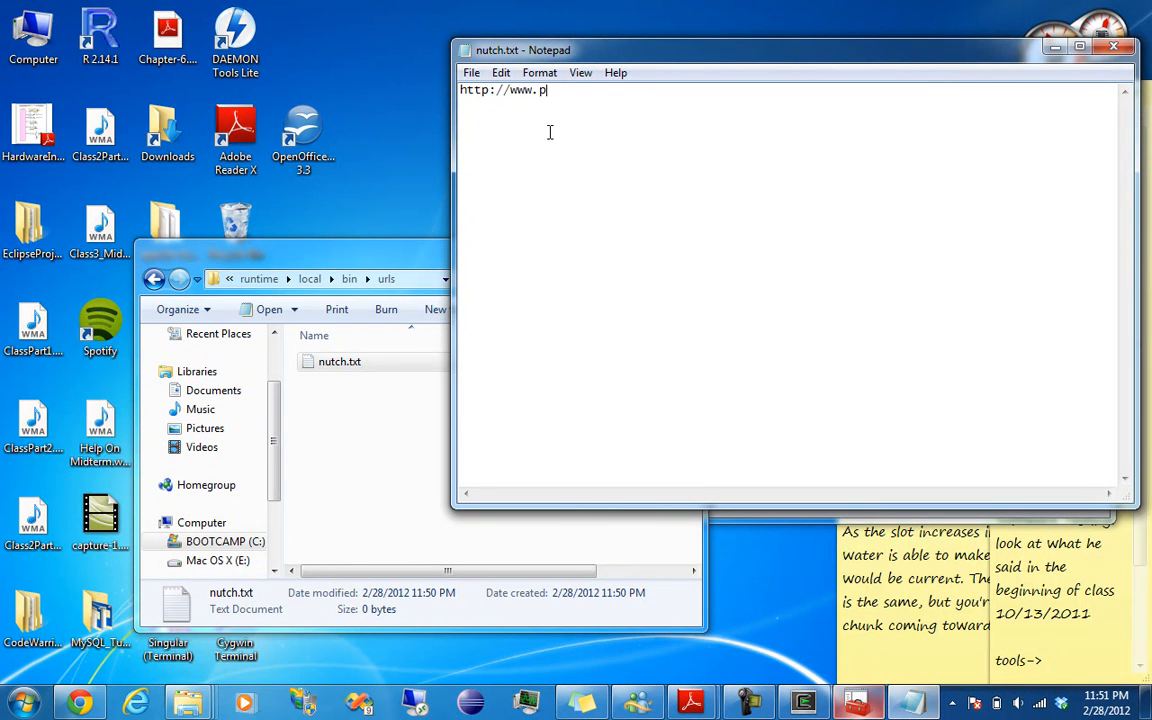
pyautogui.write('arkinson')
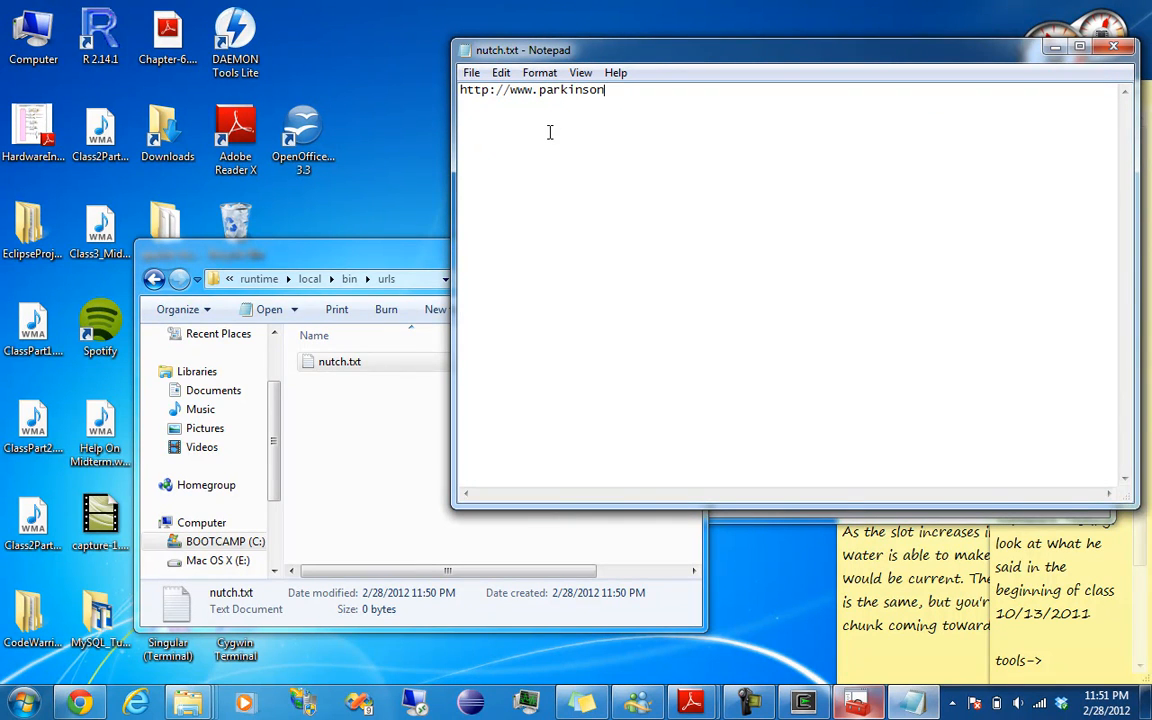
pyautogui.write('.org')
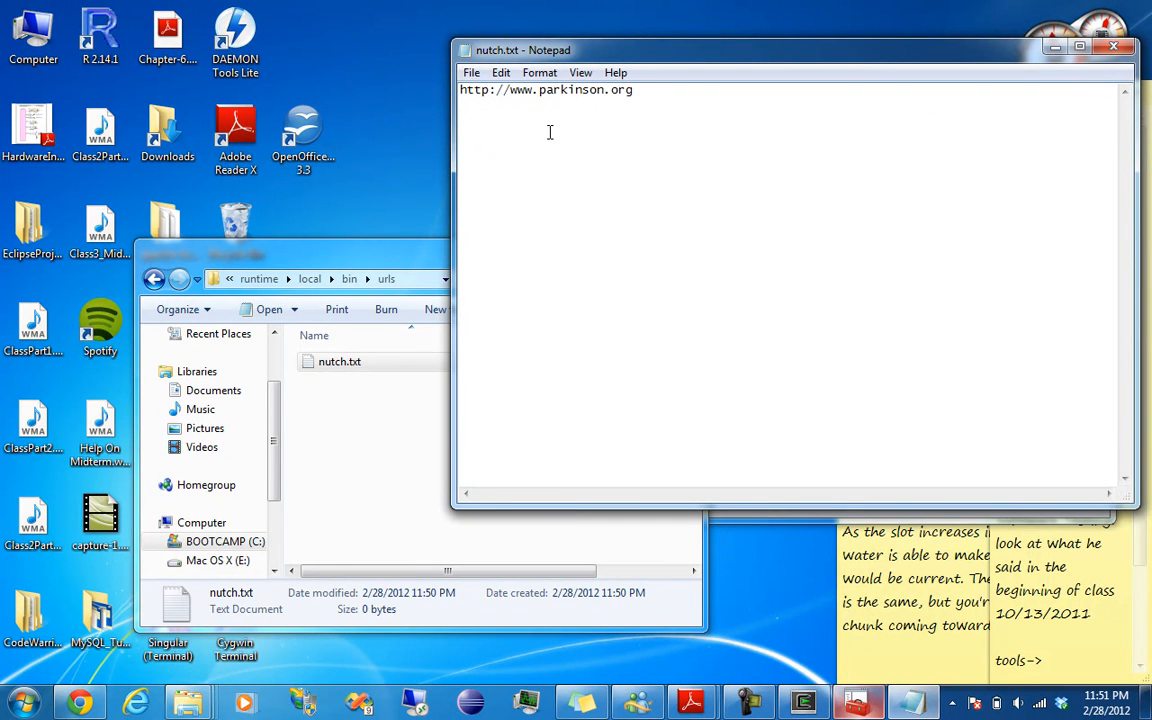
pyautogui.write('/')
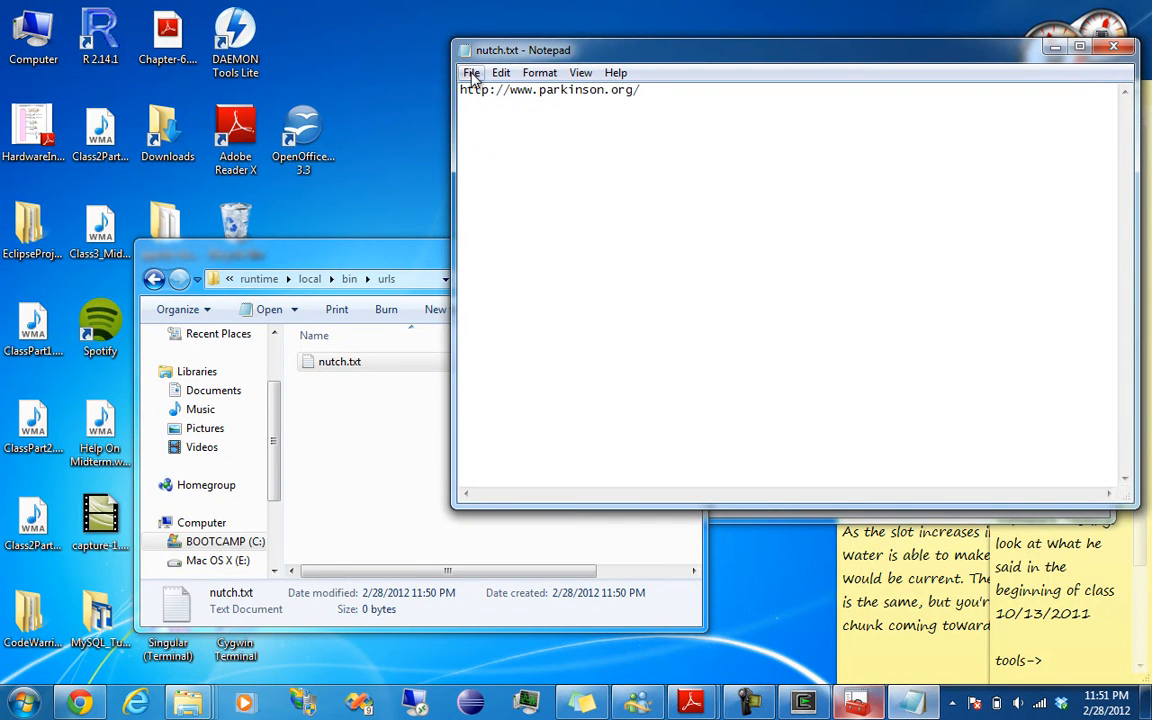
pyautogui.click(471, 72)
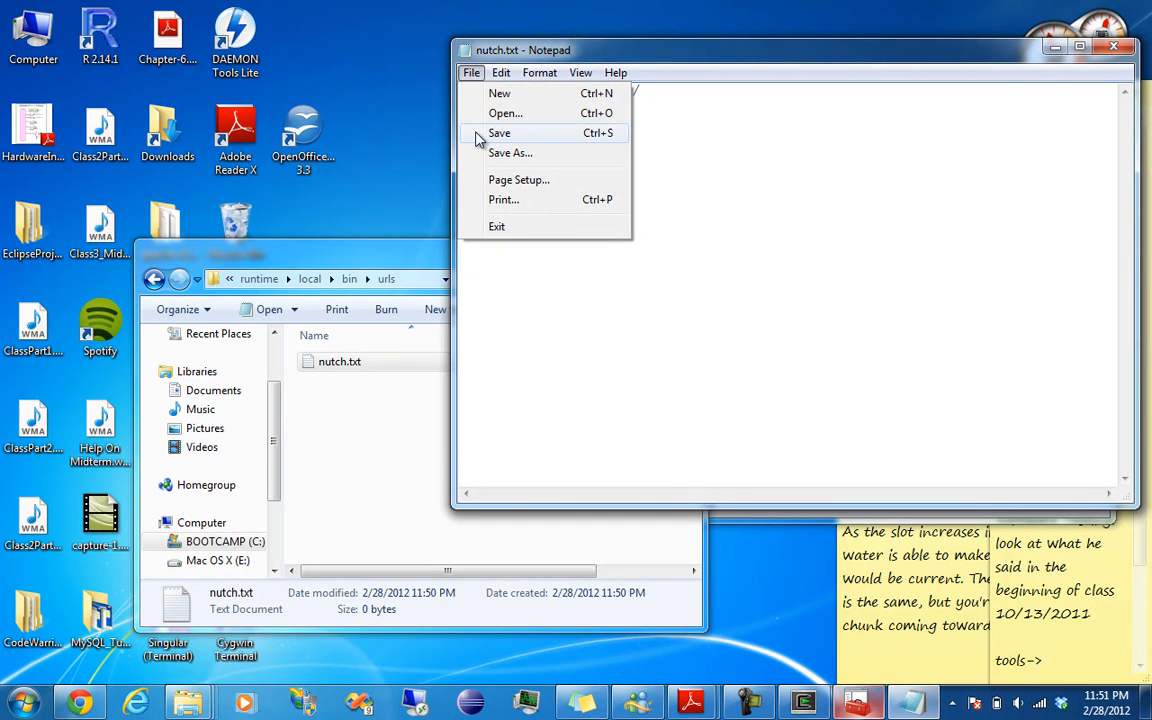
# Close the nutch.txt editor and go back from urls up to the local folder.
pyautogui.click(499, 133)
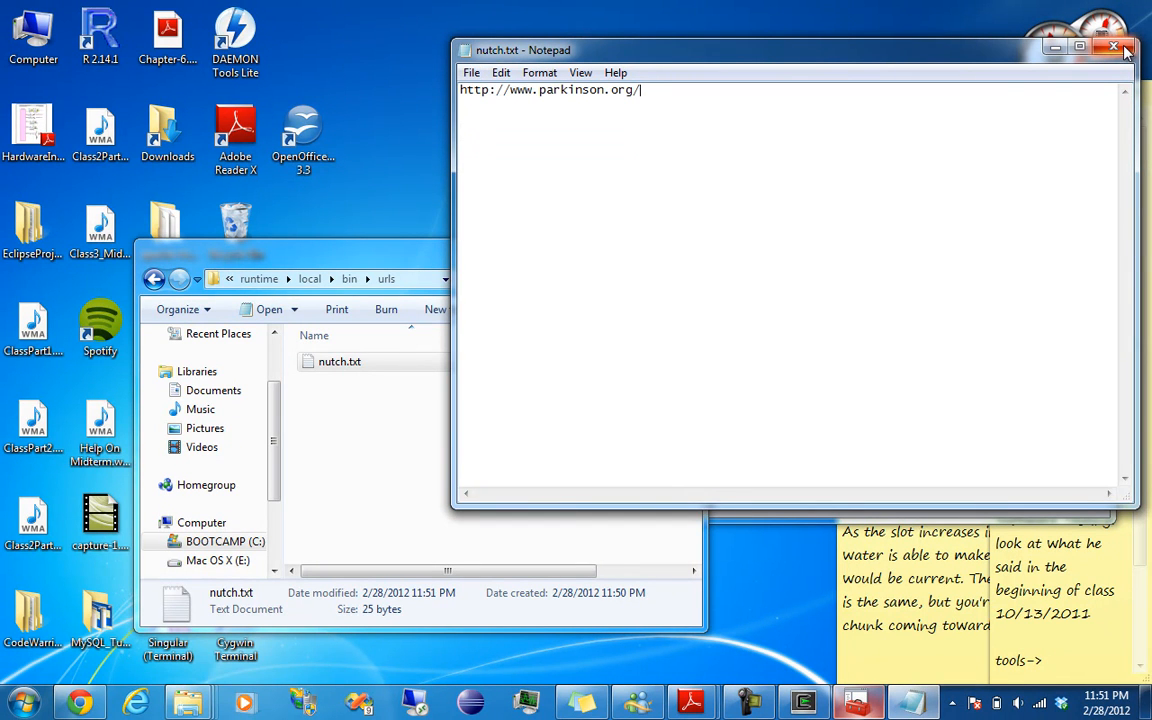
pyautogui.click(1113, 47)
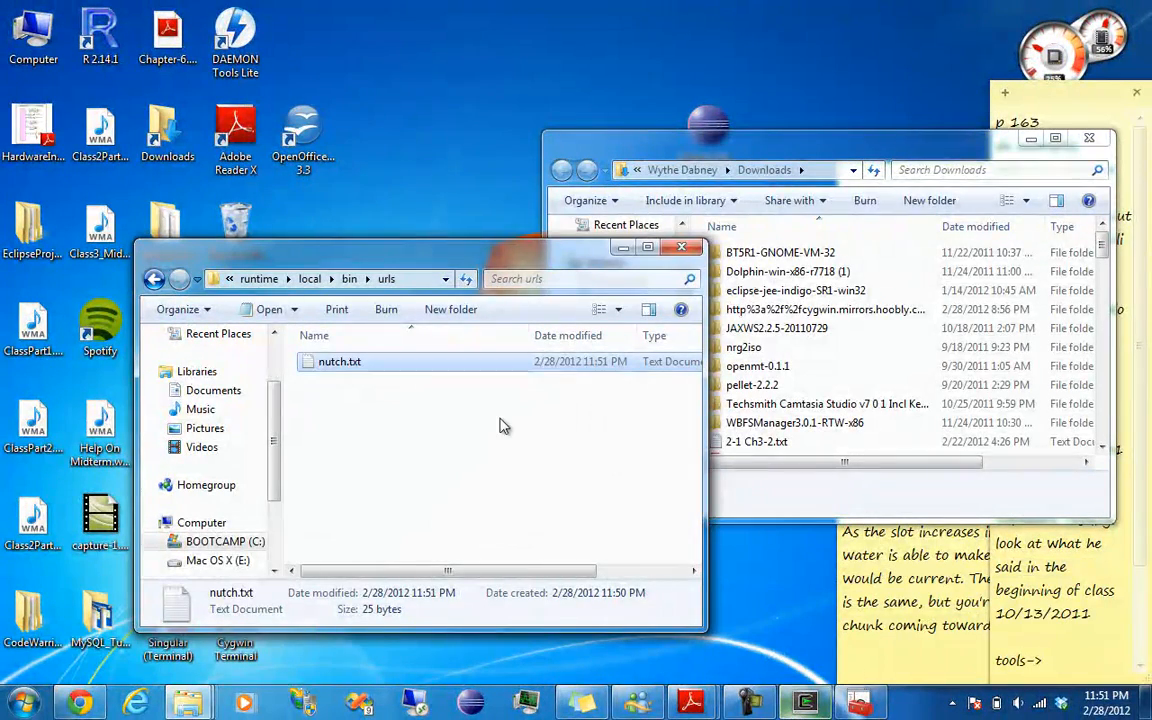
pyautogui.moveTo(294, 309)
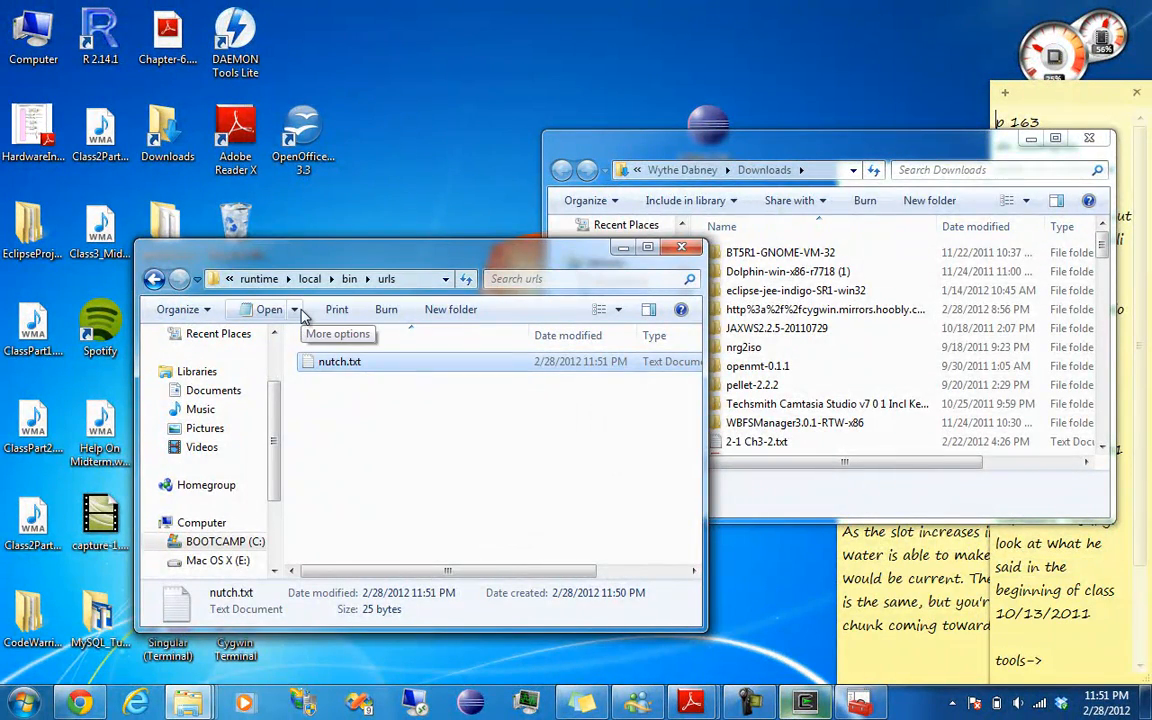
pyautogui.click(155, 279)
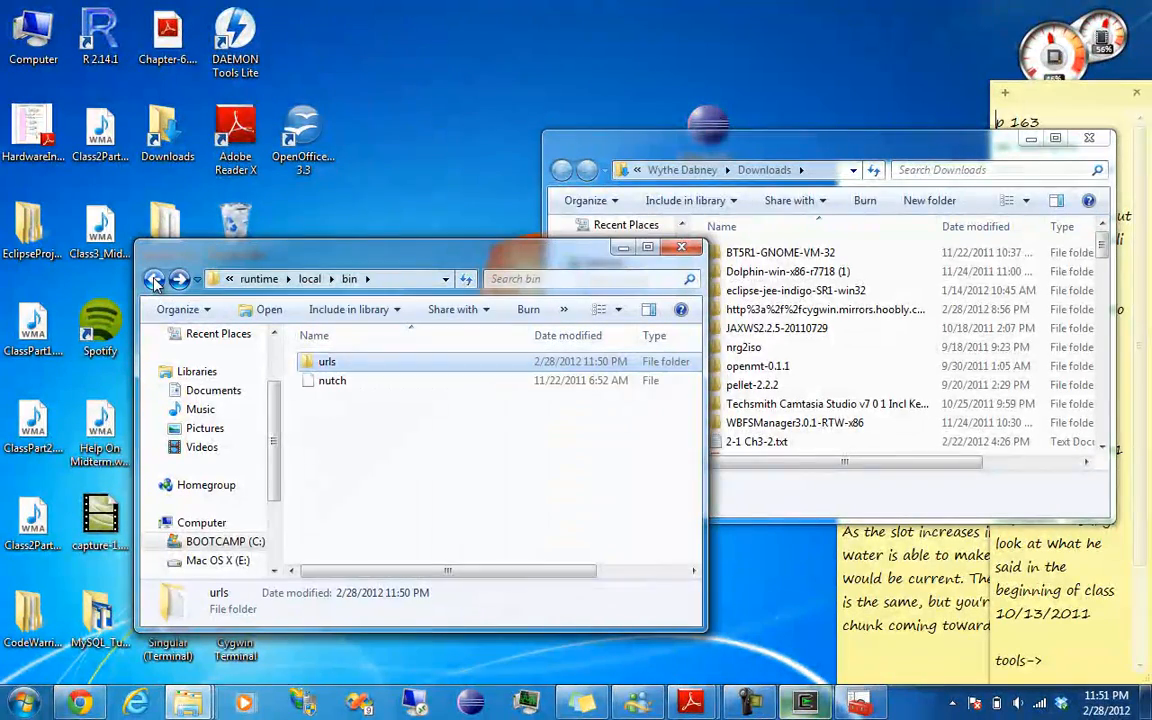
pyautogui.click(154, 279)
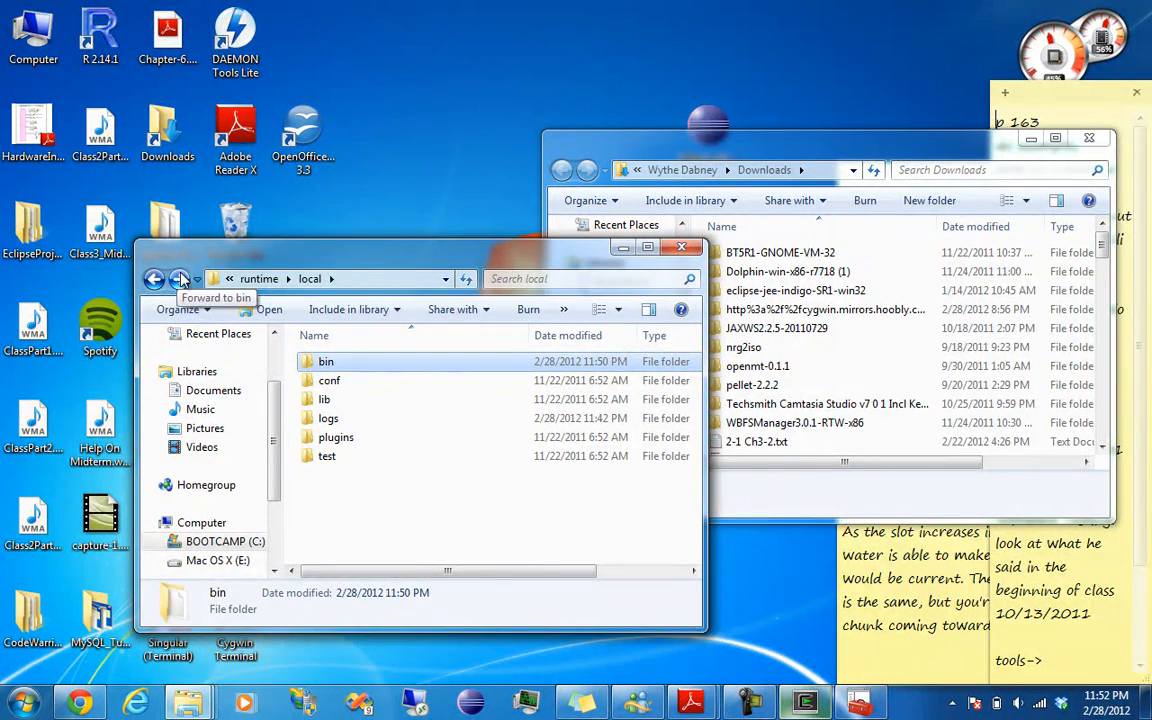
pyautogui.moveTo(345, 399)
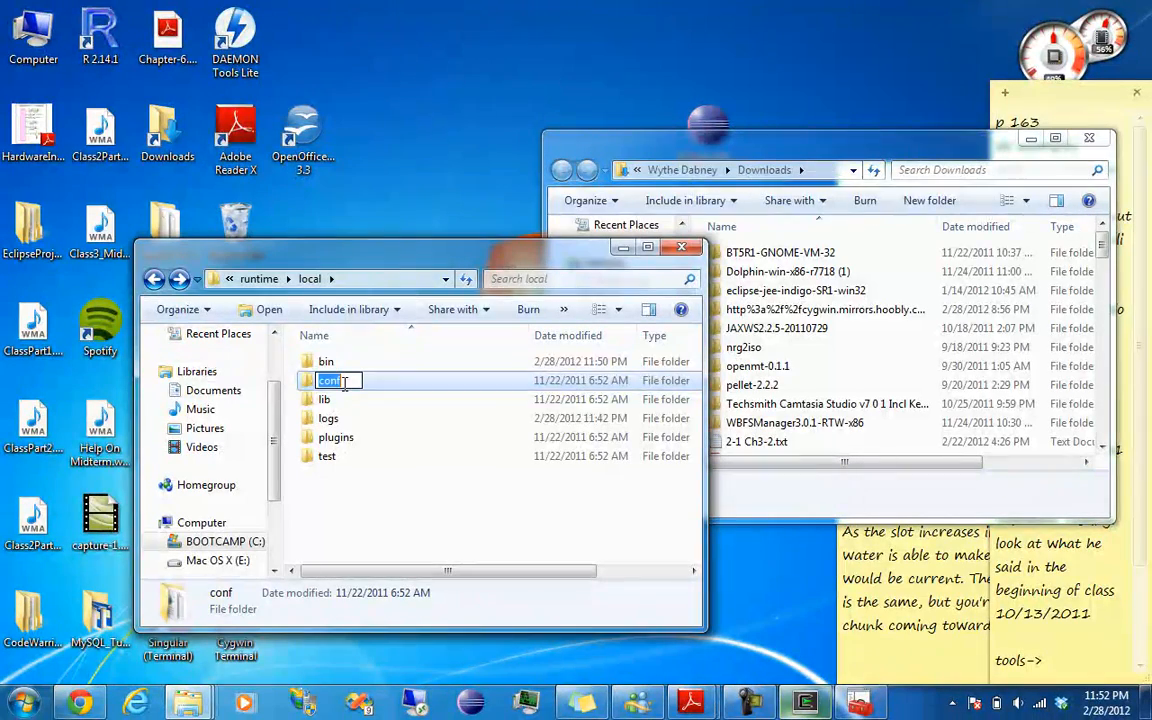
# Open the conf folder and select regex-urlfilter.txt.
pyautogui.doubleClick(328, 380)
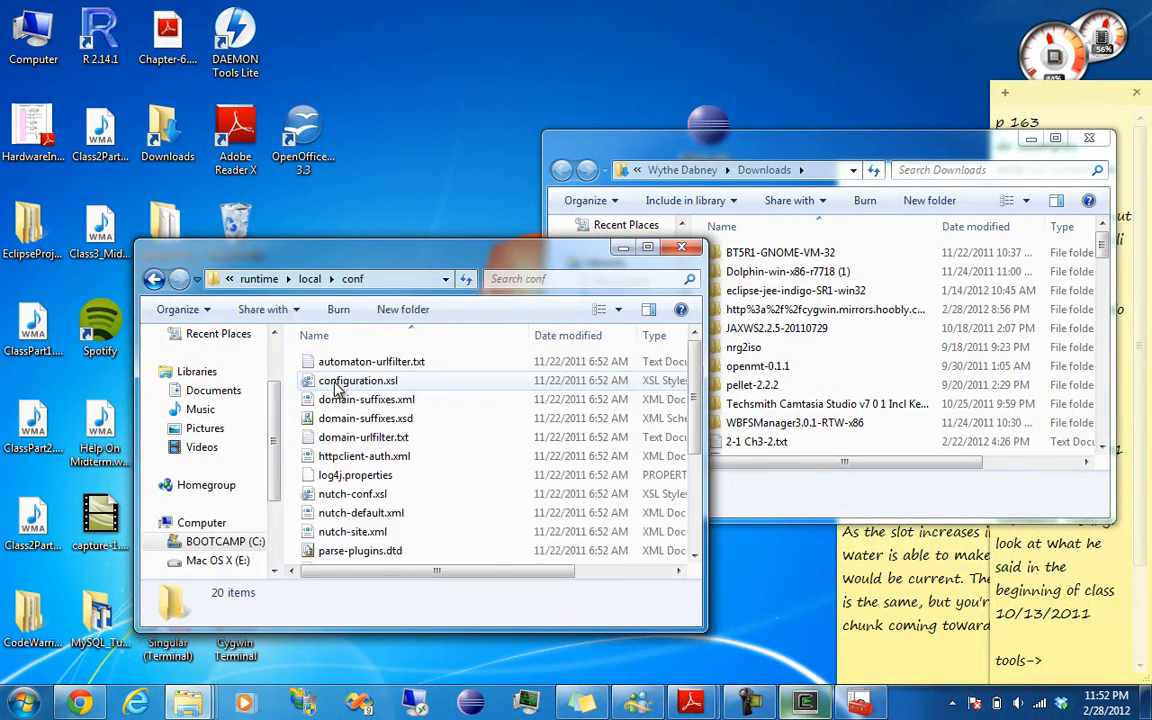
pyautogui.click(360, 512)
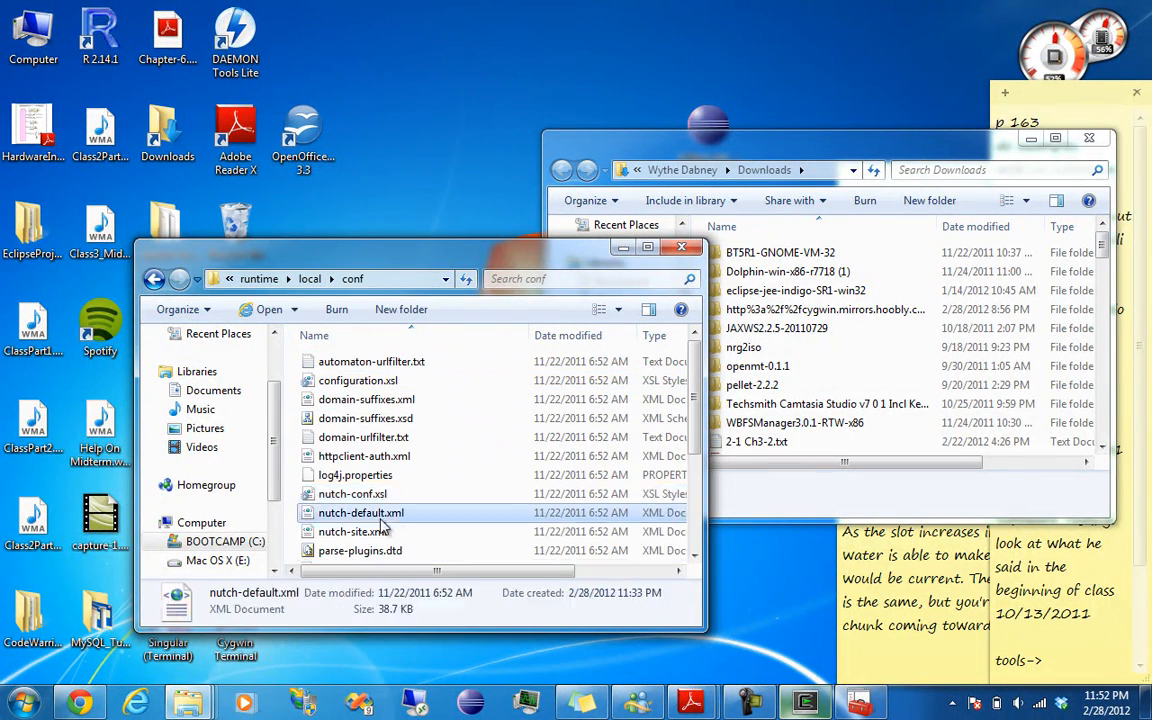
pyautogui.scroll(-3)
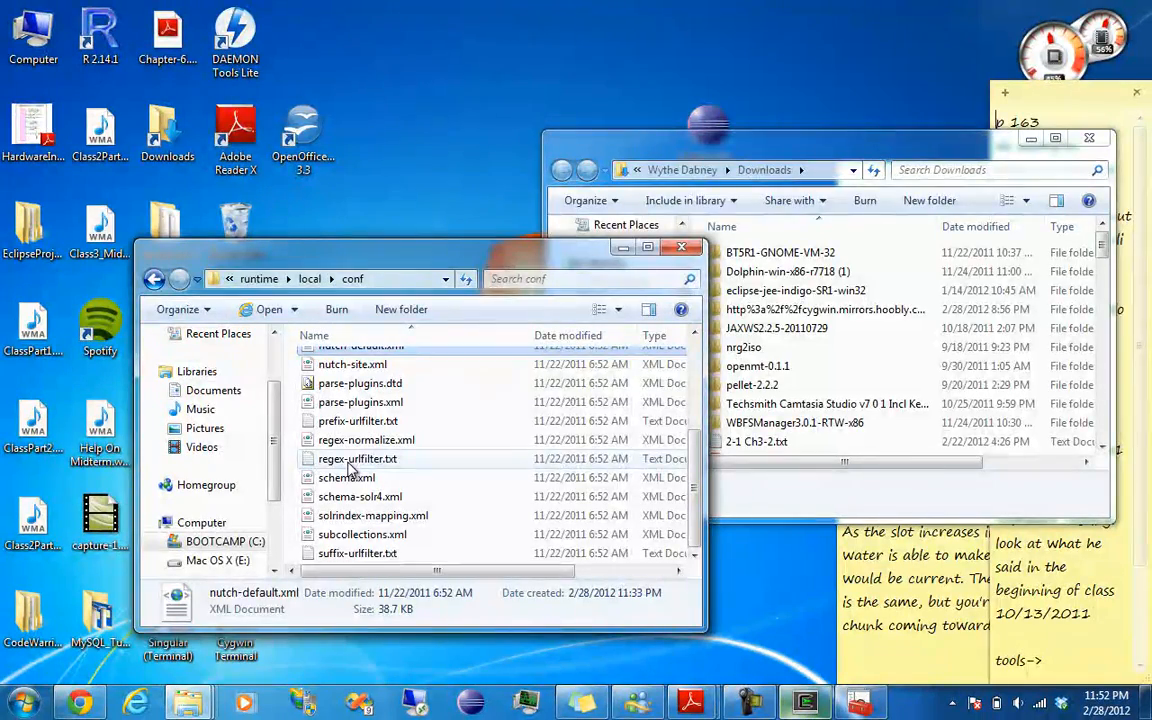
pyautogui.doubleClick(357, 458)
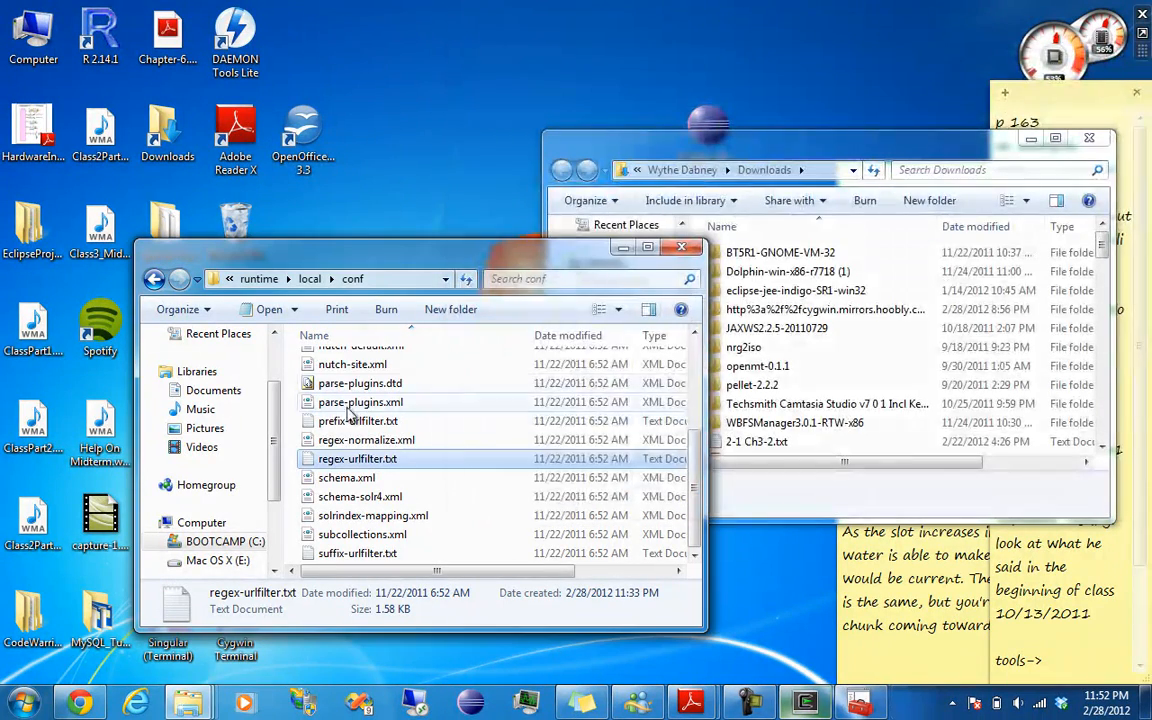
# Edit regex-urlfilter.txt in WordPad and scroll to the 'accept anything else' rule.
pyautogui.rightClick(357, 458)
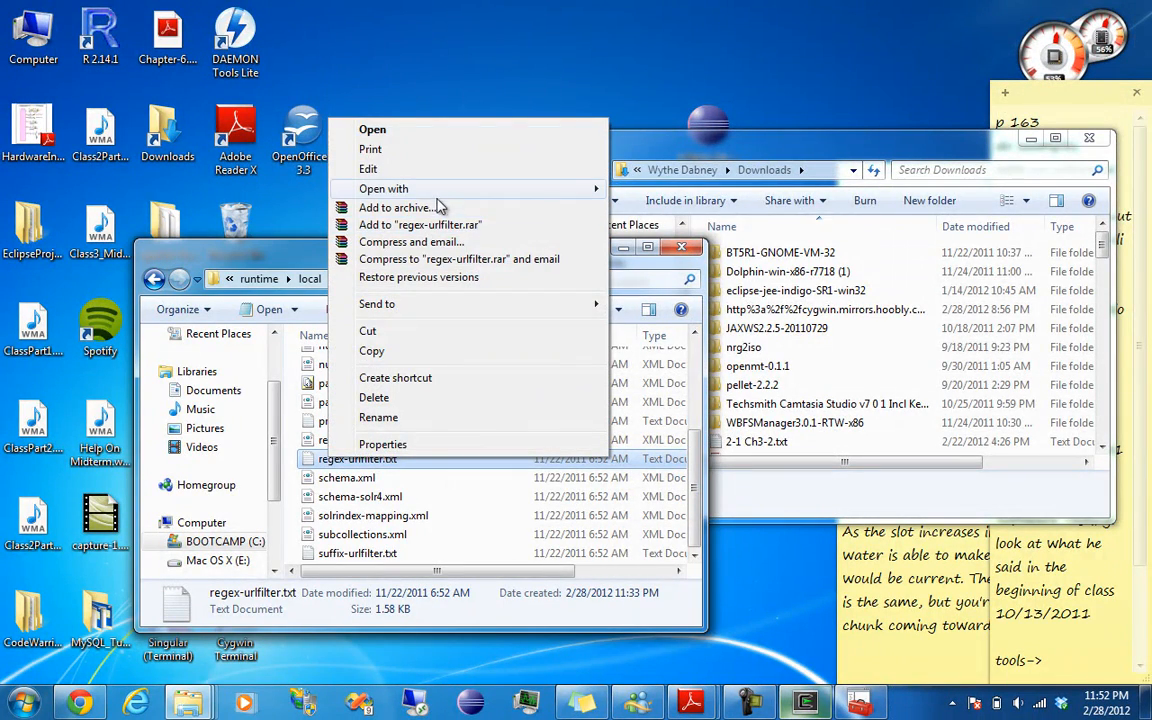
pyautogui.click(383, 188)
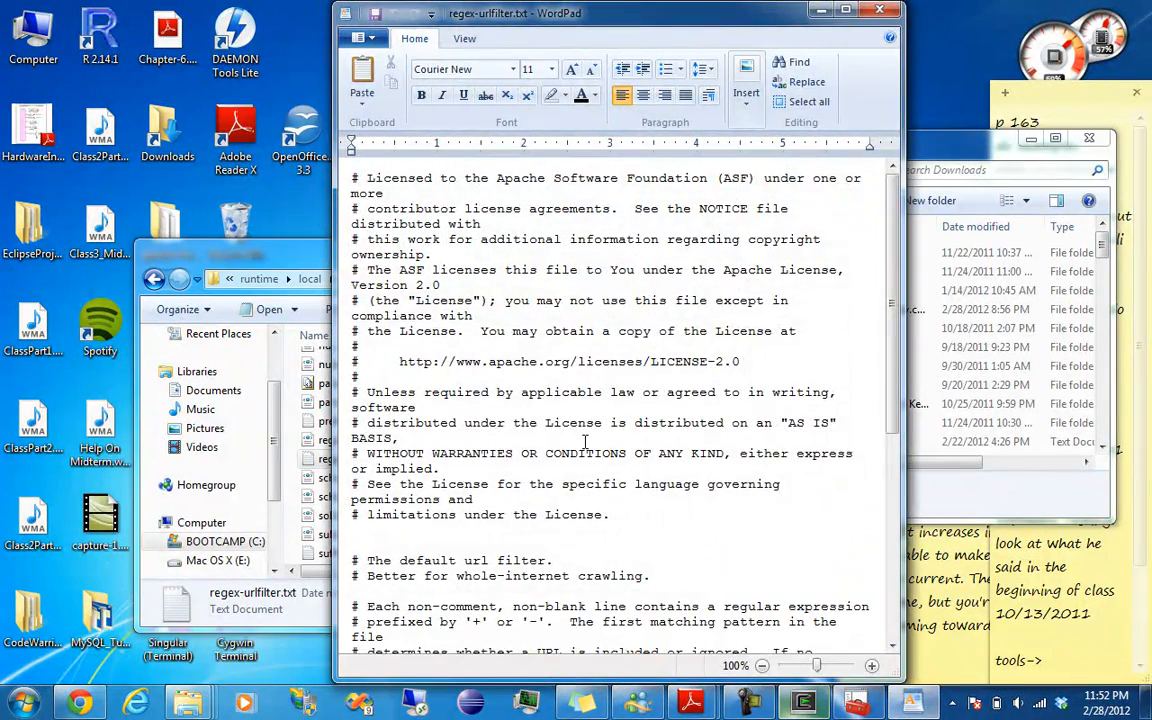
pyautogui.scroll(-3)
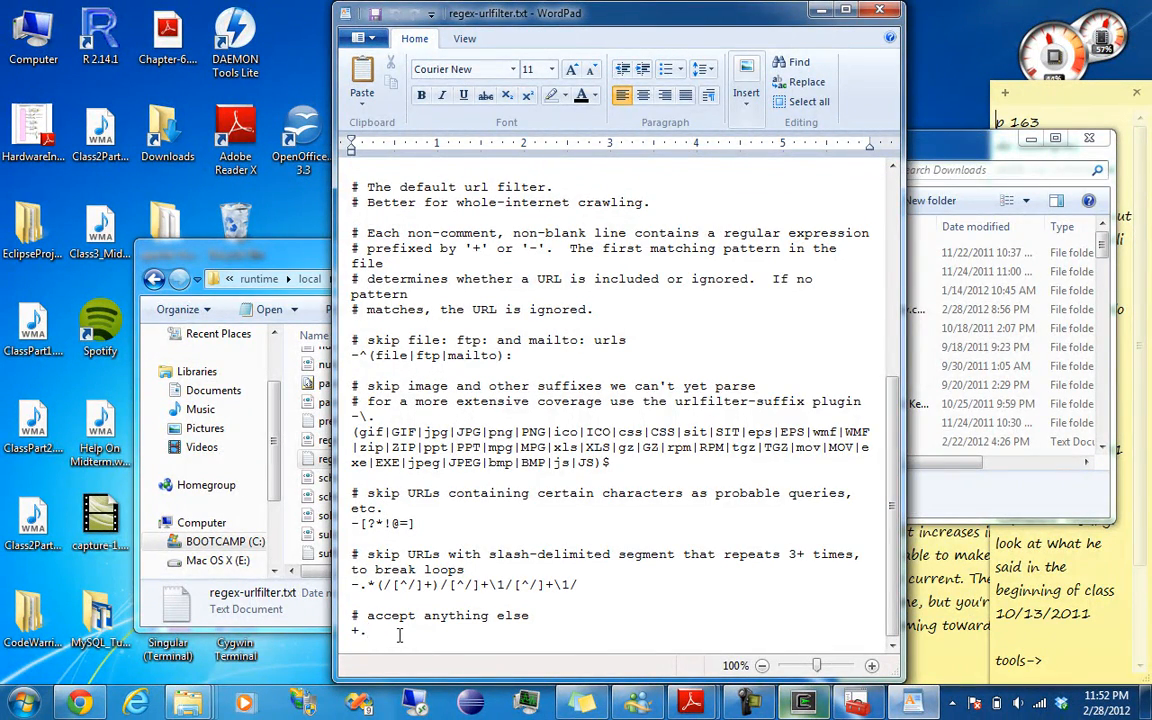
pyautogui.press('Backspace')
pyautogui.write('^')
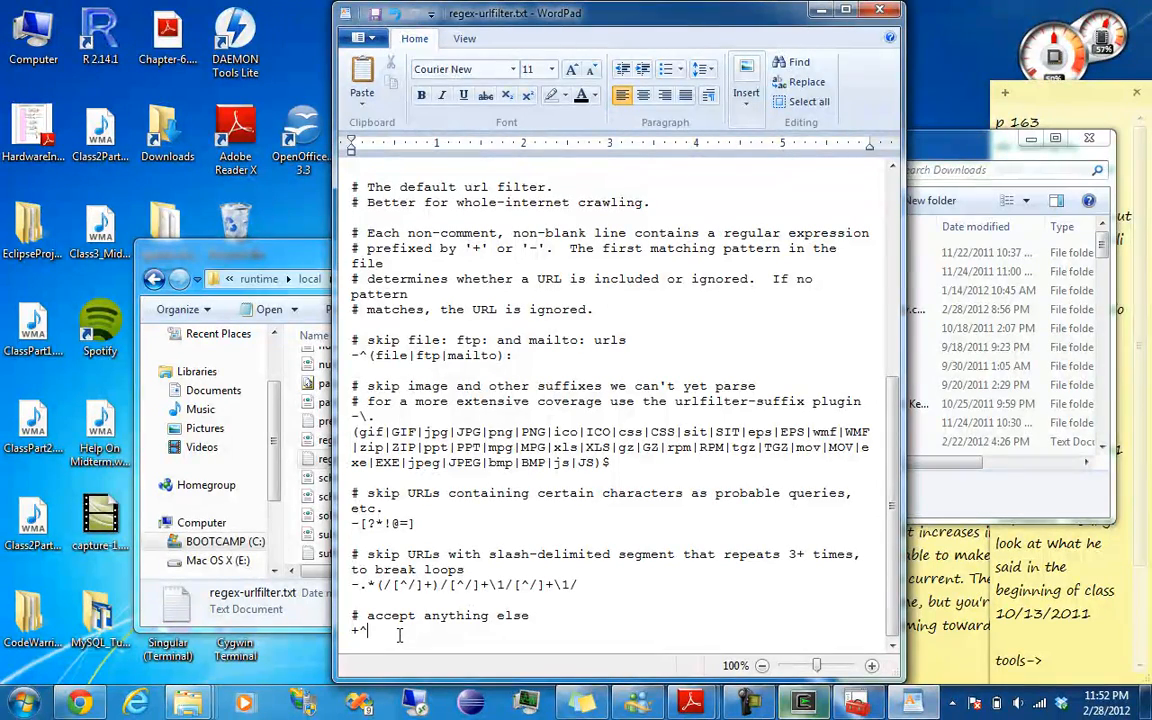
pyautogui.write('http')
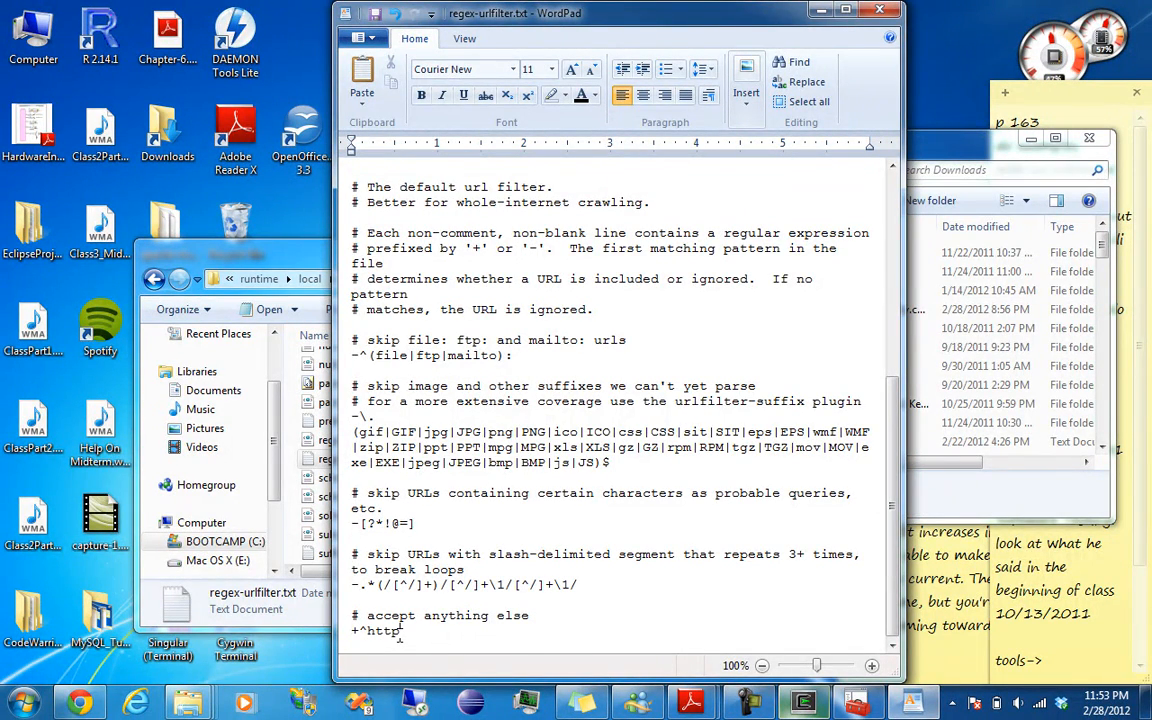
pyautogui.write('://')
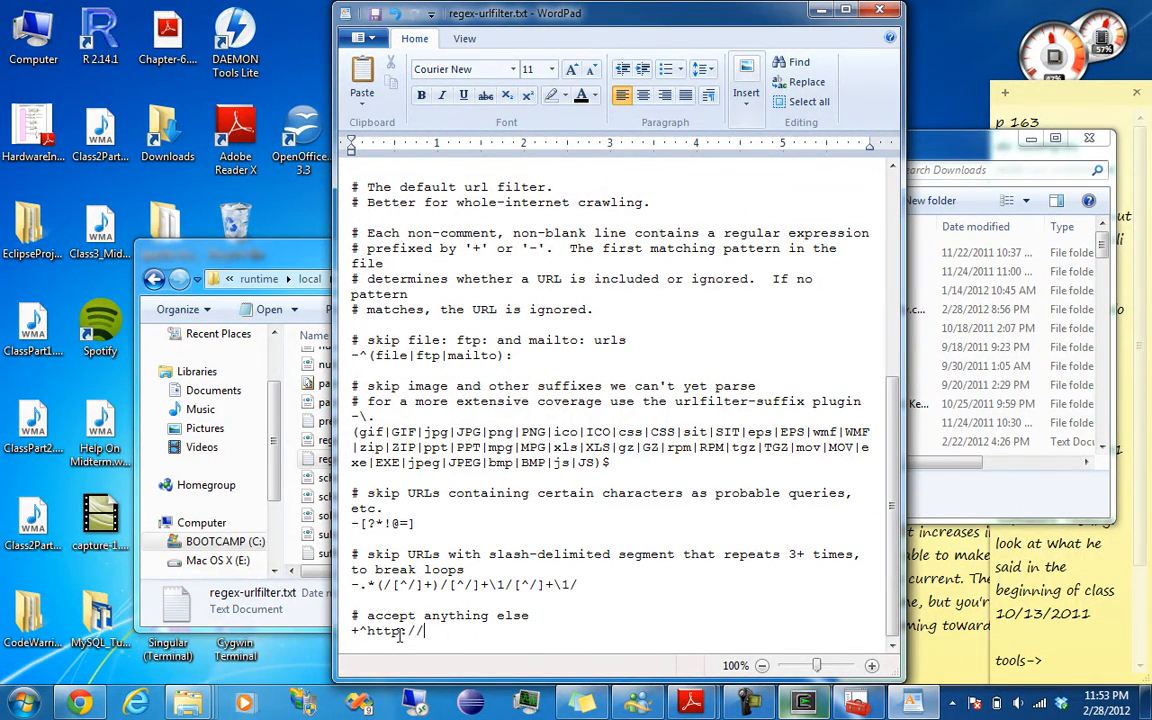
pyautogui.write('(')
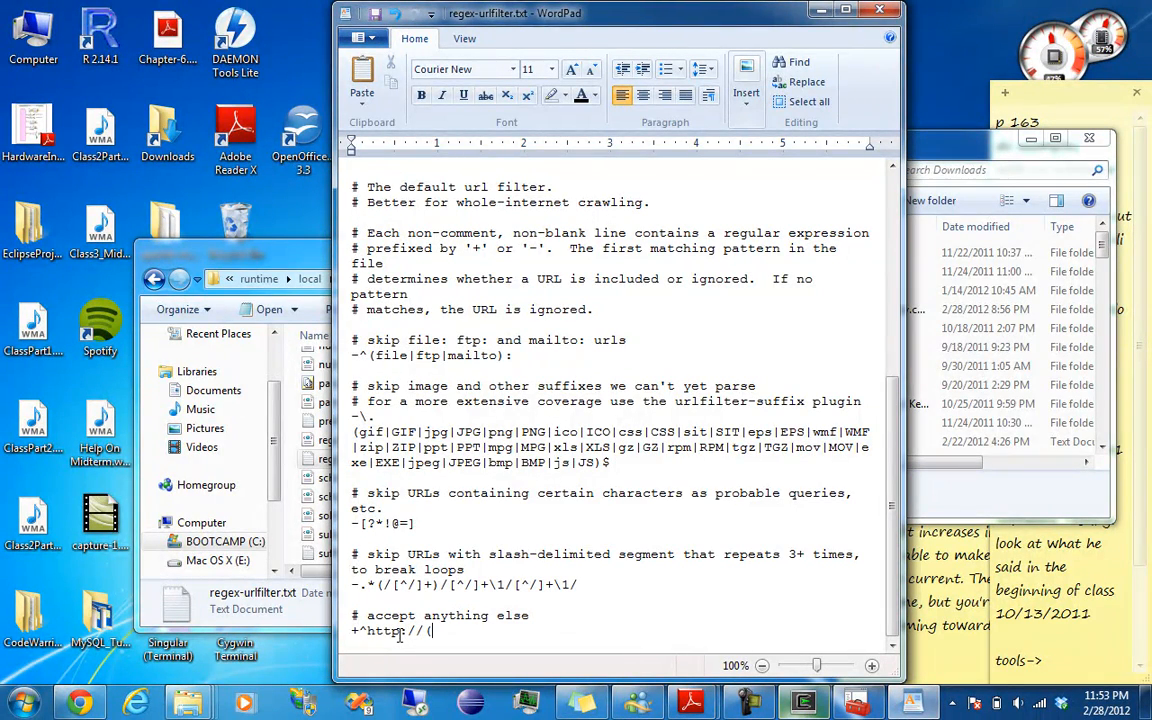
pyautogui.write('(')
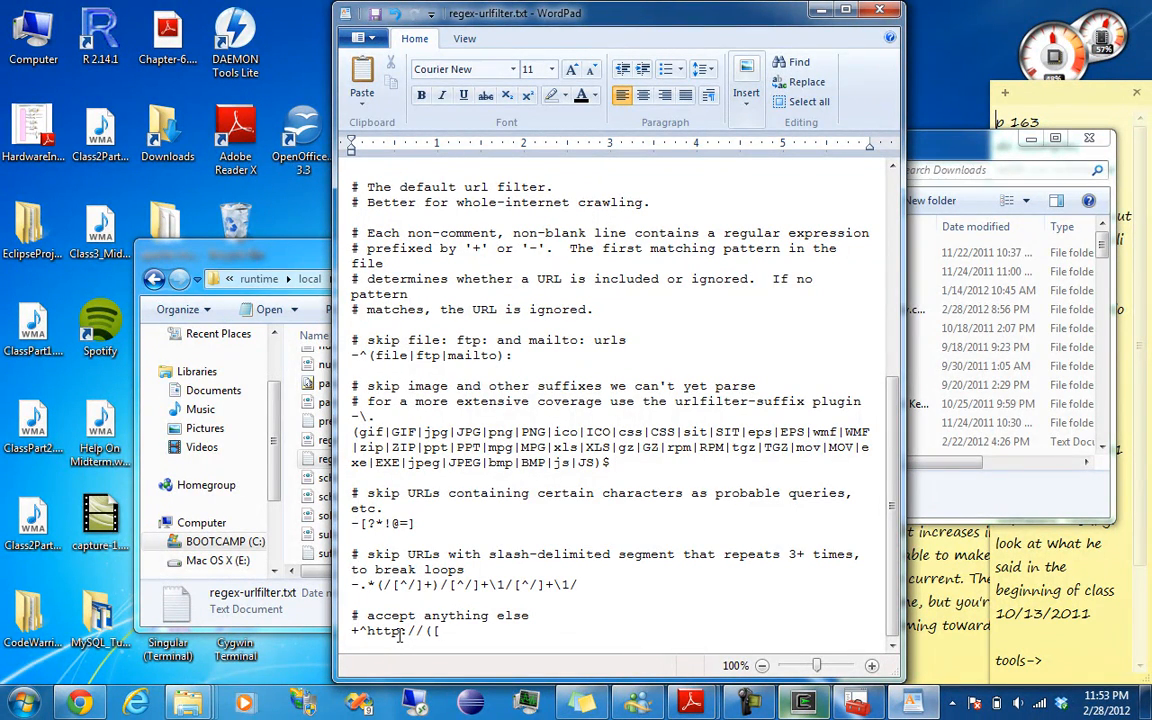
pyautogui.write('a')
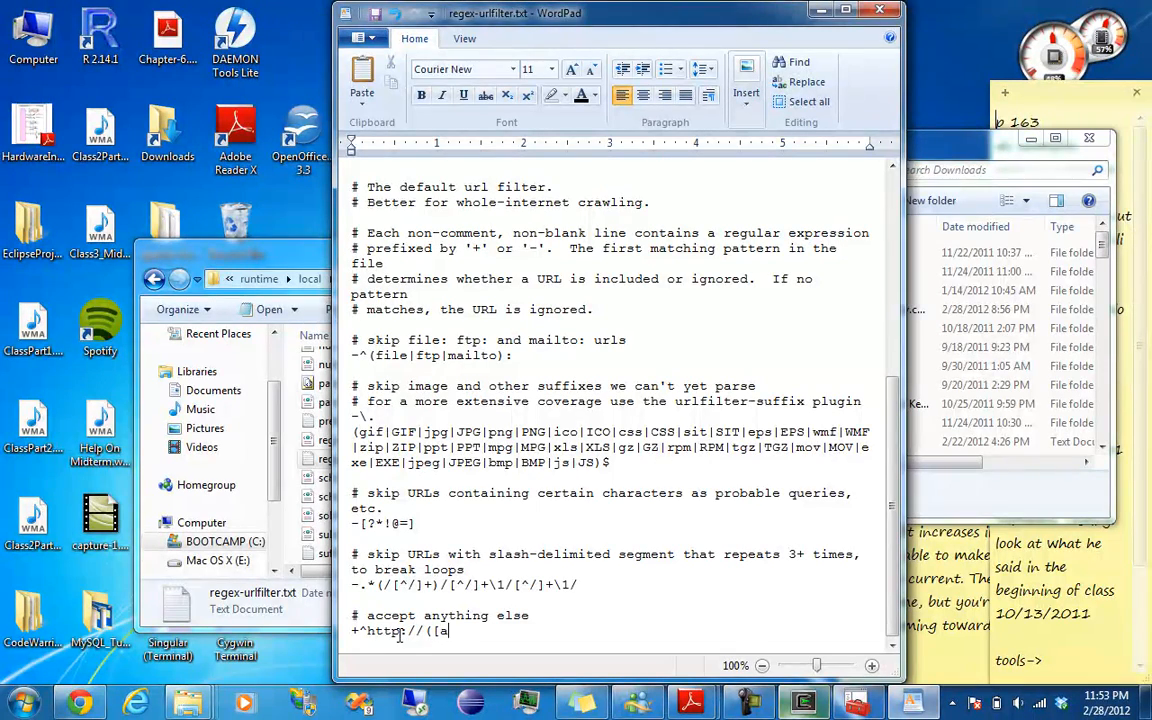
pyautogui.write('-z')
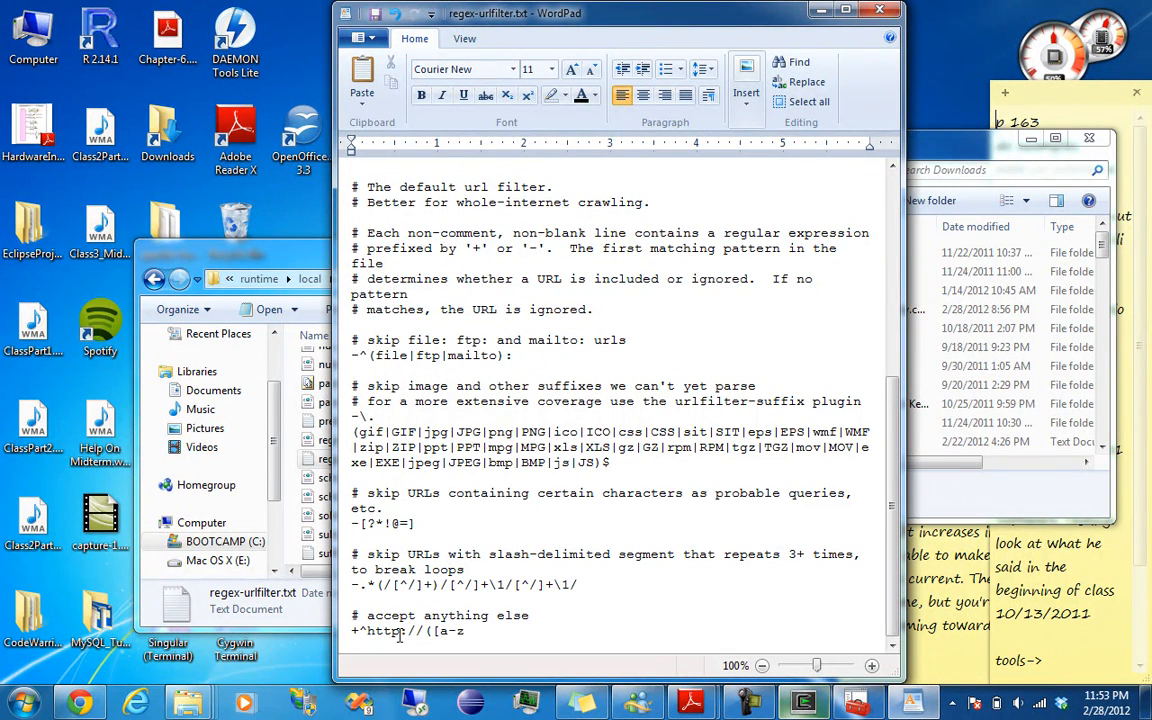
pyautogui.write('0-9]')
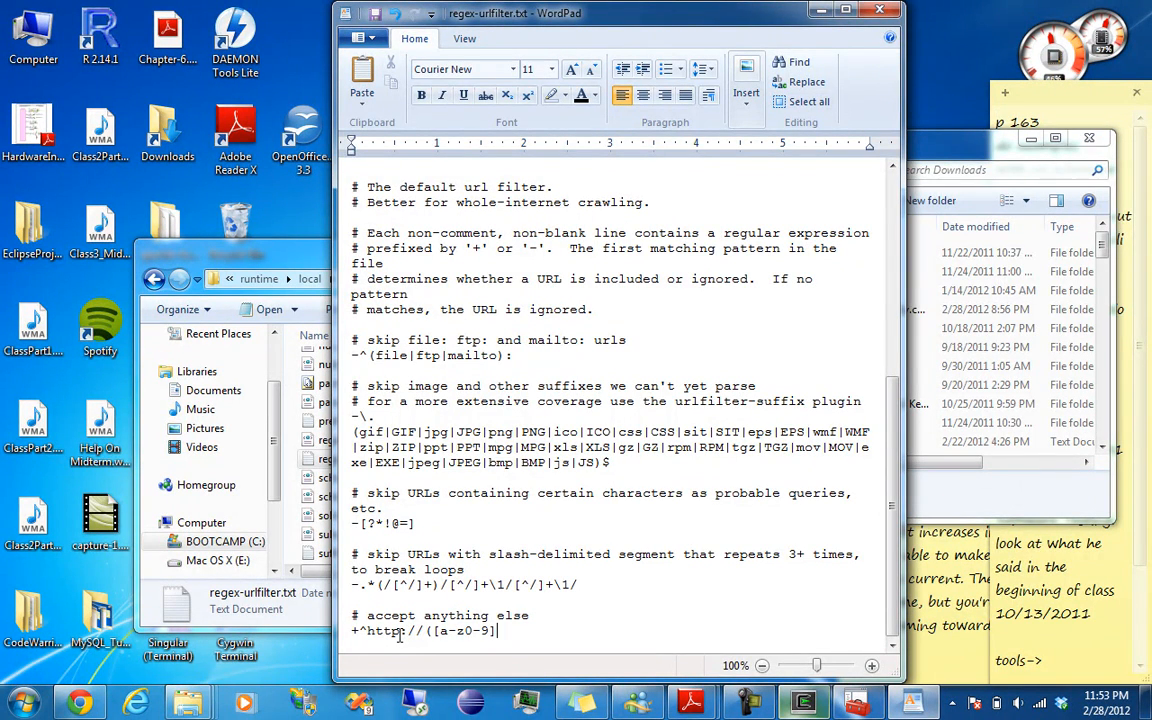
pyautogui.write('*\\')
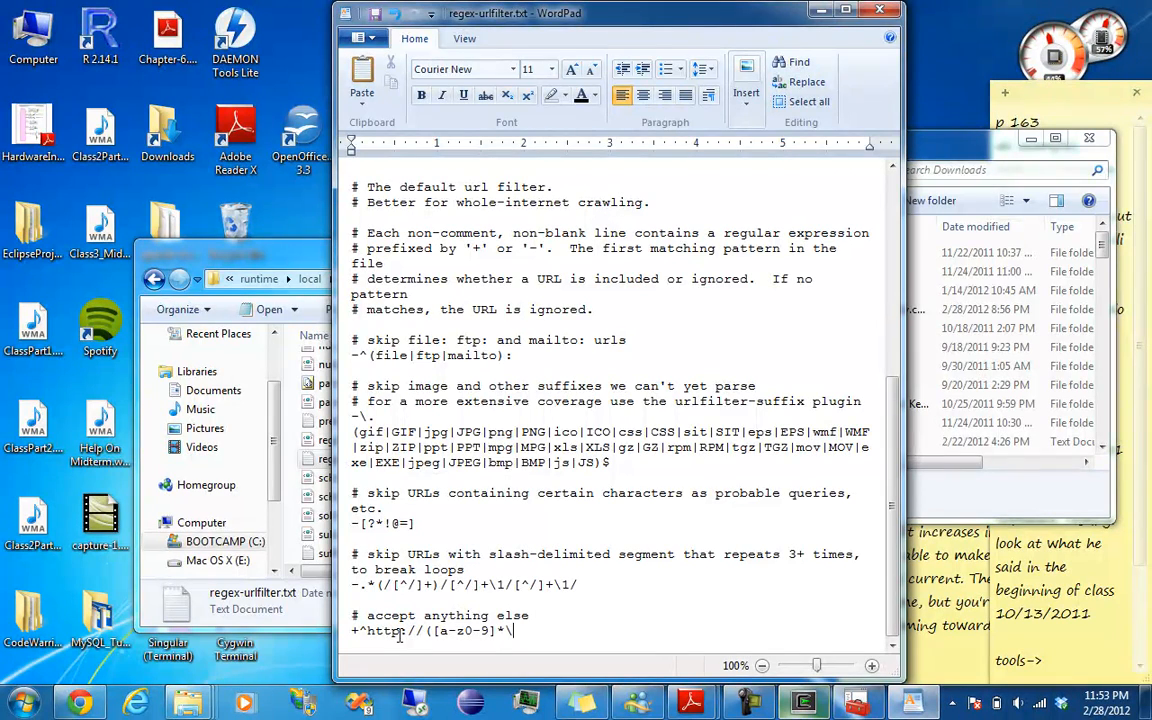
pyautogui.write('.')
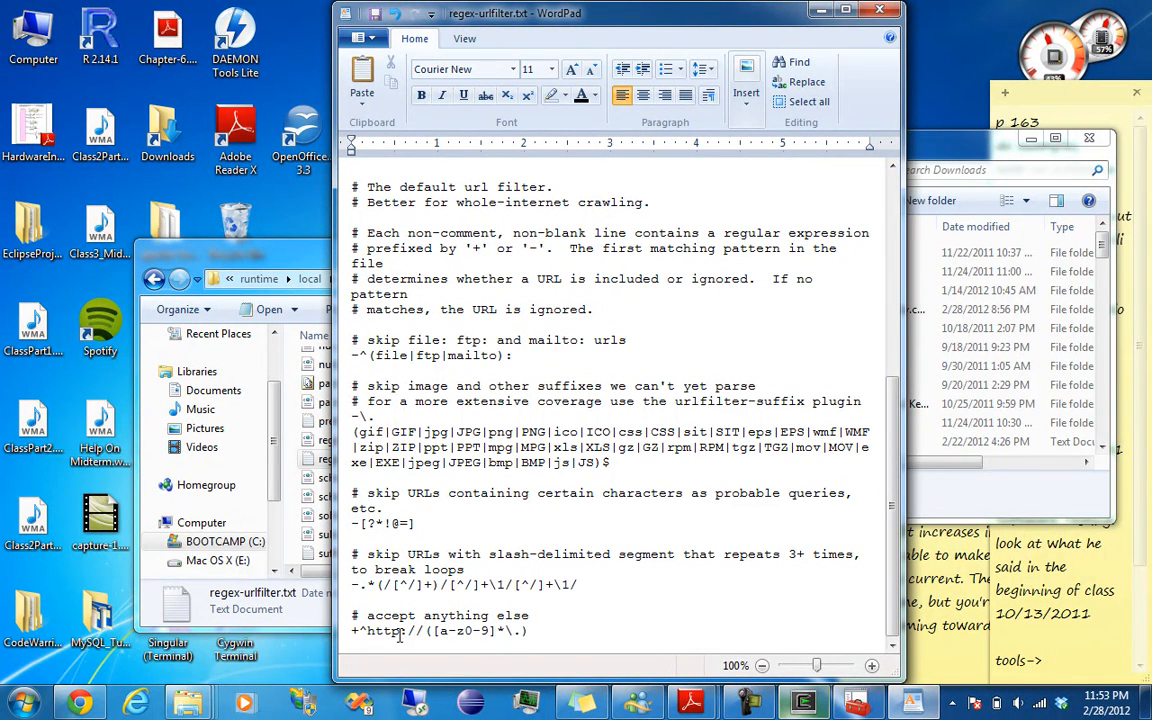
pyautogui.write('*')
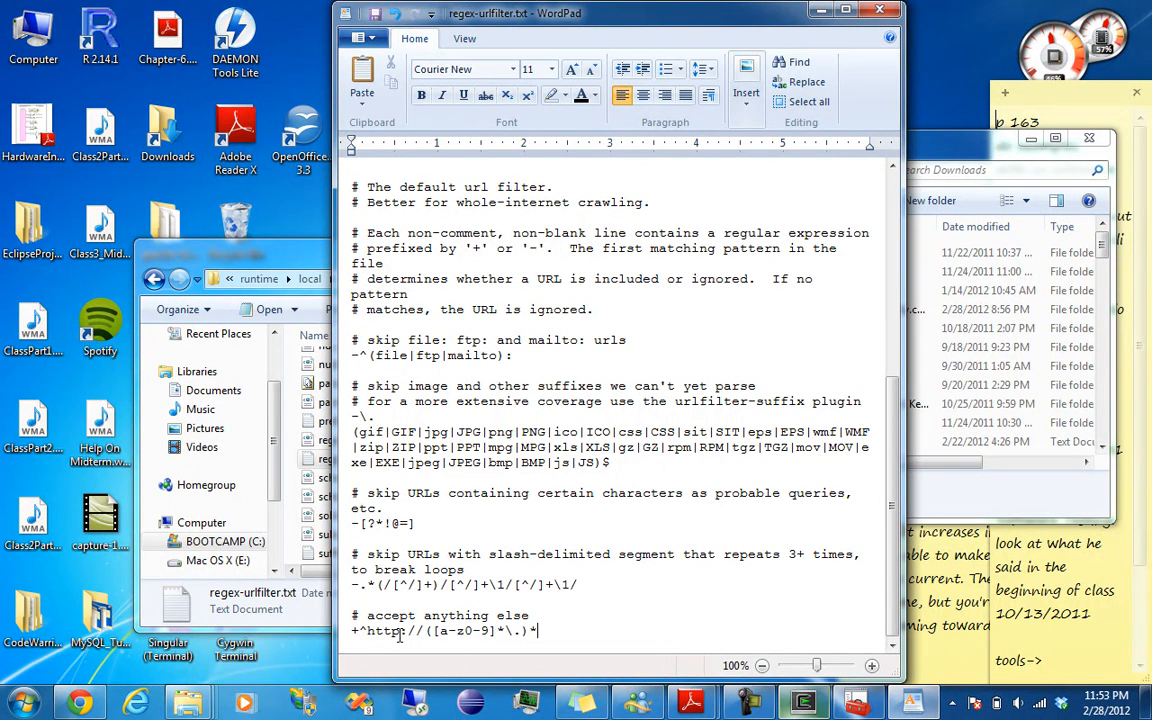
pyautogui.write('www')
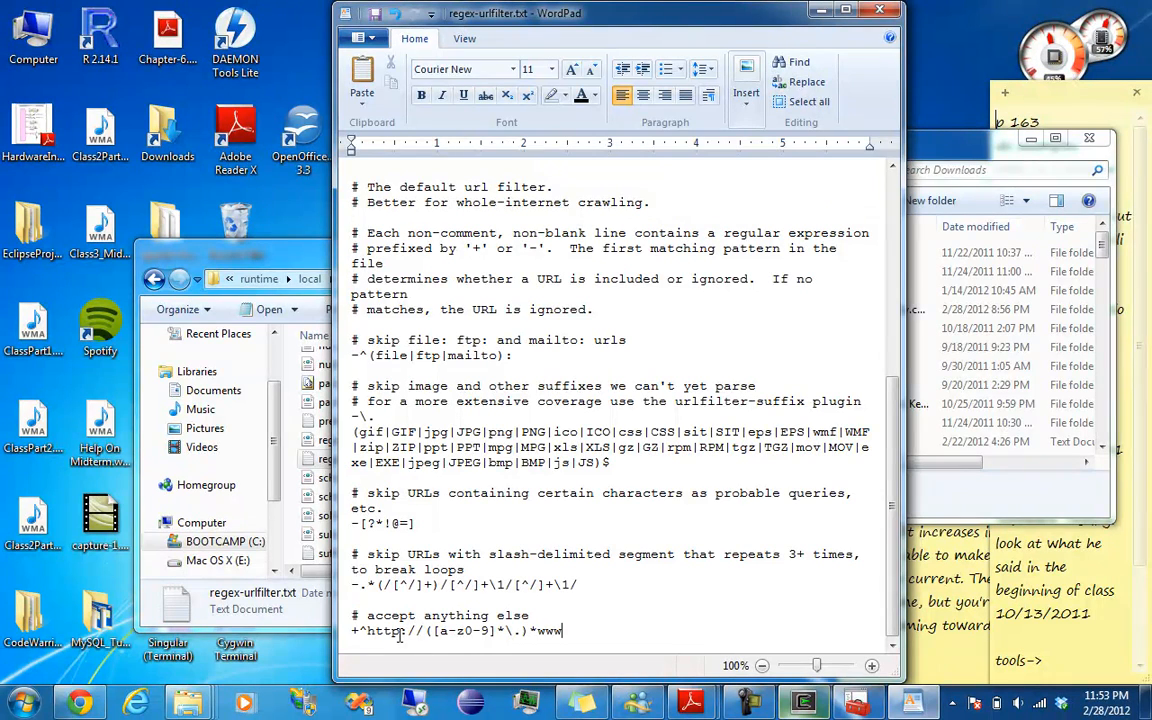
pyautogui.write('.')
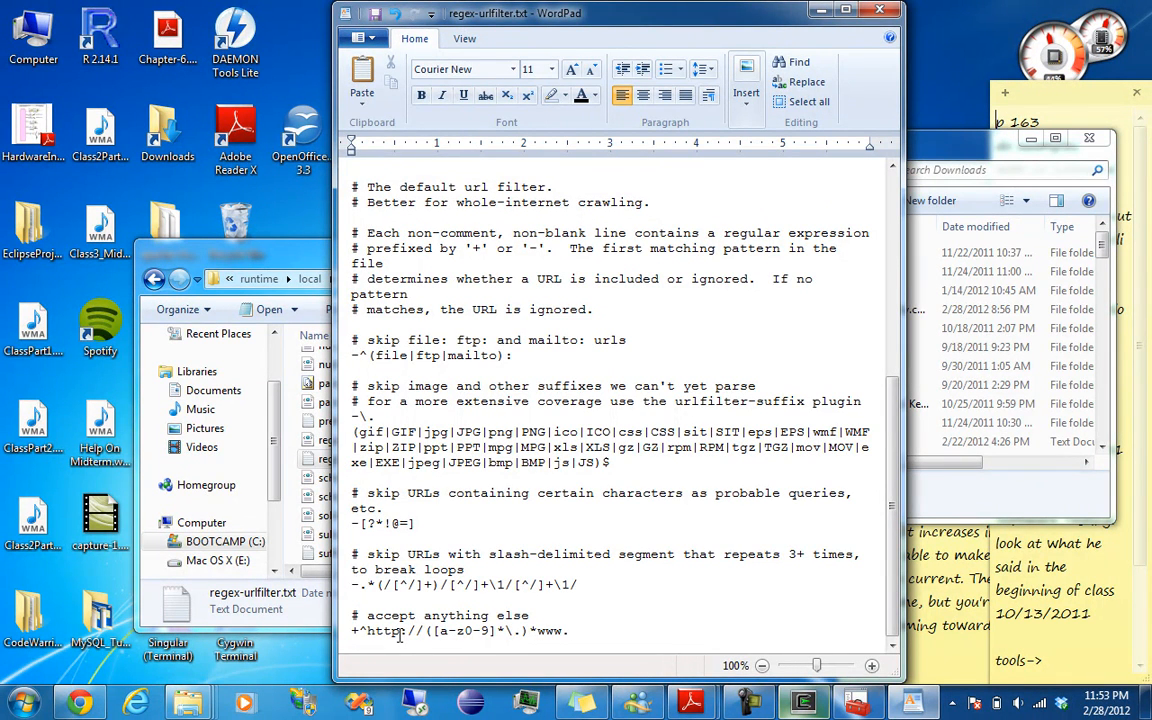
pyautogui.write('park')
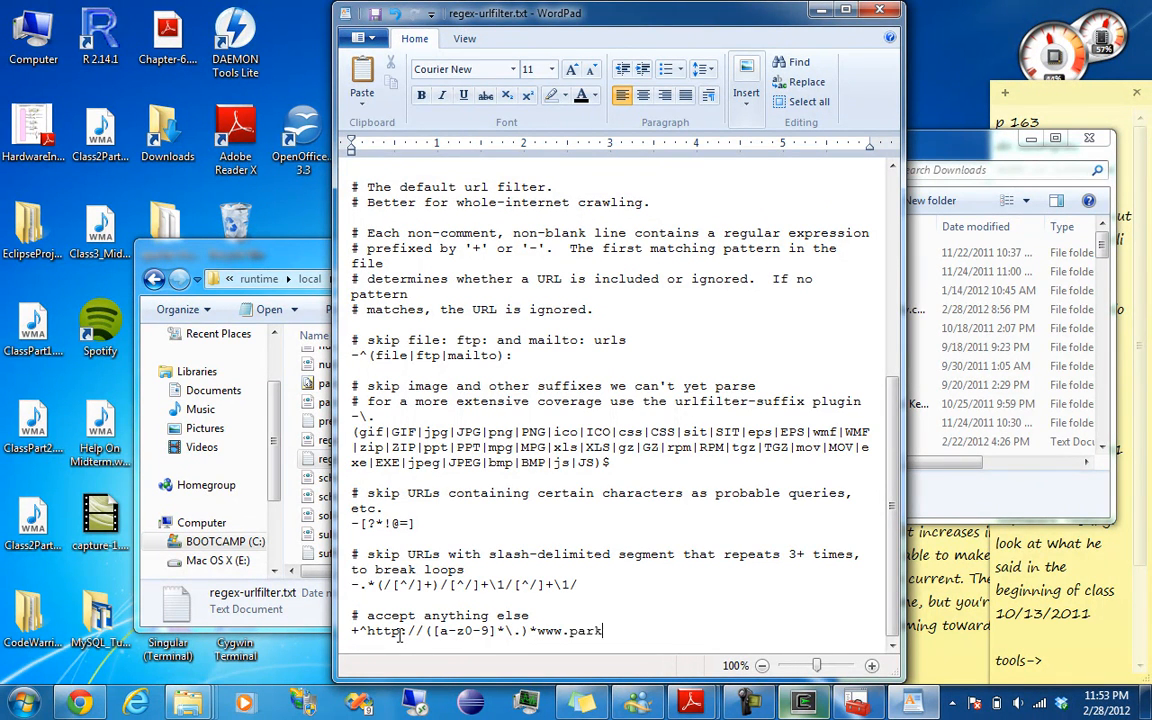
pyautogui.write('inson.or')
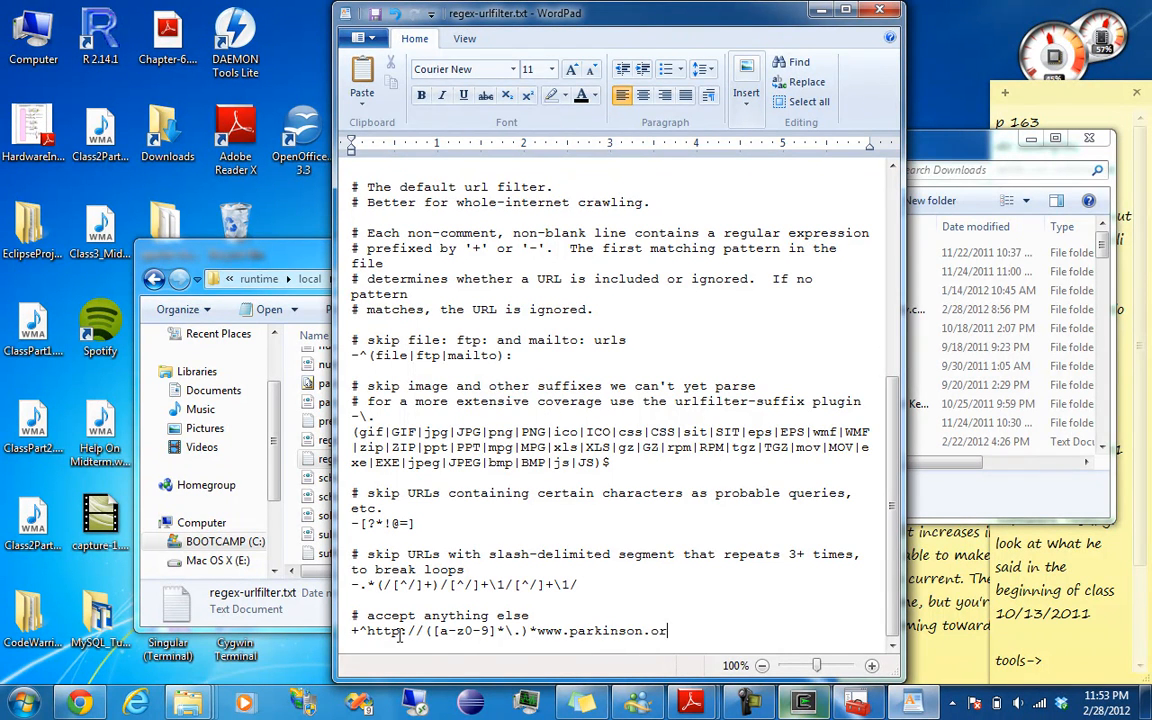
pyautogui.write('g/')
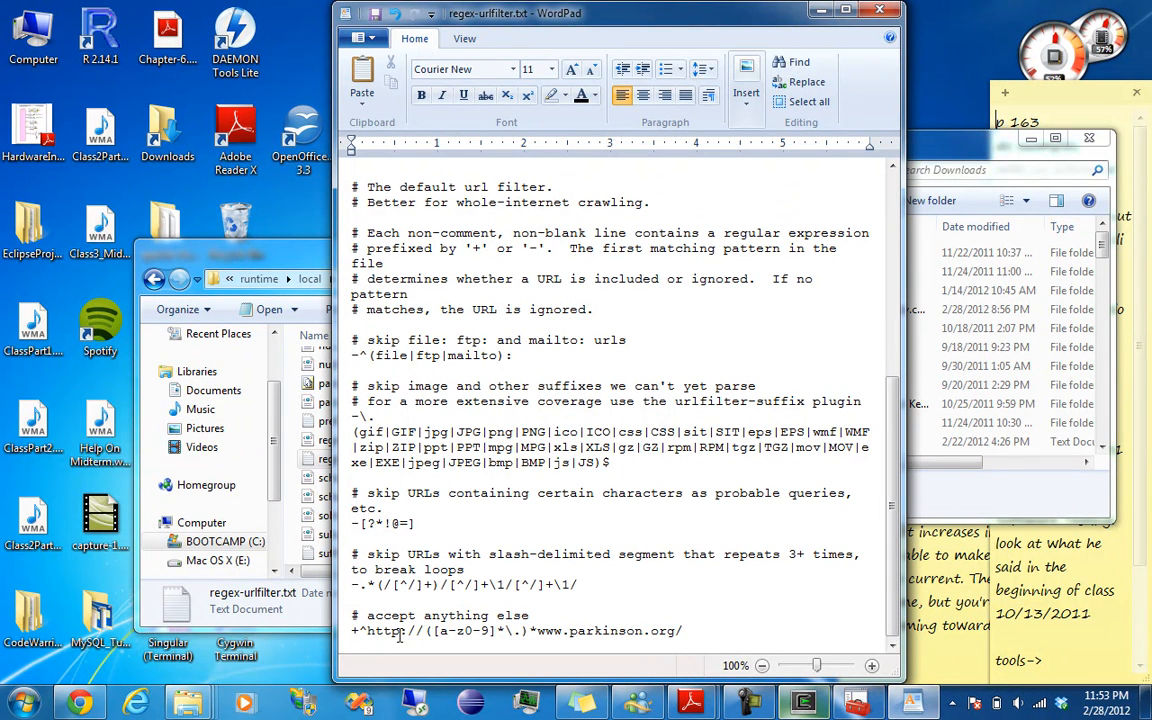
pyautogui.write('+')
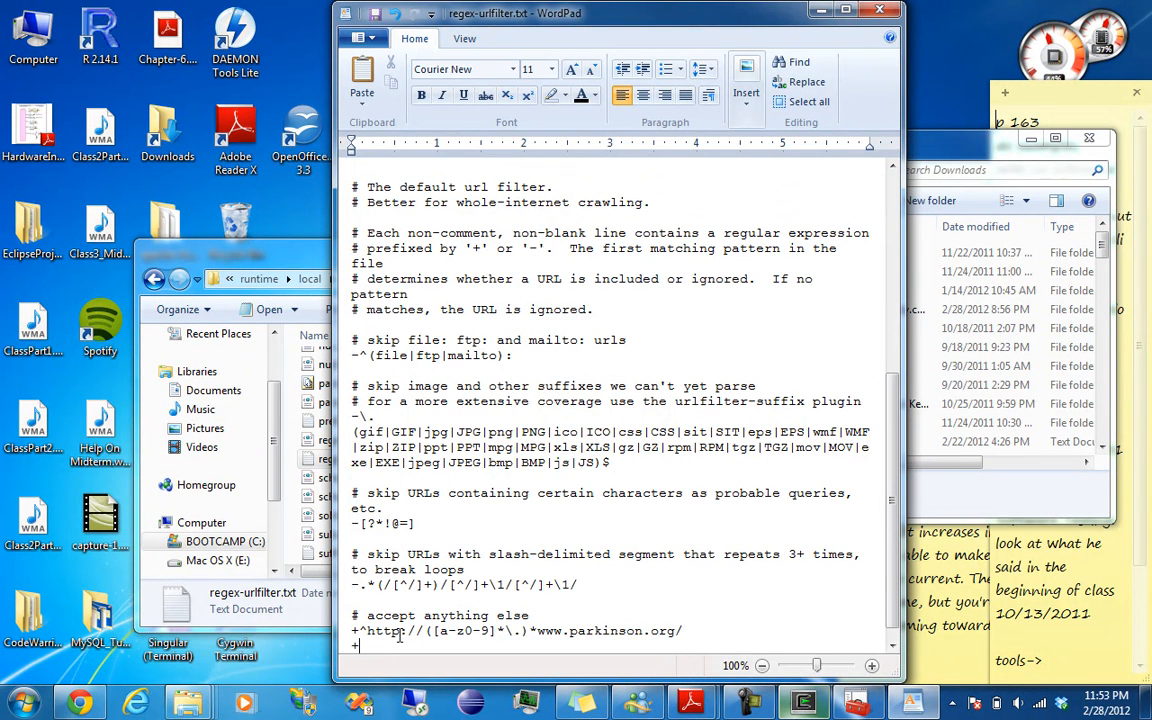
pyautogui.write('^')
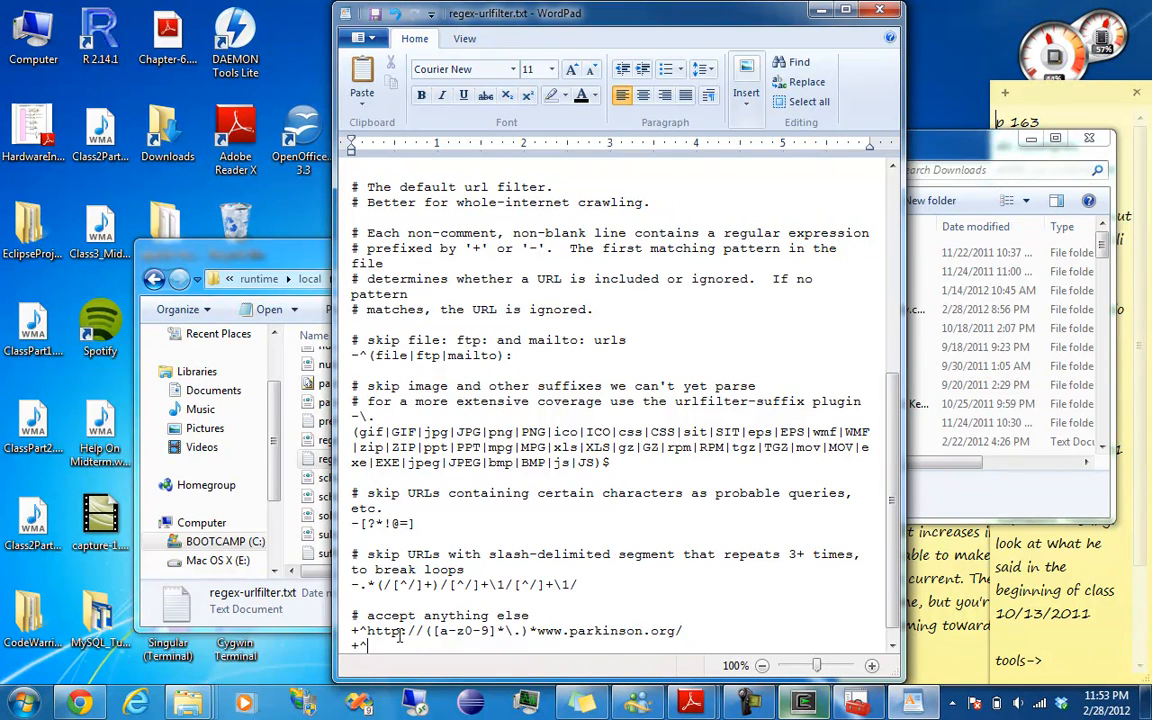
pyautogui.write('http')
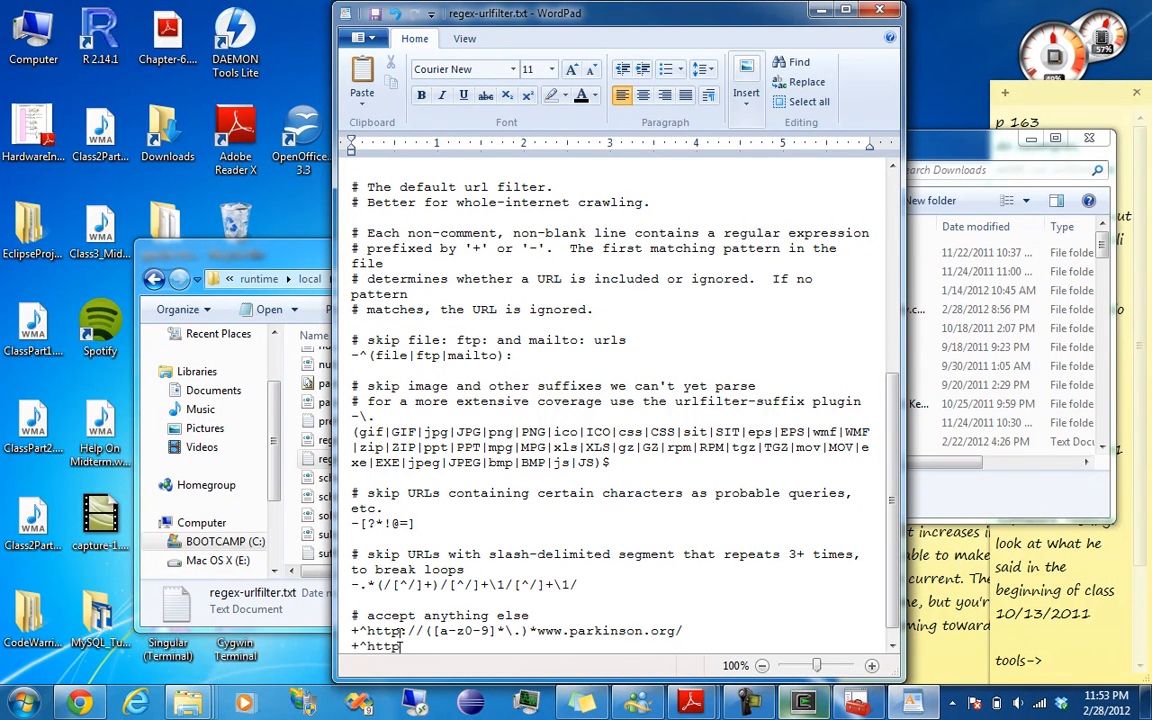
pyautogui.write('://')
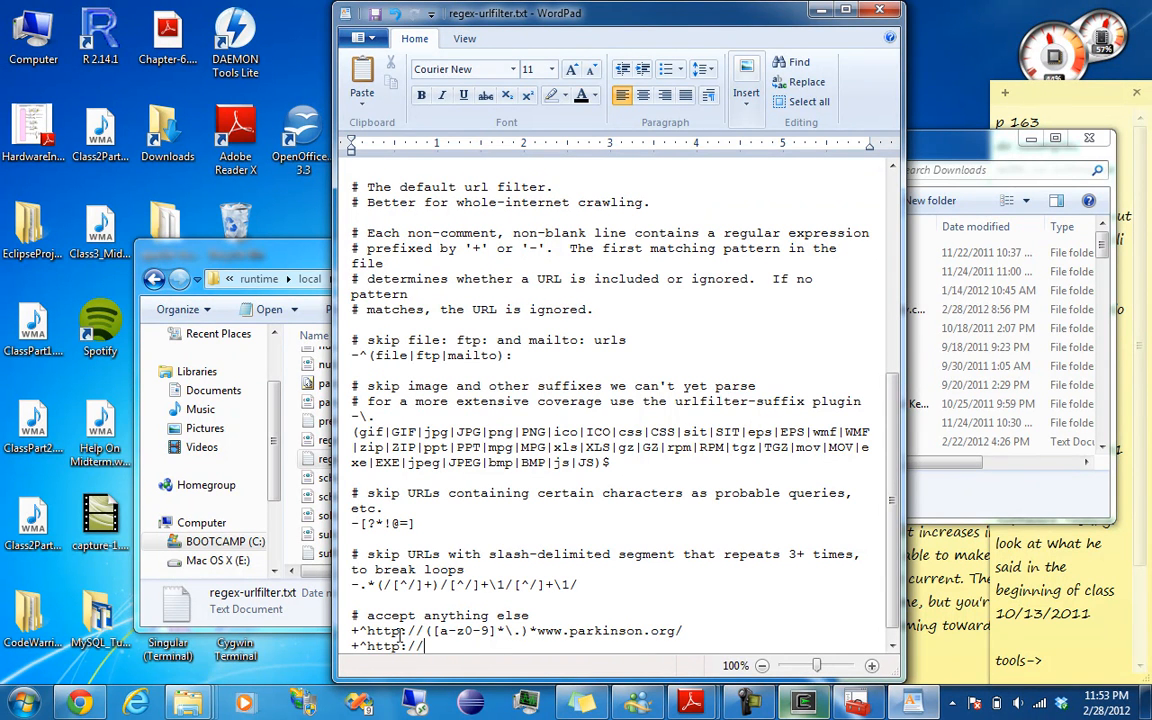
pyautogui.write('\\S*/')
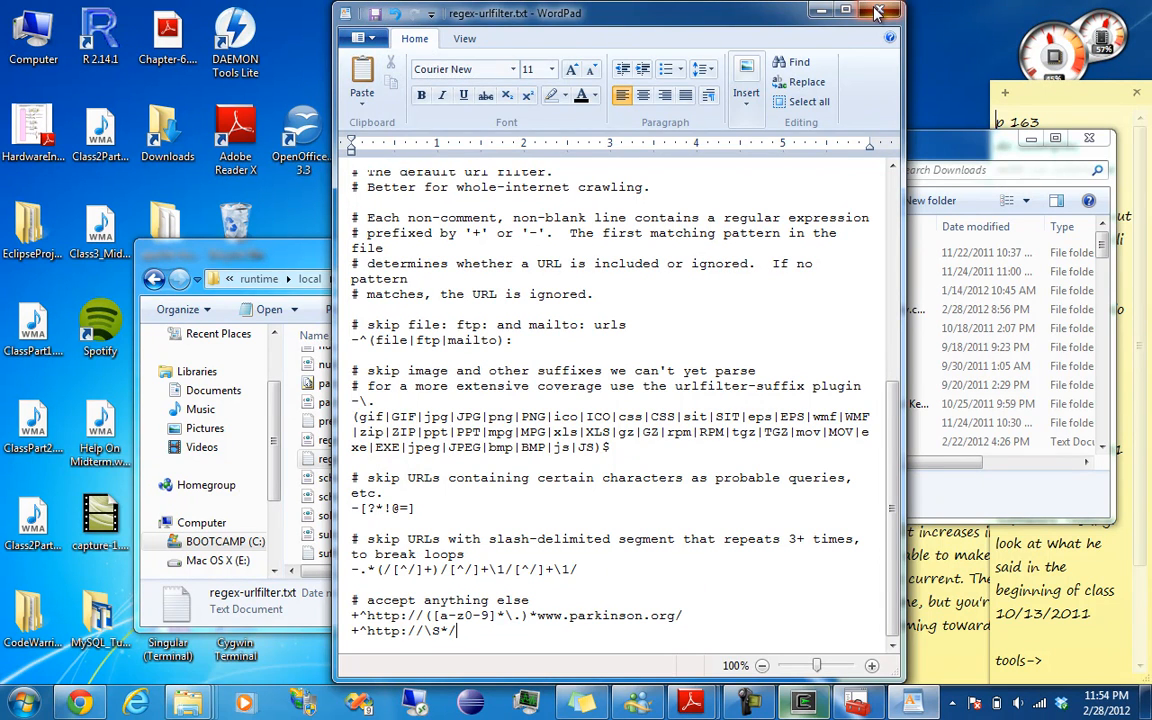
pyautogui.click(874, 13)
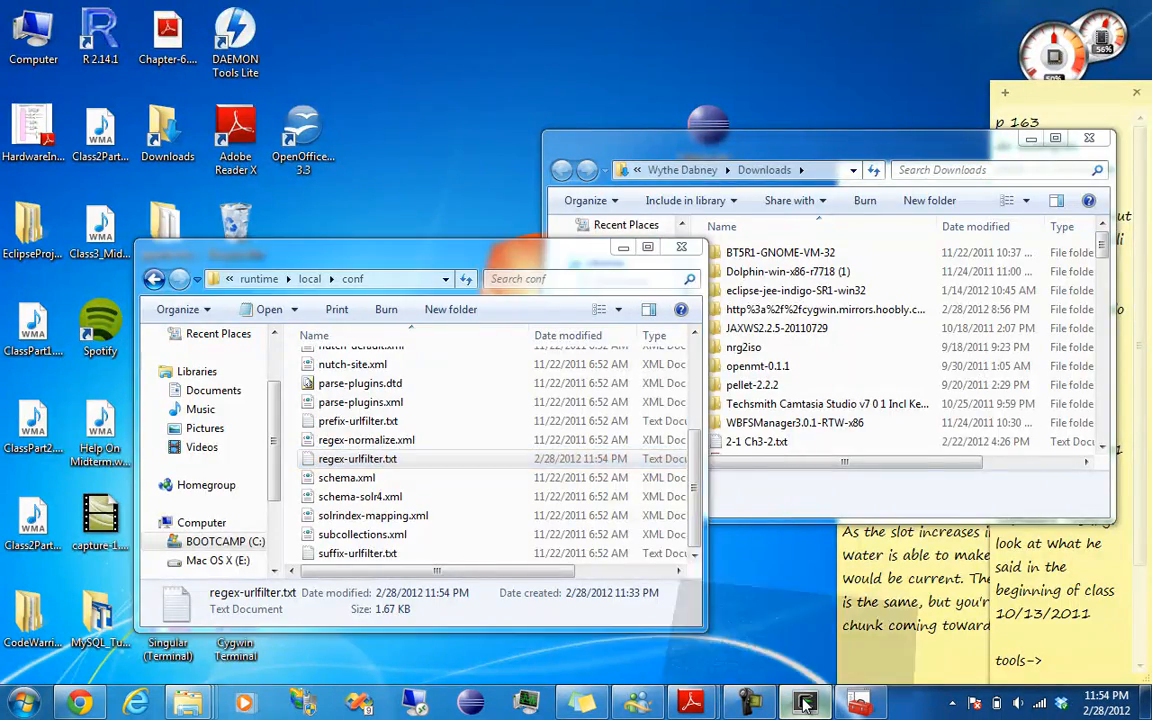
# Run ./nutch crawl urls -dir myCrawl -depth 2 -topN 4 in the Cygwin terminal.
pyautogui.click(805, 703)
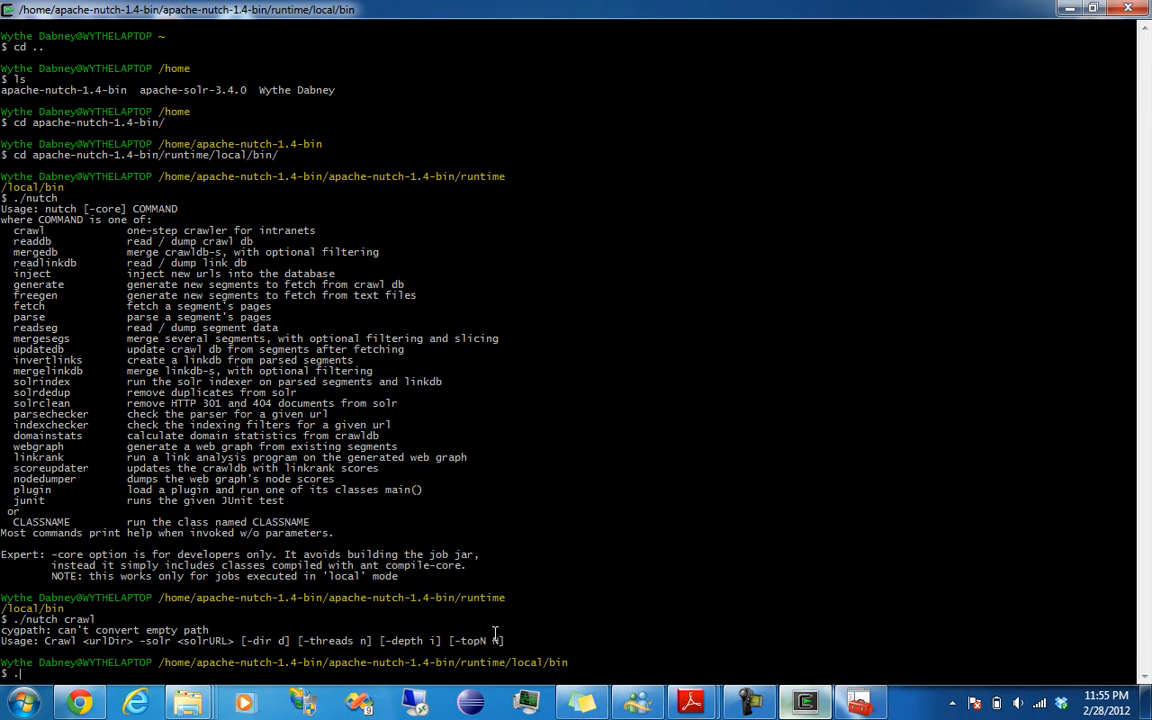
pyautogui.write('./nutch')
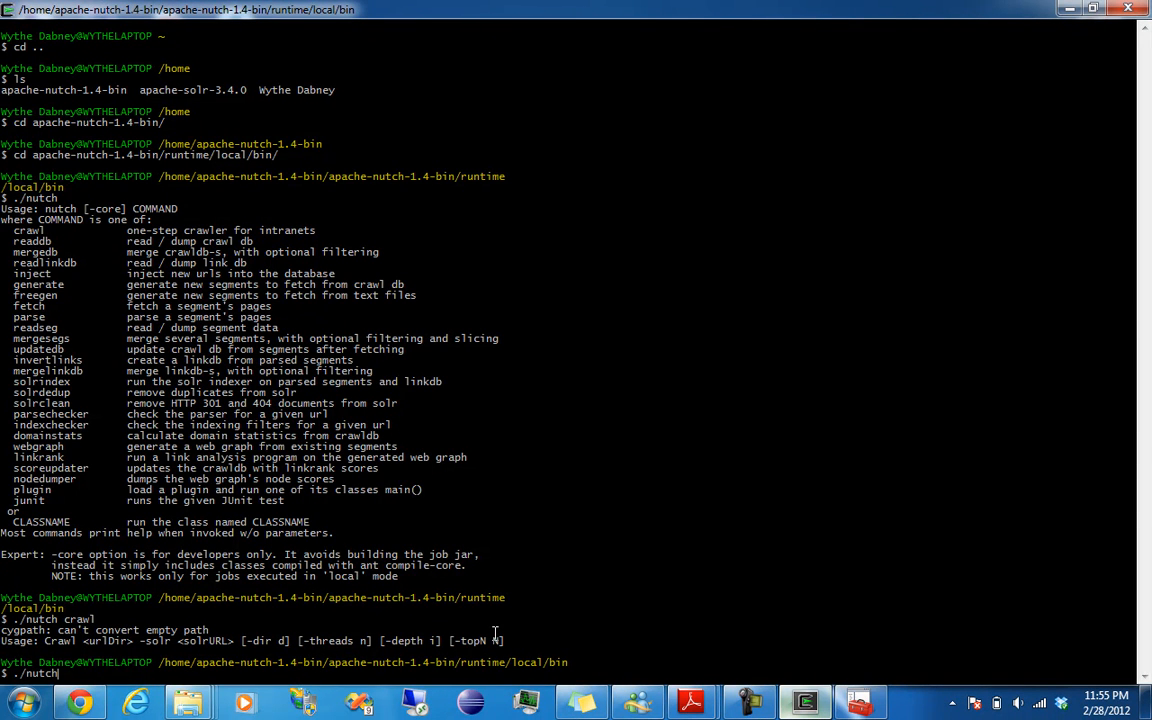
pyautogui.write('crawl')
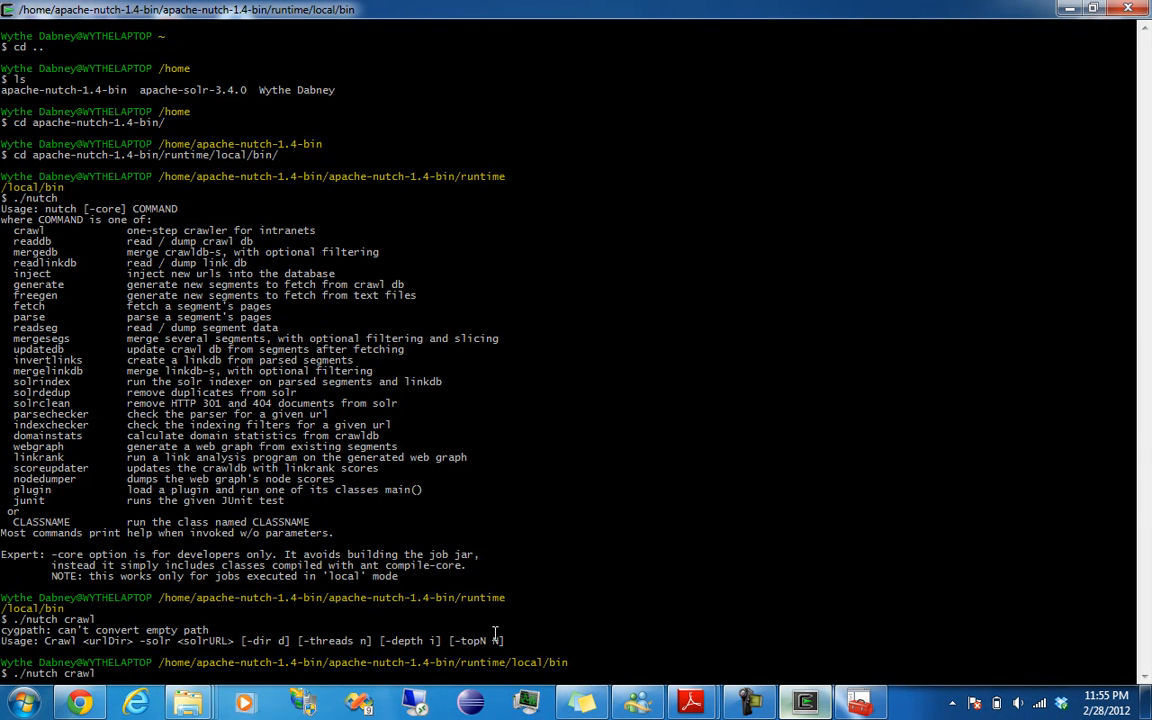
pyautogui.write('urls')
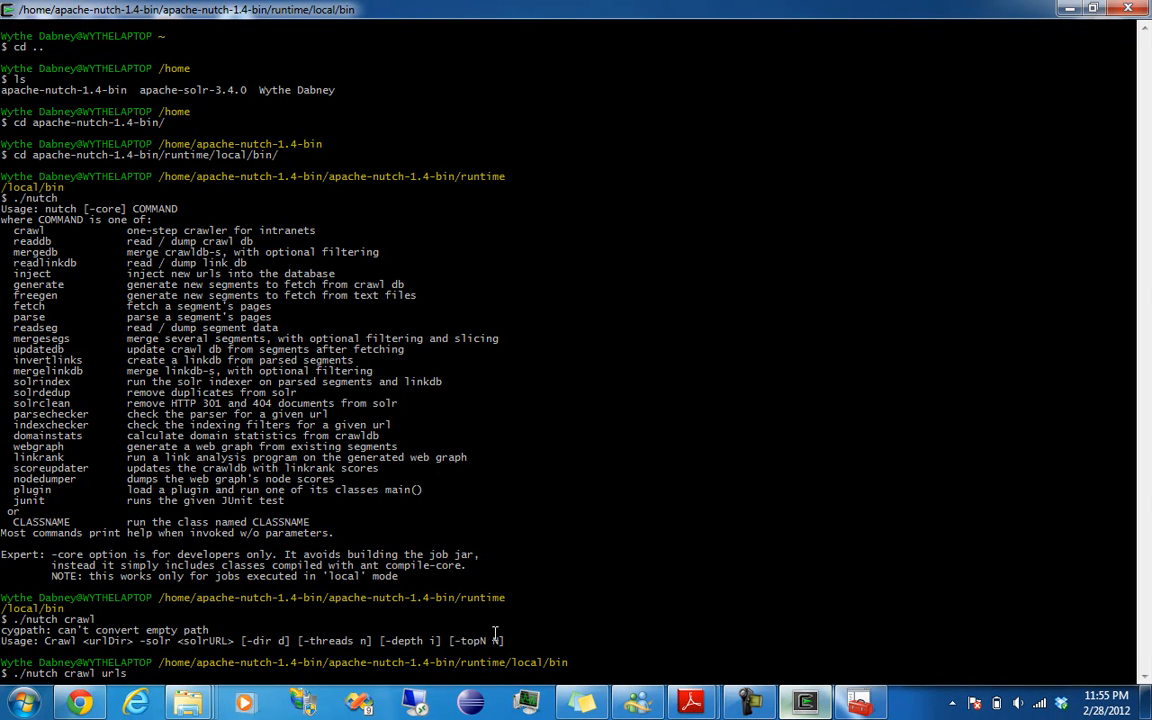
pyautogui.write('-di')
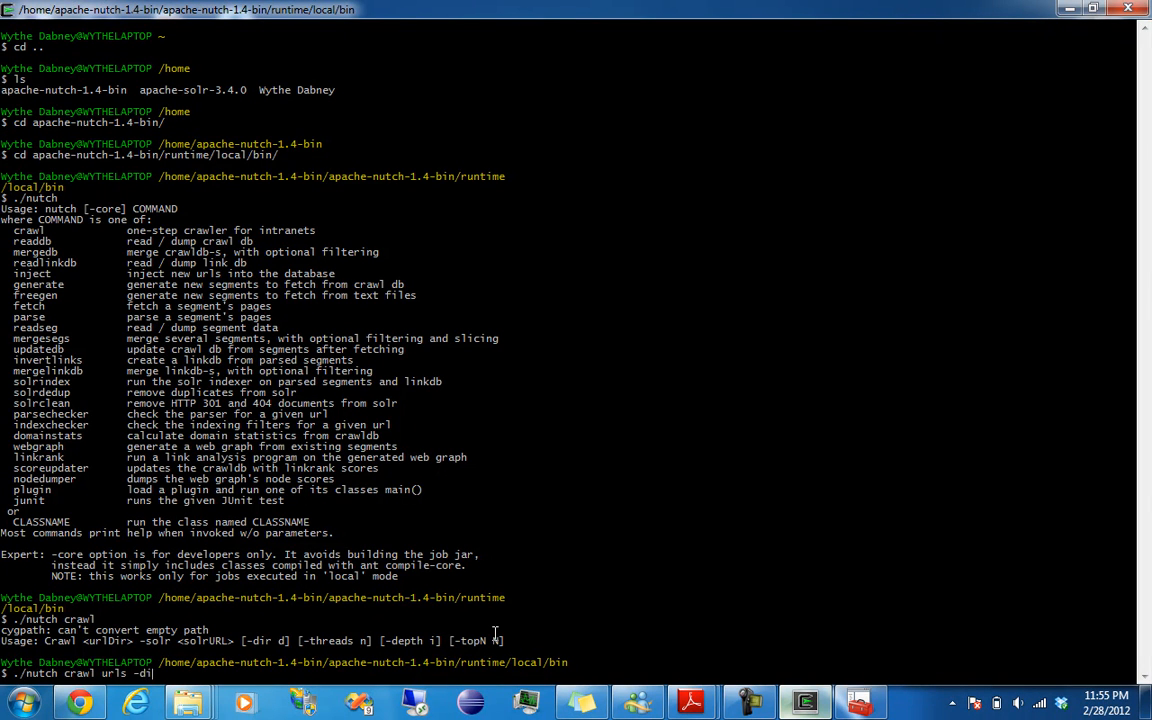
pyautogui.write('r')
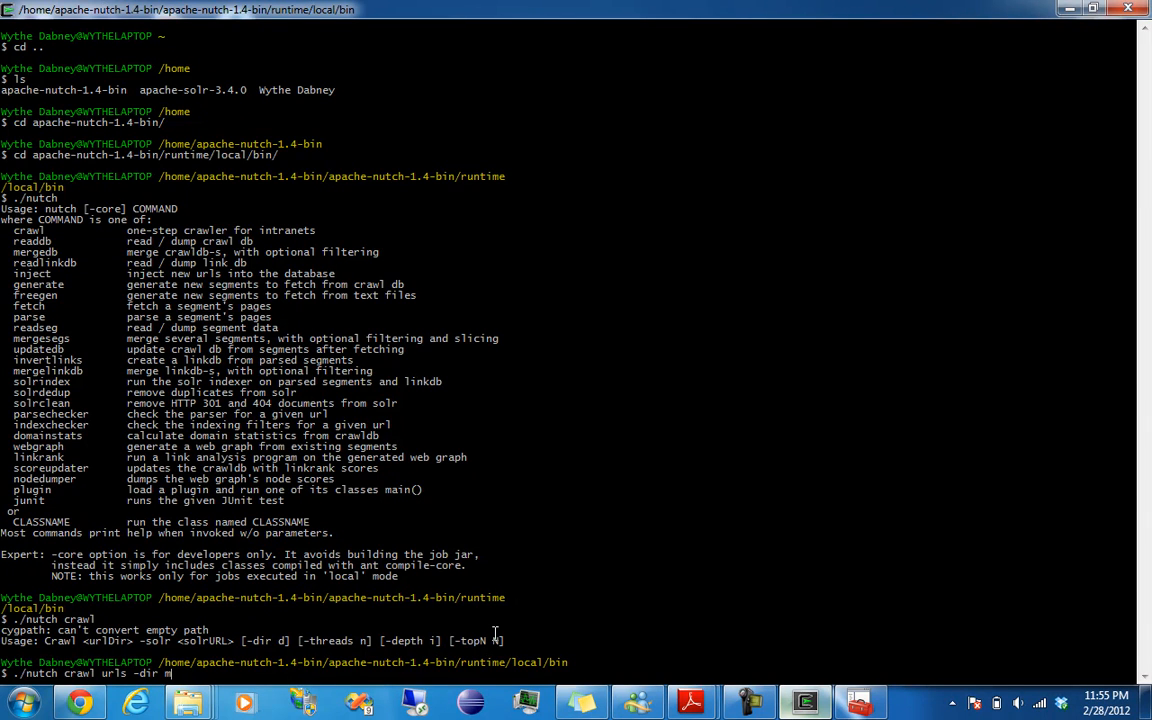
pyautogui.write('myCrawl')
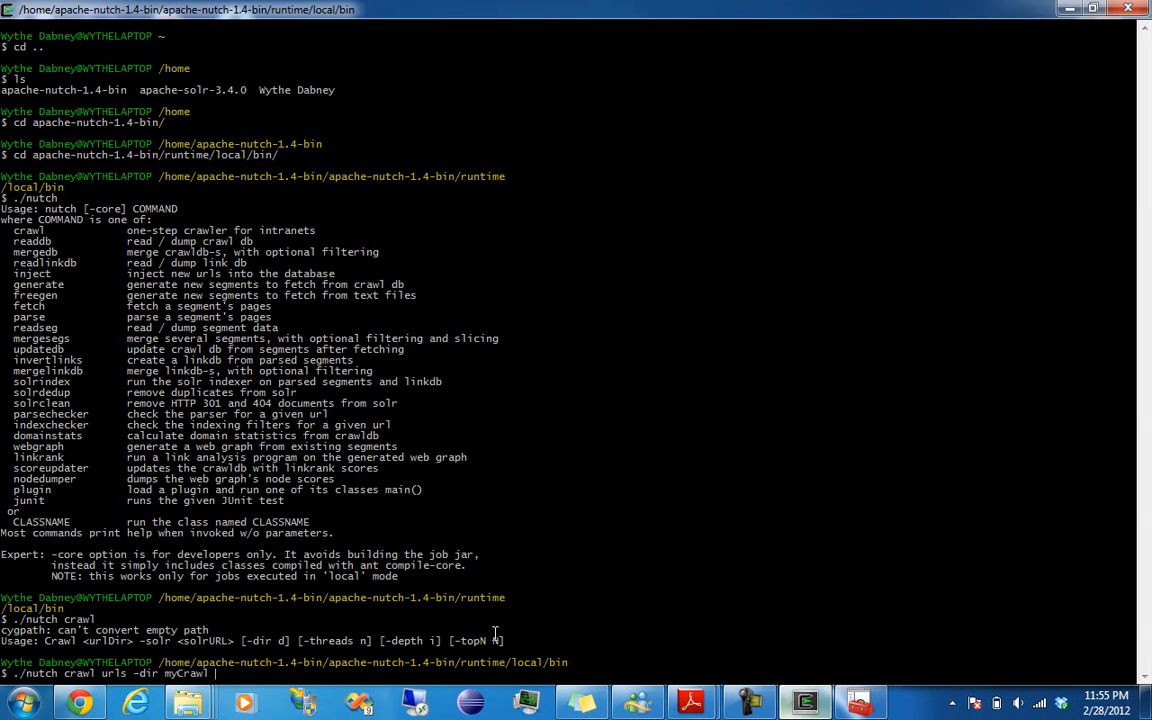
pyautogui.write('-depth')
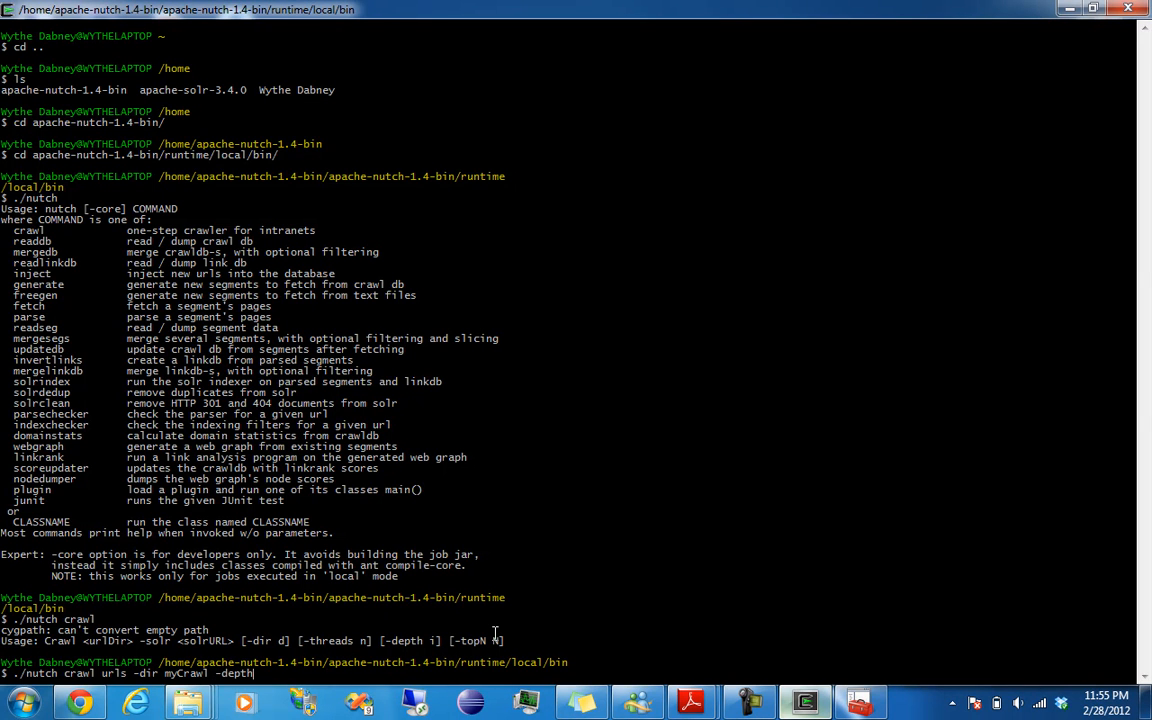
pyautogui.write('2')
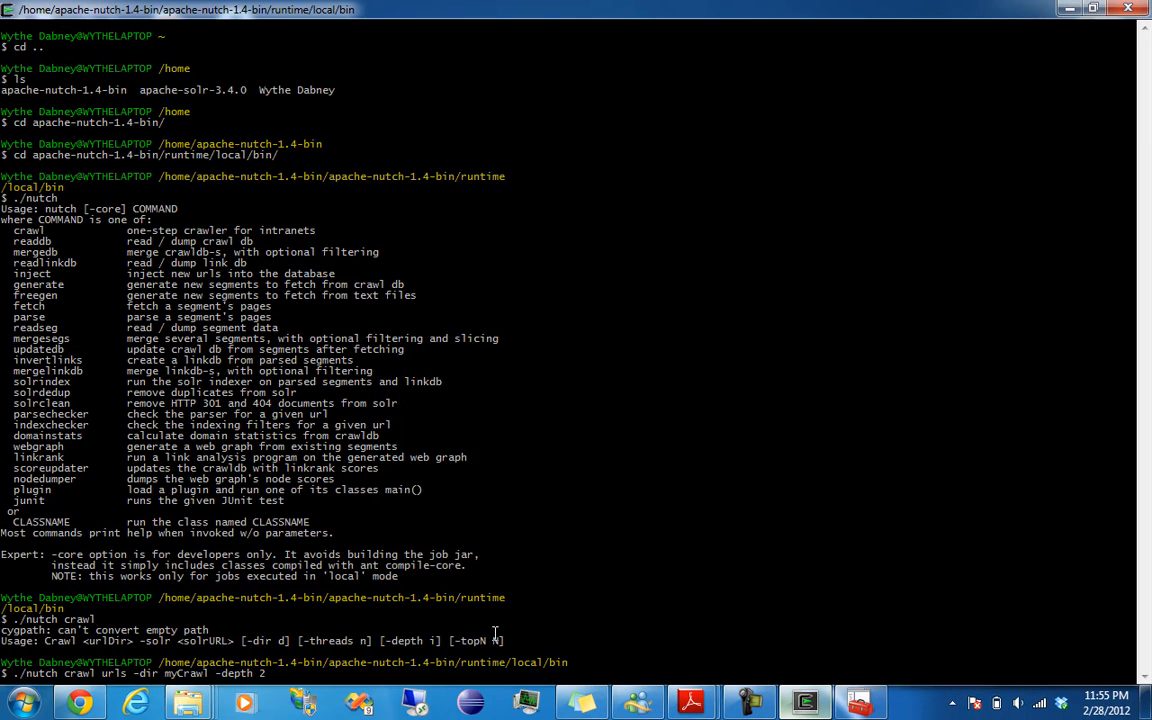
pyautogui.write('-topN')
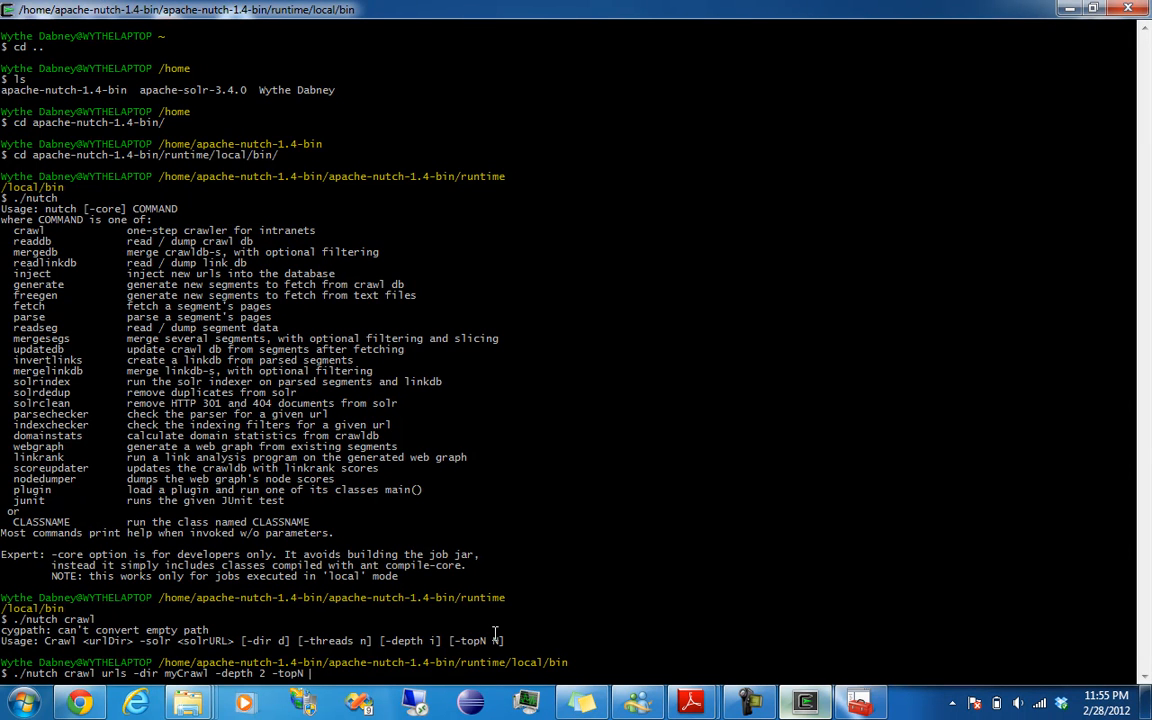
pyautogui.write('4')
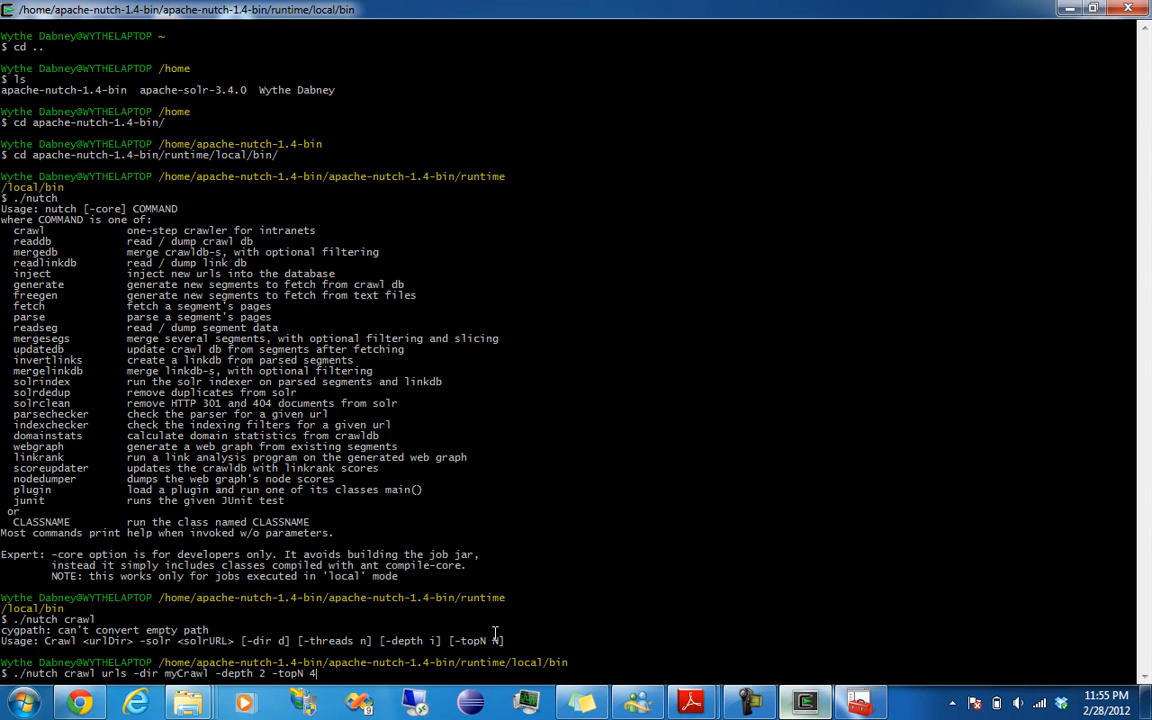
pyautogui.press('Return')
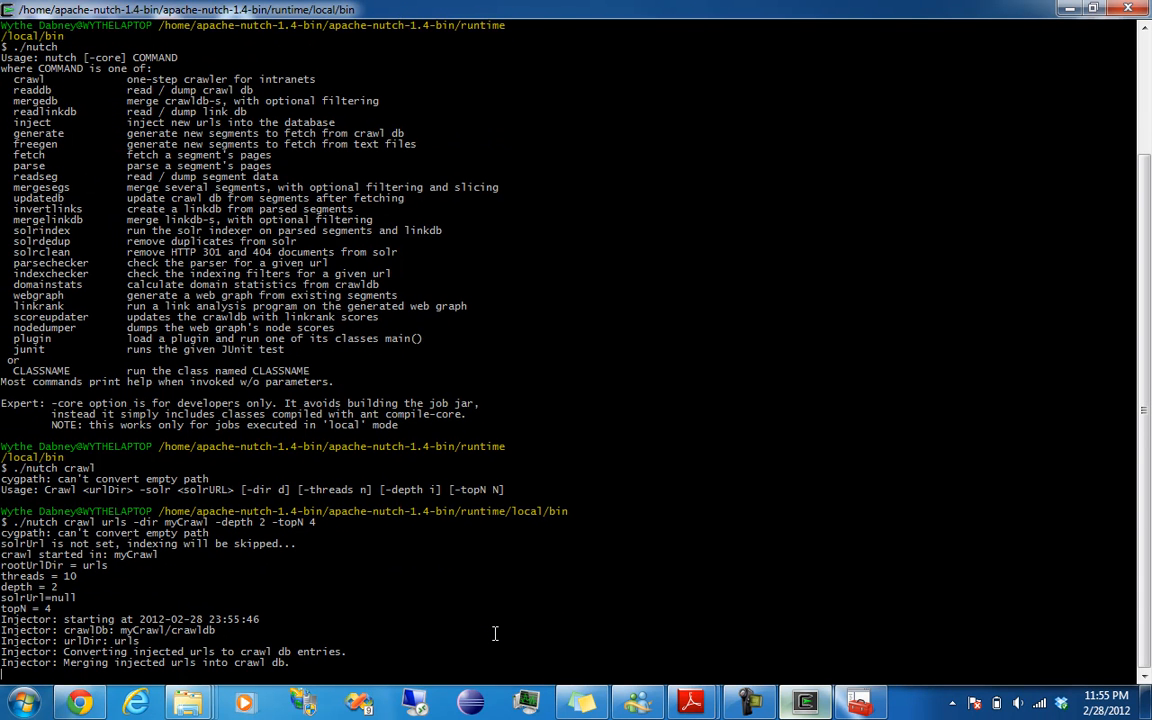
# Scroll through the crawl output to read the missing http.agent.name error.
pyautogui.scroll(-3)
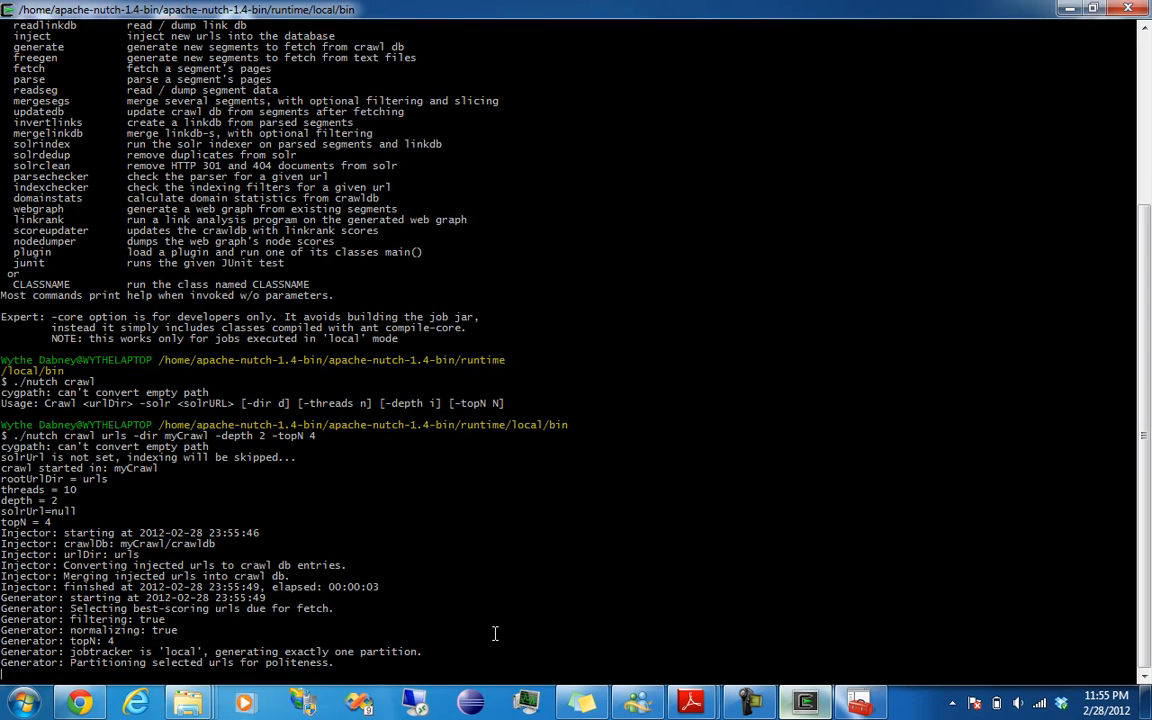
pyautogui.scroll(-3)
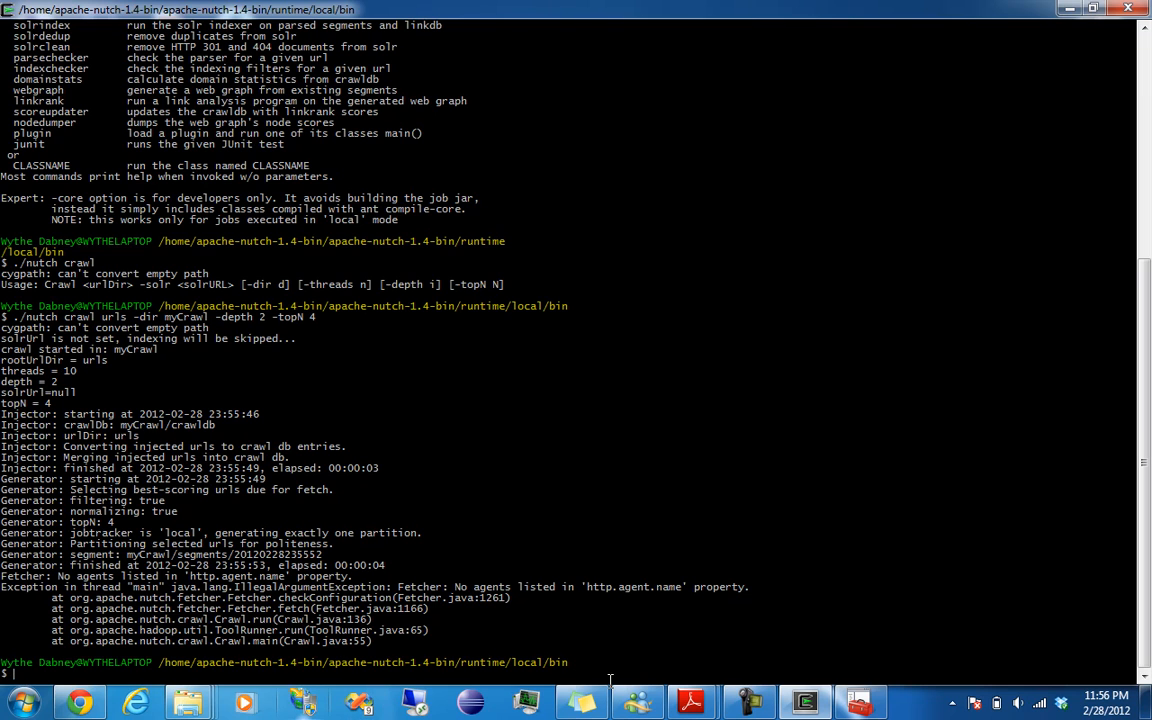
pyautogui.moveTo(748, 702)
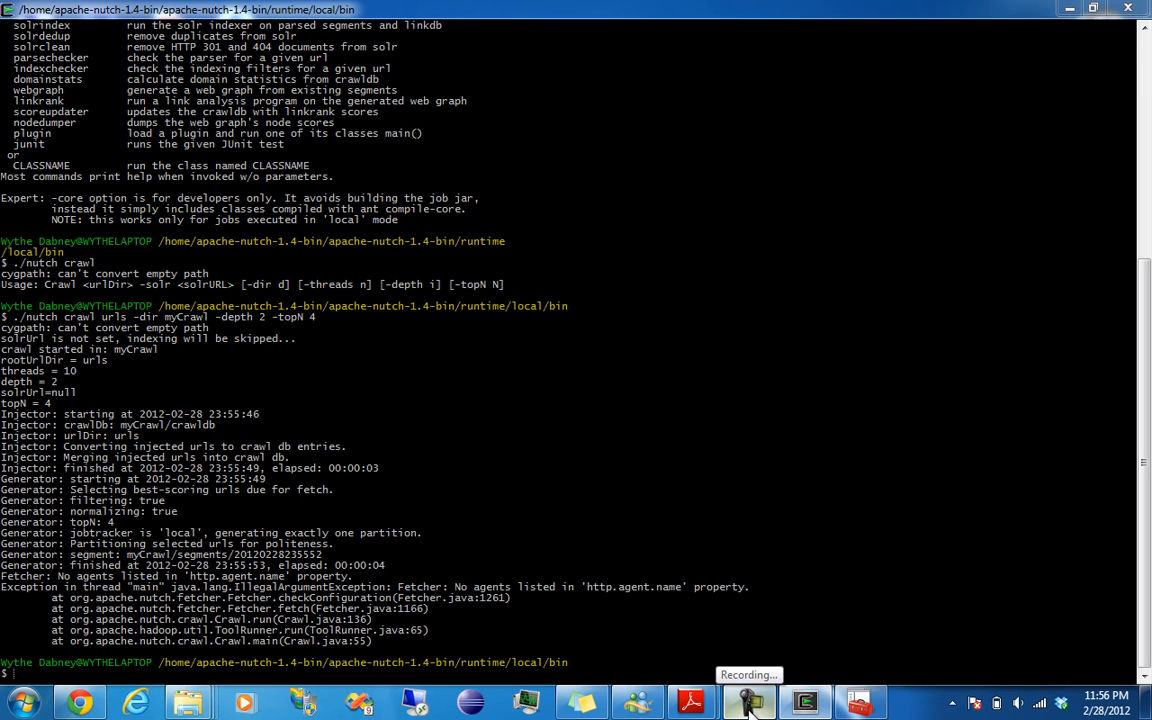
pyautogui.click(749, 702)
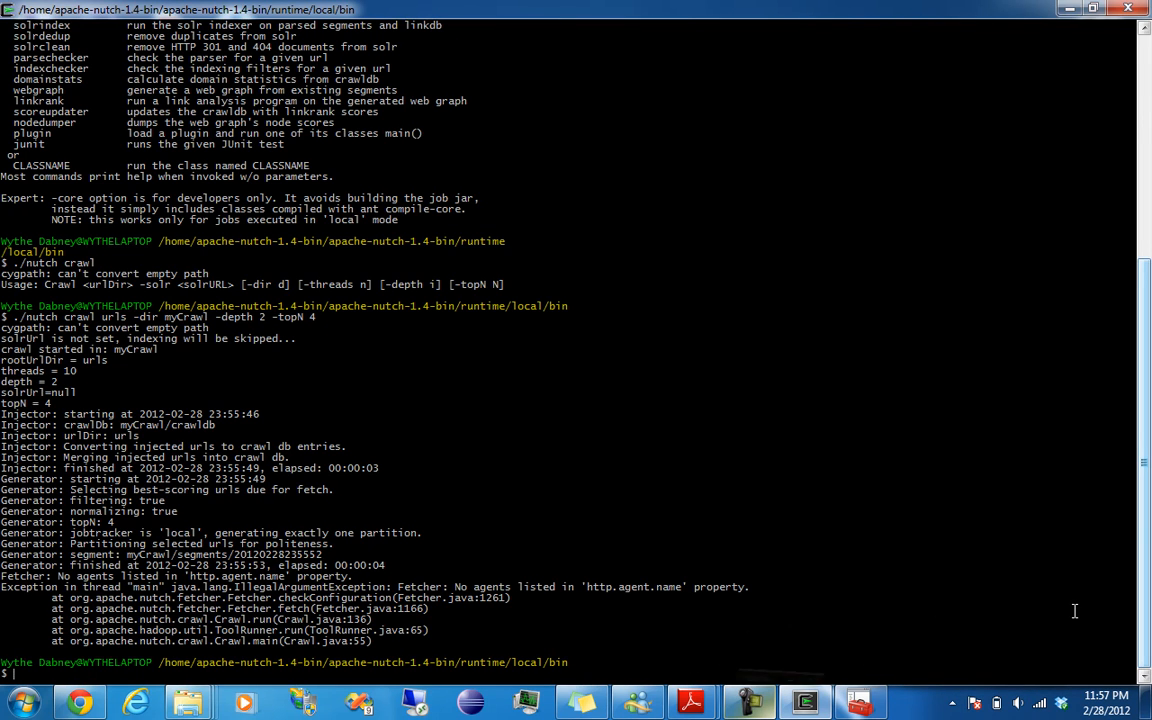
pyautogui.moveTo(1070, 9)
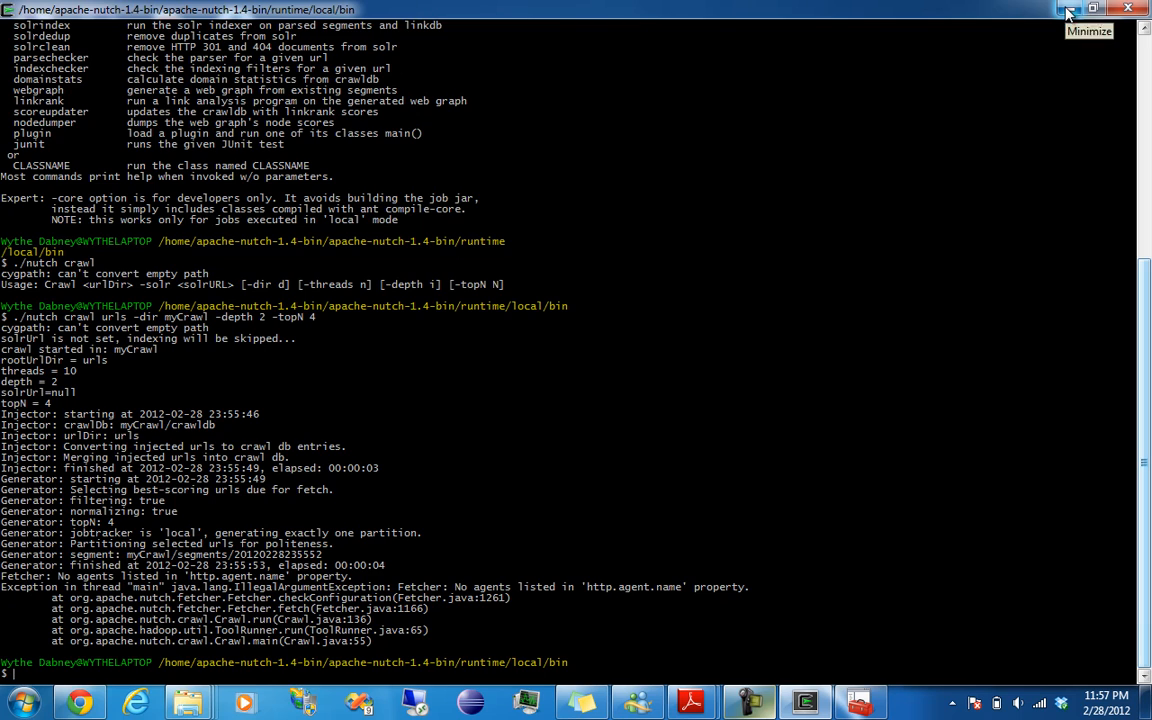
# Minimize the terminal and open conf's nutch-site.xml with WordPad.
pyautogui.click(1070, 9)
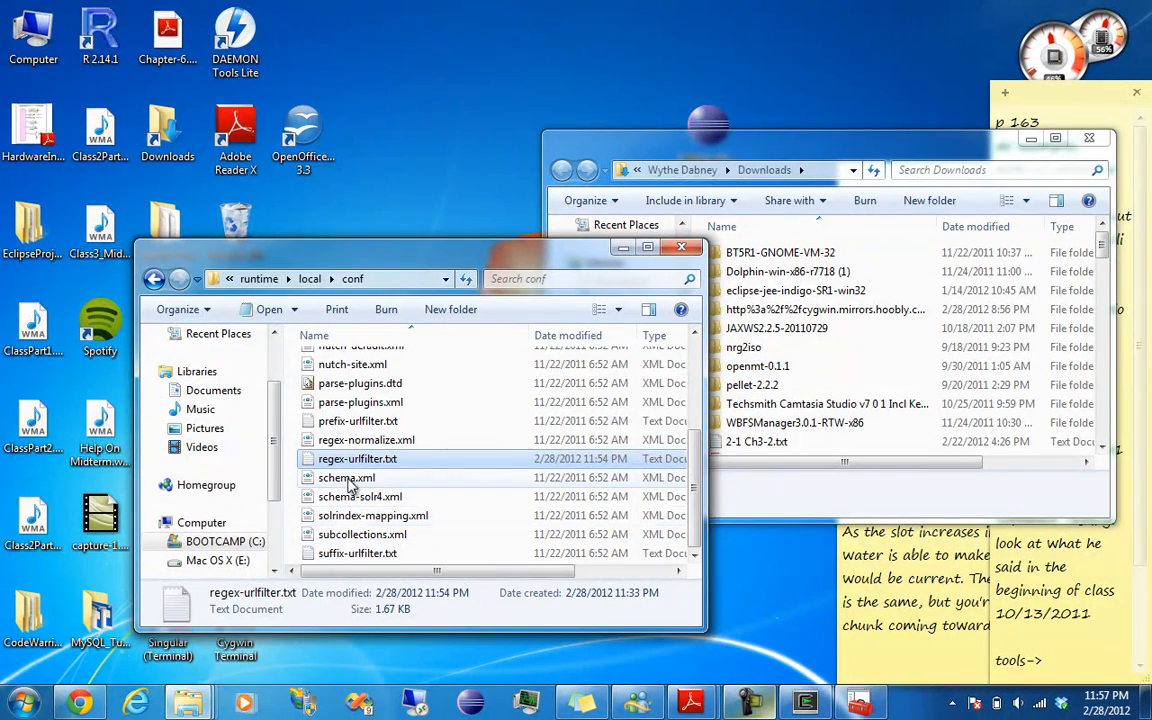
pyautogui.click(351, 364)
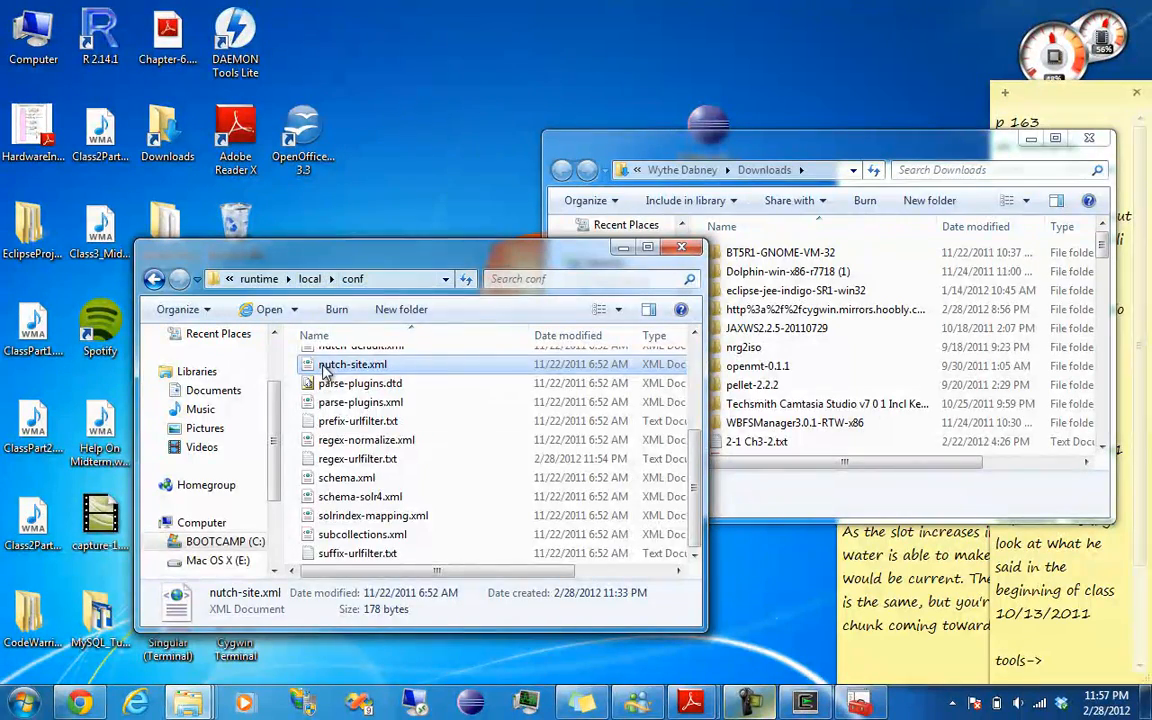
pyautogui.rightClick(352, 364)
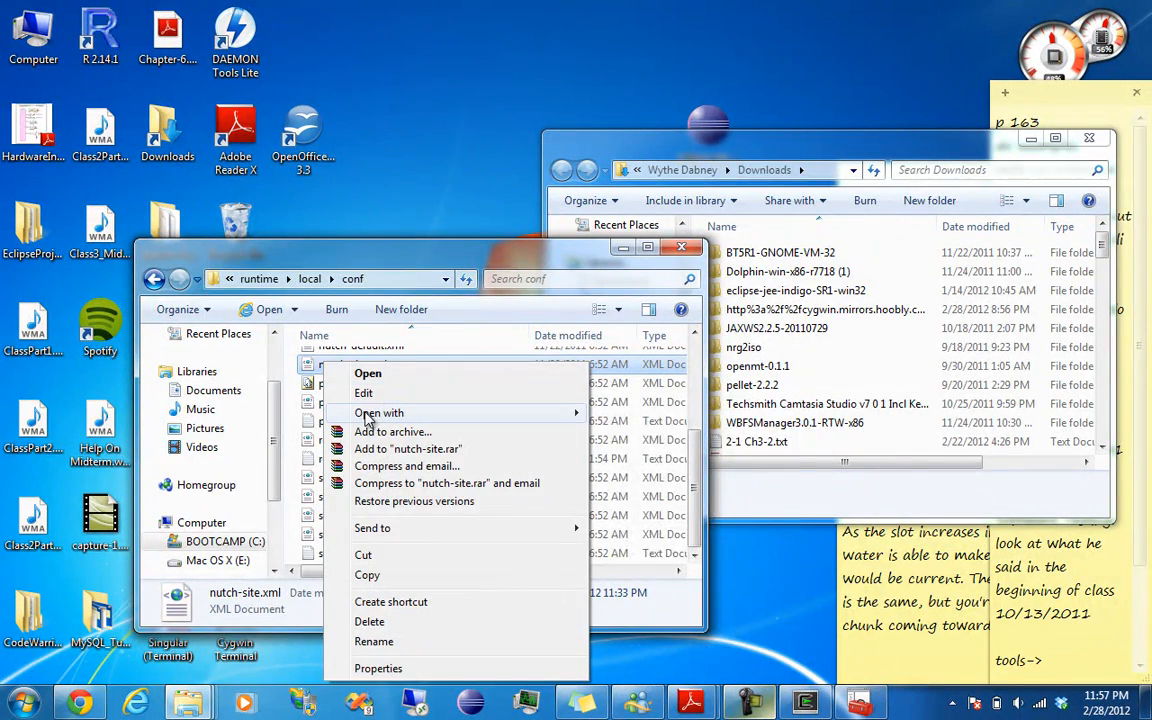
pyautogui.click(368, 373)
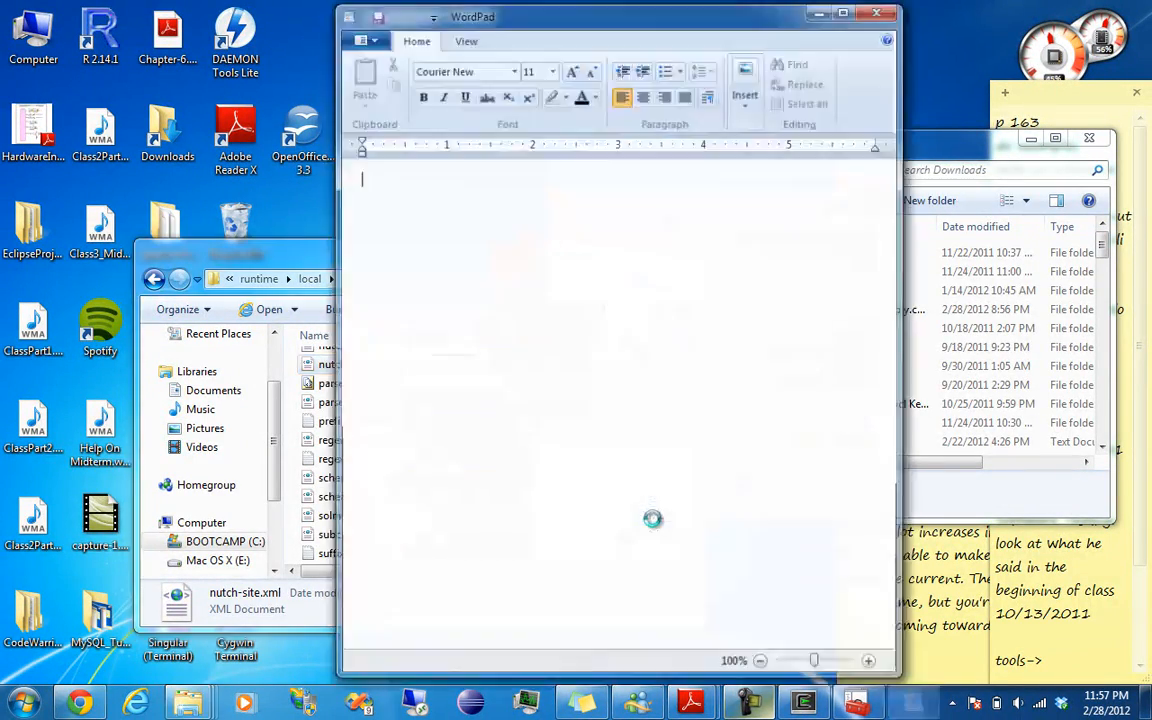
# Add <name>http.agent.name</name> inside the configuration block.
pyautogui.doubleClick(244, 600)
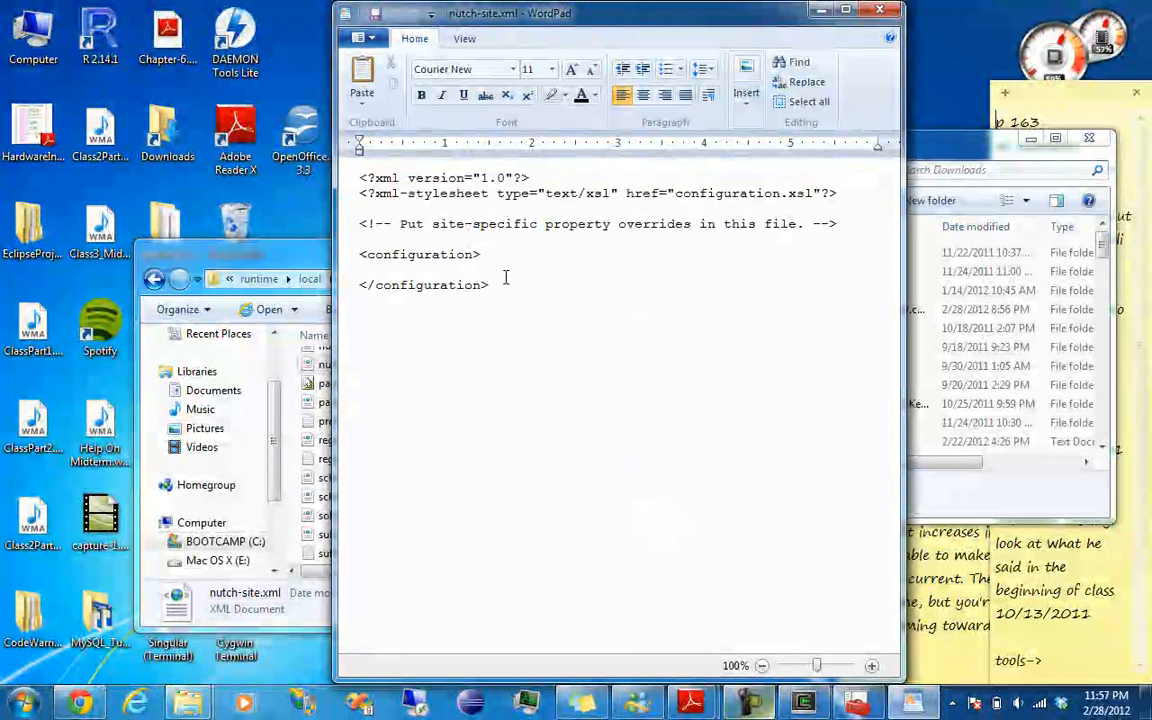
pyautogui.click(483, 254)
pyautogui.write('<')
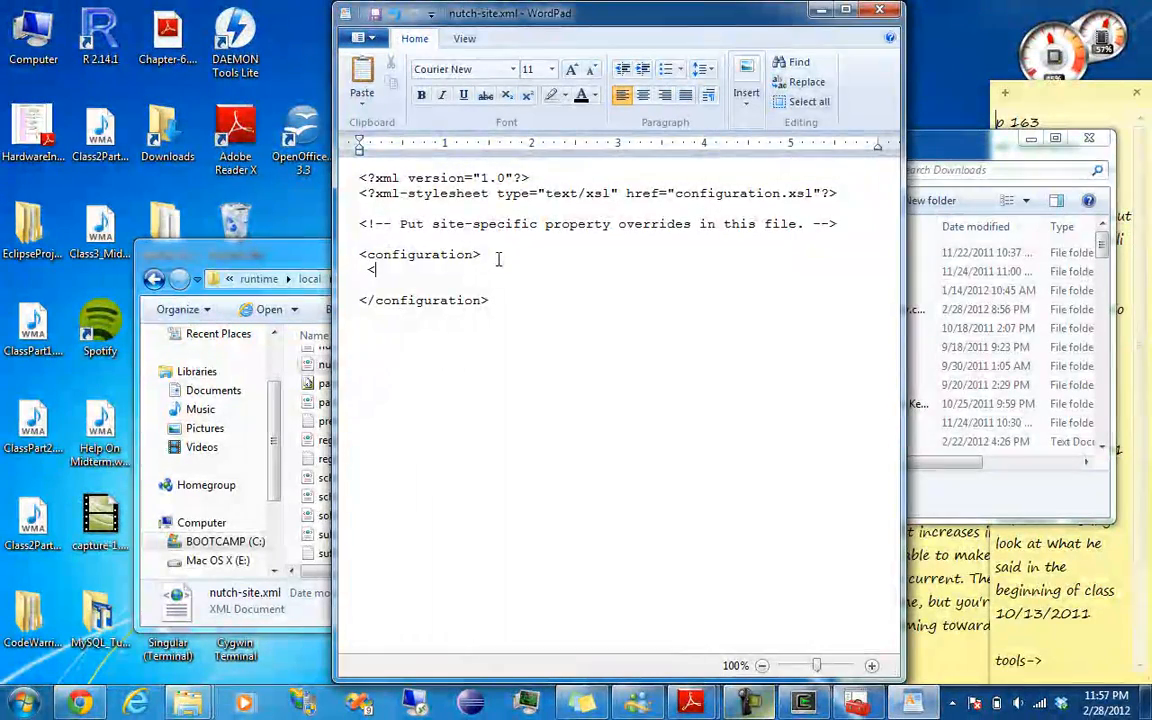
pyautogui.write('name')
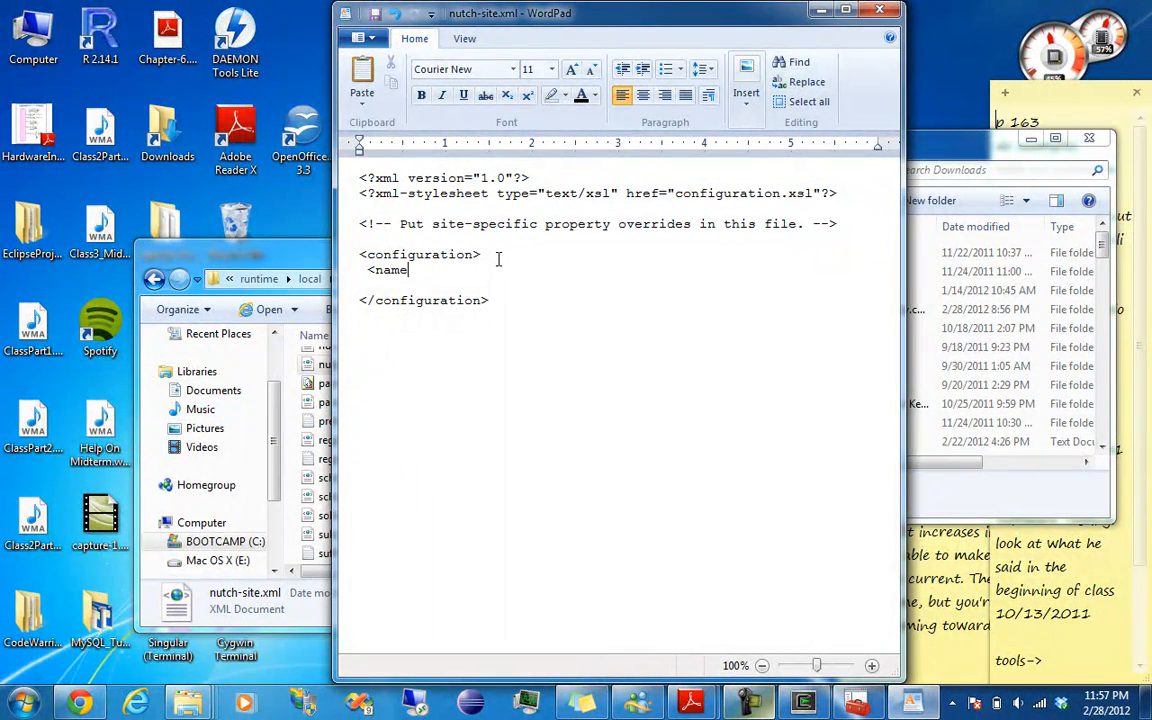
pyautogui.write('>')
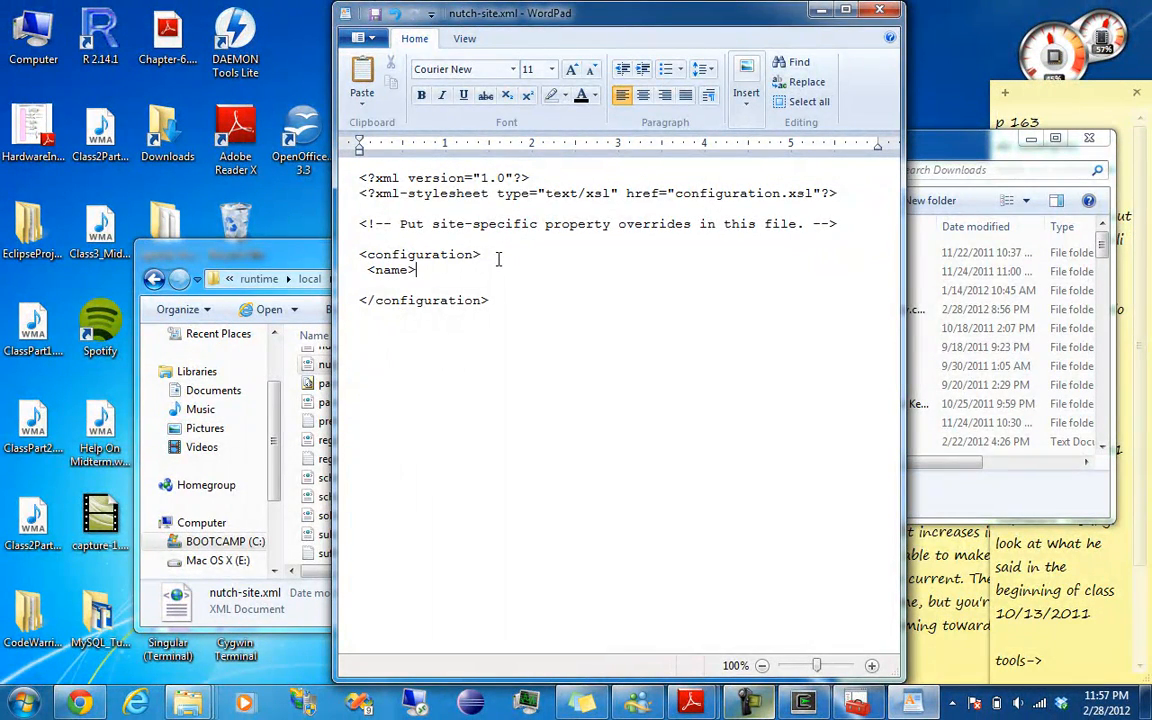
pyautogui.write('http')
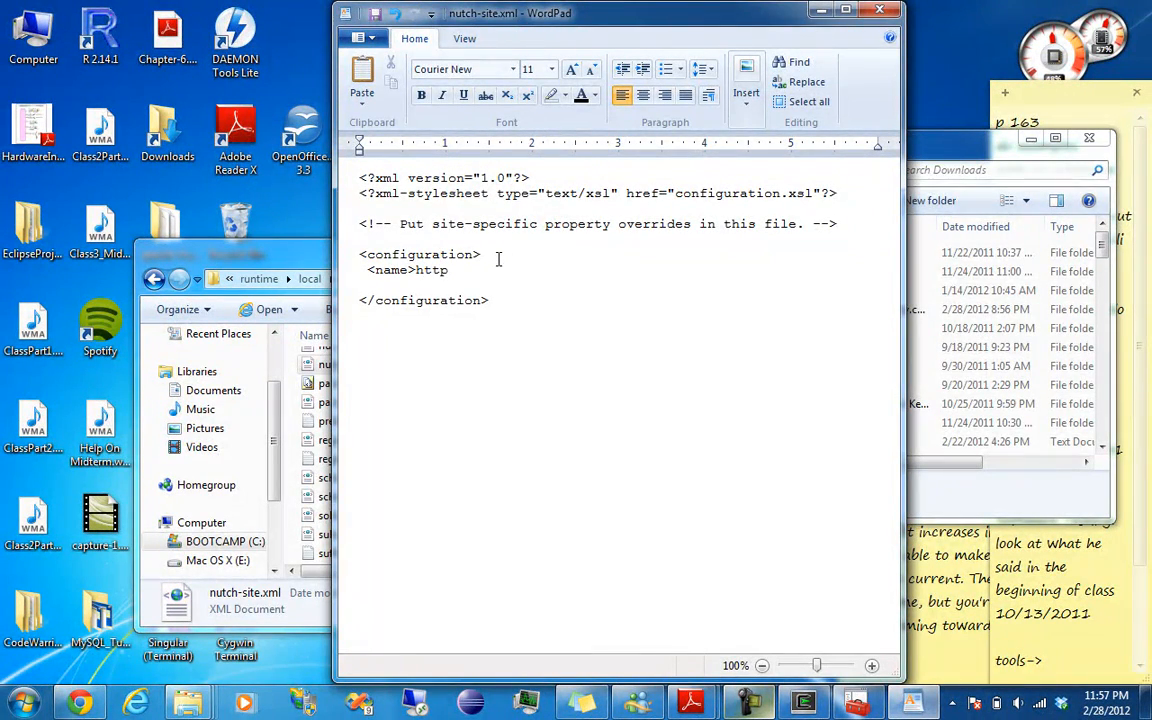
pyautogui.write('.agent.')
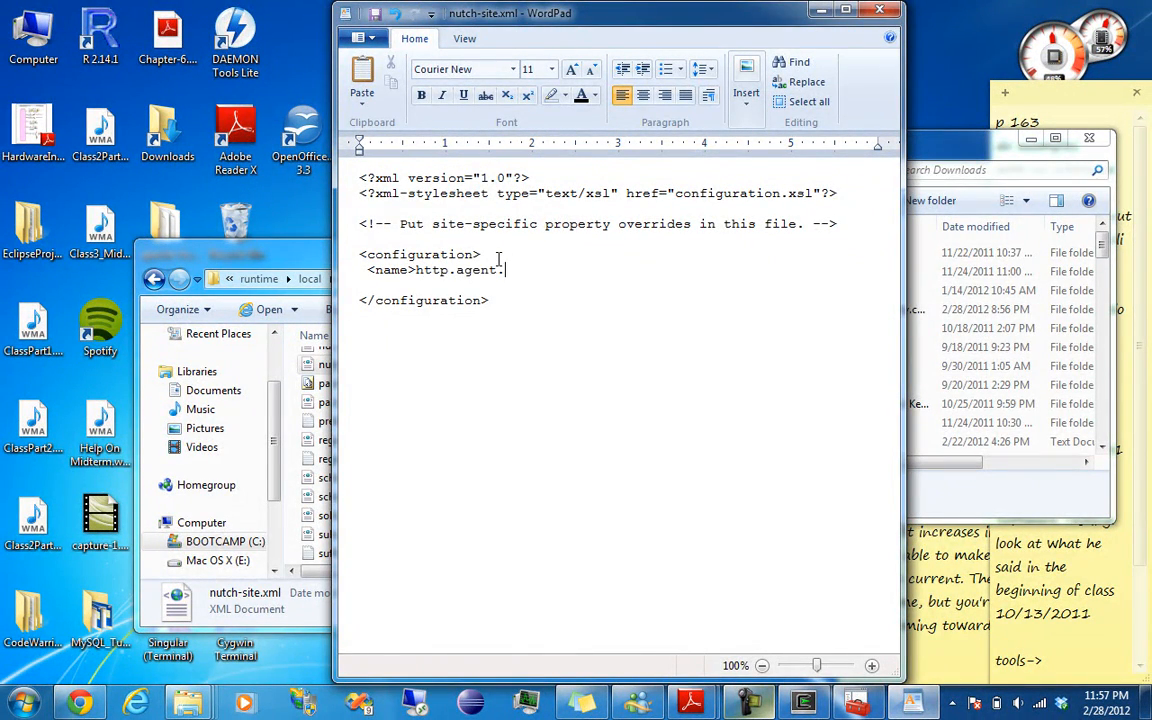
pyautogui.write('name<')
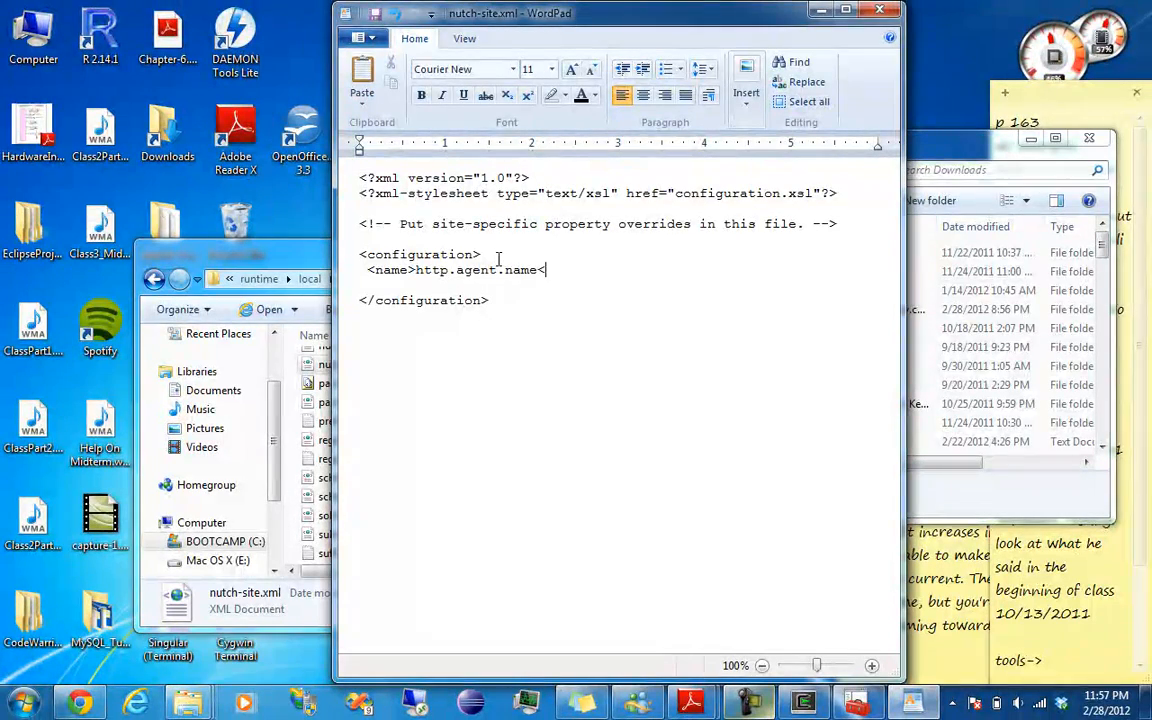
pyautogui.write('/name>')
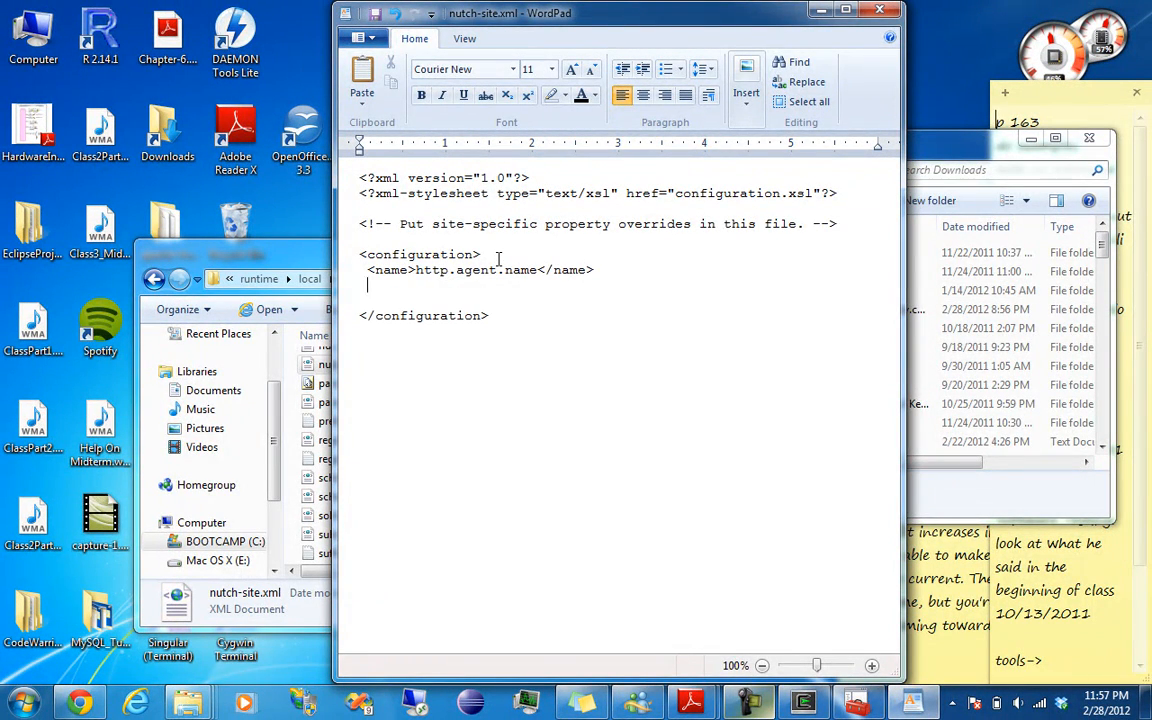
# Add <value>My Nutch Spider</value> after the name tag.
pyautogui.write('<val')
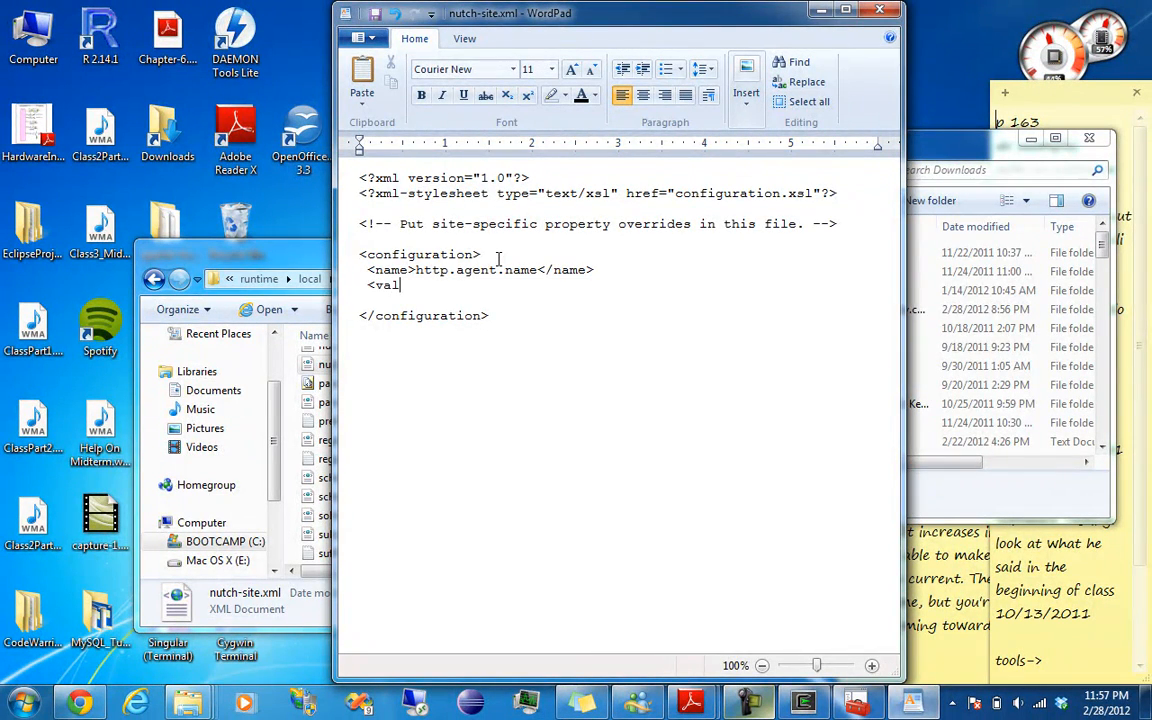
pyautogui.write('ue>')
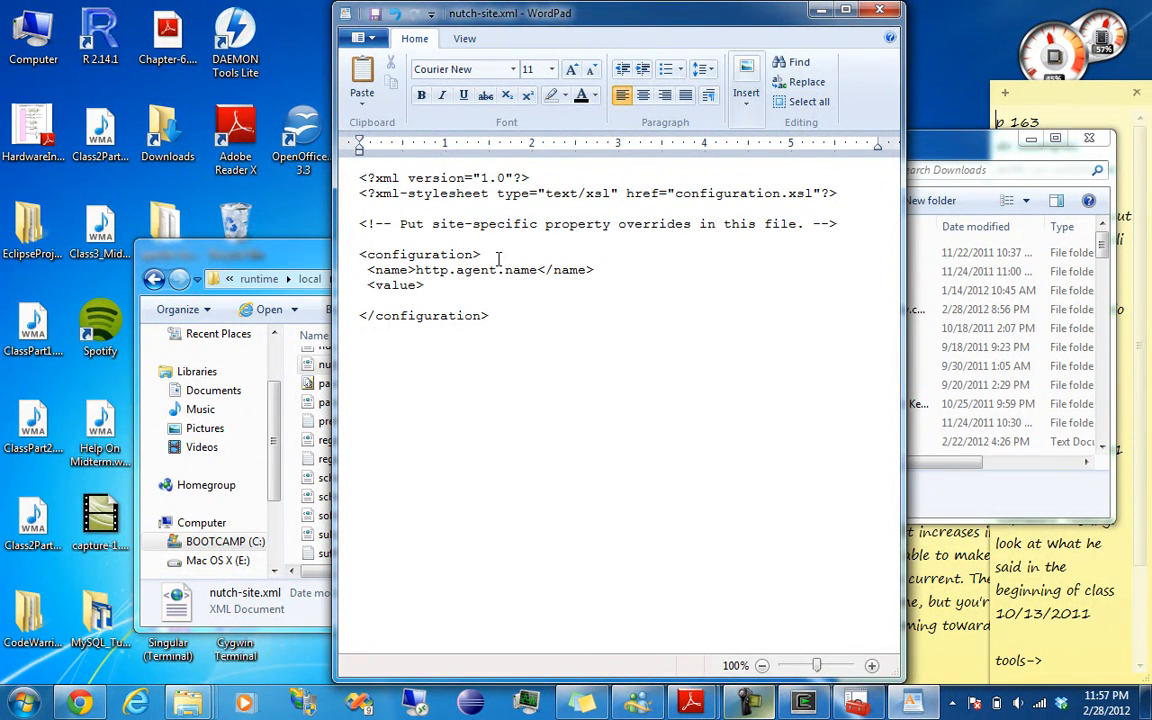
pyautogui.write('M')
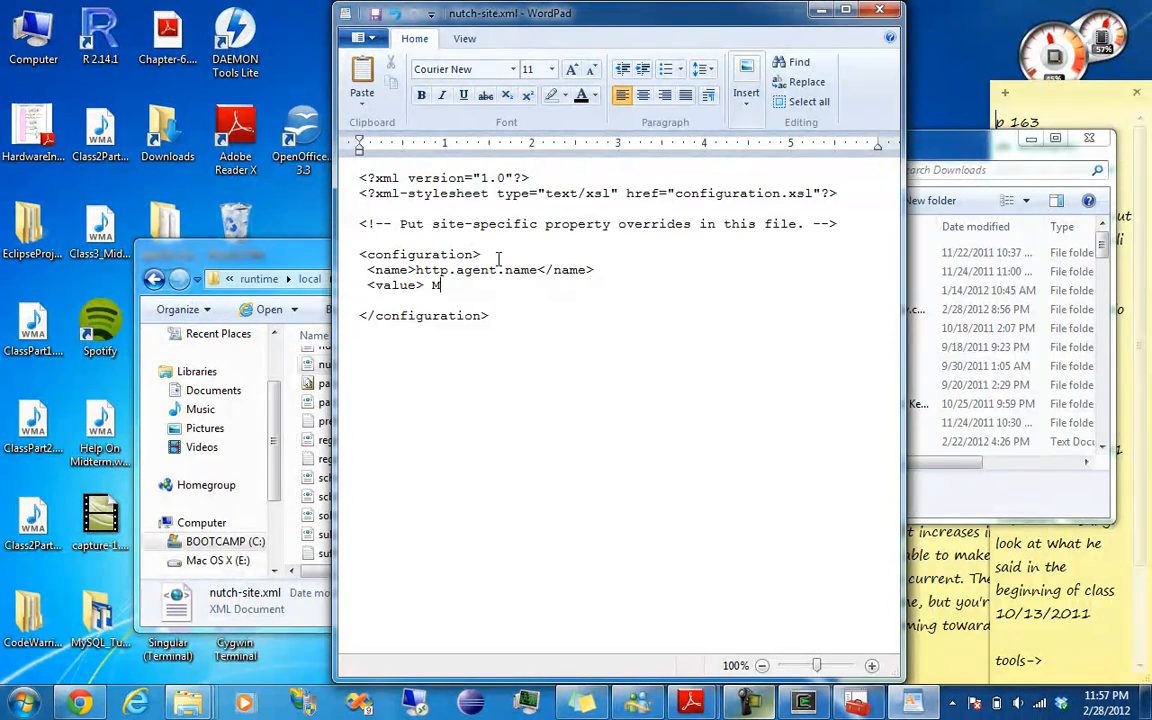
pyautogui.press('Backspace')
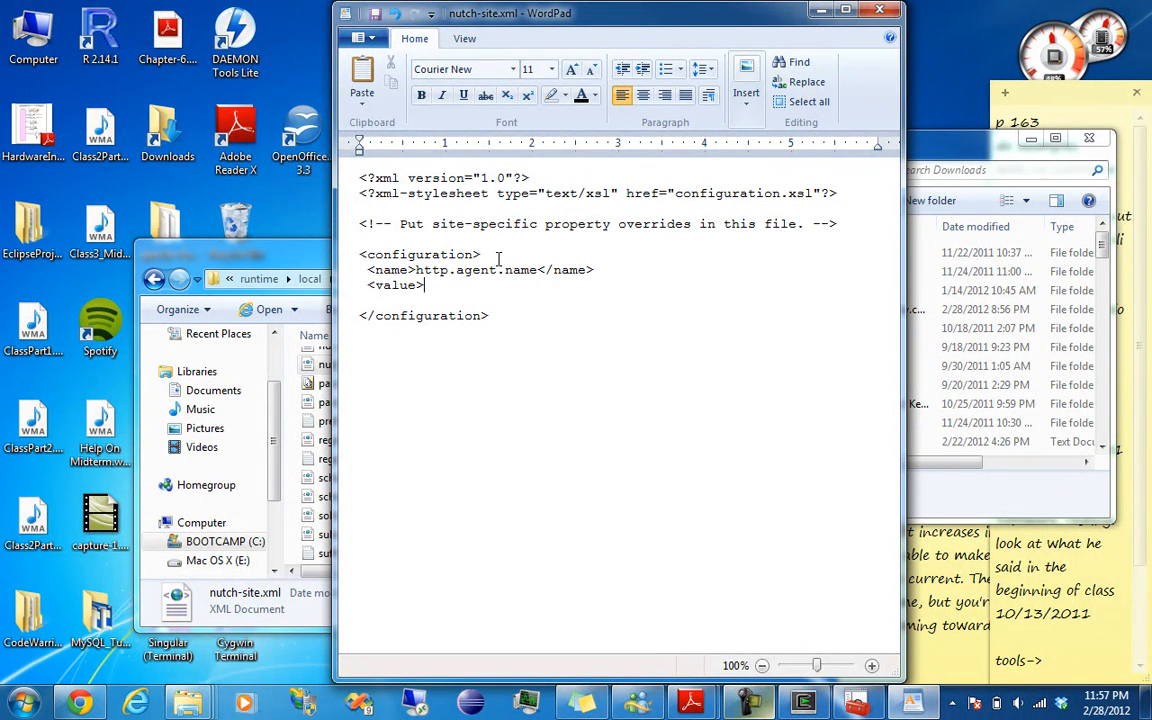
pyautogui.write('My Nutch')
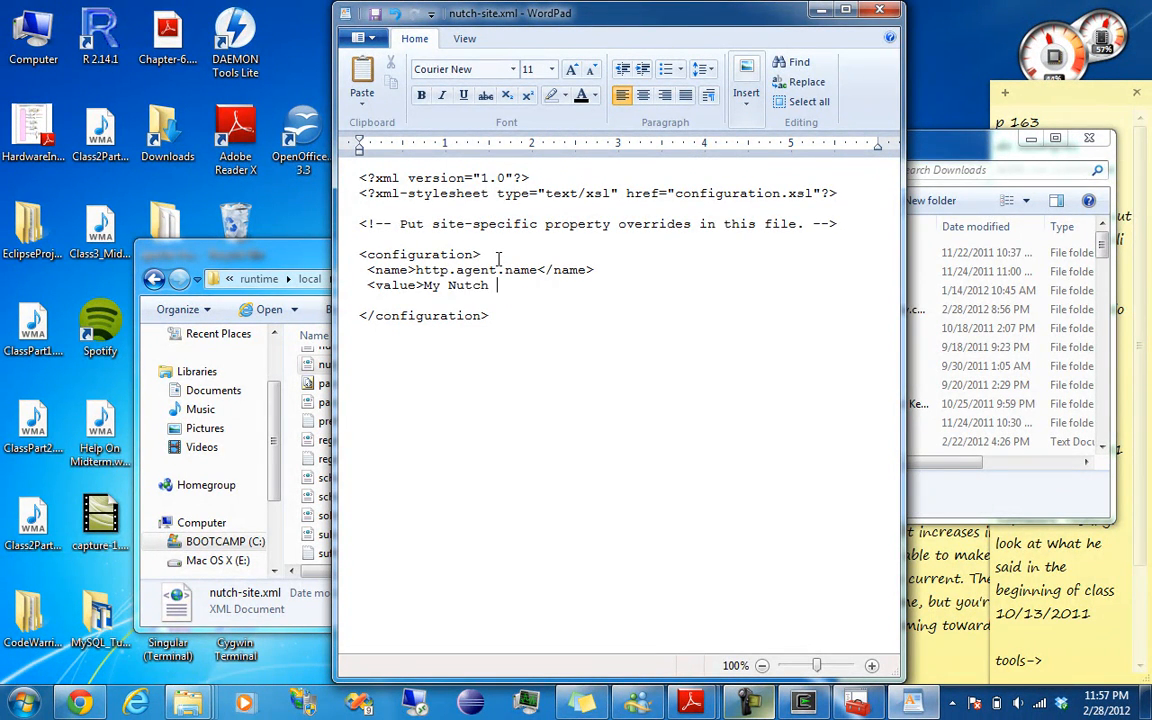
pyautogui.write('Spider')
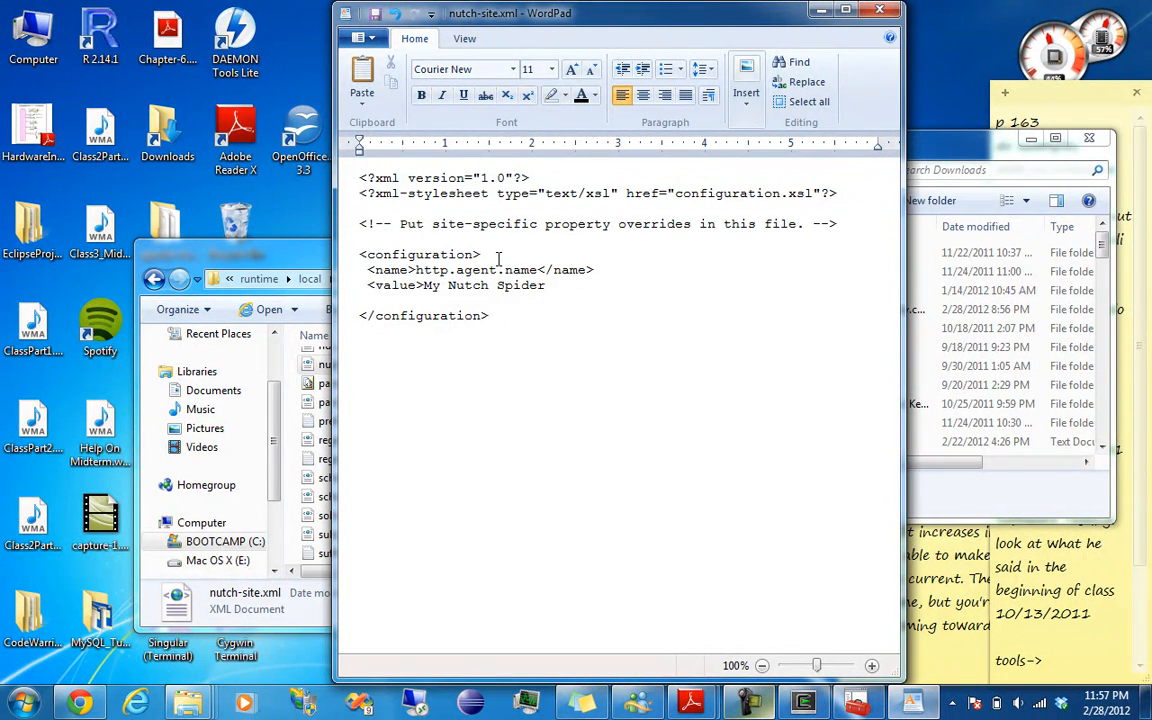
pyautogui.write('</v')
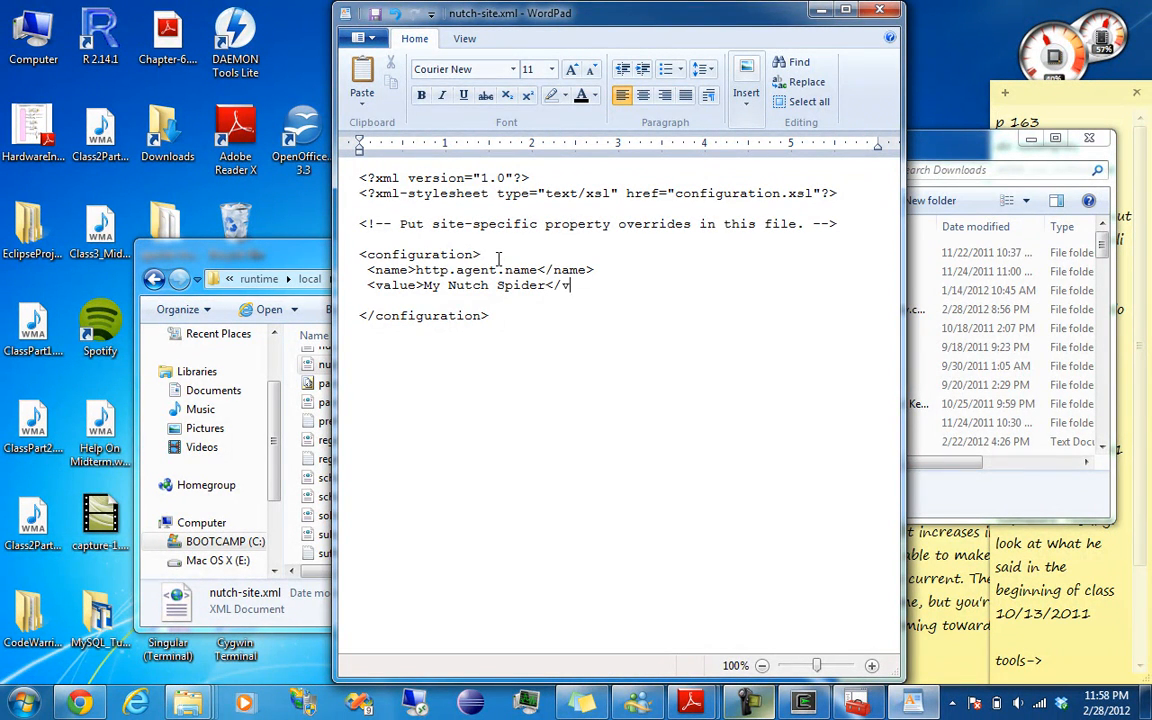
pyautogui.write('alue>')
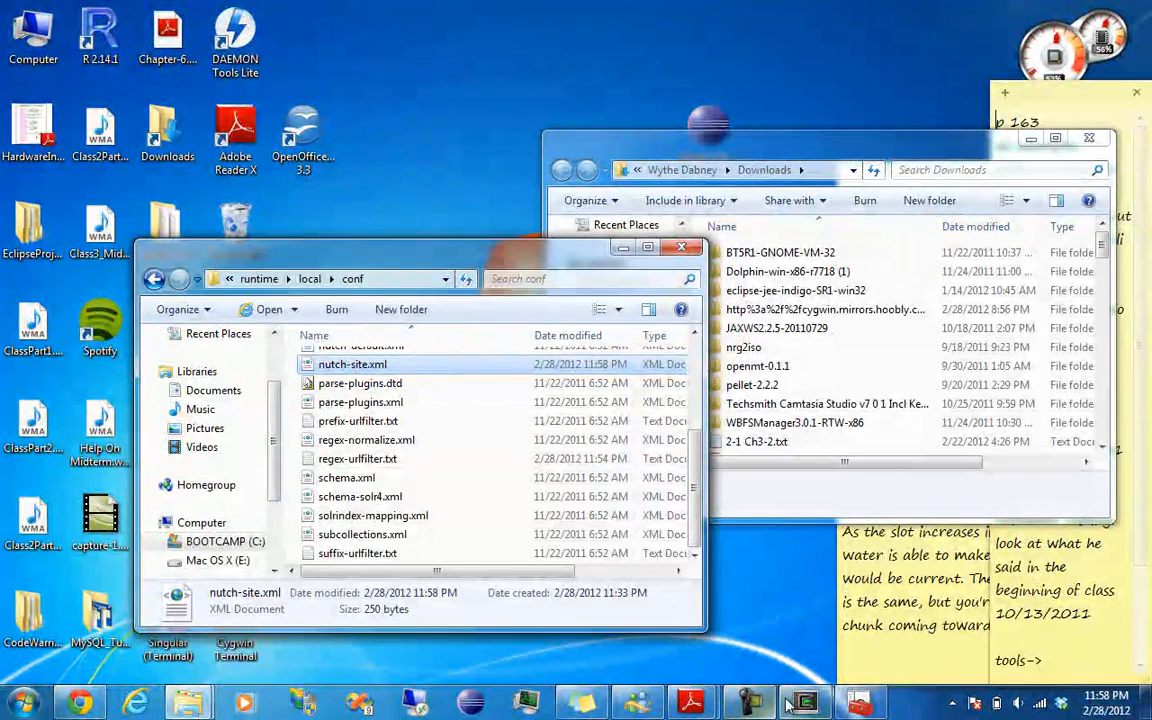
# Rerun ./nutch crawl urls -dir myCrawl -depth 2 -topN 4 in Cygwin and scroll the output.
pyautogui.click(804, 701)
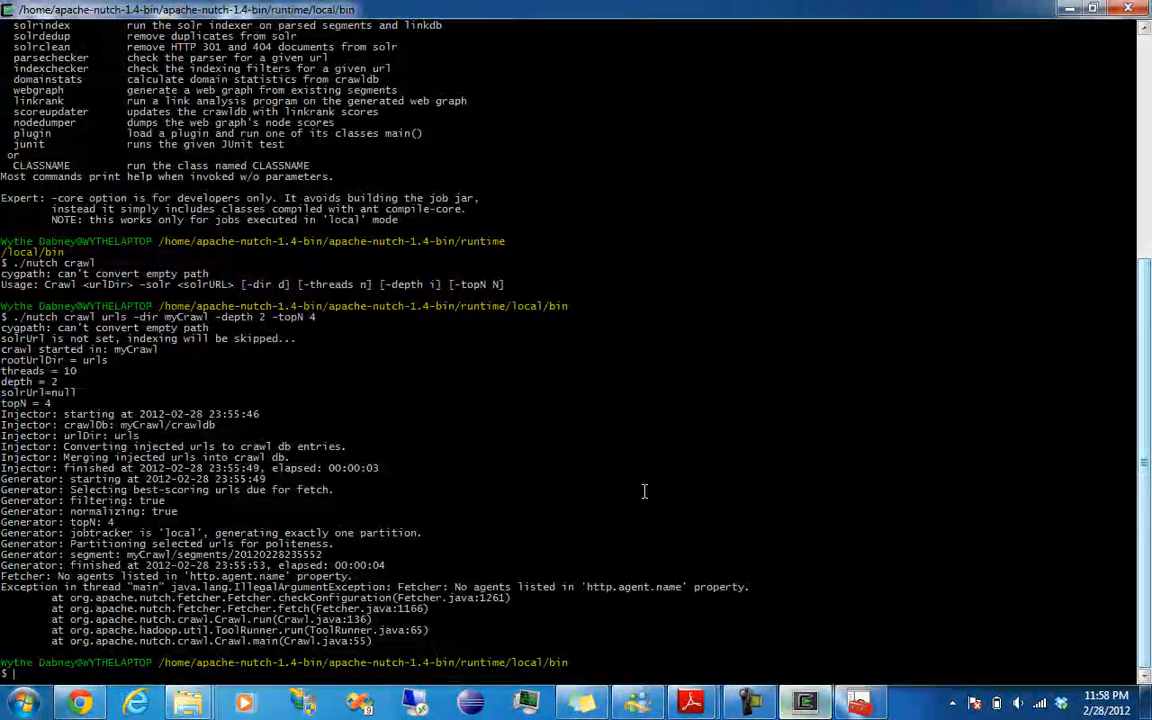
pyautogui.write('./nutch crawl urls -dir myCrawl -depth 2 -topN 4')
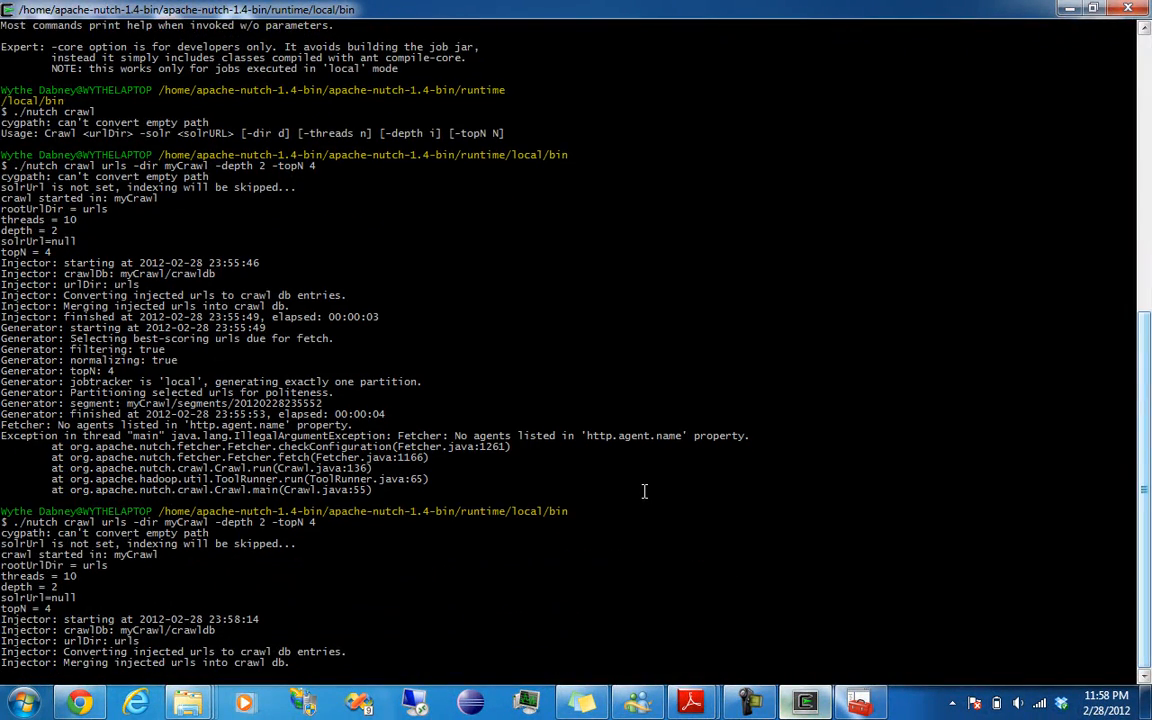
pyautogui.scroll(-3)
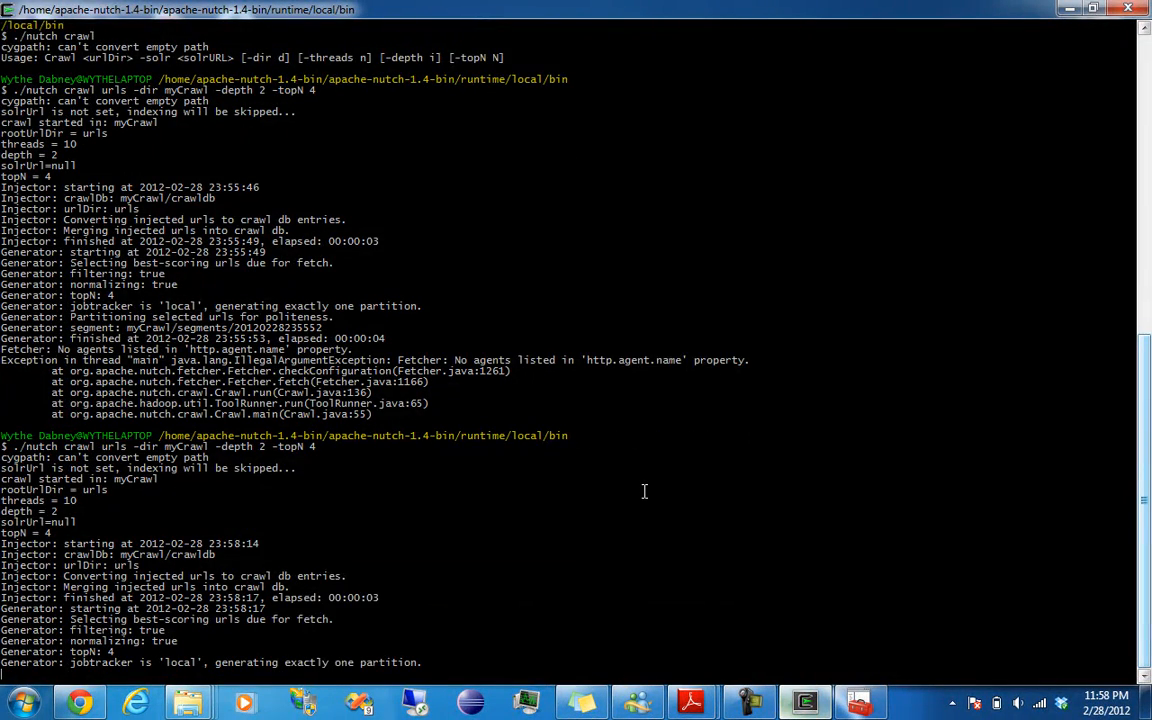
pyautogui.scroll(-3)
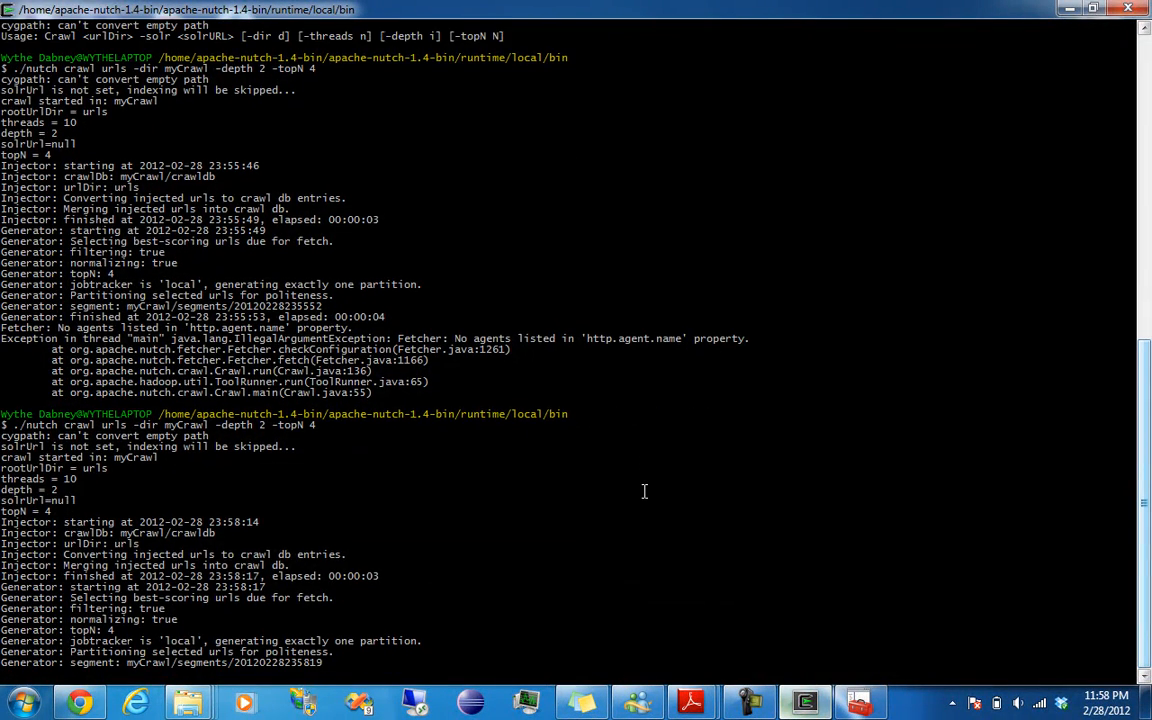
pyautogui.scroll(-3)
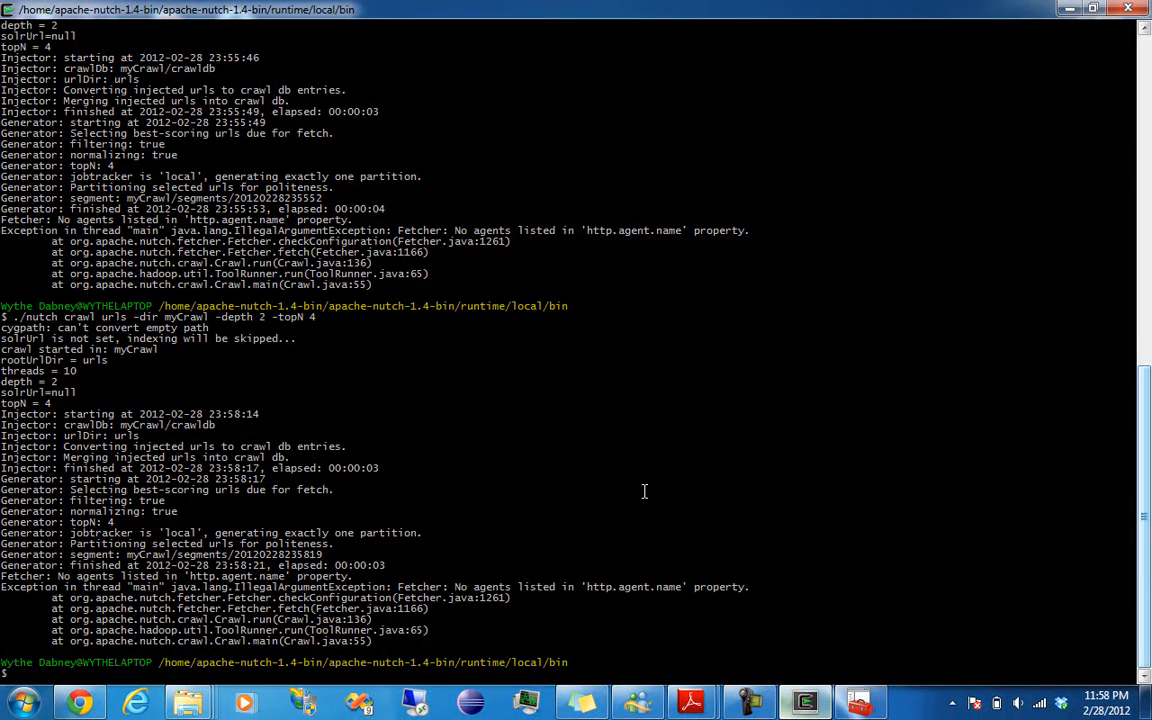
pyautogui.moveTo(735, 302)
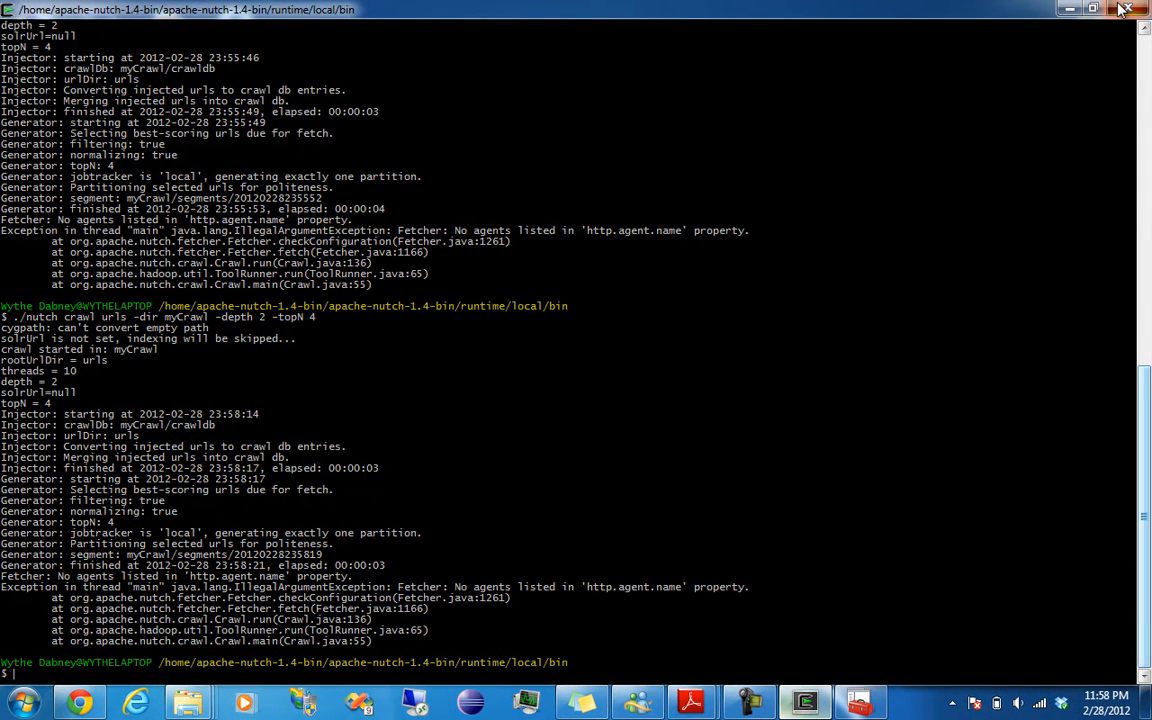
pyautogui.moveTo(1079, 214)
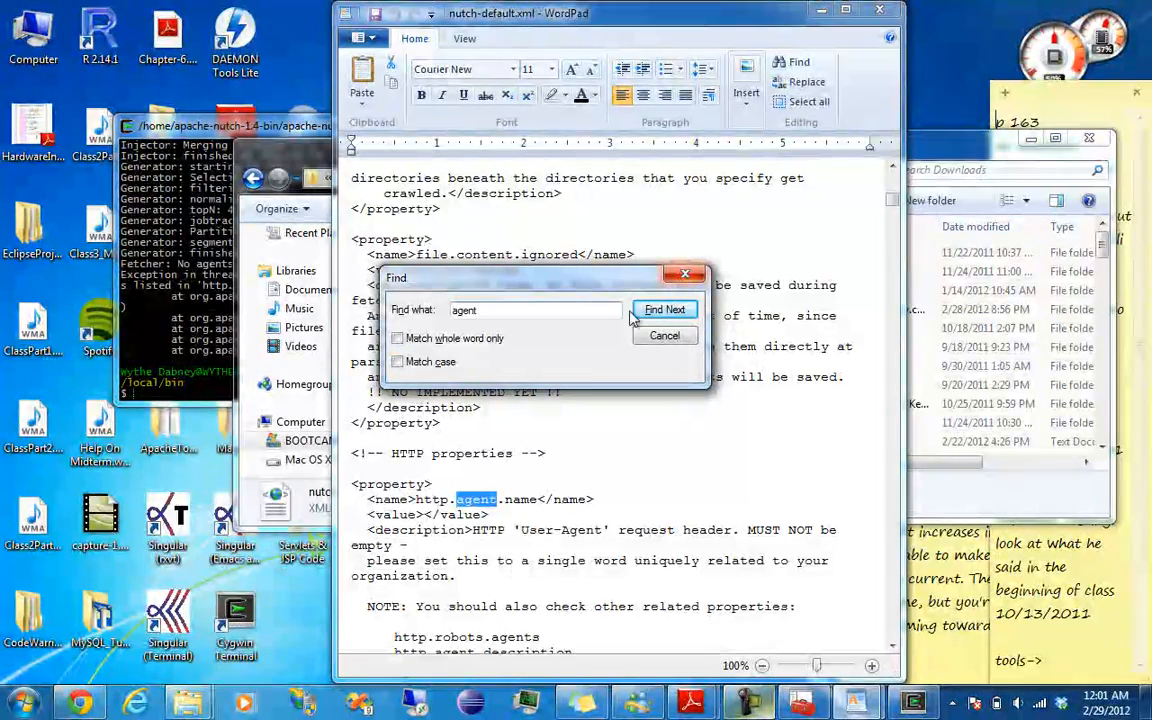
# Type My Nutch Spider into the empty http.agent.name value in nutch-default.xml.
pyautogui.click(665, 309)
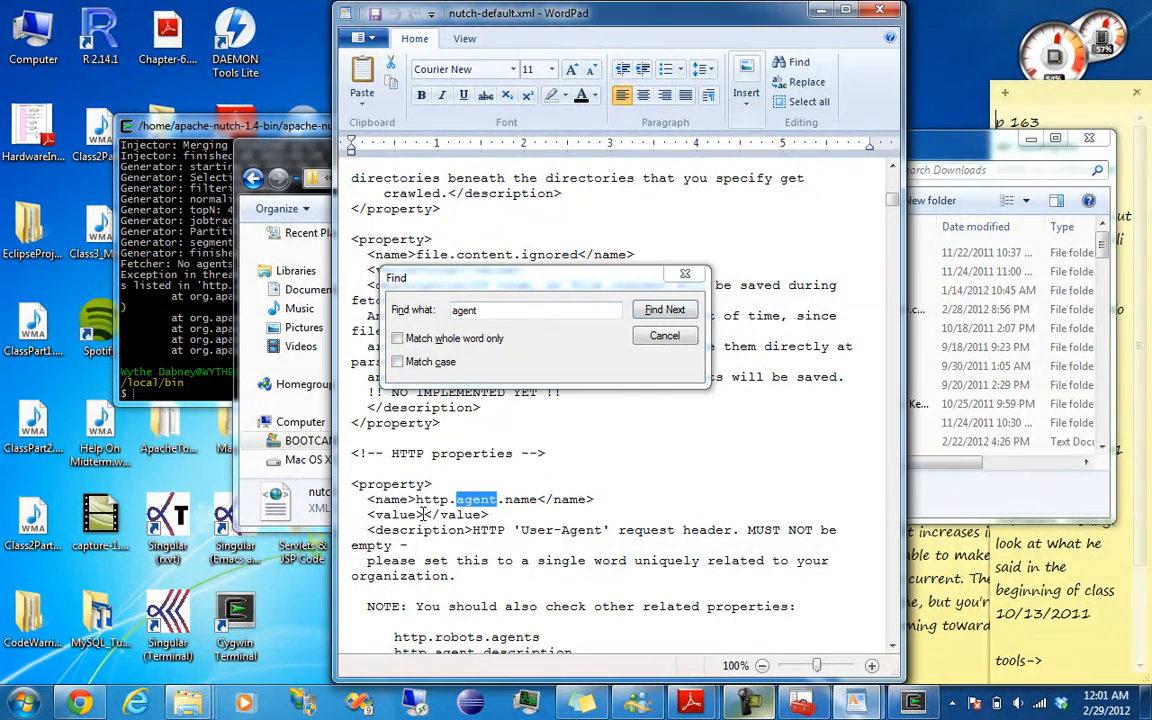
pyautogui.click(665, 335)
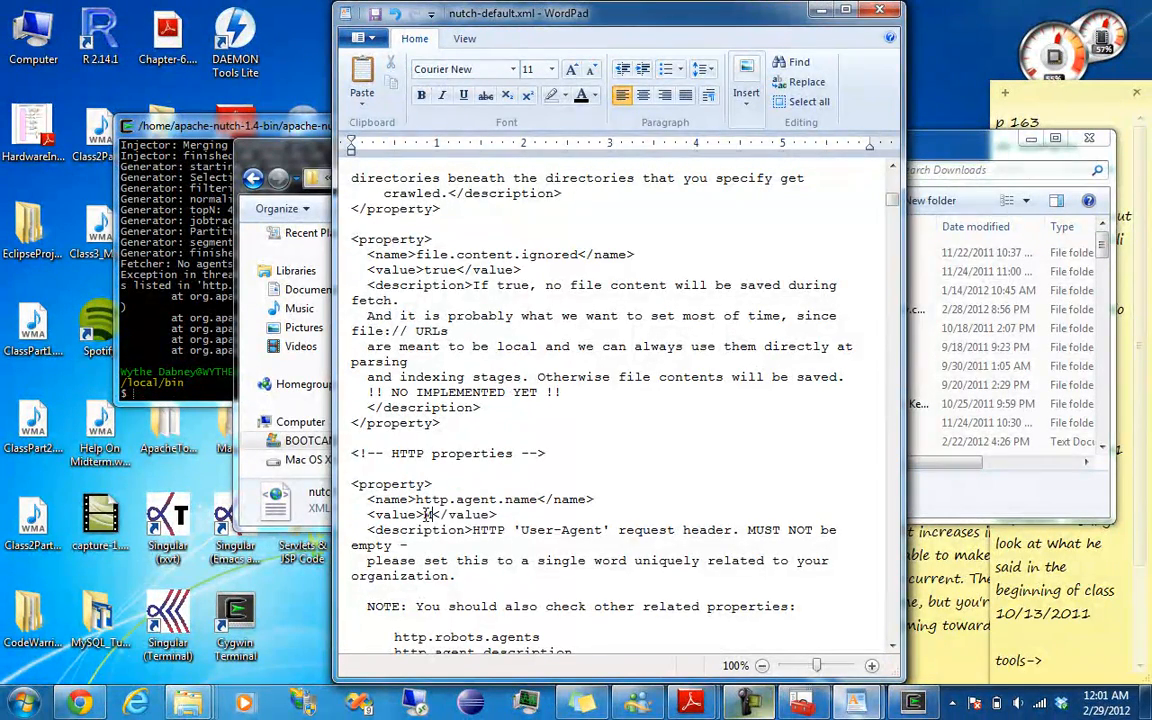
pyautogui.write('My Nutch Sk')
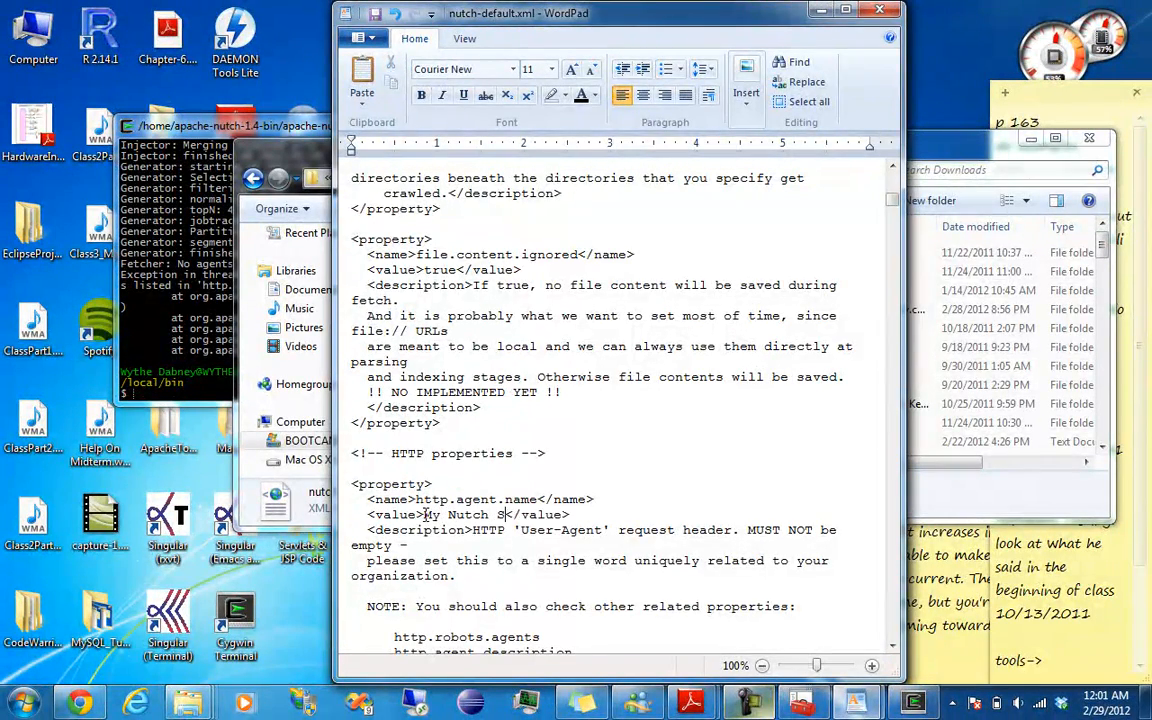
pyautogui.write('pider')
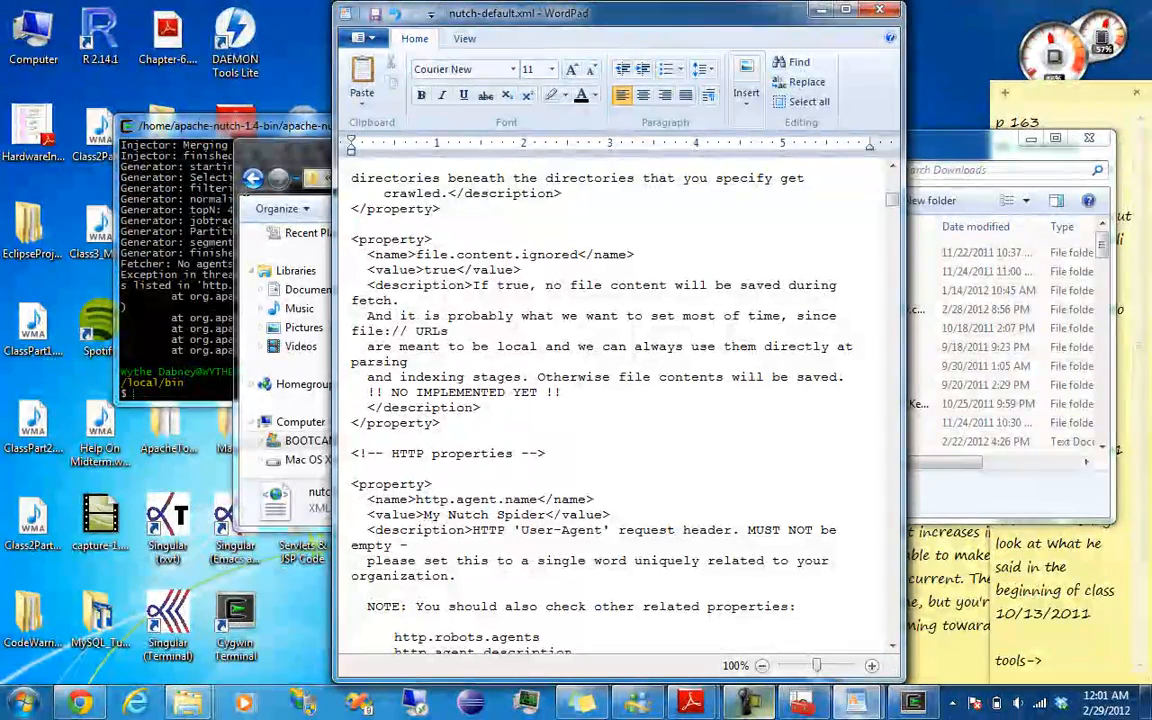
pyautogui.moveTo(375, 14)
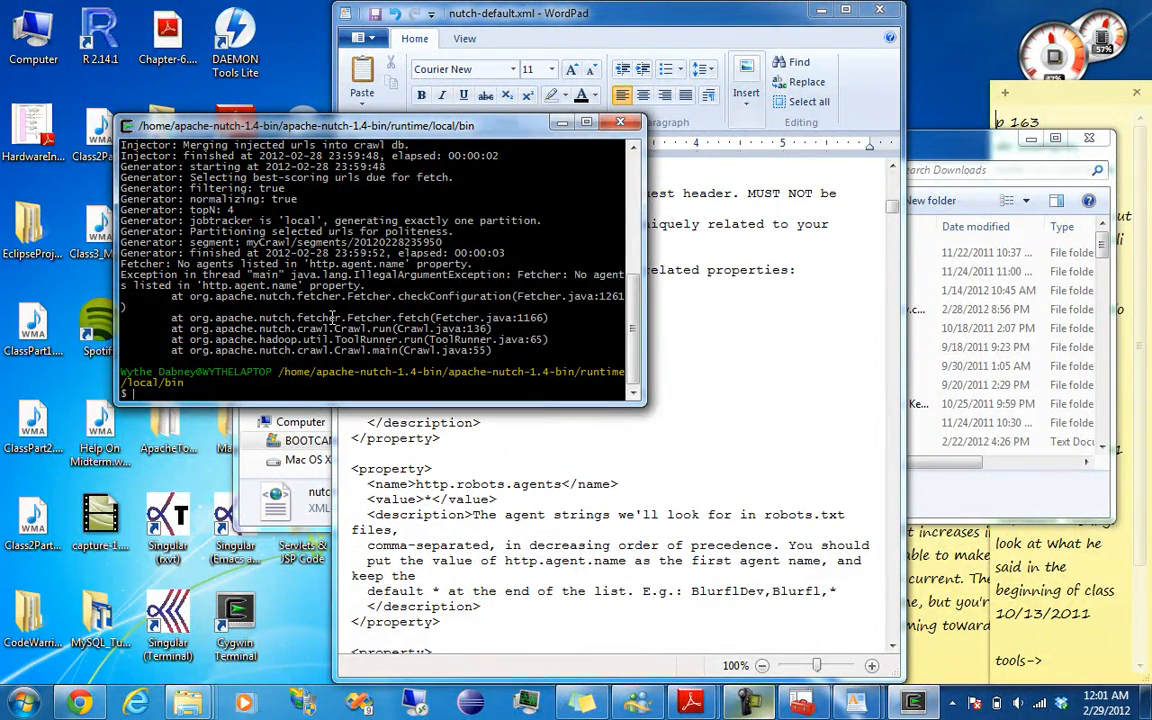
# Enter ./nutch crawl urls -dir myCrawl -depth 2 -topN 4 in the terminal.
pyautogui.write('./nutch crawl urls -dir myCrawl -depth 2 -topN 4')
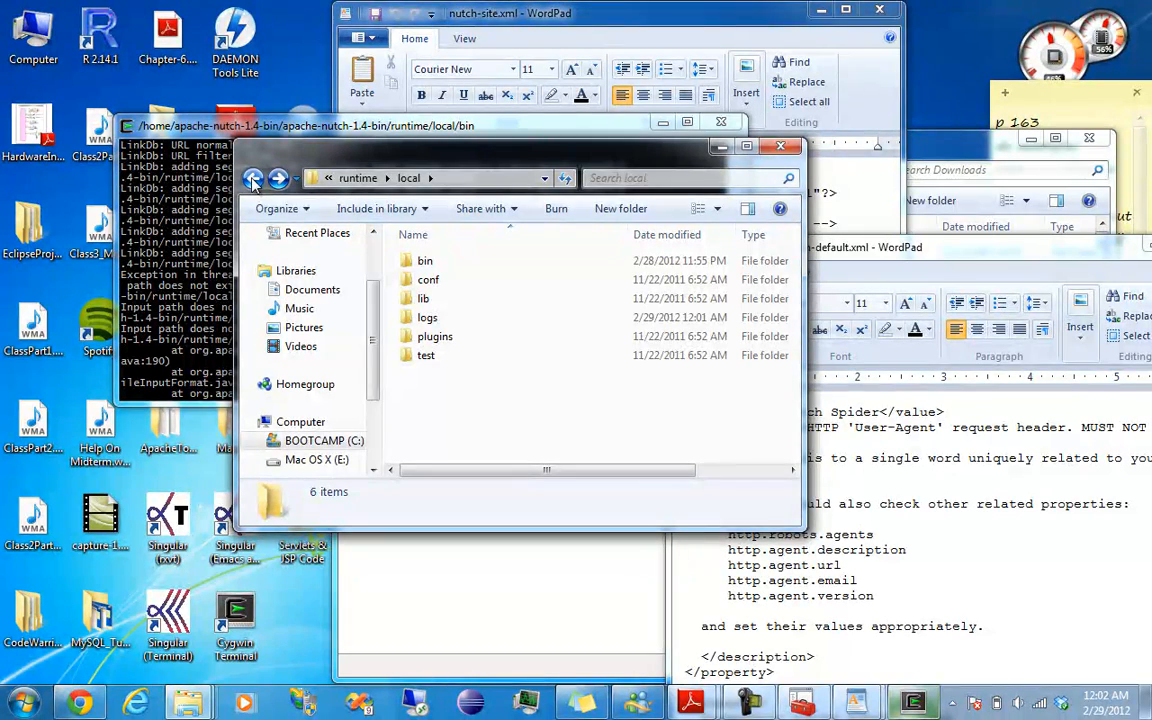
pyautogui.moveTo(253, 178)
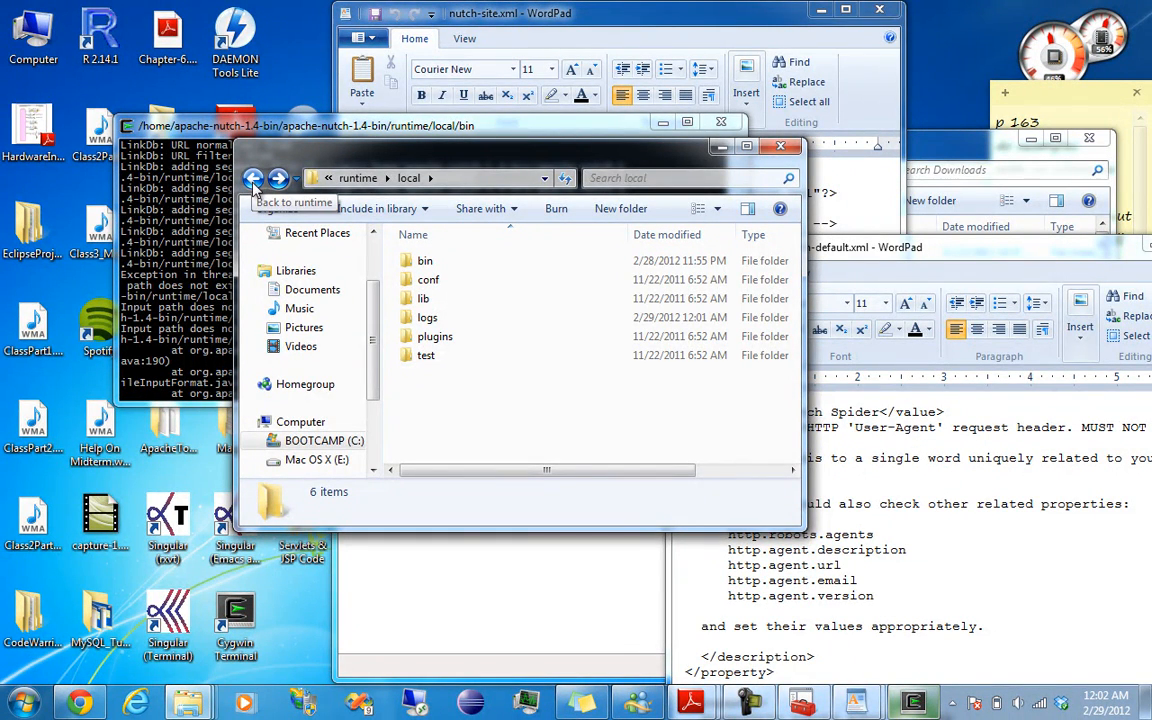
# Navigate Explorer back from runtime\local through runtime to apache-nutch-1.4-bin.
pyautogui.click(253, 178)
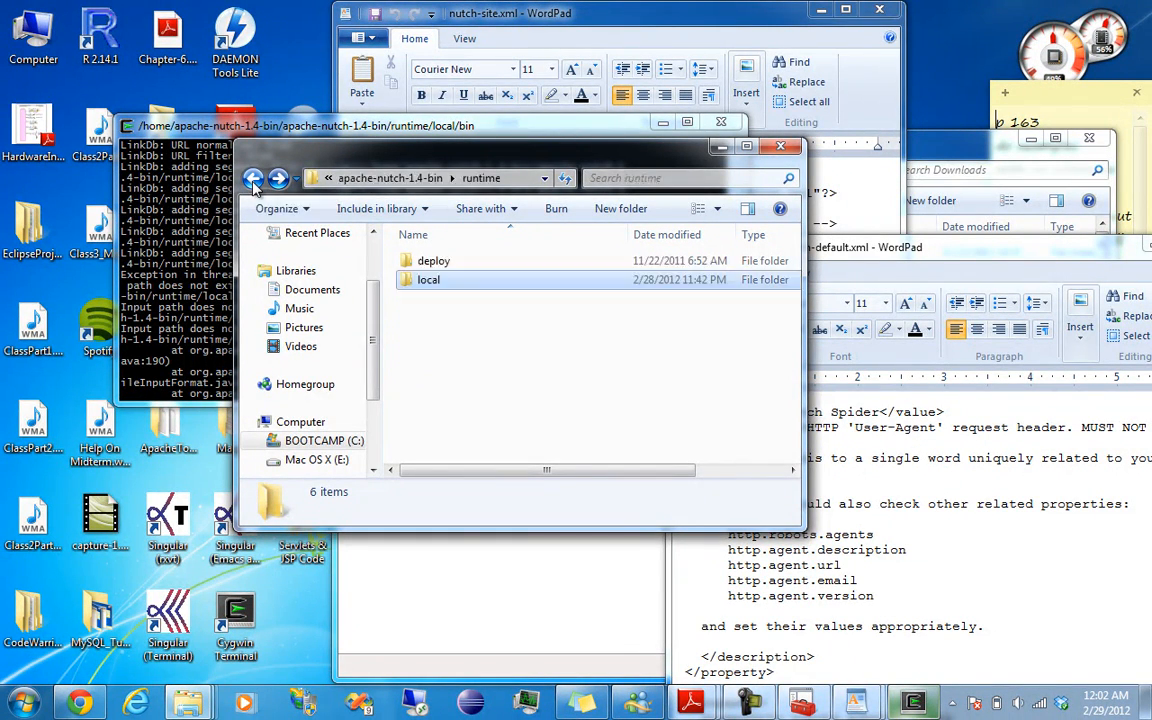
pyautogui.click(253, 178)
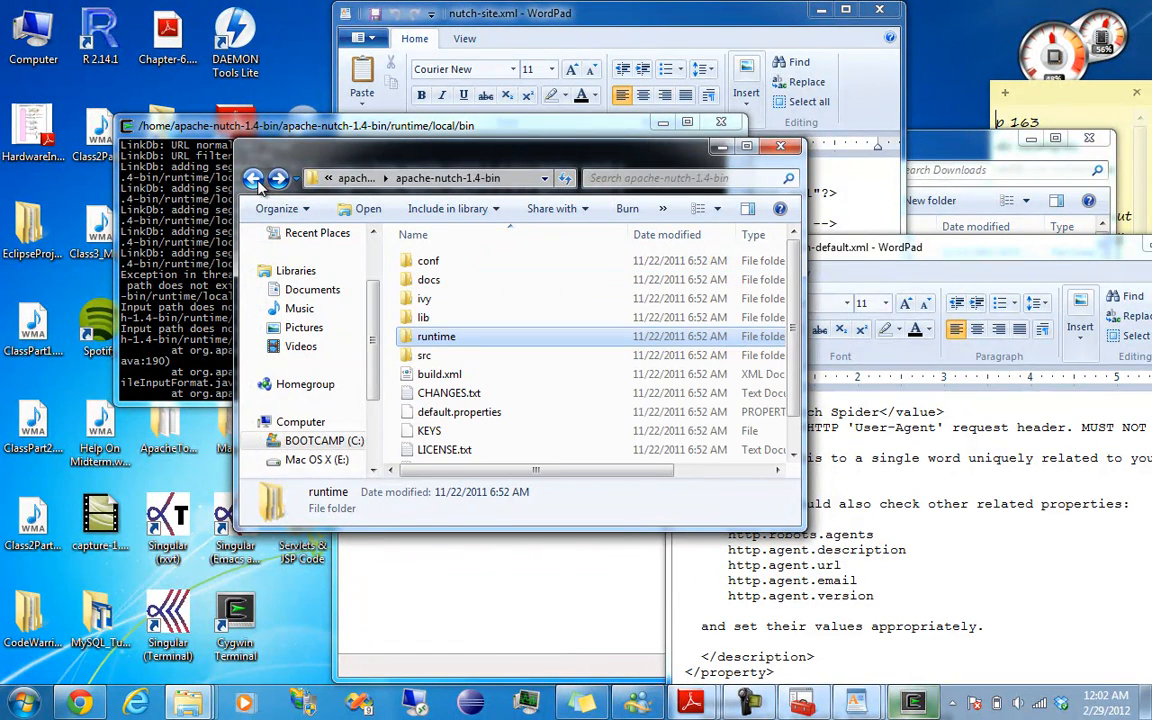